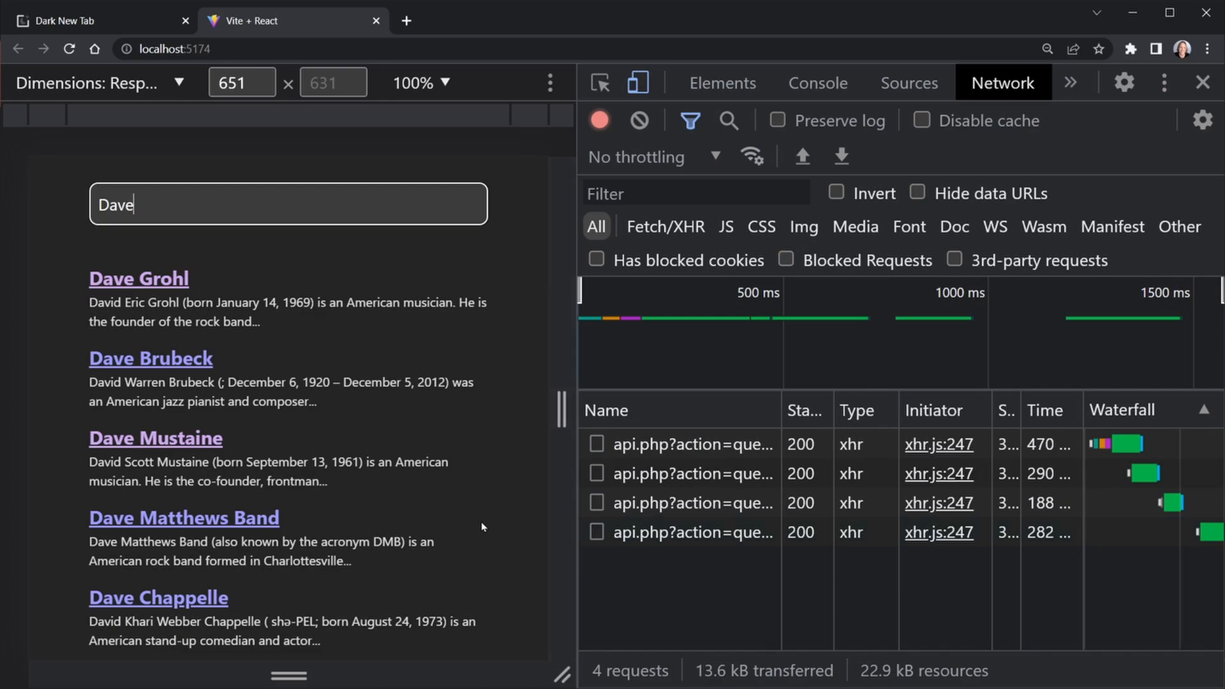
Bring up Chrome DevTools beside the running search app
key("Backspace")
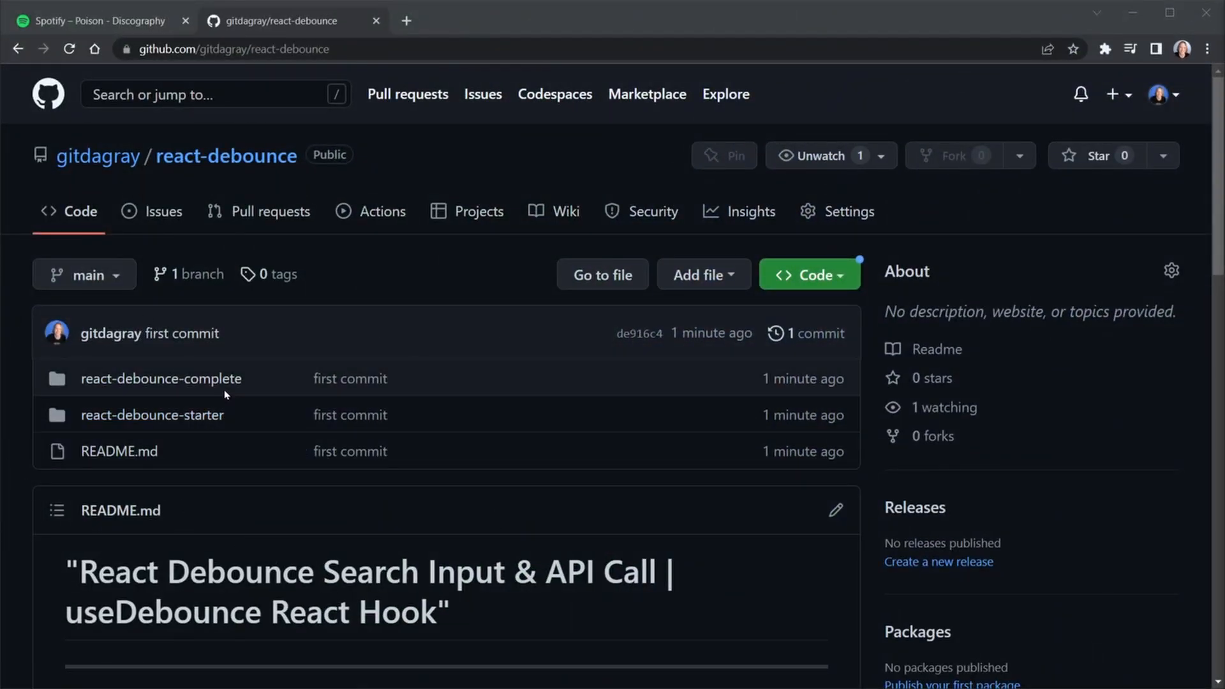
mouse_move(232, 458)
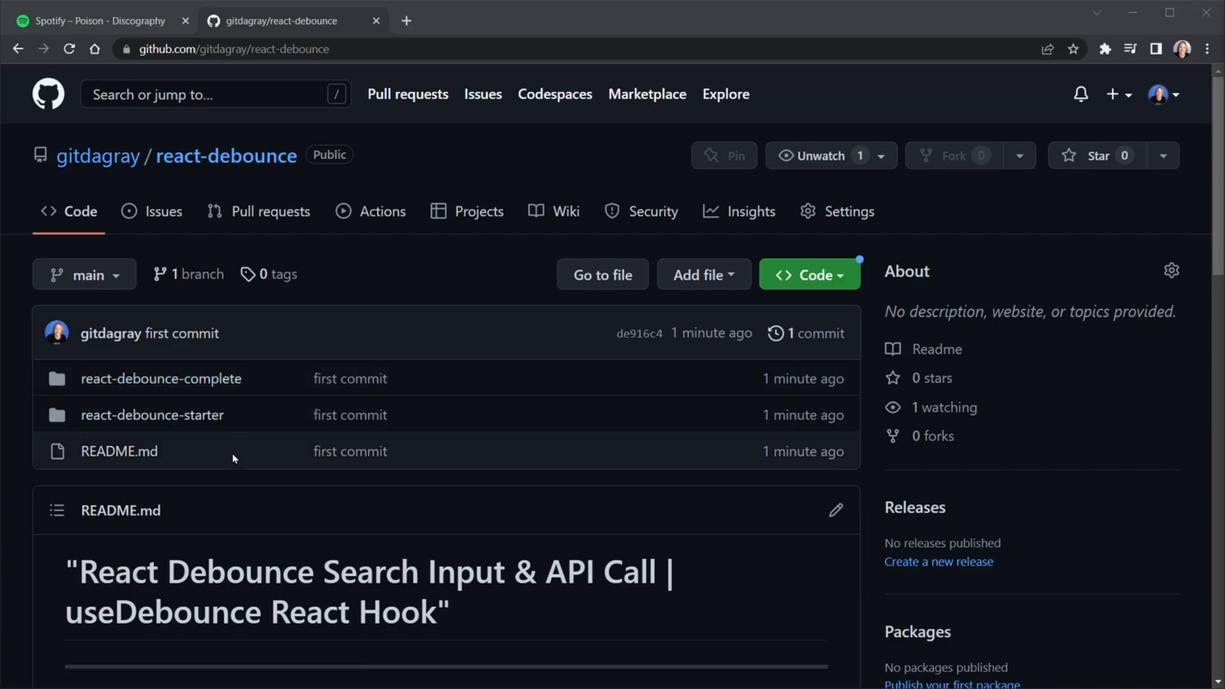
mouse_move(449, 514)
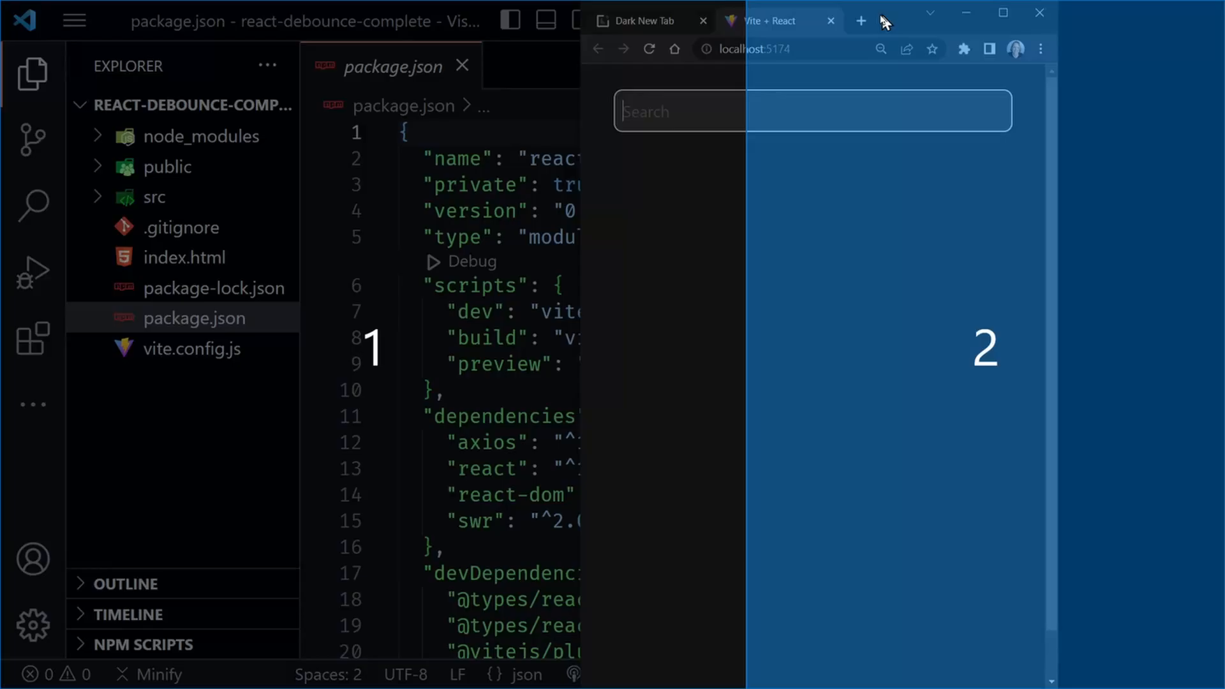
left_click(1003, 13)
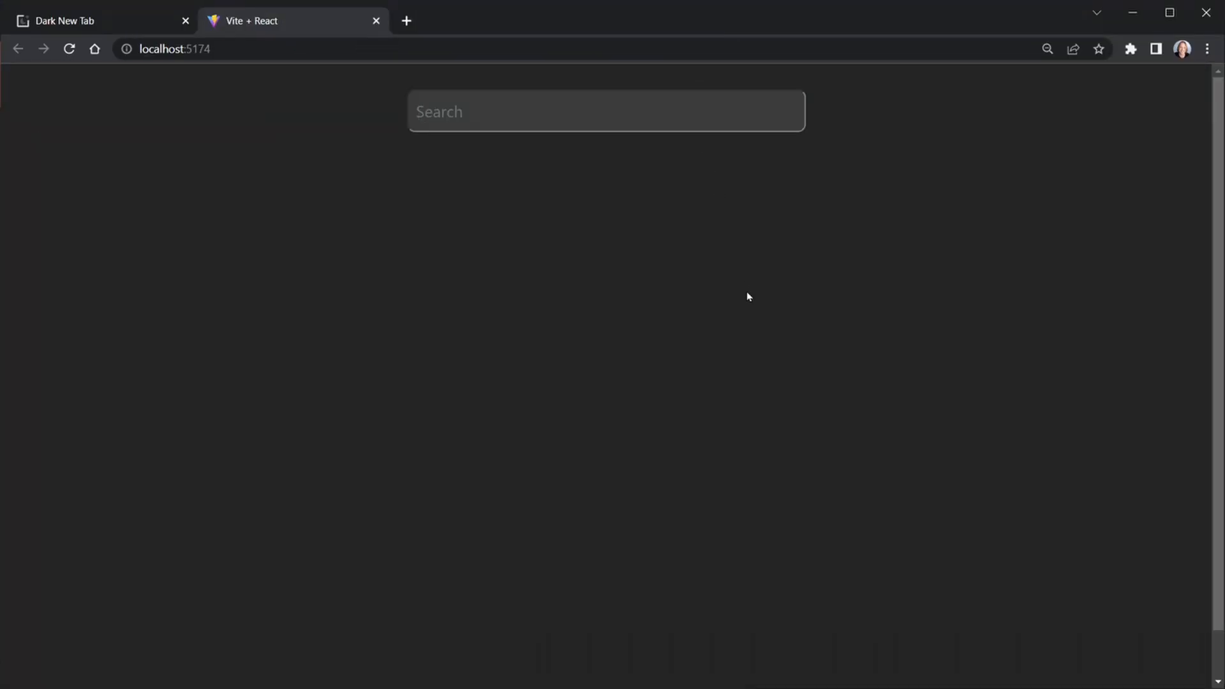
key("F12")
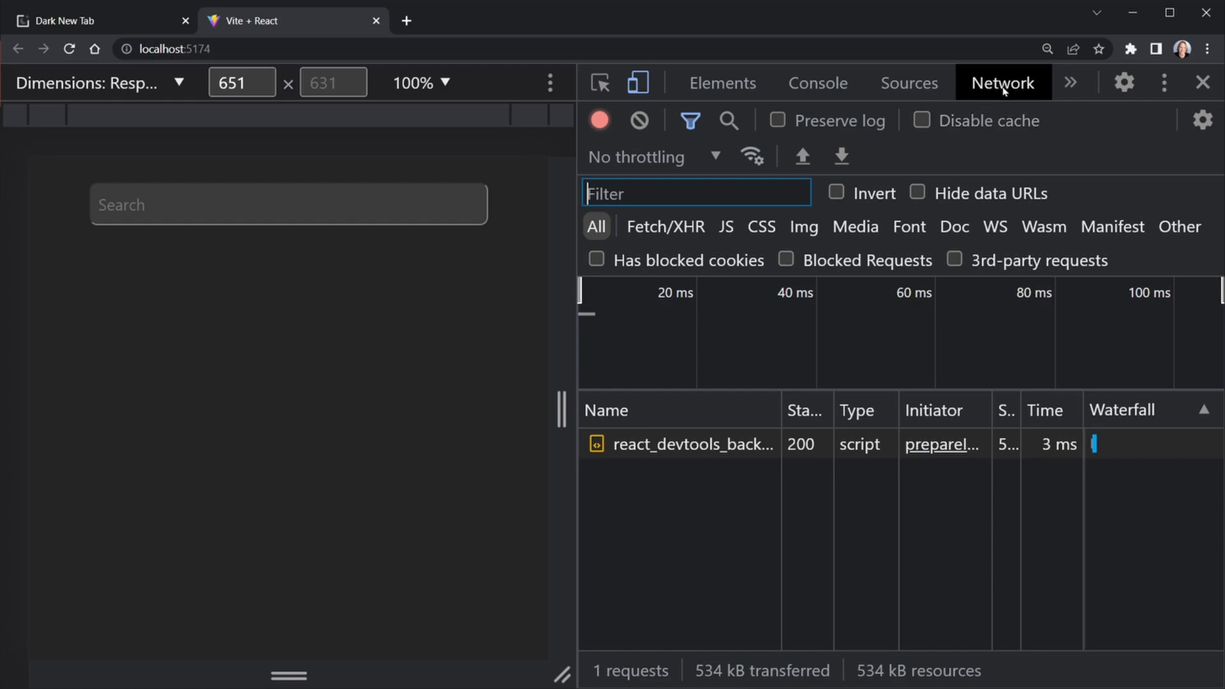
mouse_move(763, 456)
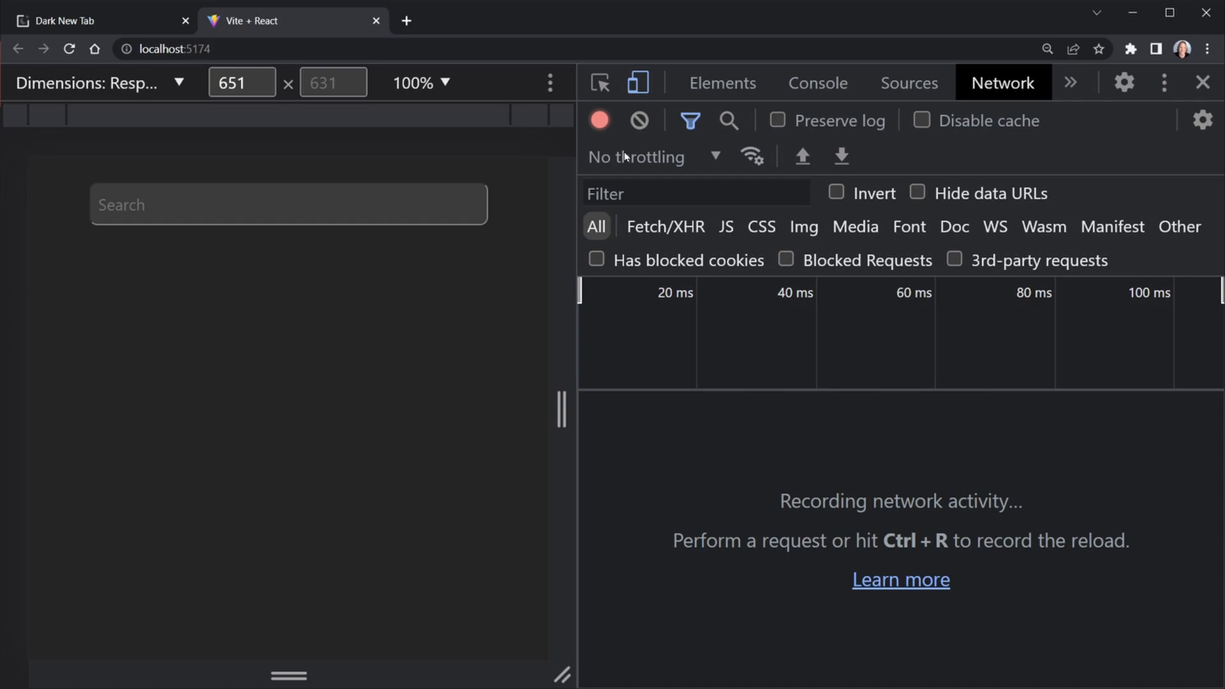
Search for Dave, delete back to Dav, and watch five api.php requests appear in the Network log
left_click(289, 204)
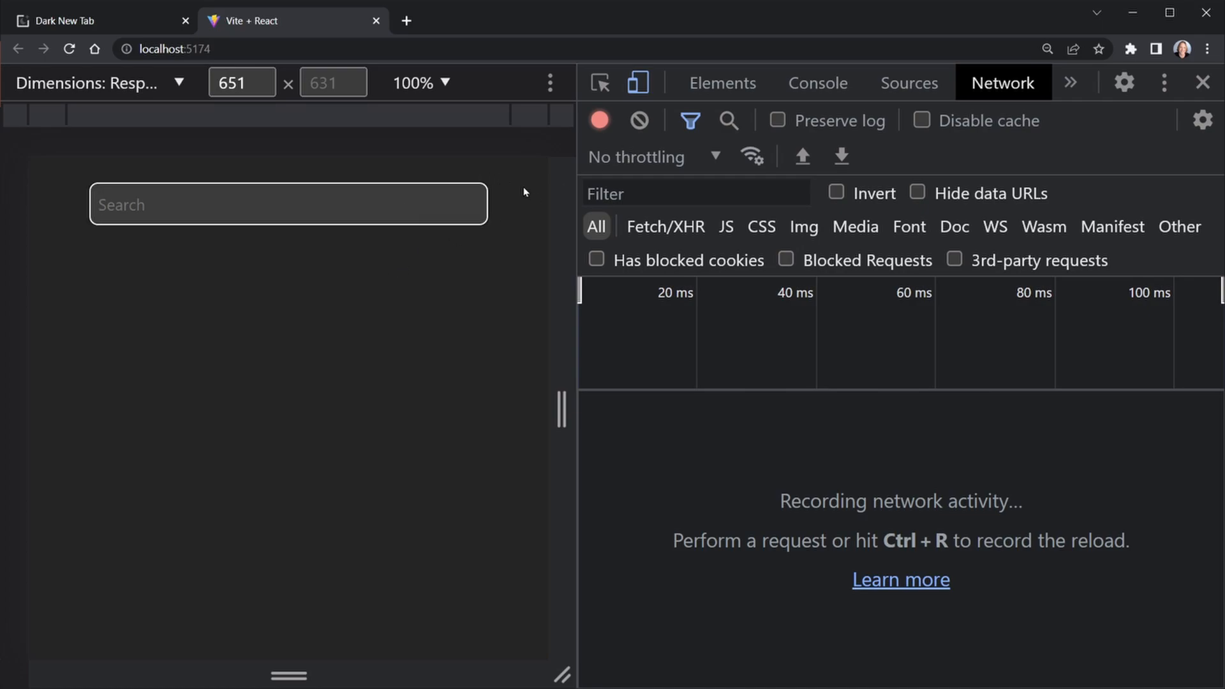
type("Dave")
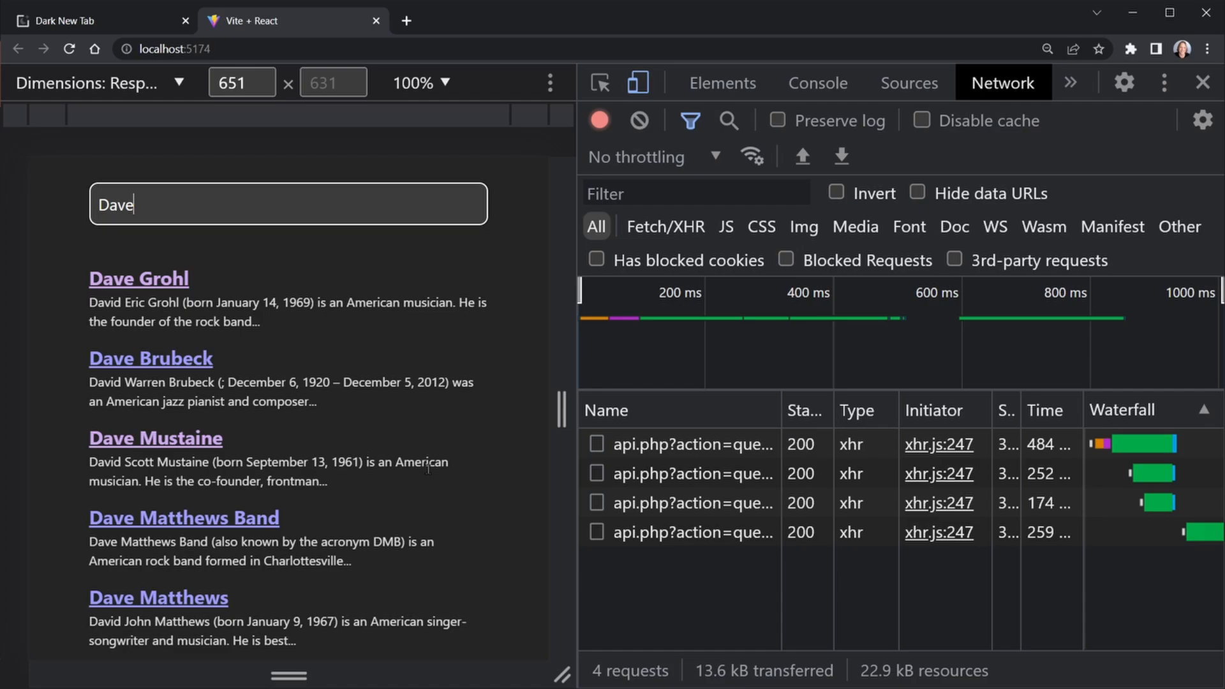
mouse_move(460, 520)
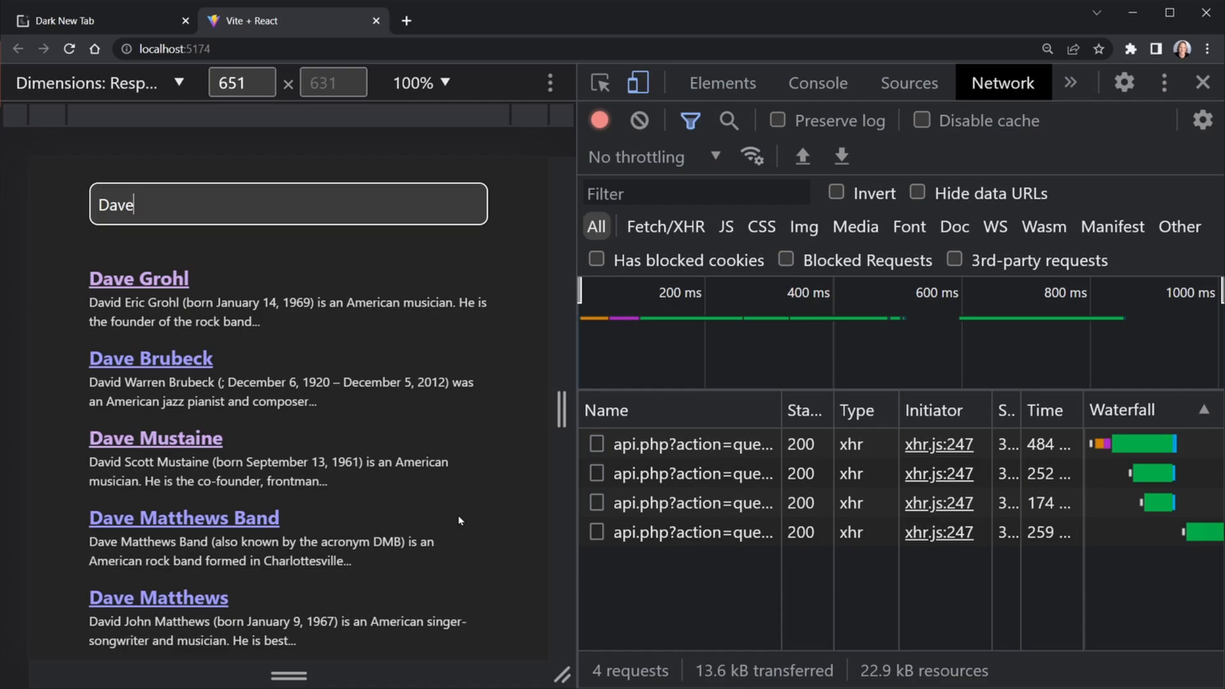
mouse_move(437, 494)
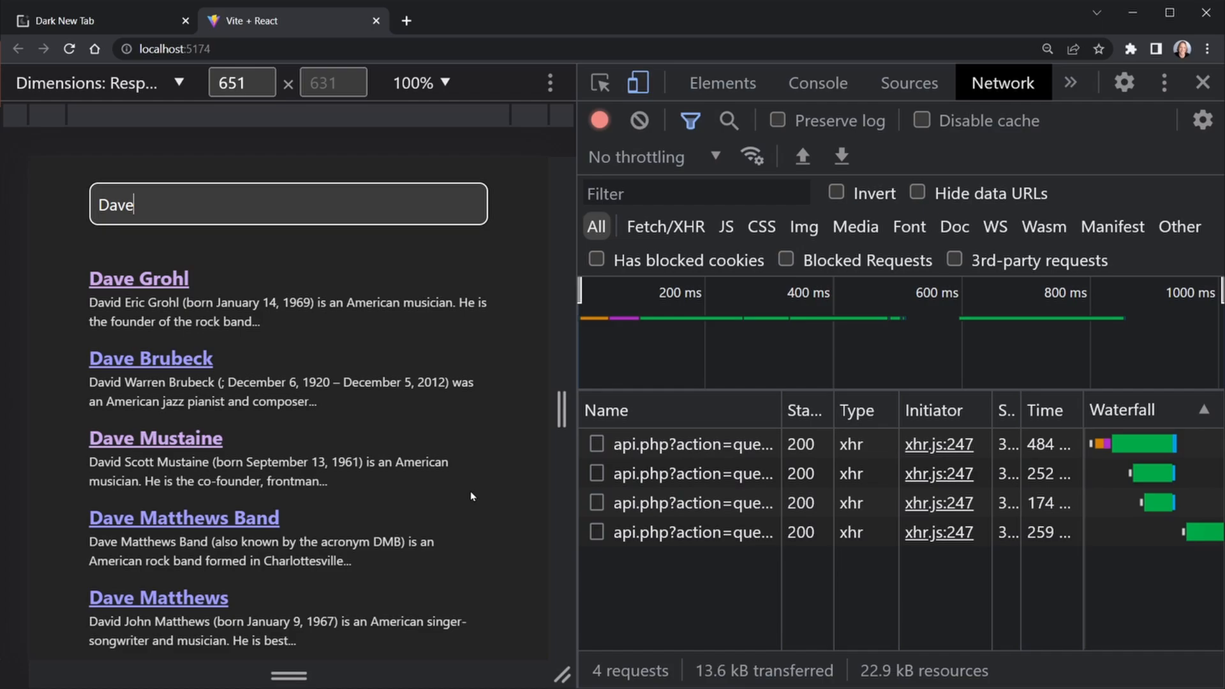
key("Backspace")
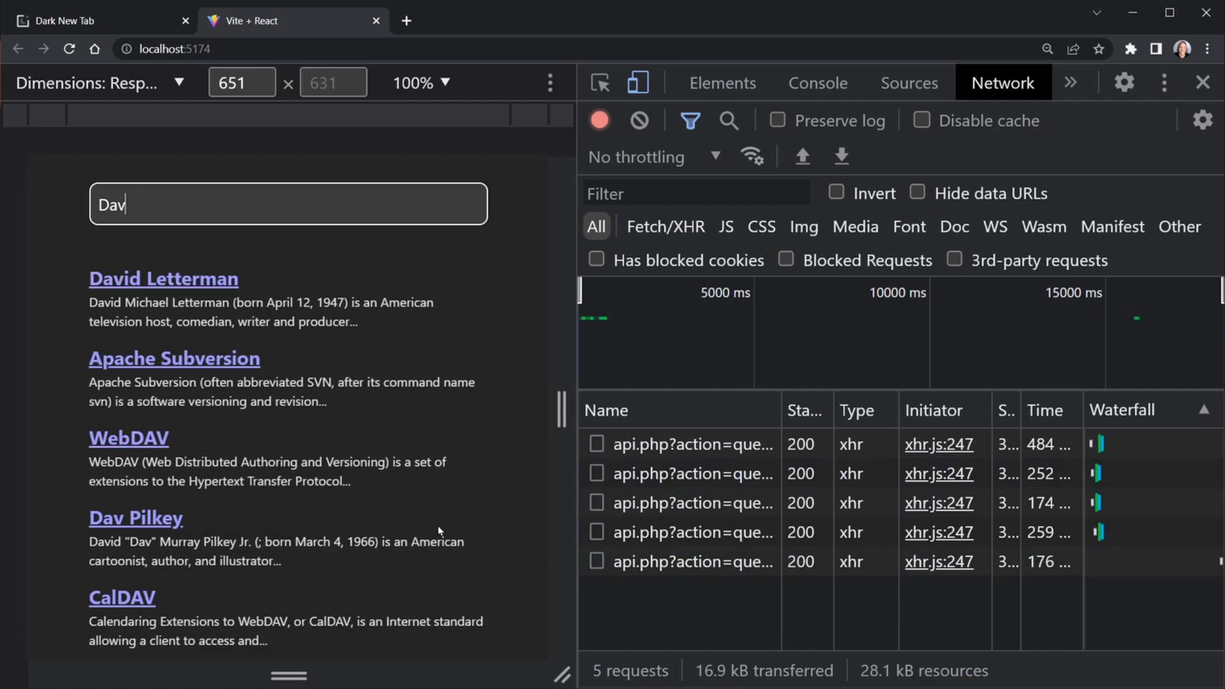
mouse_move(424, 367)
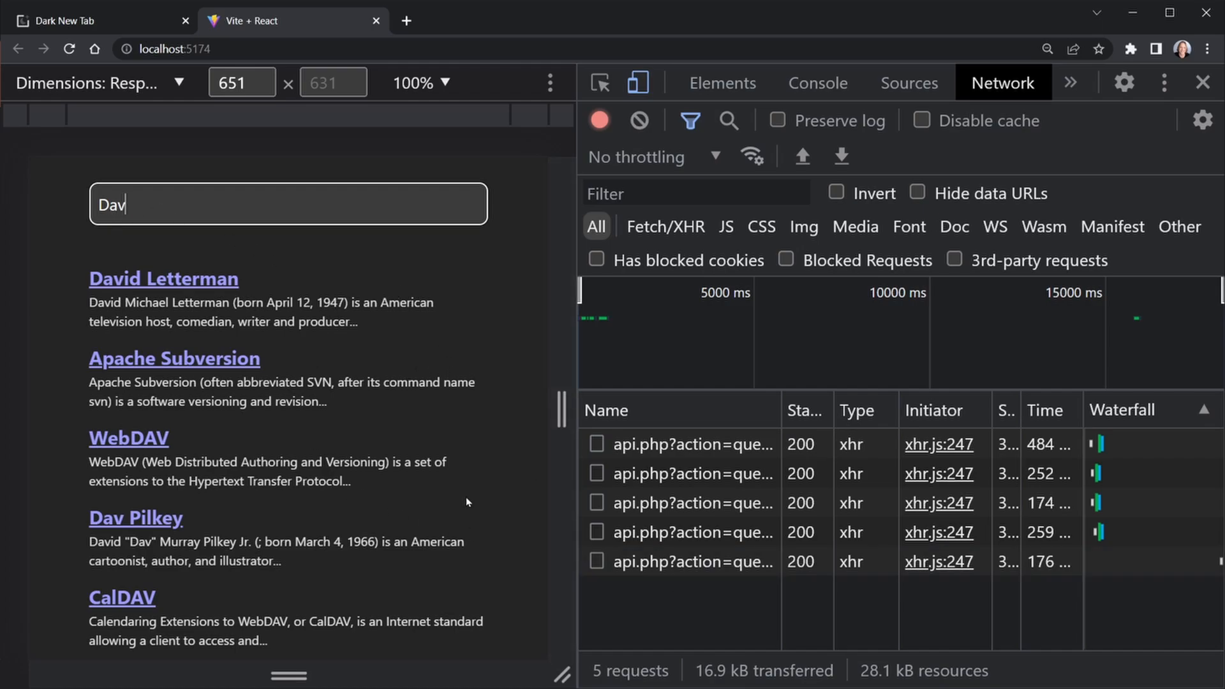
mouse_move(430, 477)
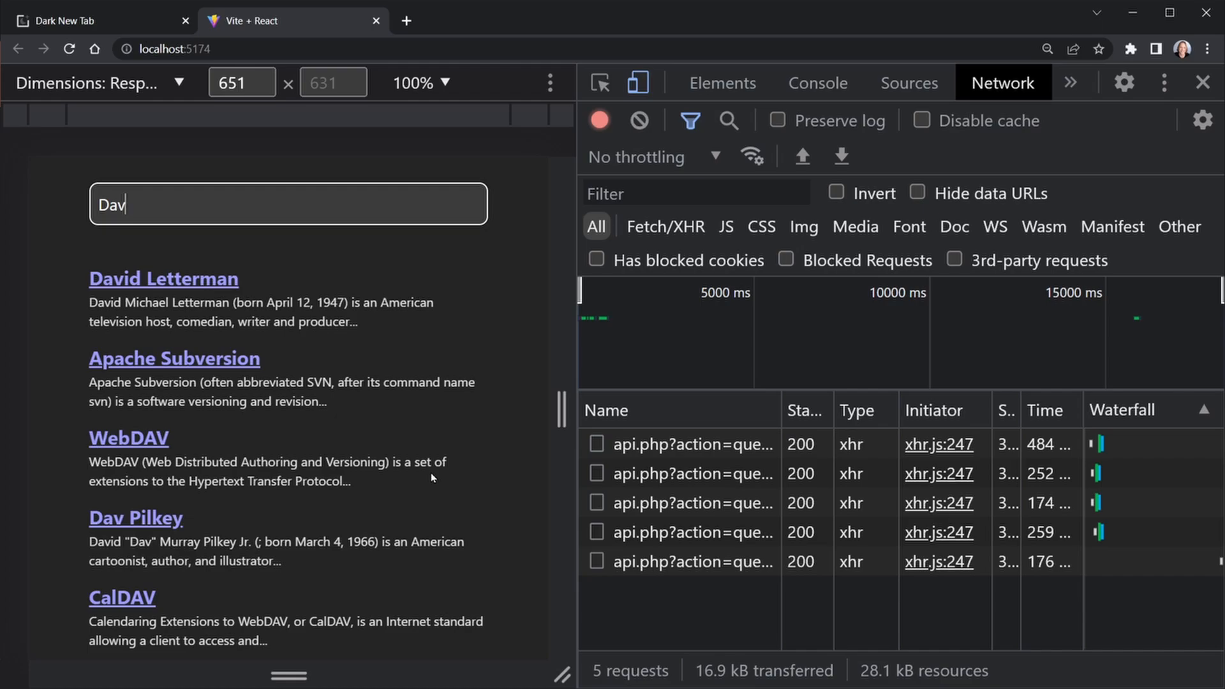
left_click(1203, 83)
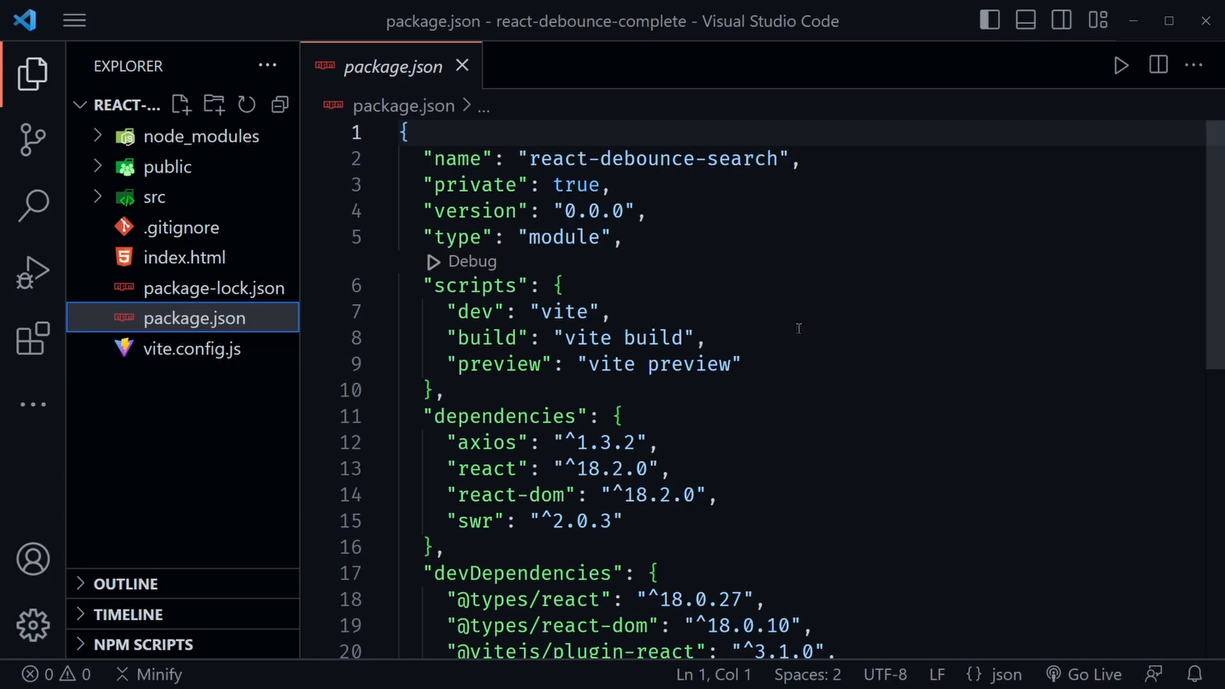
mouse_move(544, 416)
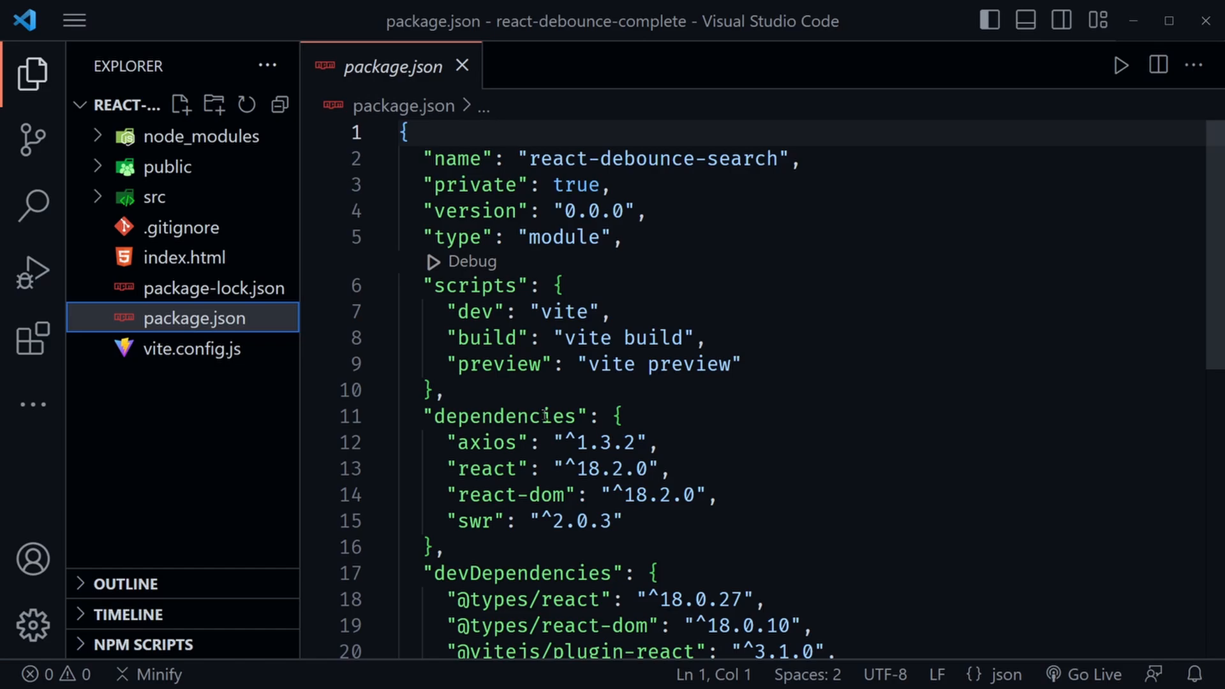
Run npm i in a second bash terminal to install the project dependencies
scroll("down", 3)
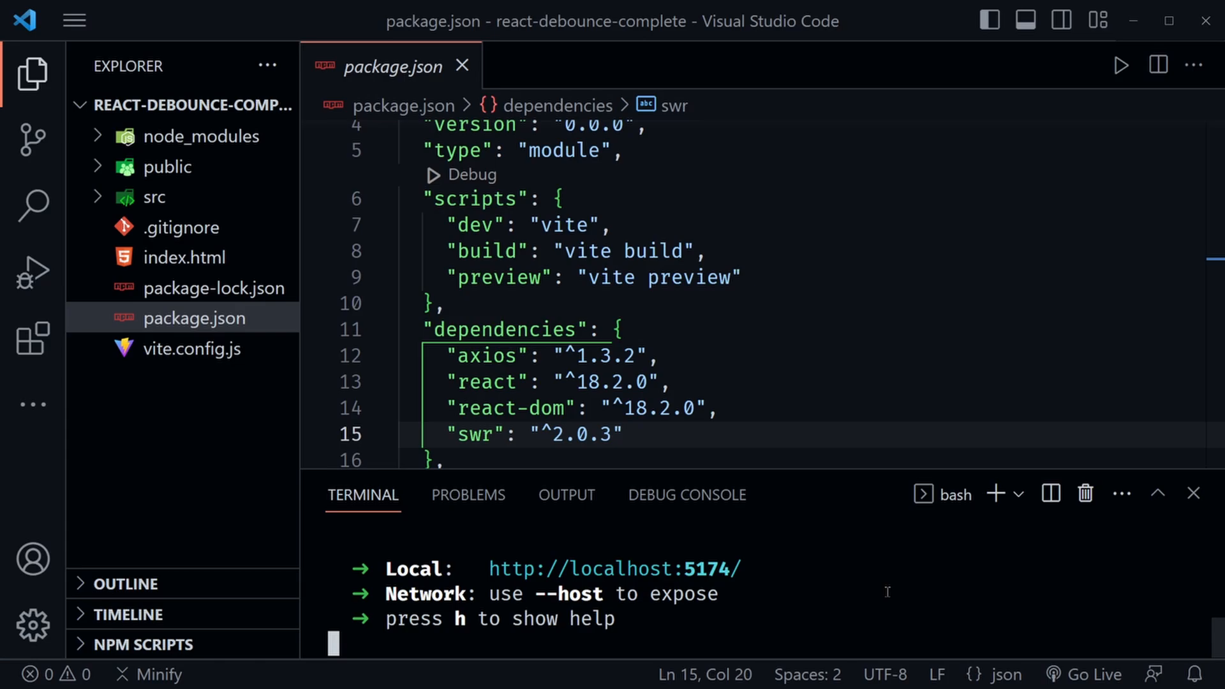
mouse_move(838, 559)
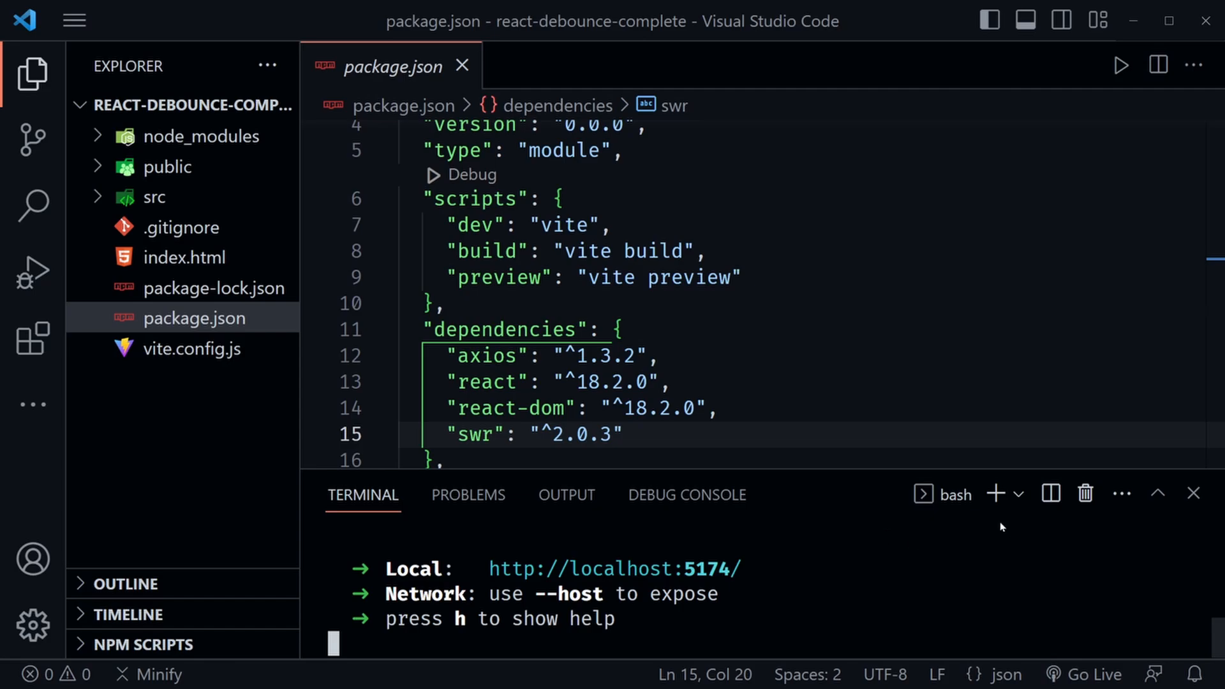
left_click(994, 493)
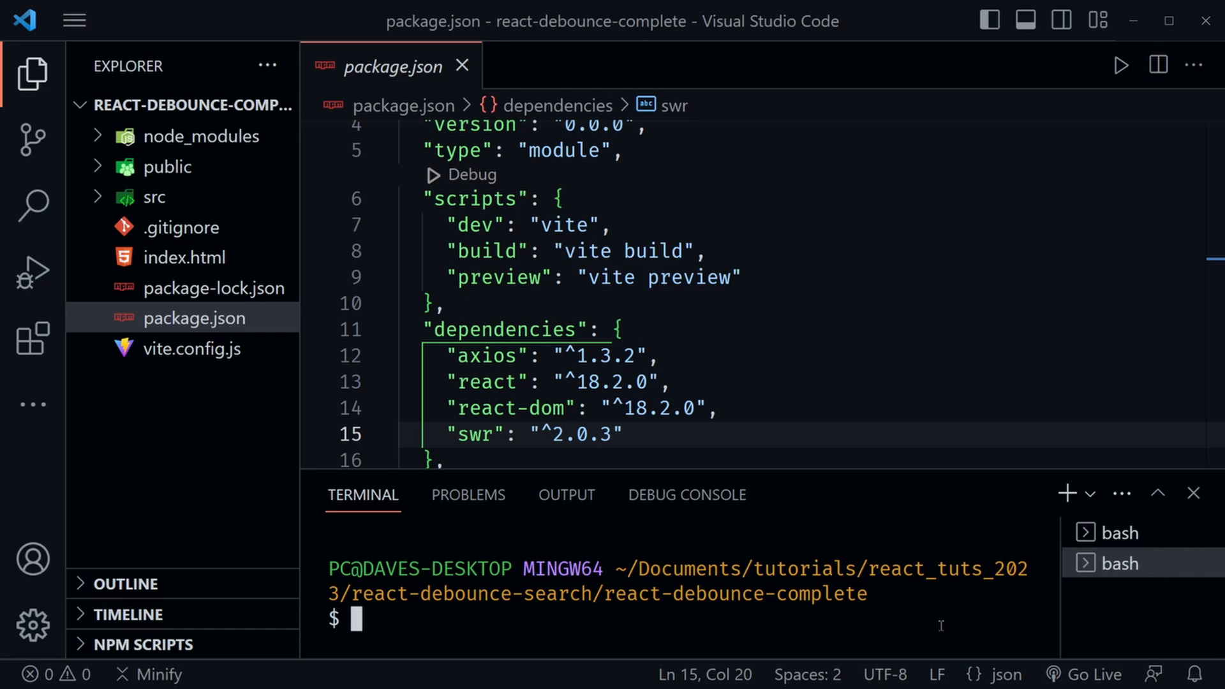
type("npm i")
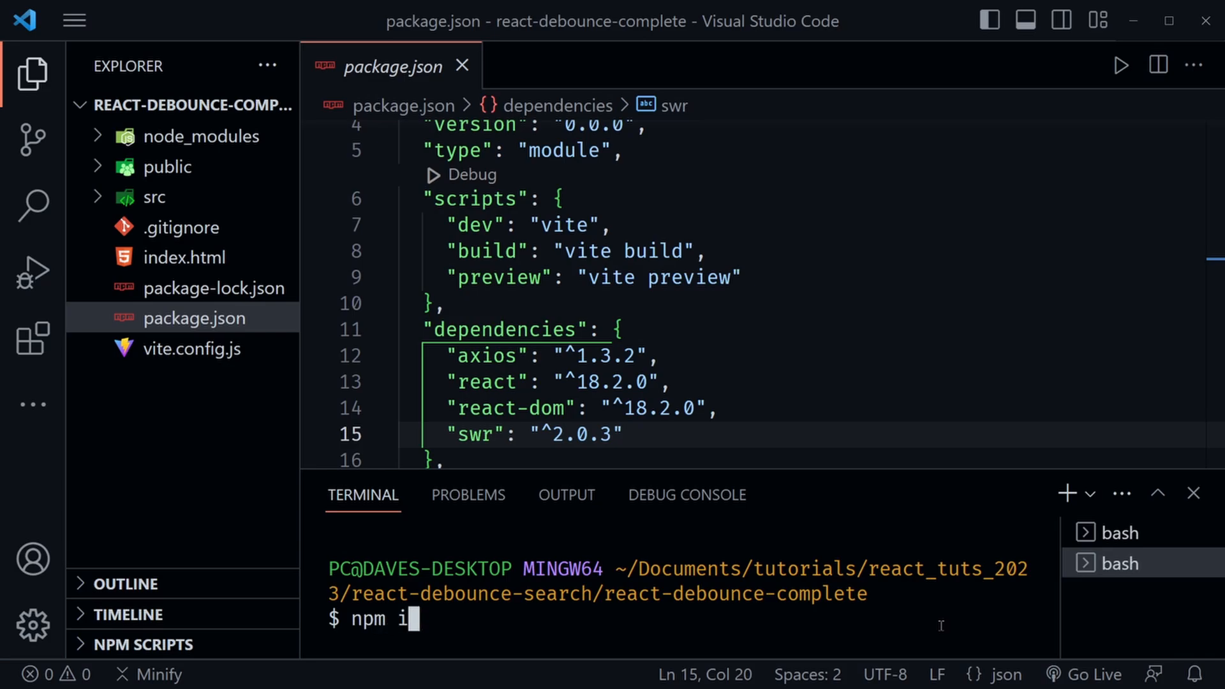
key("Backspace")
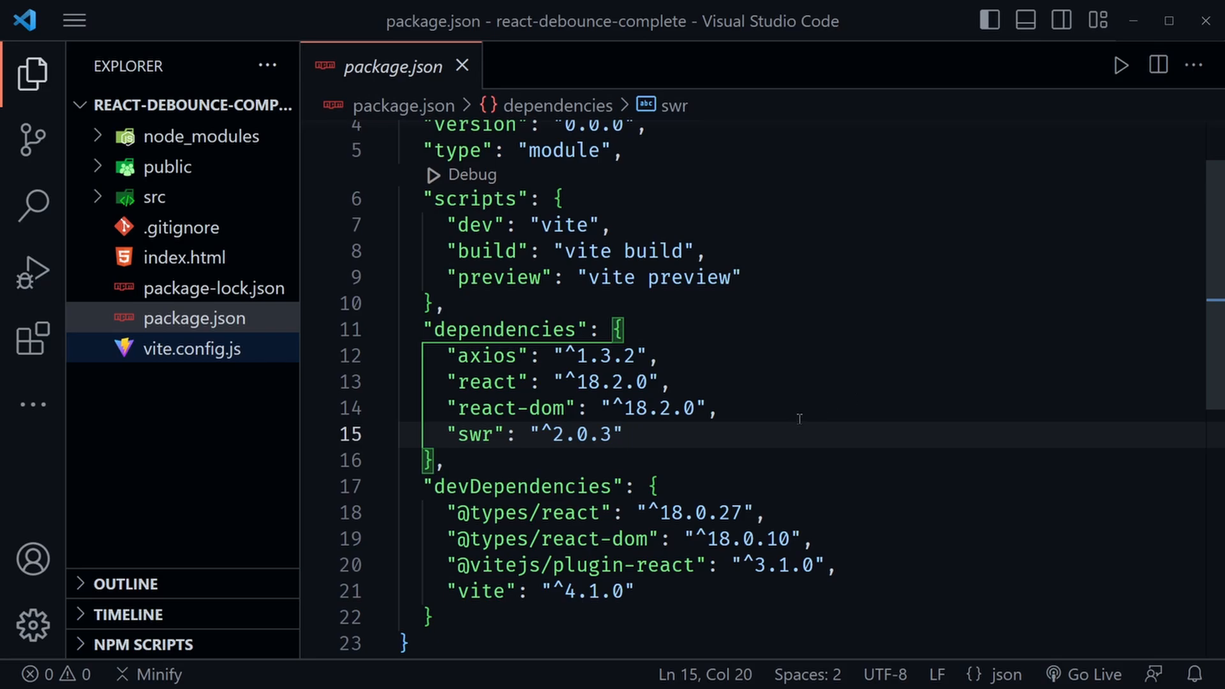
Open src/api/wikiApi.jsx and locate the getWikiSearchResults searchTerm parameter
left_click(155, 197)
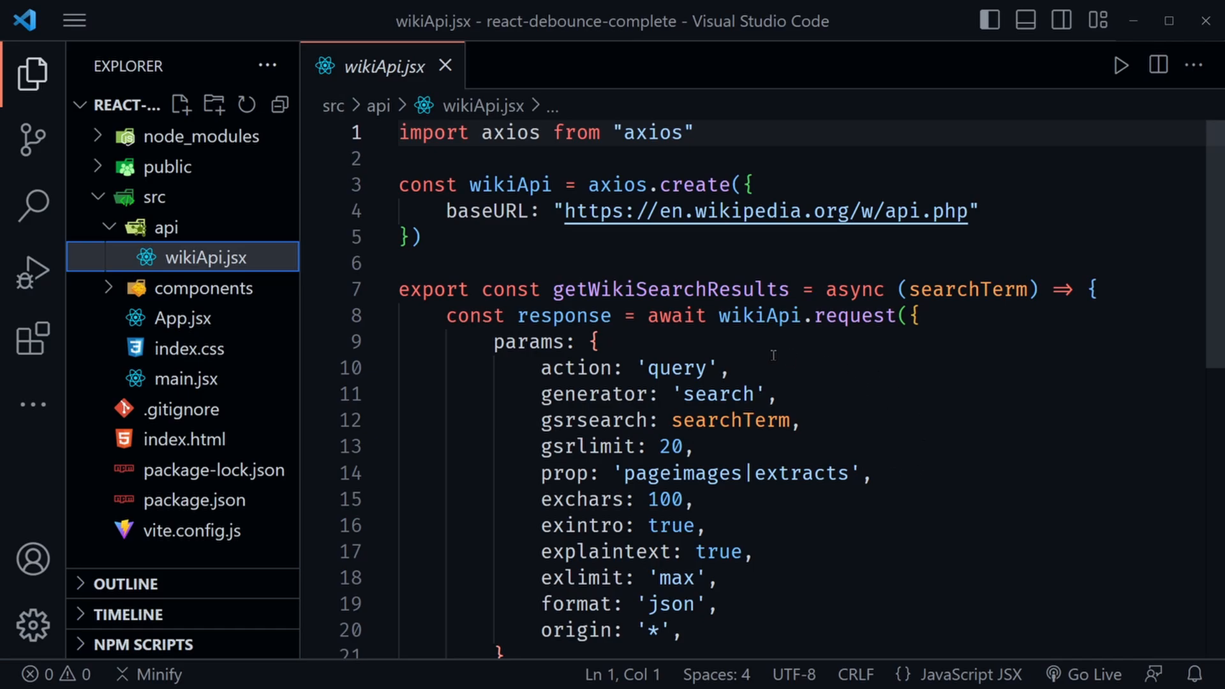
mouse_move(735, 262)
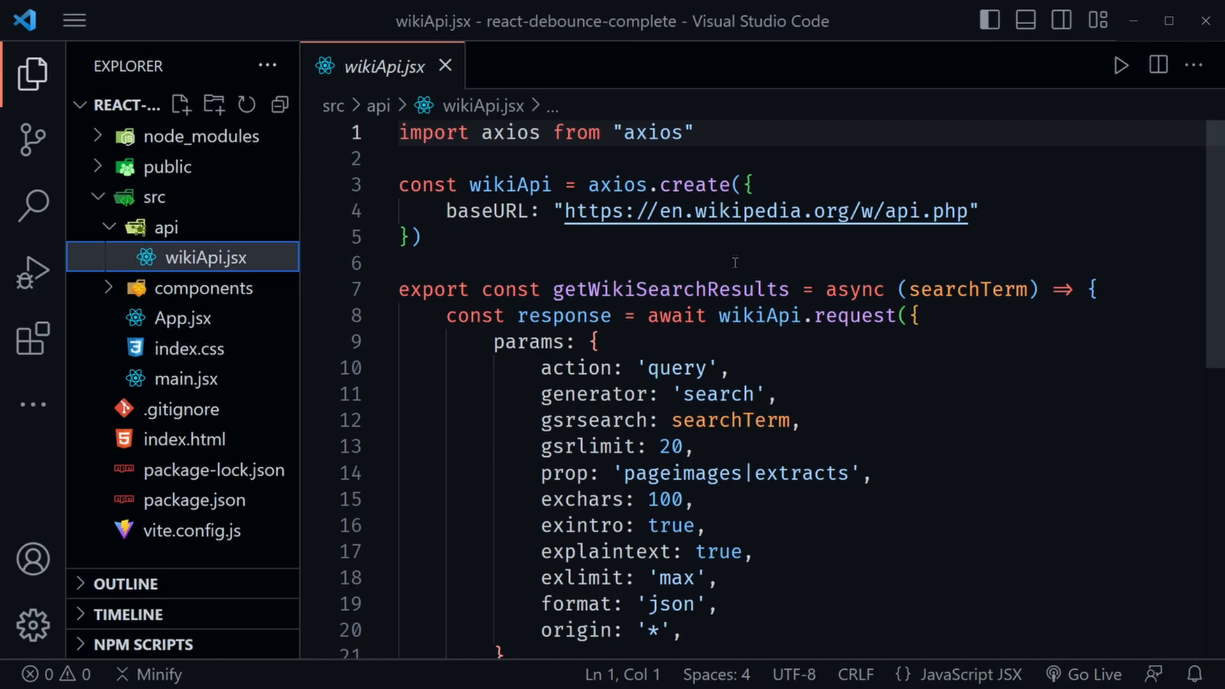
double_click(509, 183)
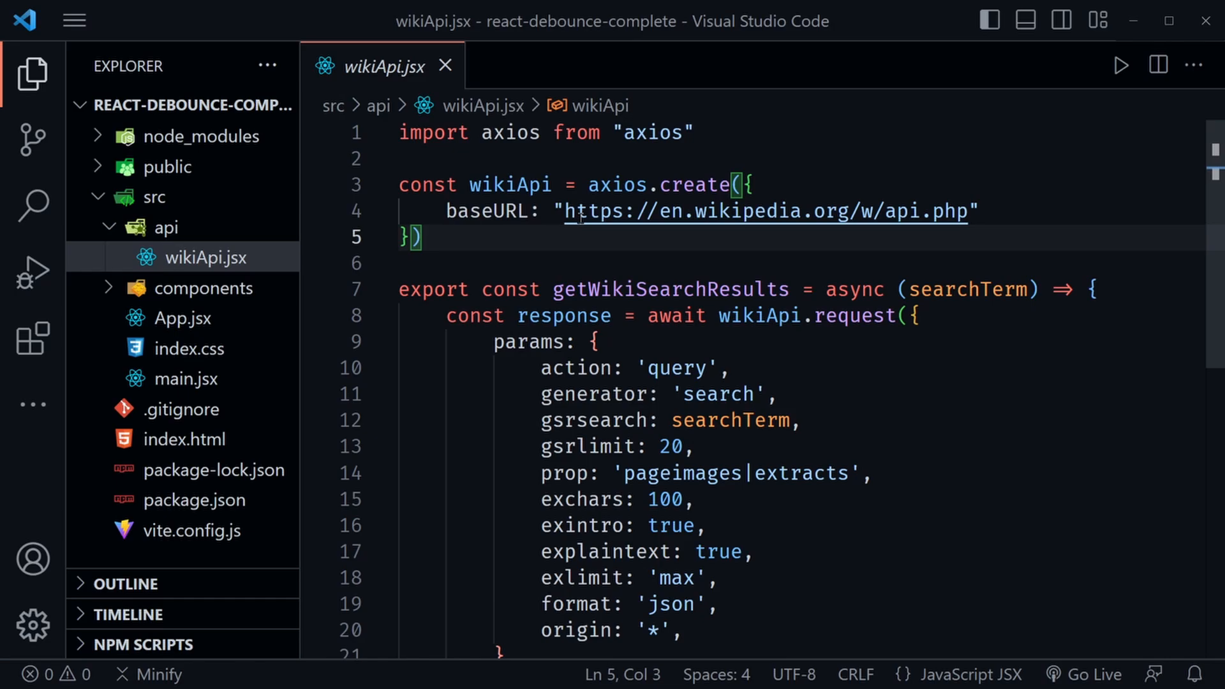
mouse_move(933, 266)
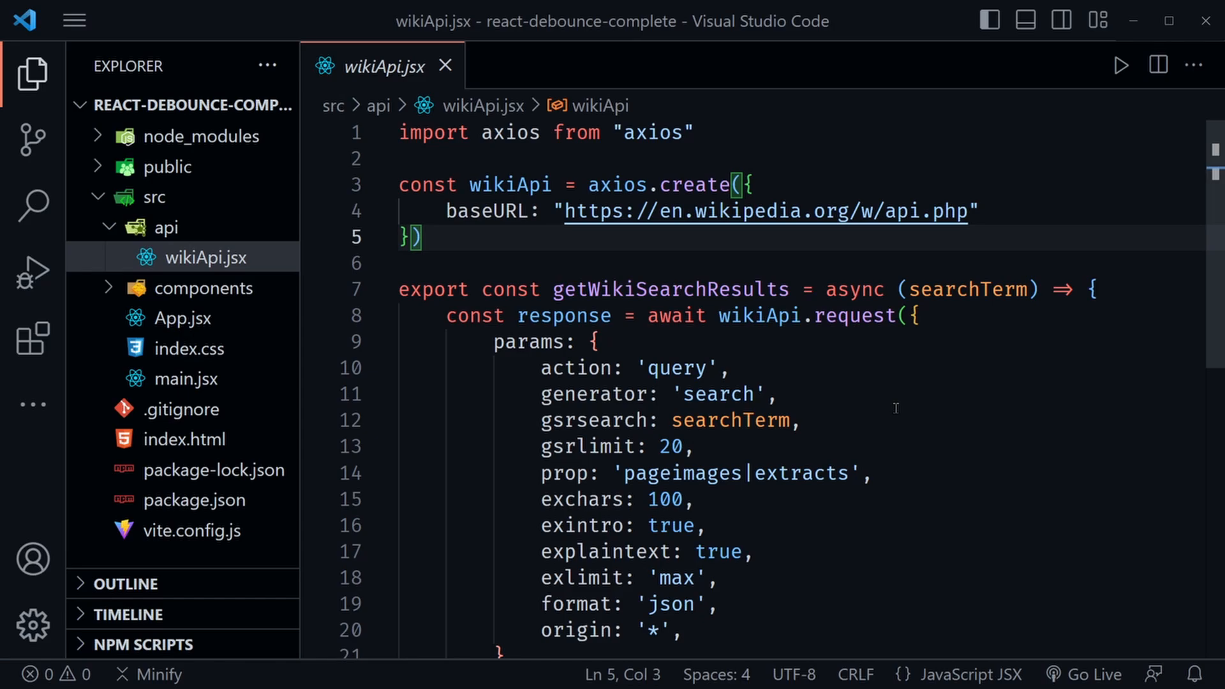
scroll("down", 3)
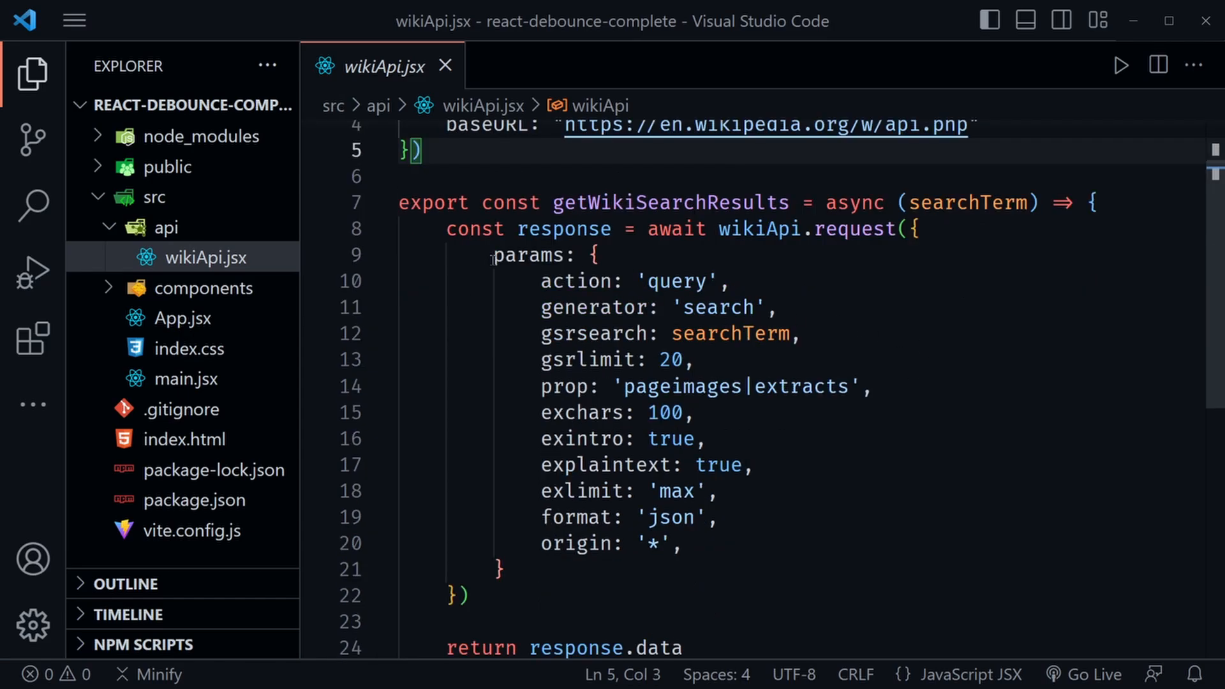
left_click_drag(494, 256, 504, 569)
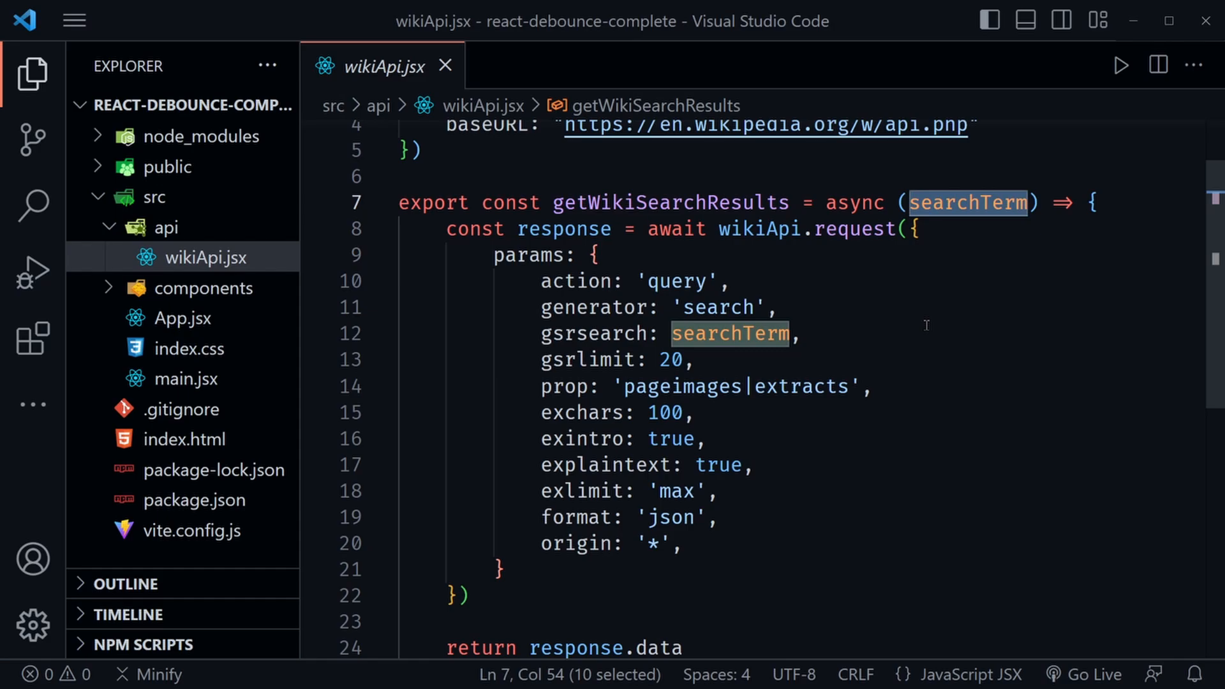
Review searchTerm passed as gsrsearch in the request params, then move to App.jsx
double_click(670, 203)
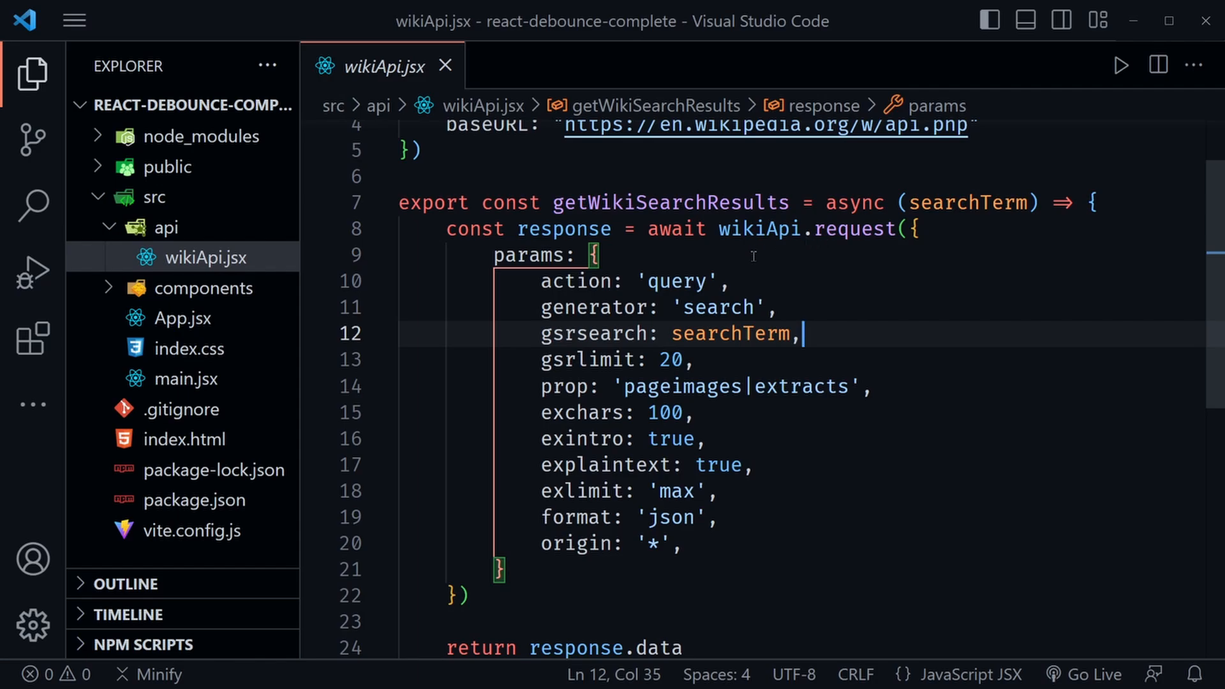
mouse_move(773, 257)
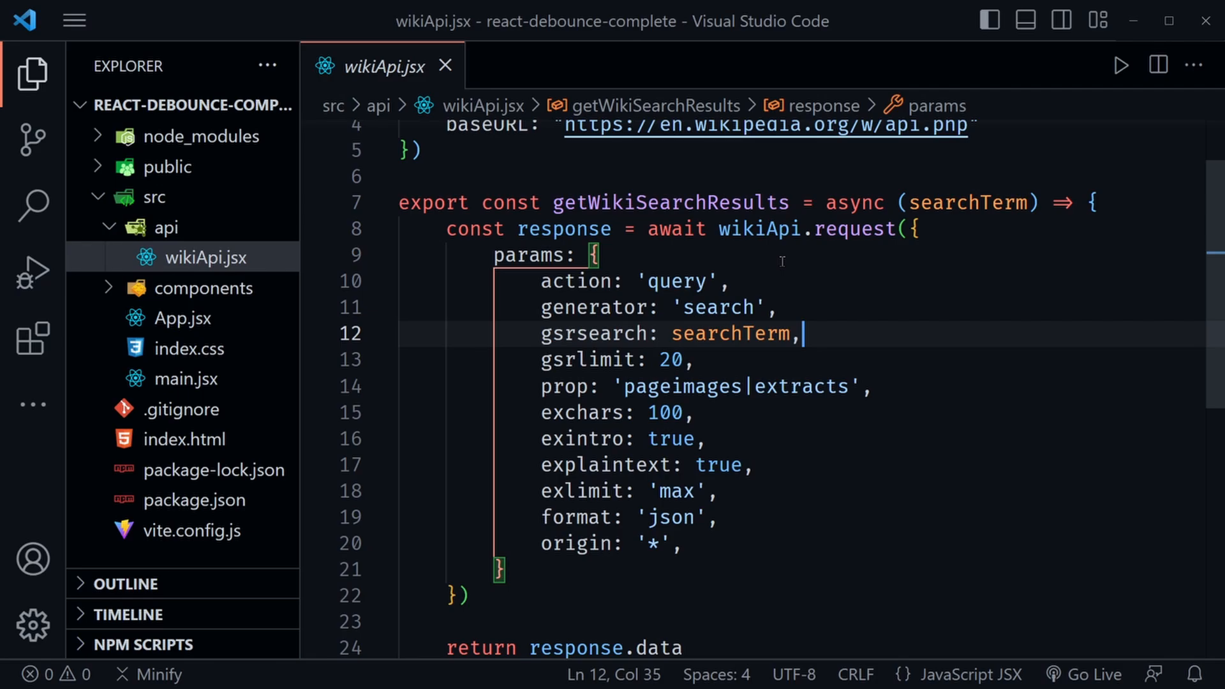
double_click(854, 229)
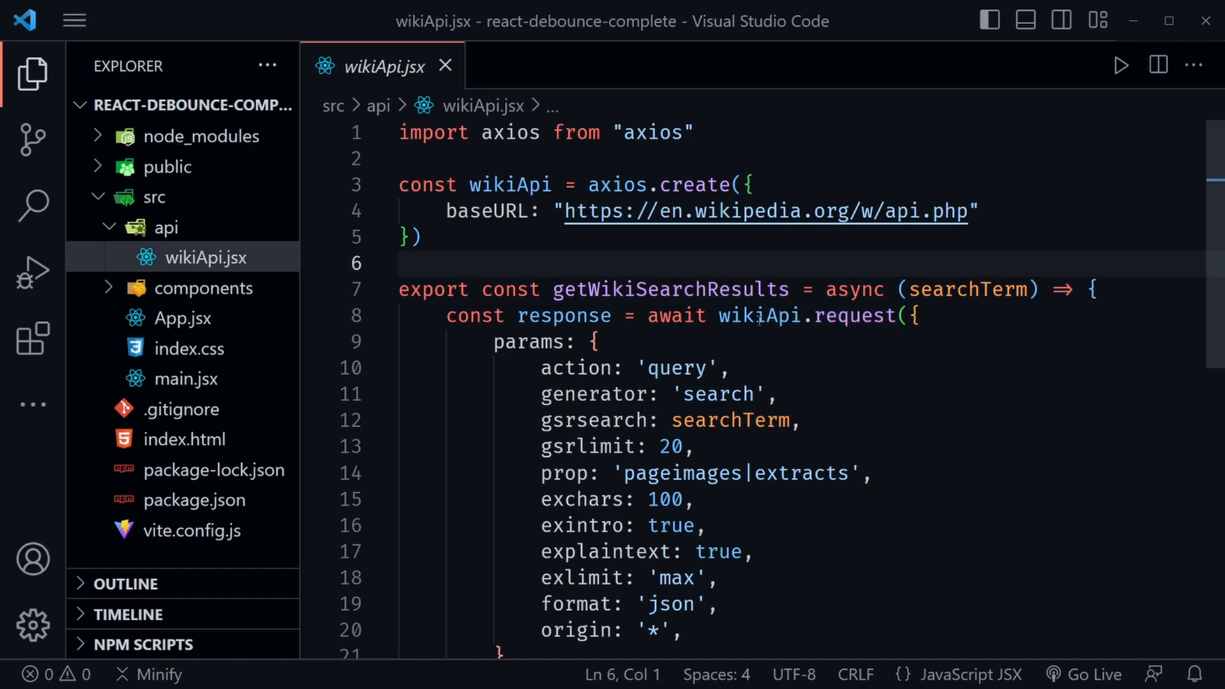
mouse_move(878, 398)
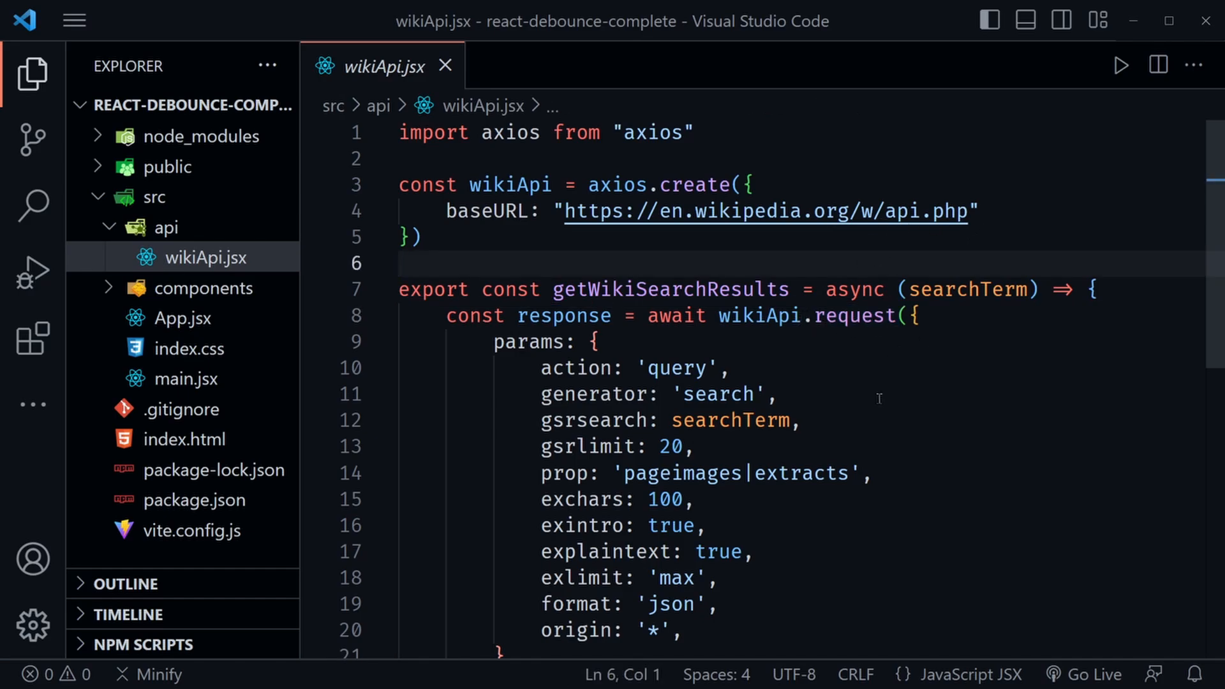
scroll("down", 3)
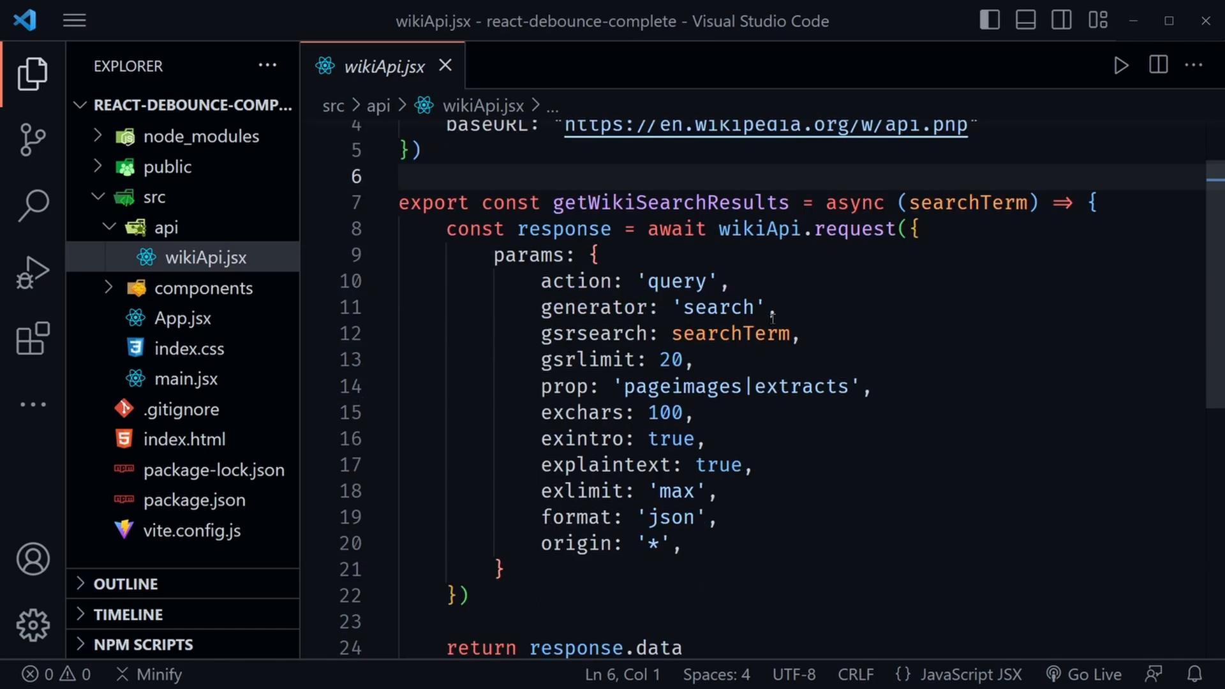
mouse_move(791, 520)
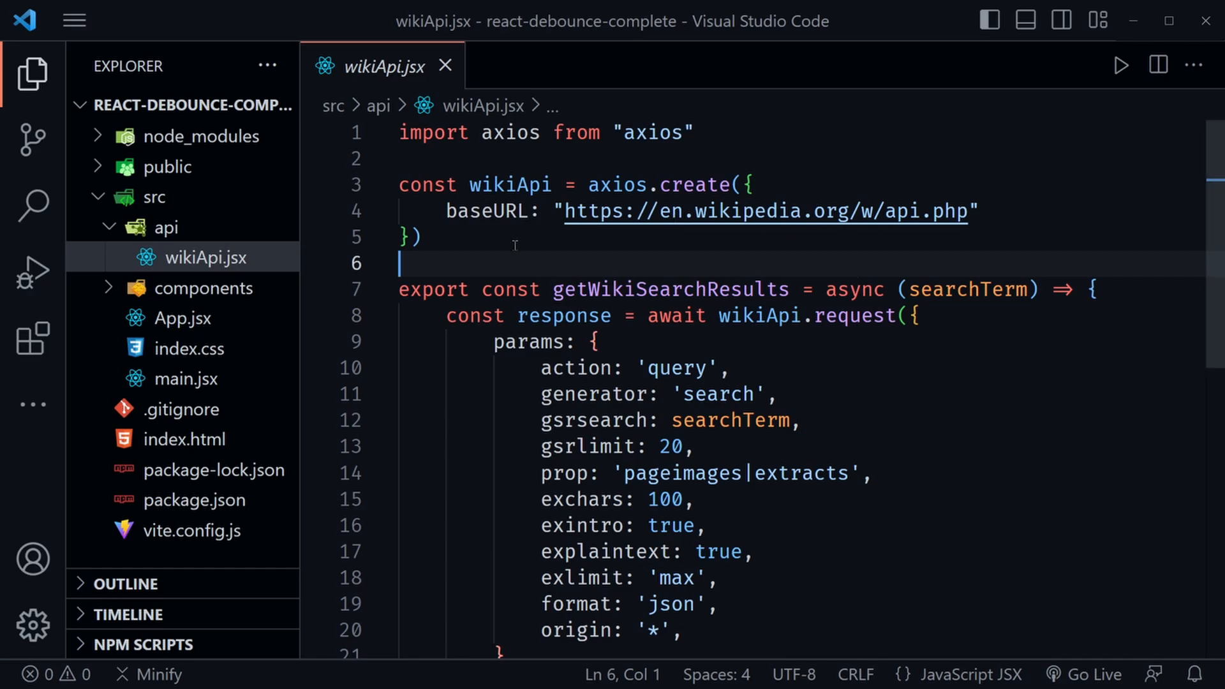
left_click(184, 318)
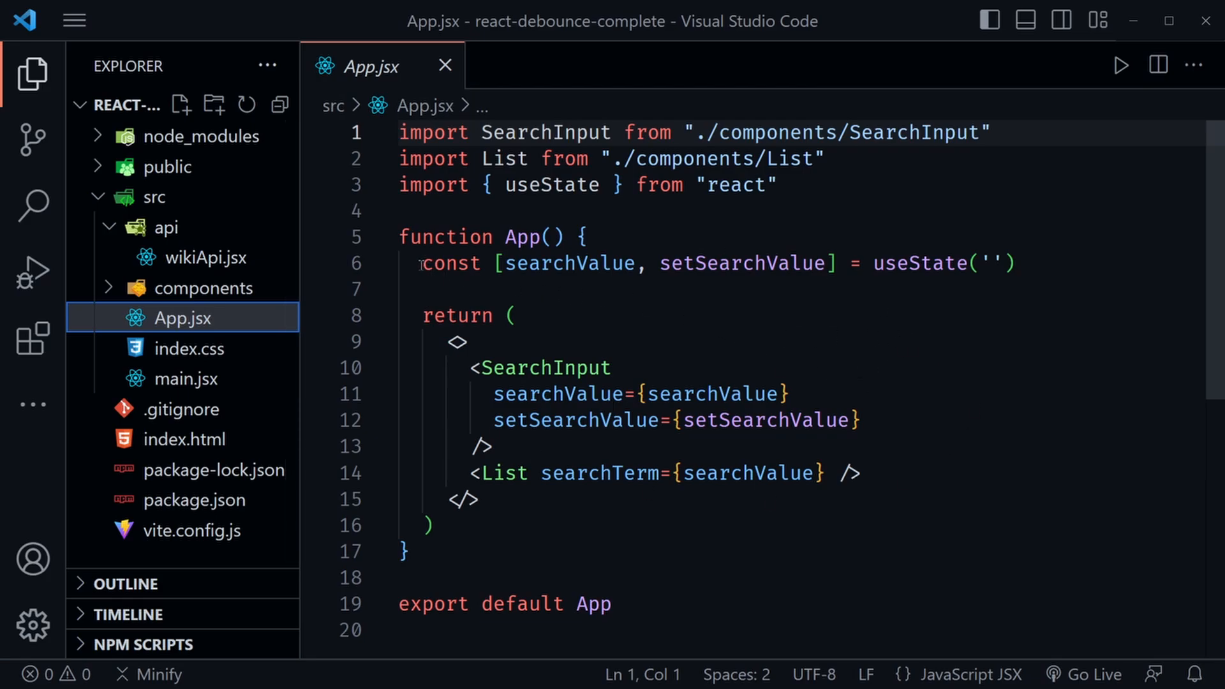
Review App.jsx's searchValue state, then open components/SearchInput.jsx
left_click_drag(422, 263, 1016, 263)
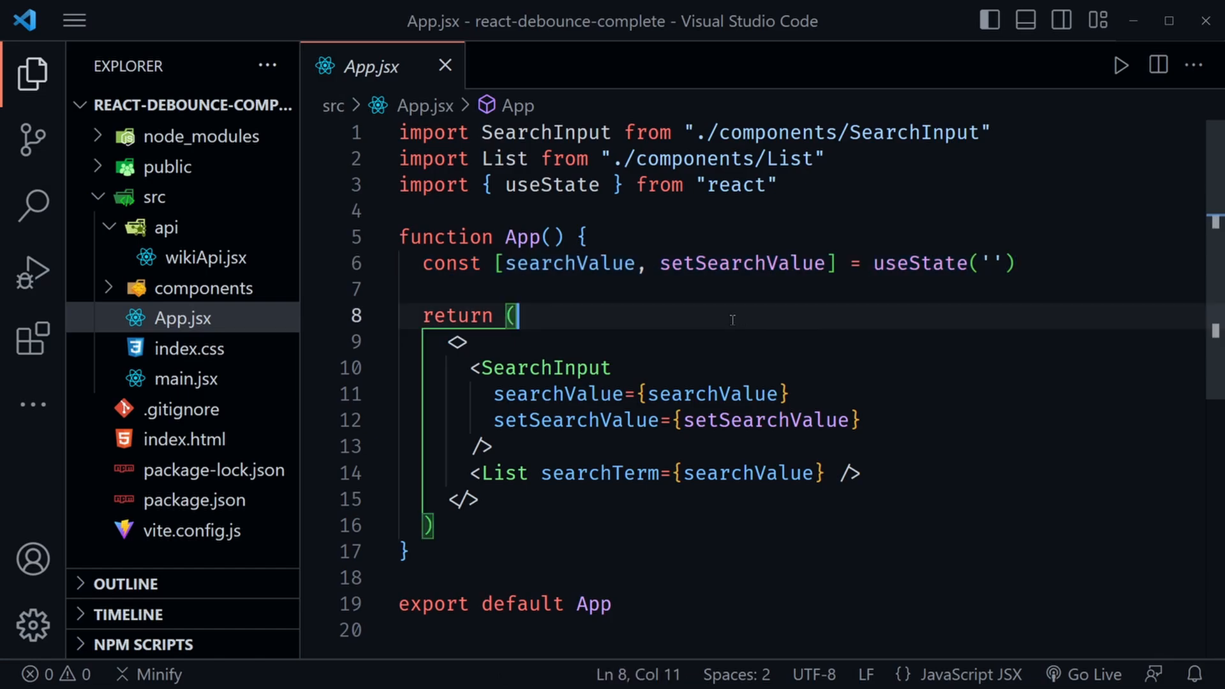
left_click_drag(464, 368, 494, 447)
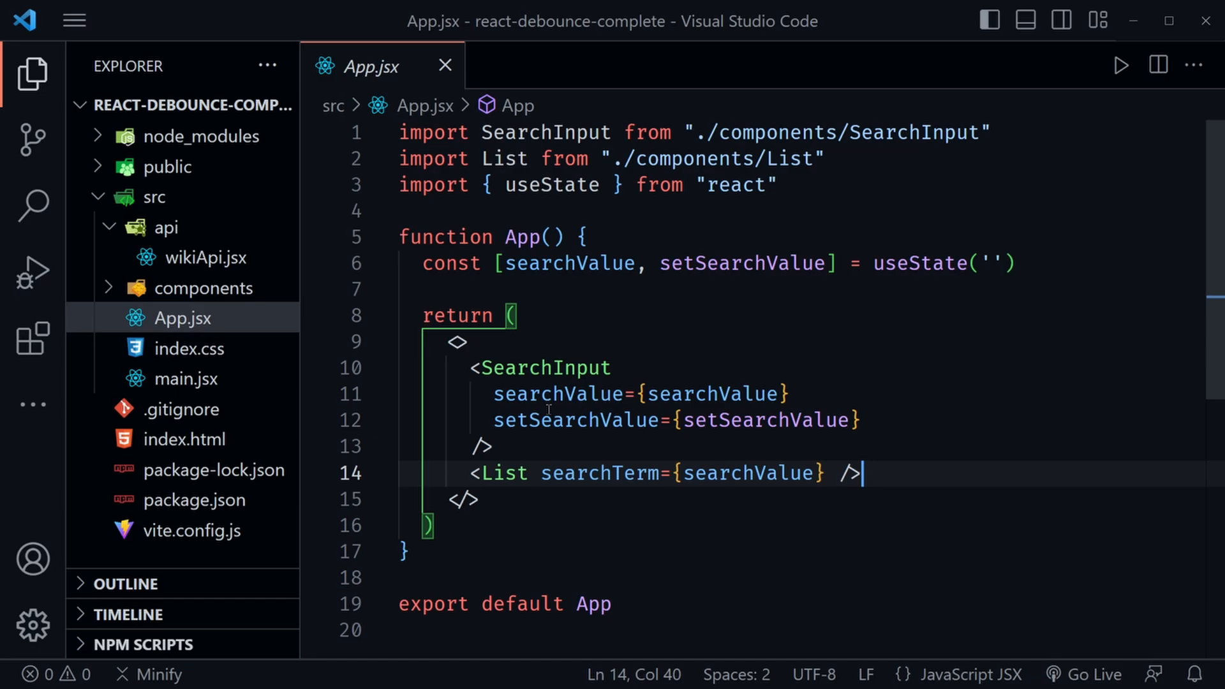
left_click(207, 287)
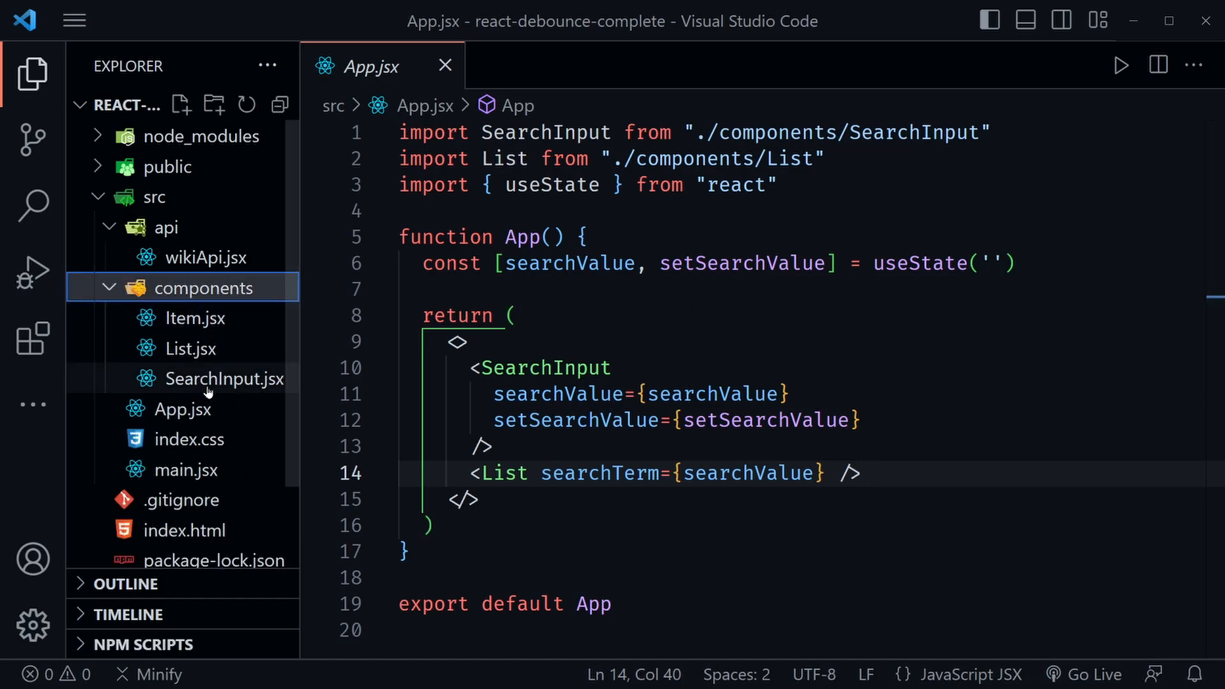
left_click(226, 378)
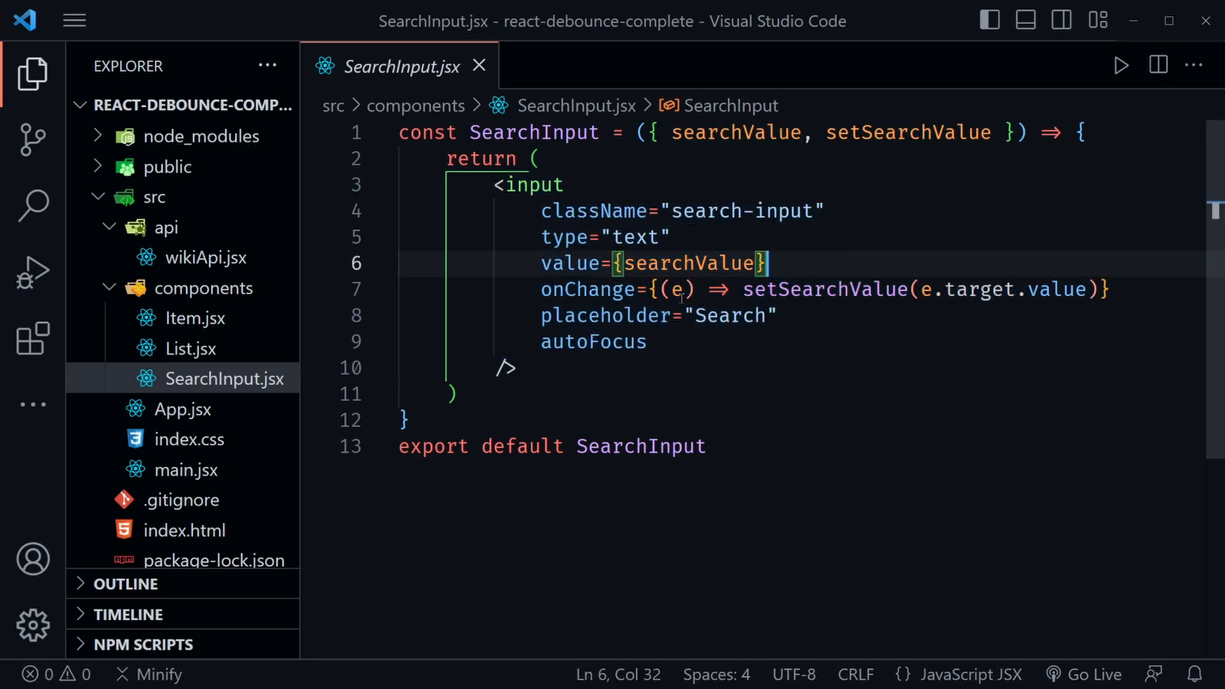
mouse_move(827, 314)
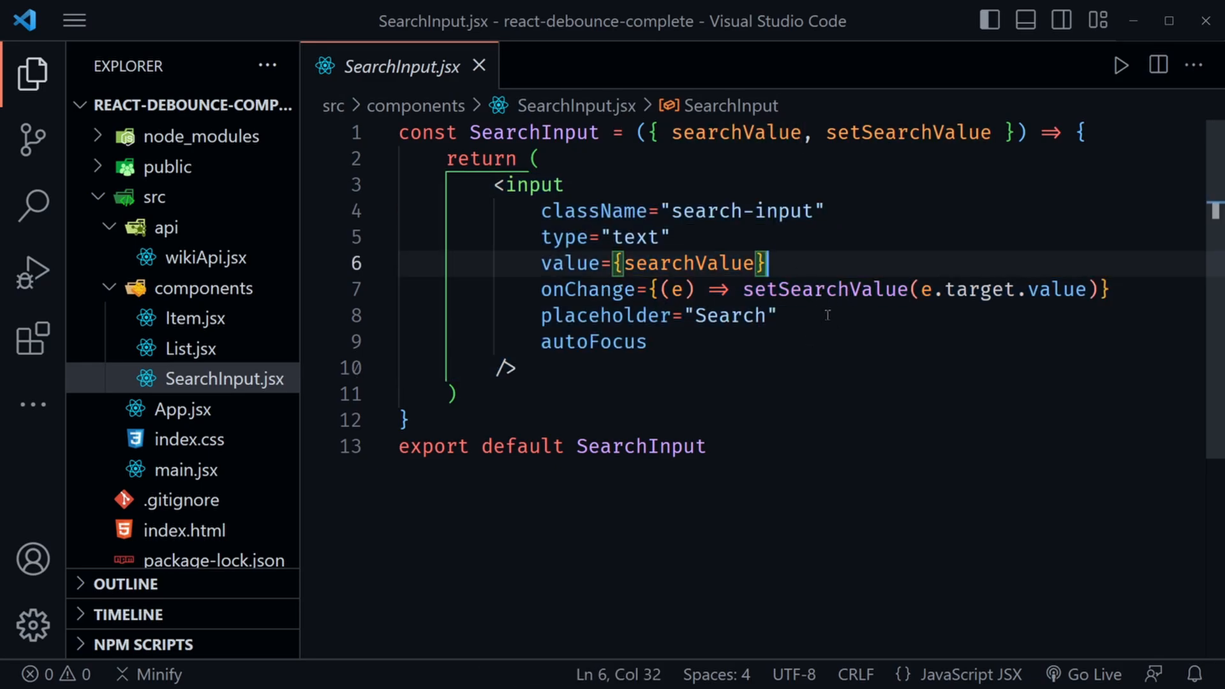
mouse_move(482, 238)
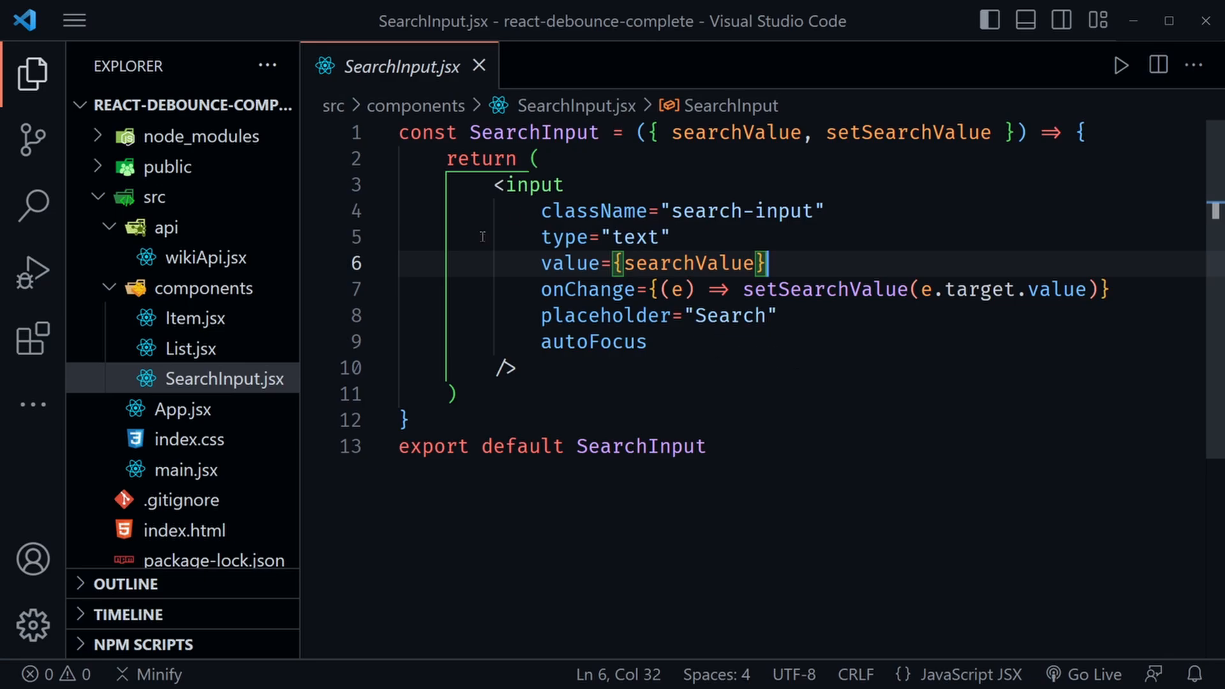
mouse_move(728, 381)
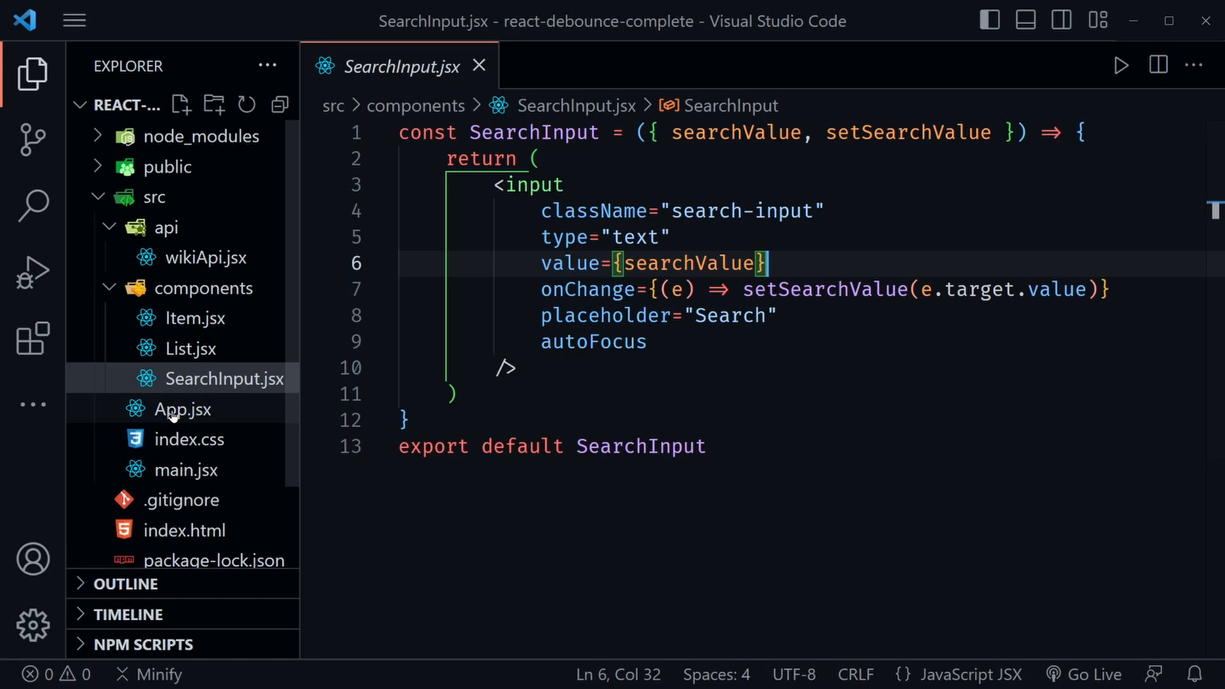
Return to App.jsx, keep it open, and open the List component
left_click(182, 408)
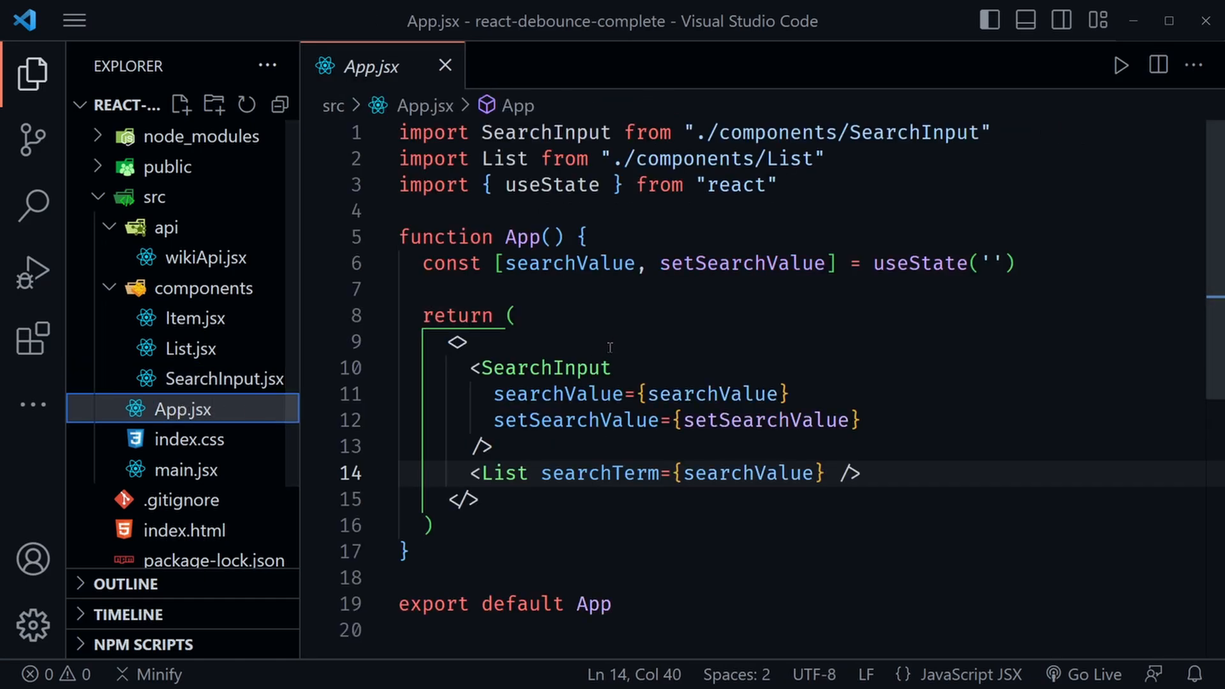
double_click(746, 472)
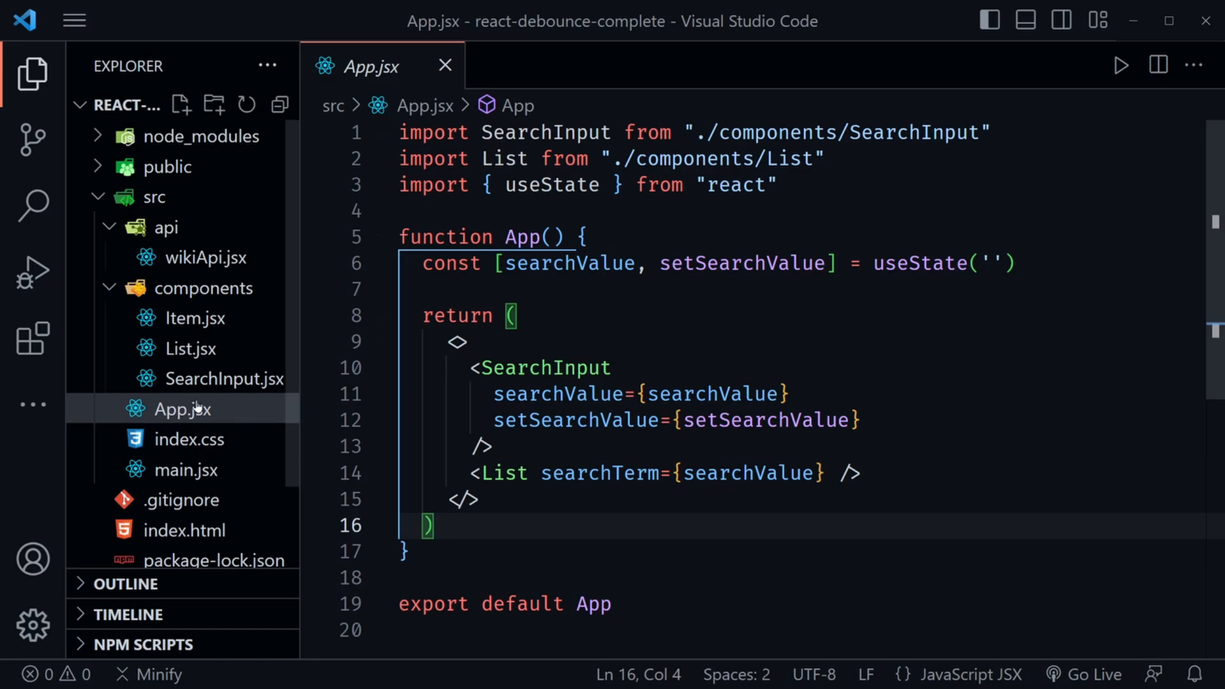
left_click(190, 349)
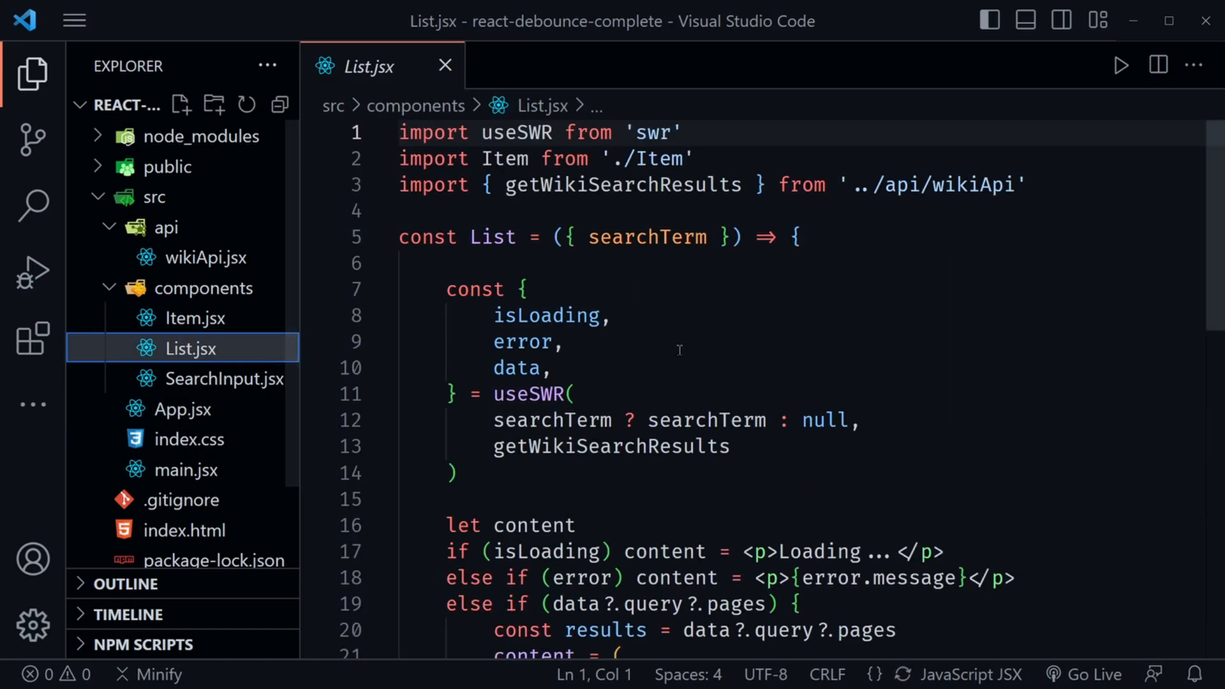
mouse_move(741, 358)
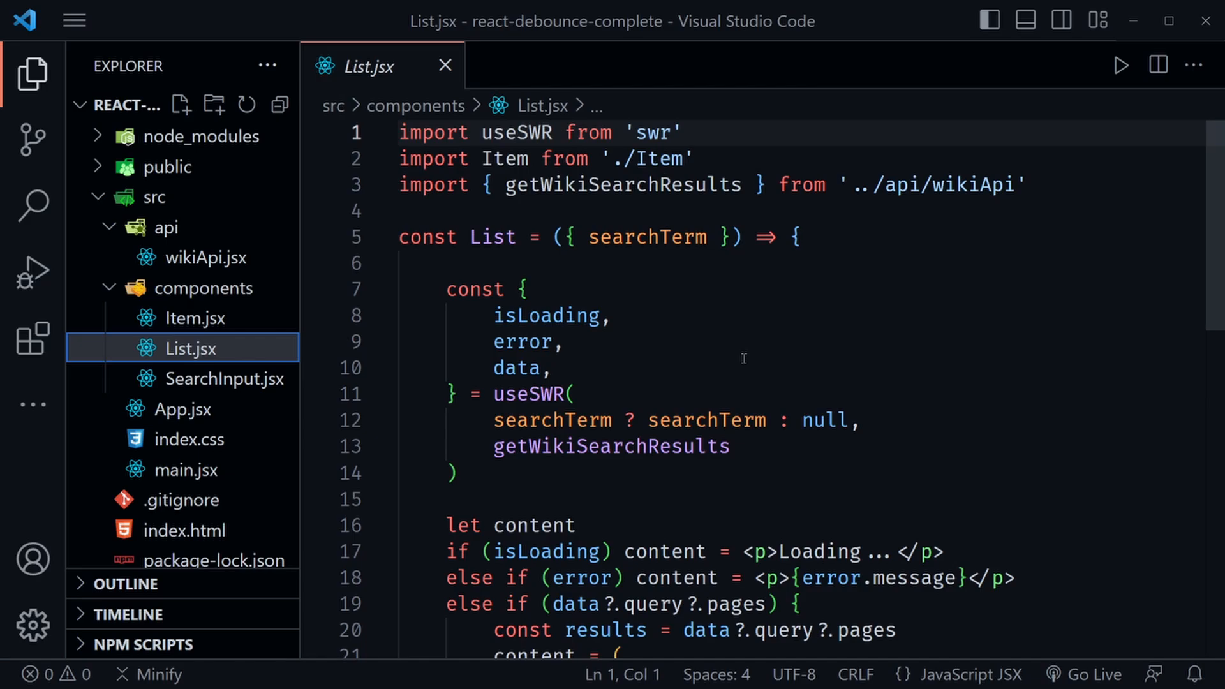
mouse_move(653, 228)
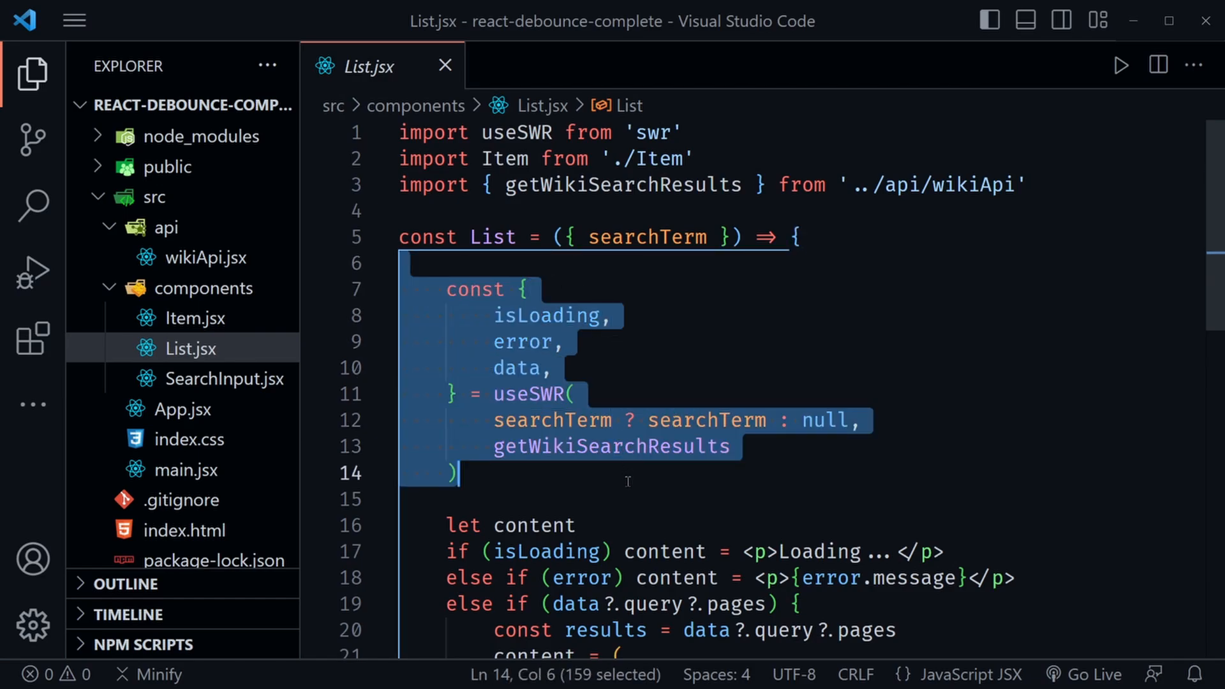
Inspect the useSWR call in List.jsx using searchTerm and getWikiSearchResults
double_click(611, 446)
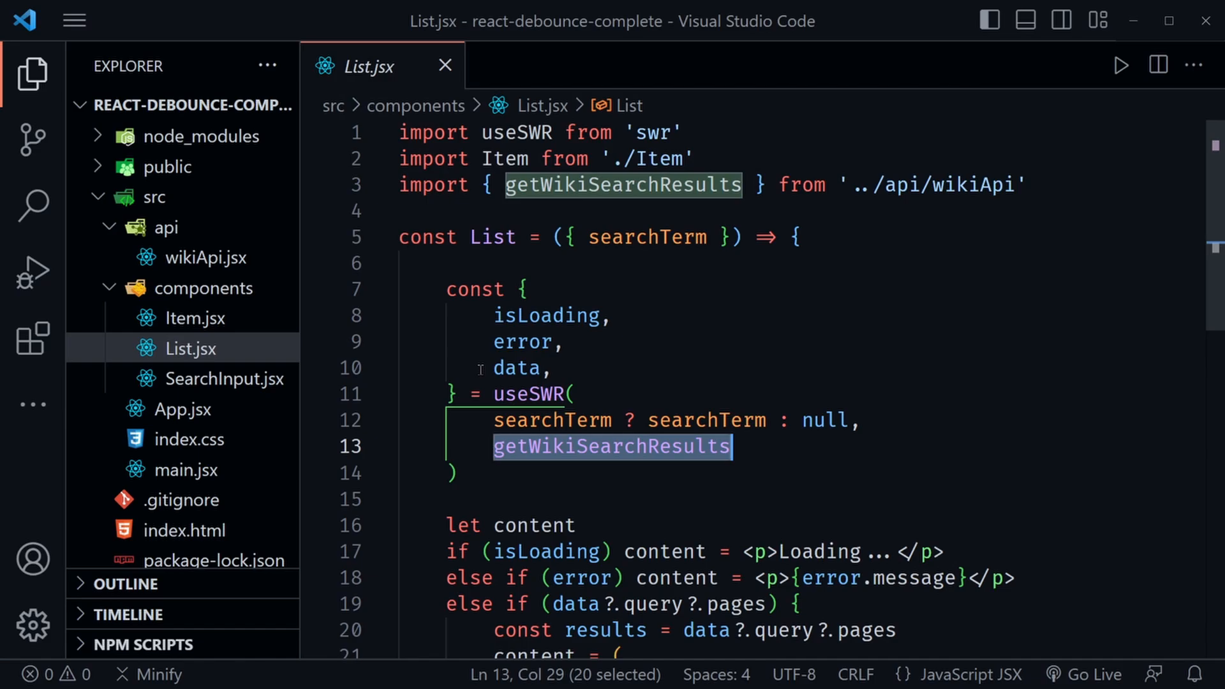
mouse_move(651, 365)
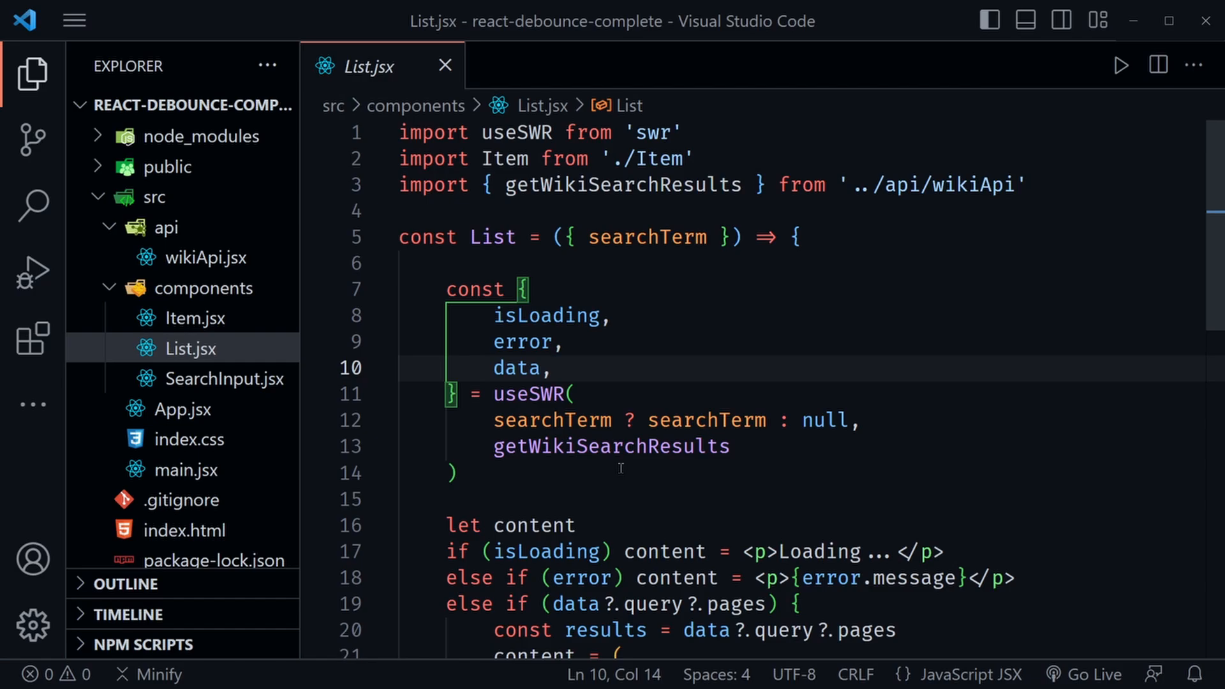
double_click(552, 420)
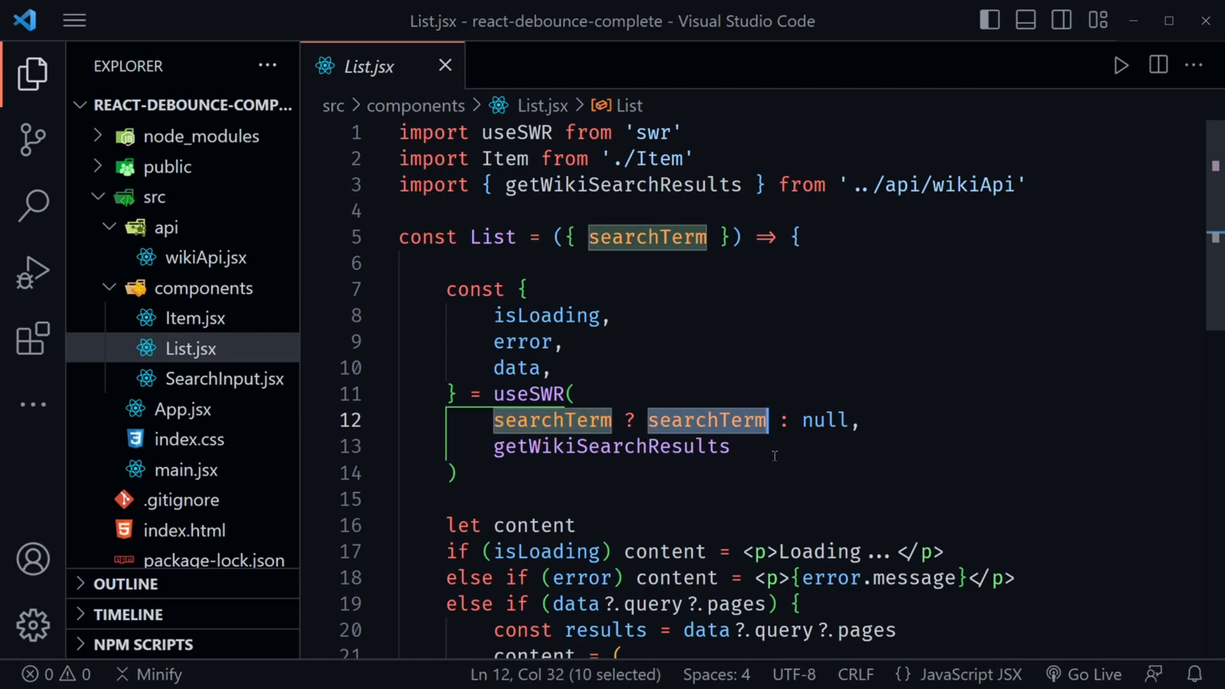
double_click(826, 420)
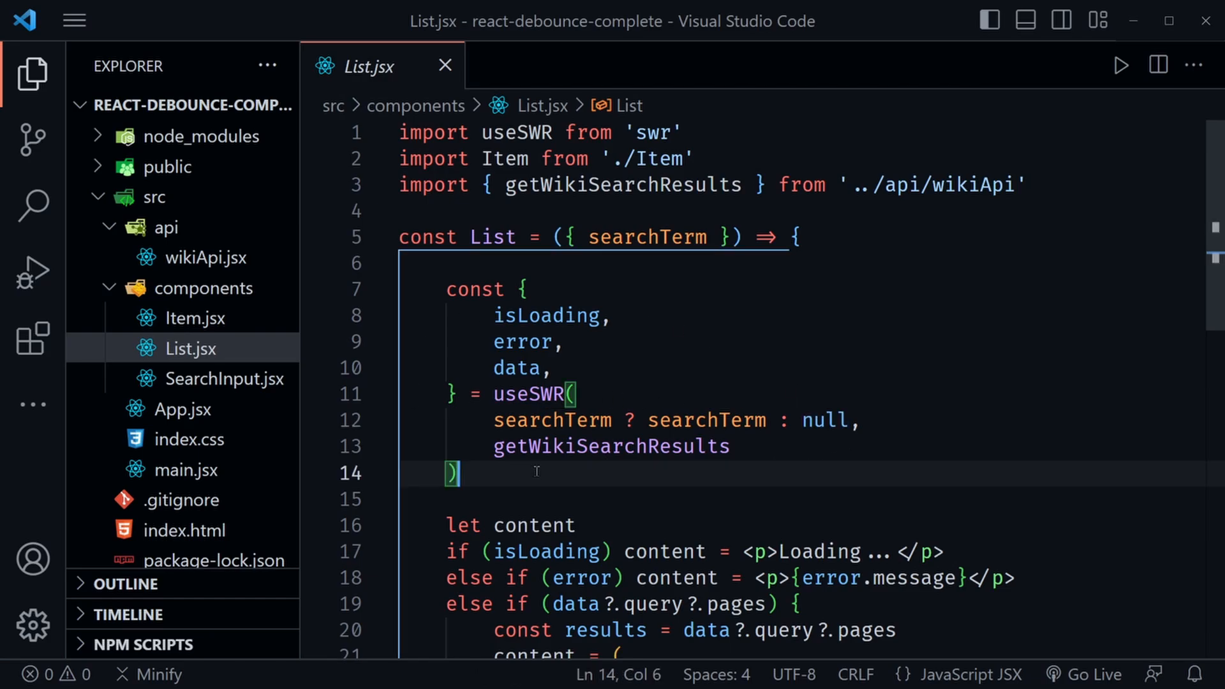
mouse_move(632, 498)
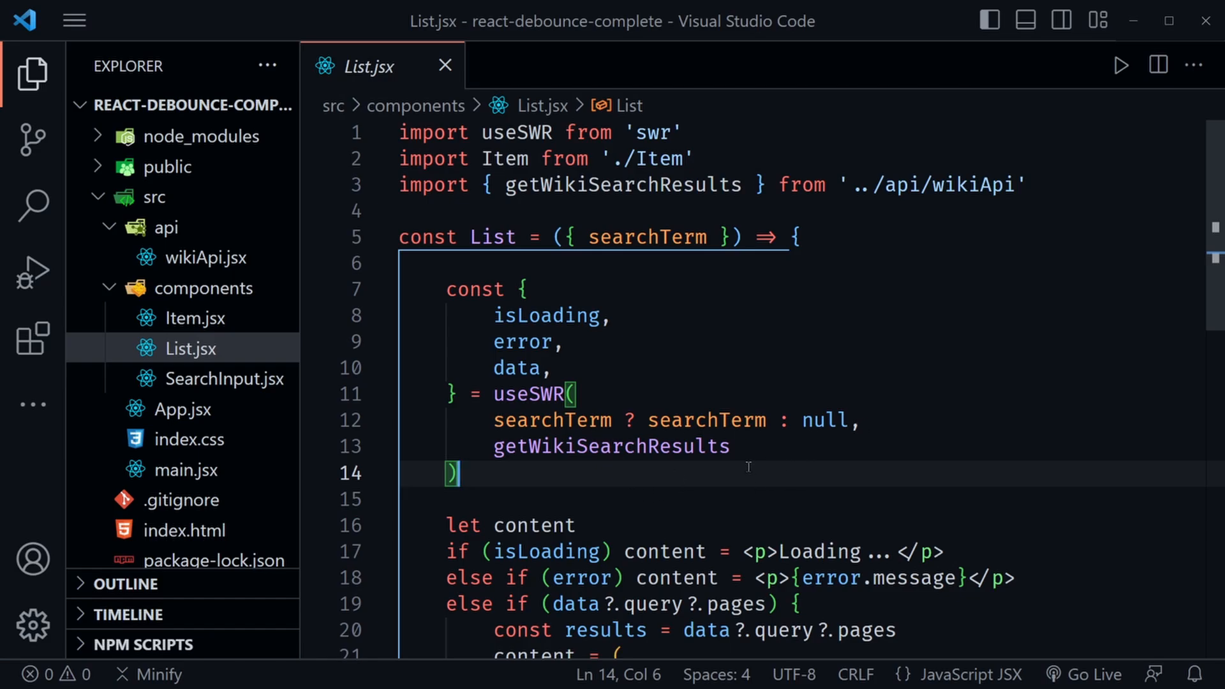
mouse_move(579, 458)
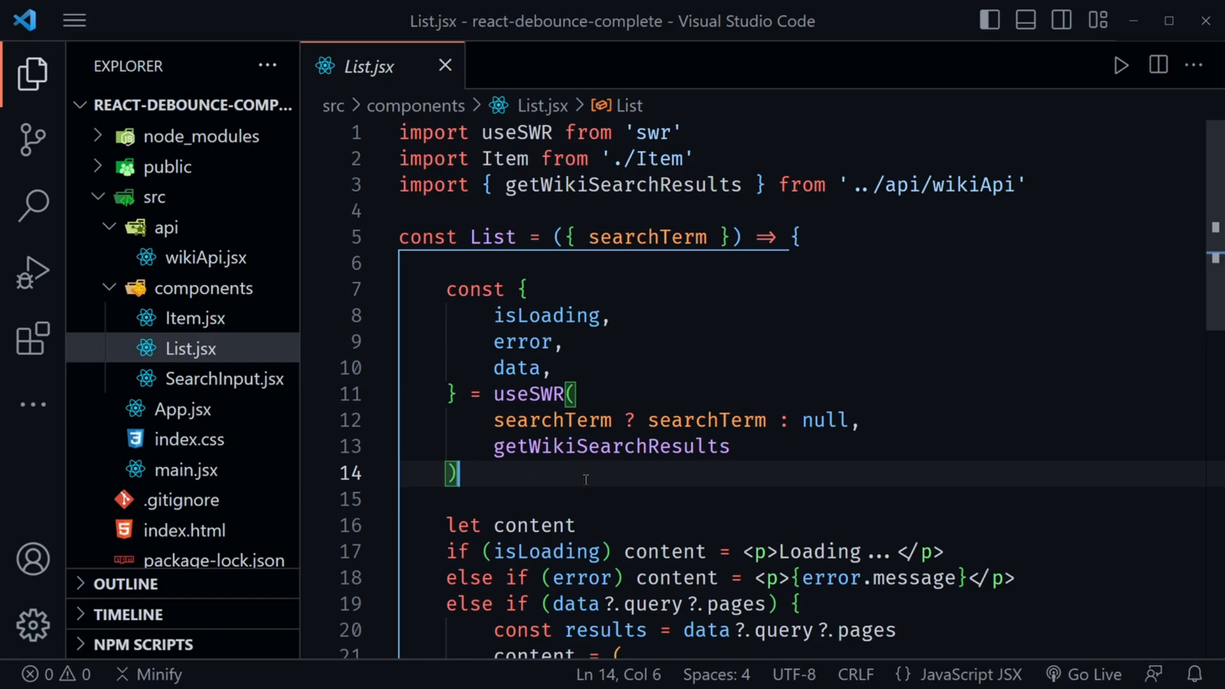
mouse_move(577, 420)
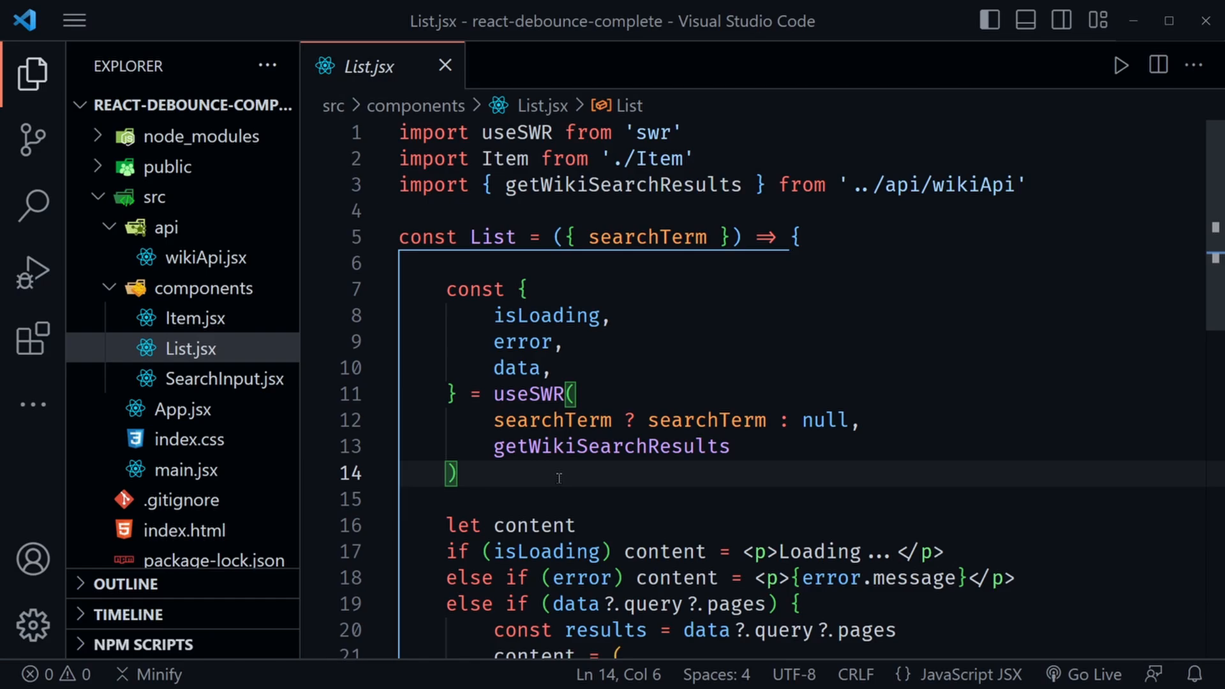
mouse_move(513, 439)
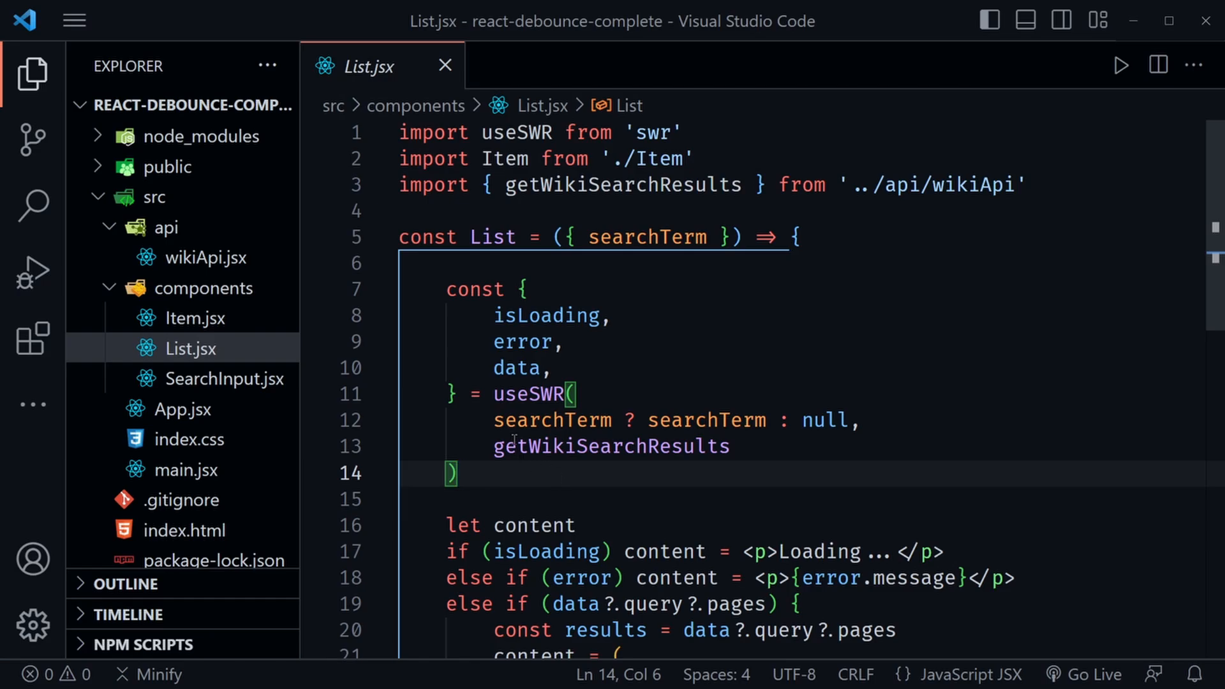
mouse_move(531, 485)
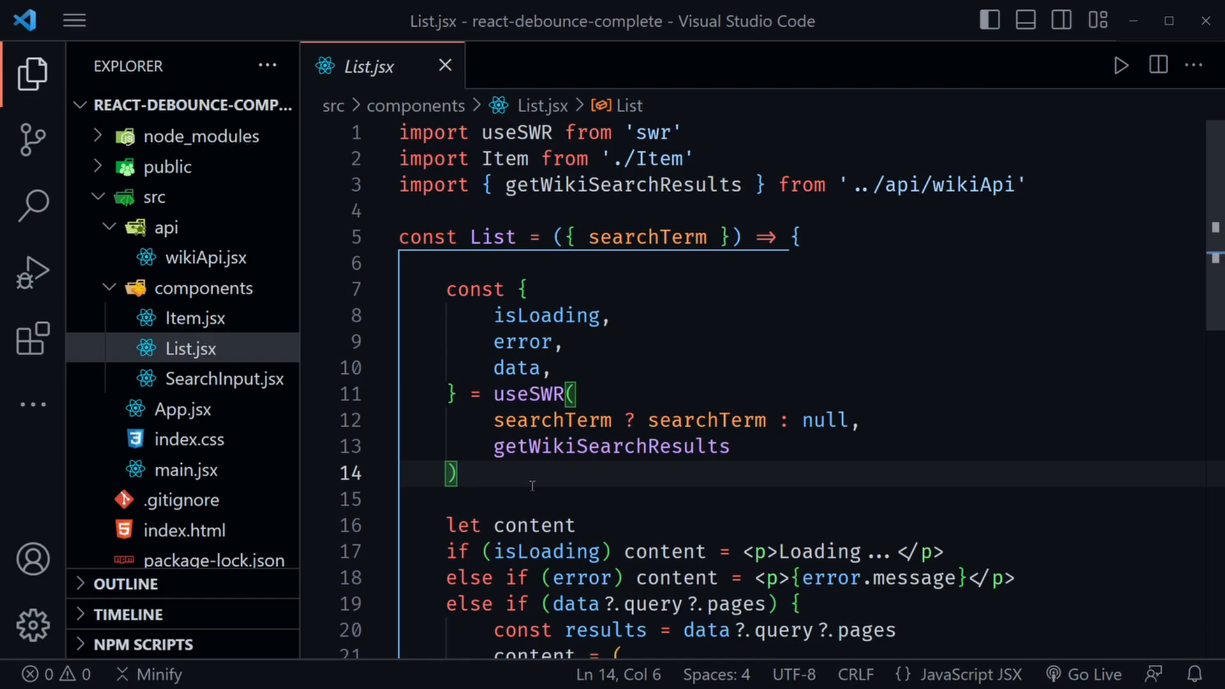
scroll("down", 3)
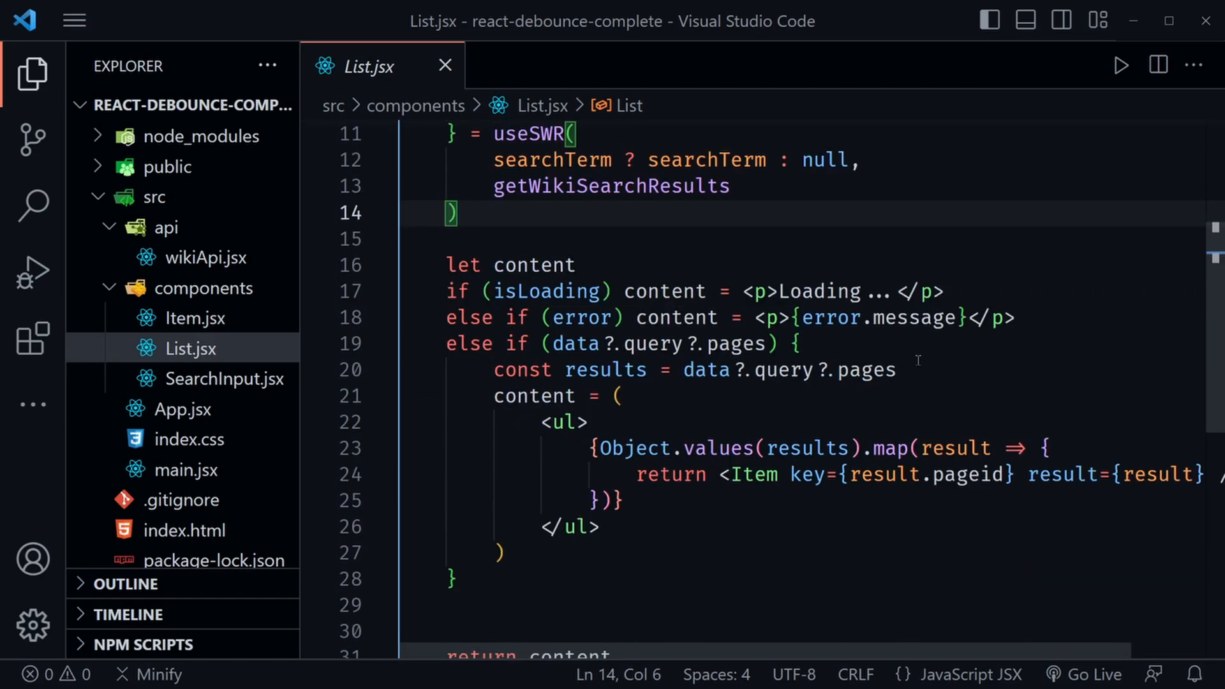
double_click(547, 291)
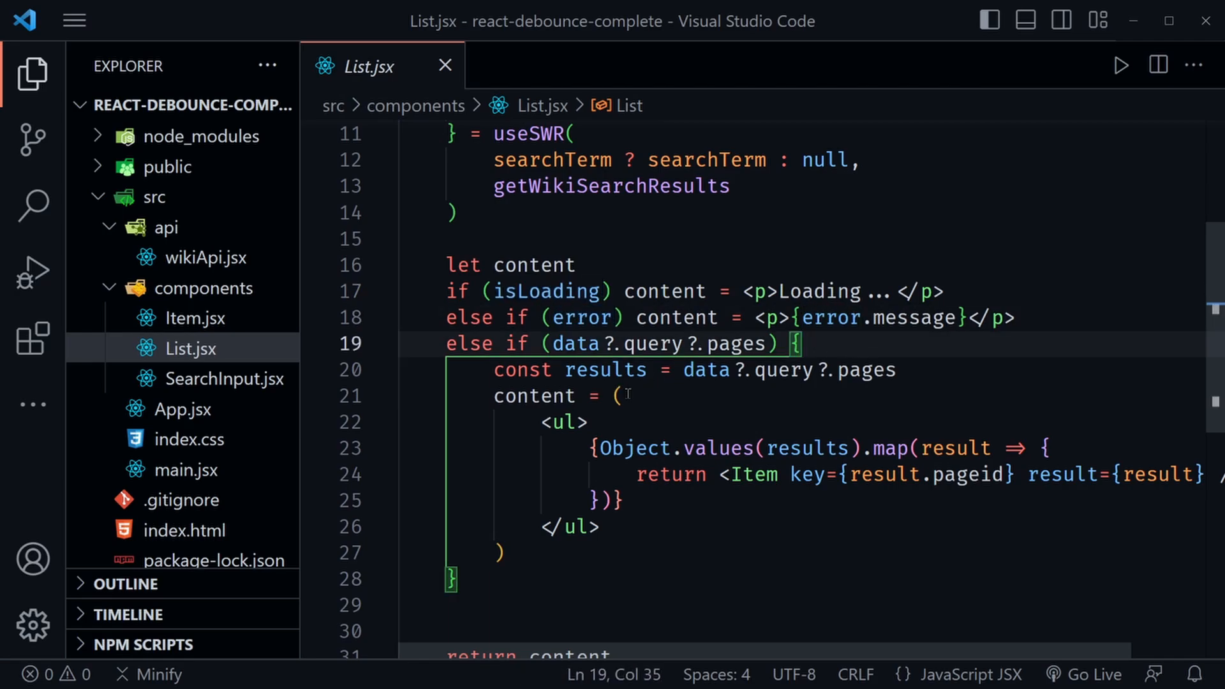
double_click(718, 448)
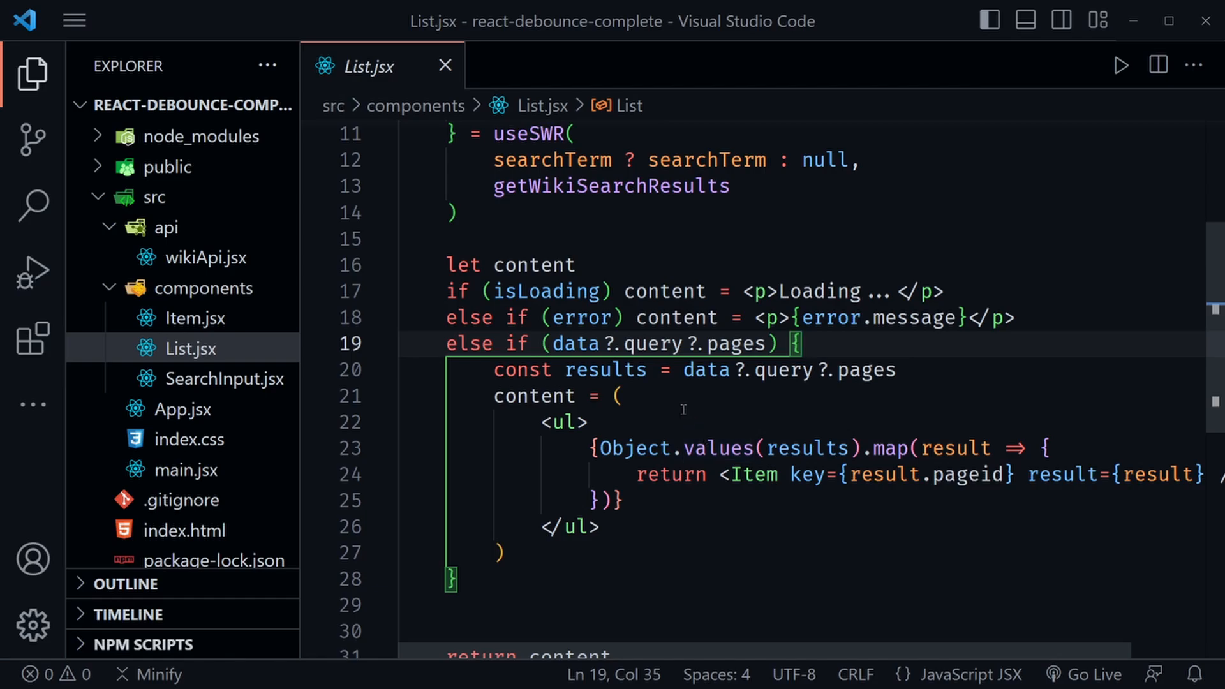
mouse_move(625, 406)
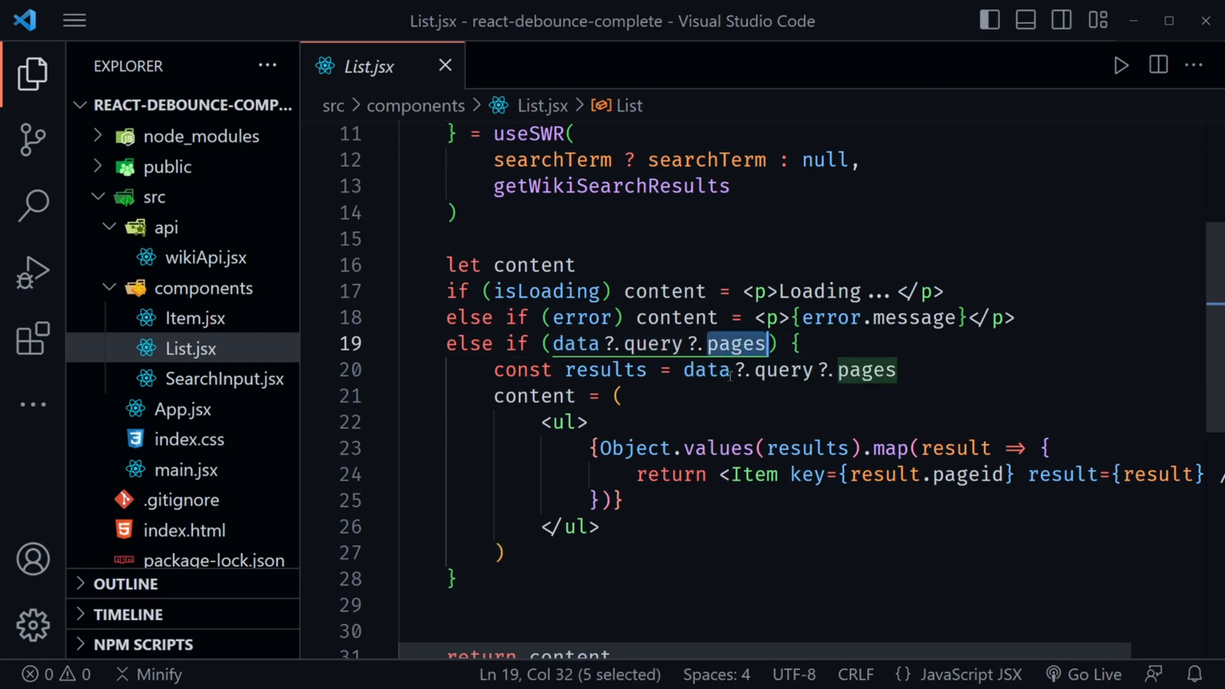
mouse_move(773, 429)
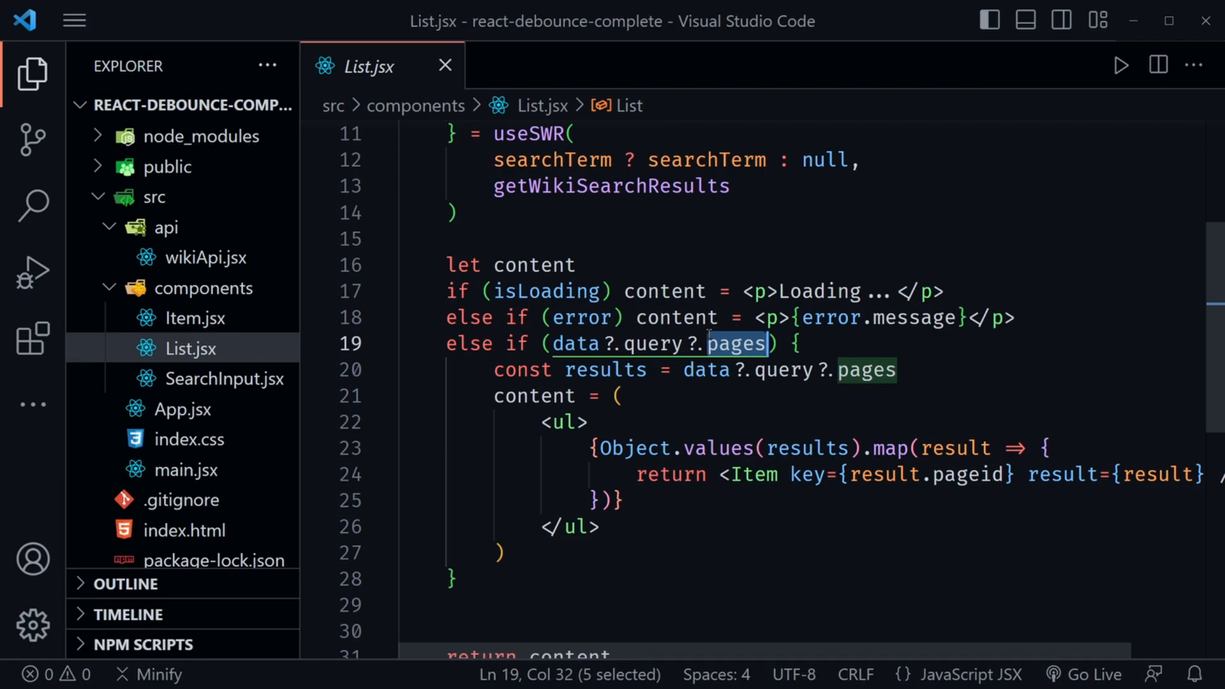
double_click(719, 446)
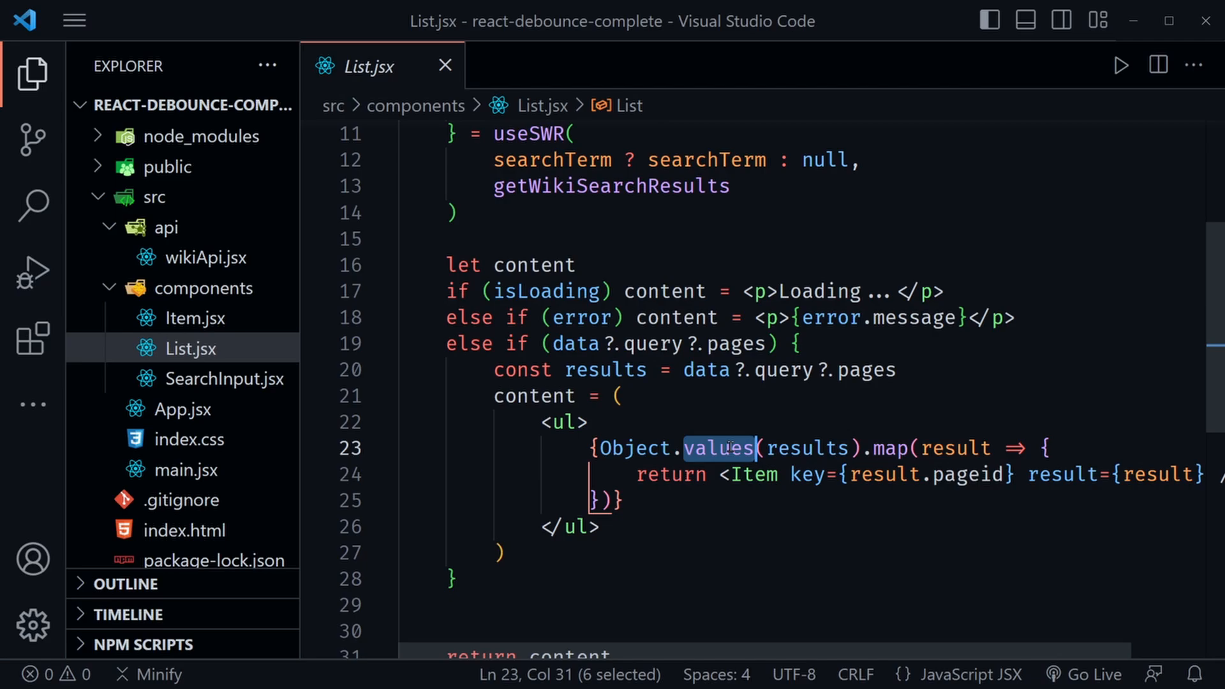
double_click(809, 448)
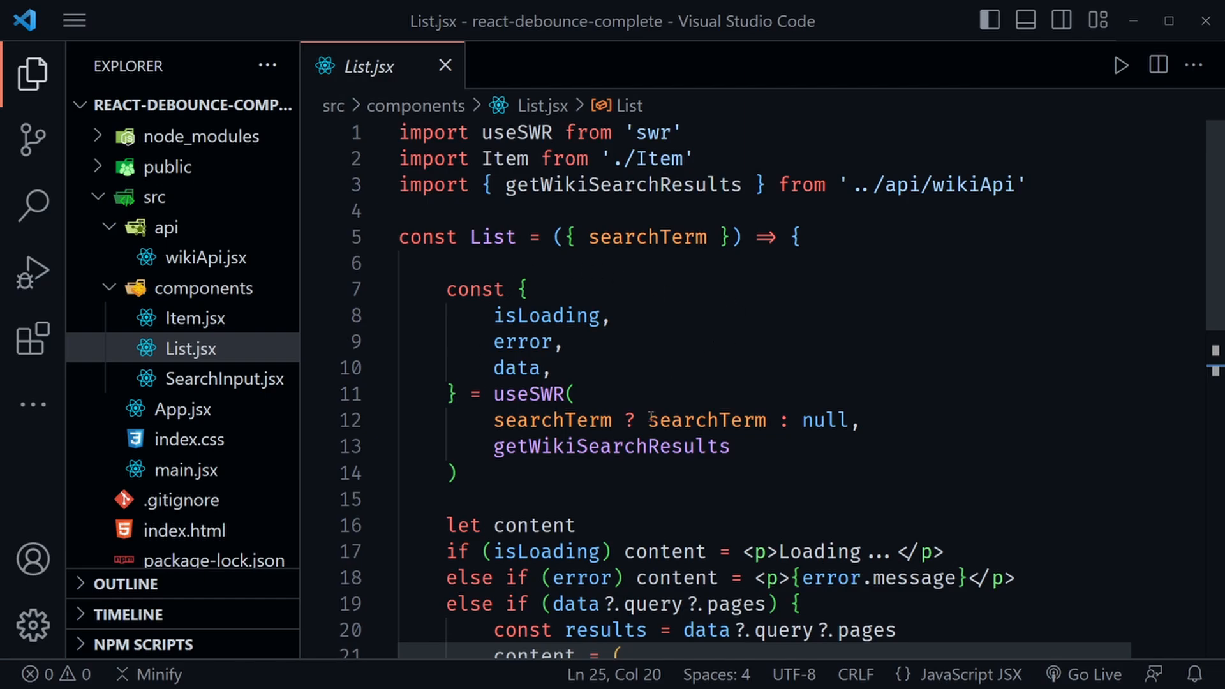
Reopen App.jsx showing searchValue passed to SearchInput and List
left_click(181, 409)
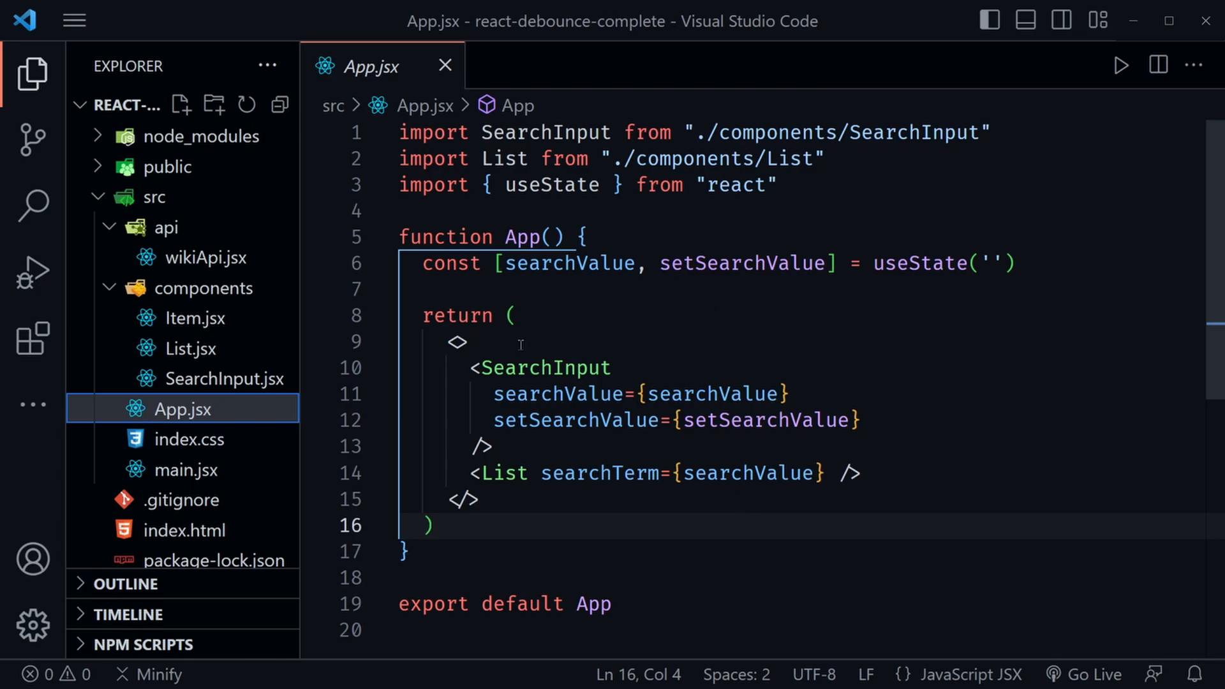
mouse_move(778, 339)
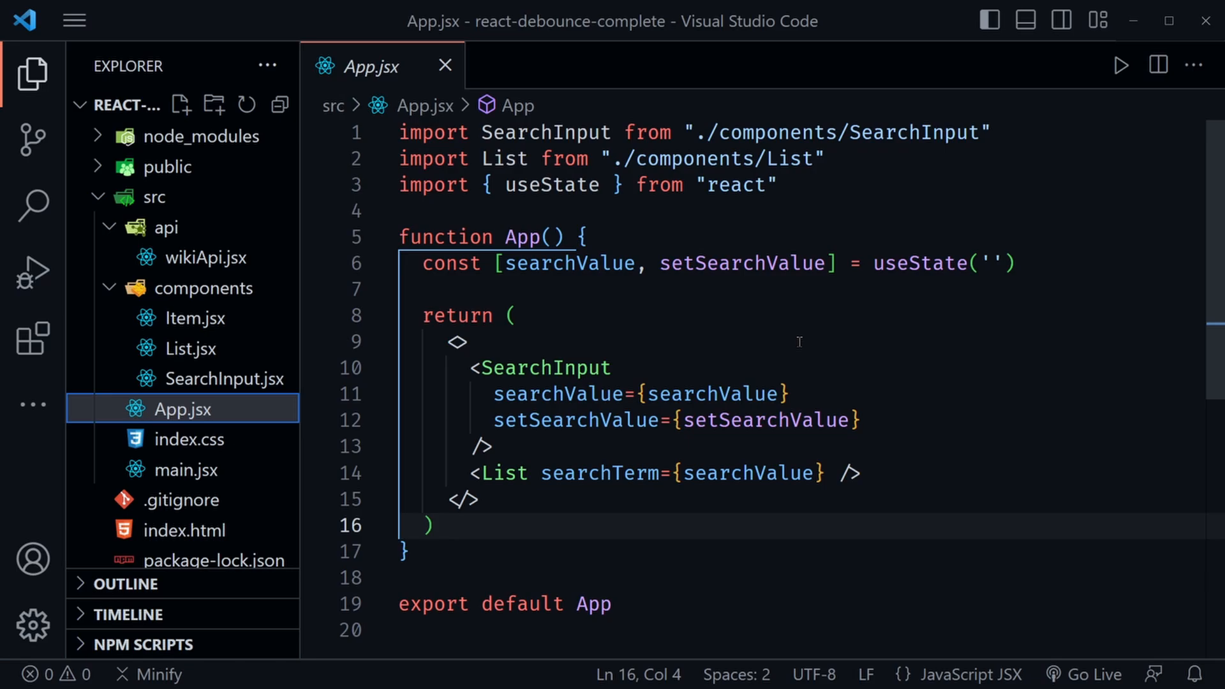
mouse_move(889, 287)
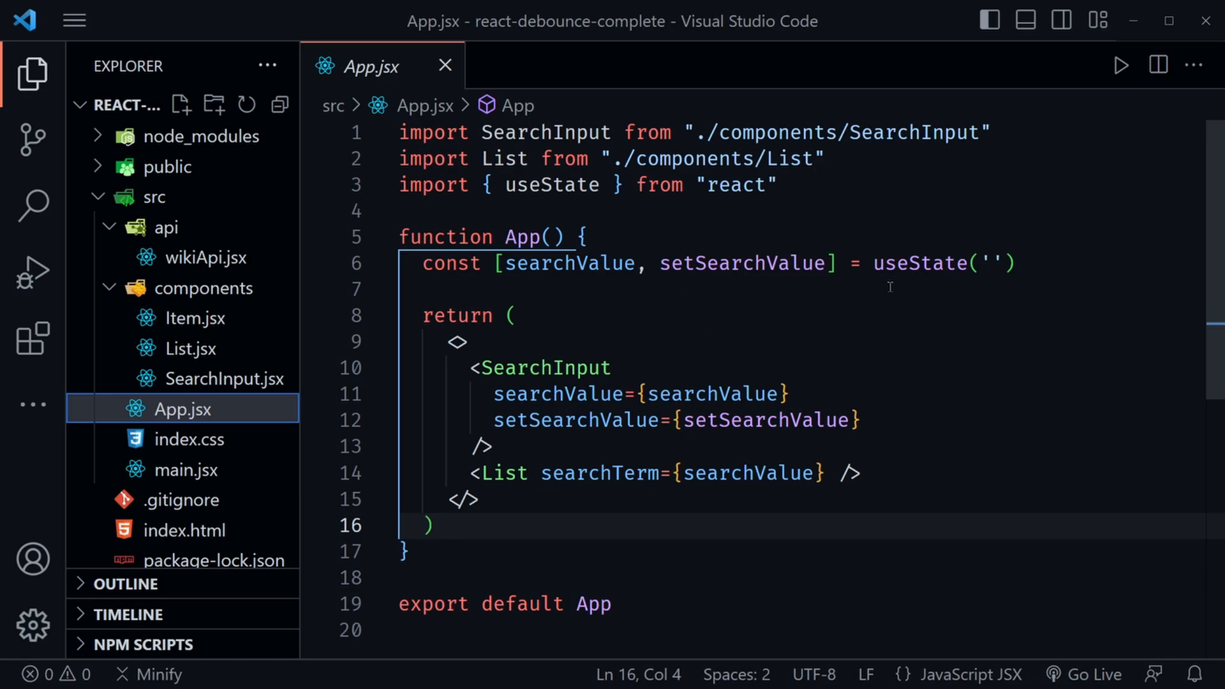
mouse_move(816, 321)
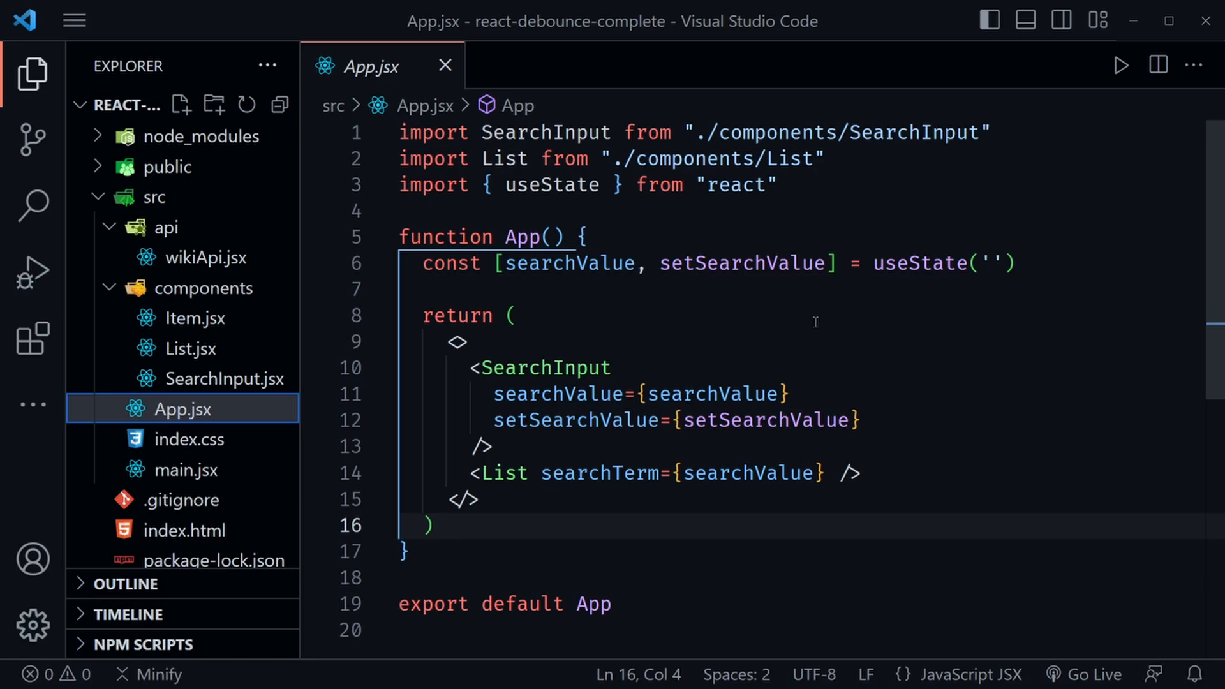
Create a hooks folder inside src
left_click(154, 197)
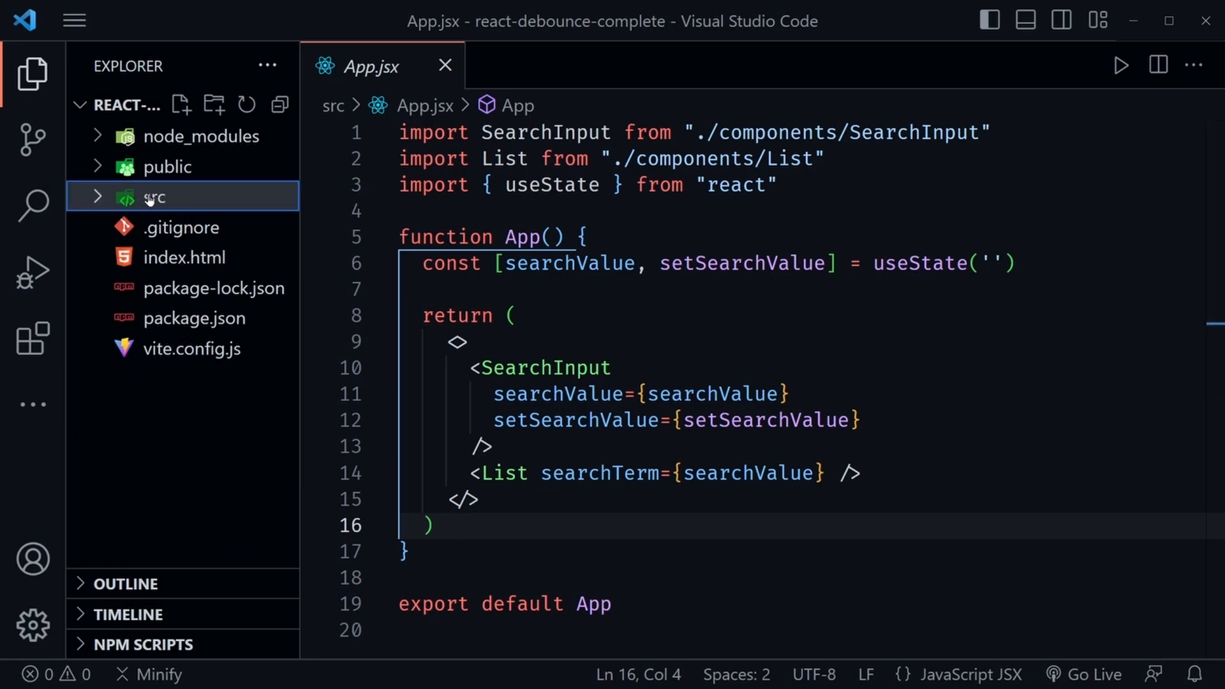
left_click(213, 103)
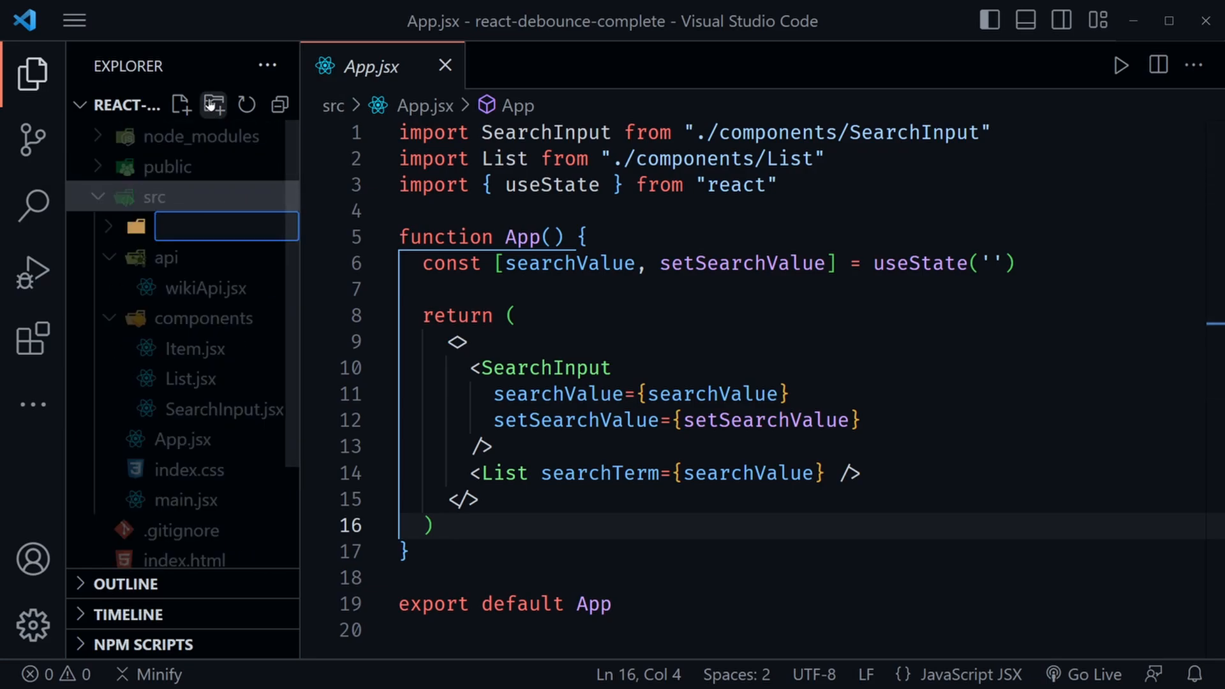
type("hooks")
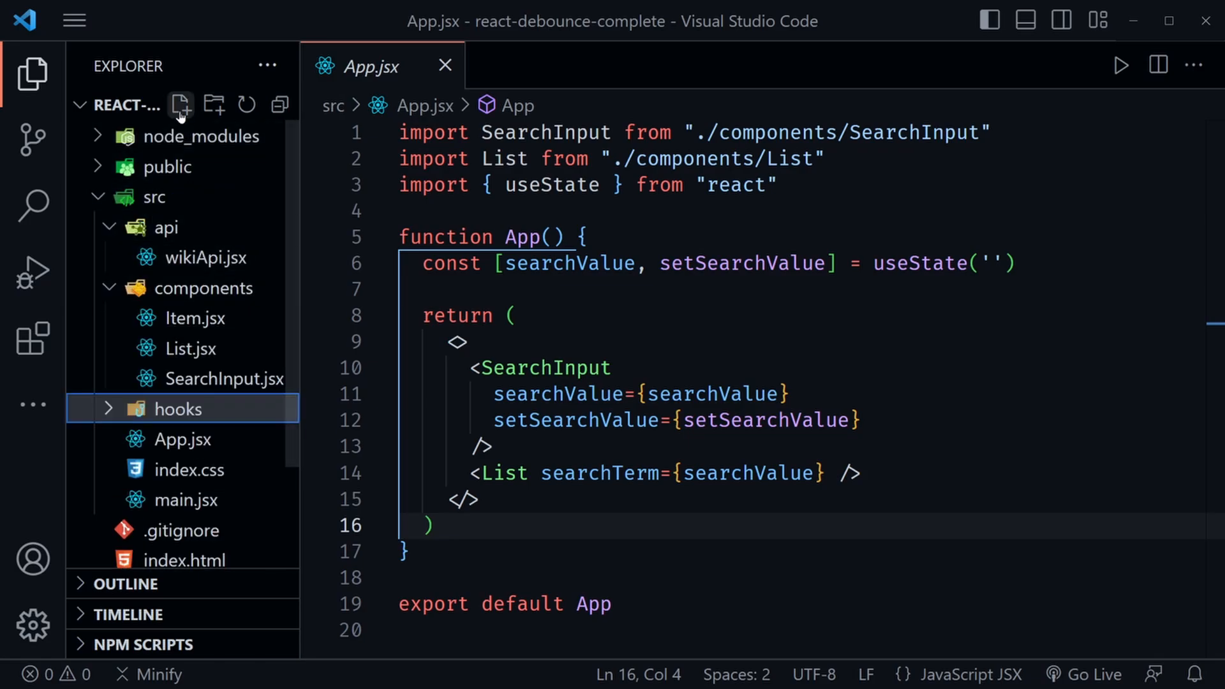
Create an empty useDebounce.jsx file inside the hooks folder
type("use")
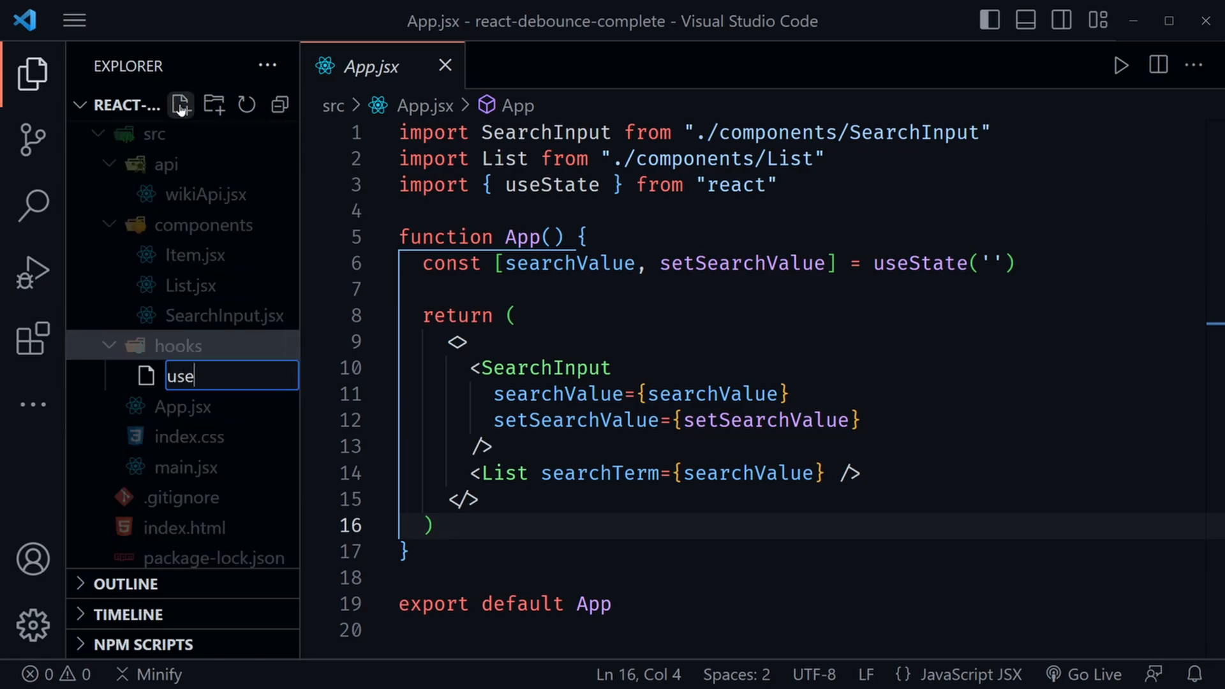
type("D")
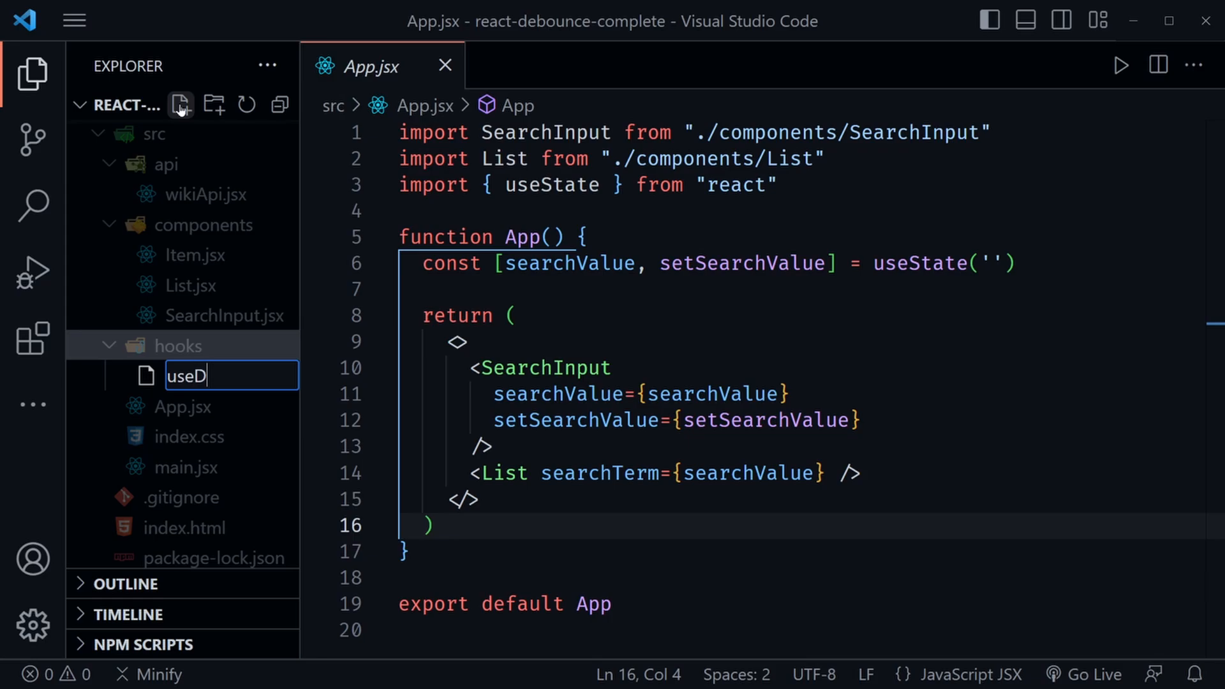
type("ebou")
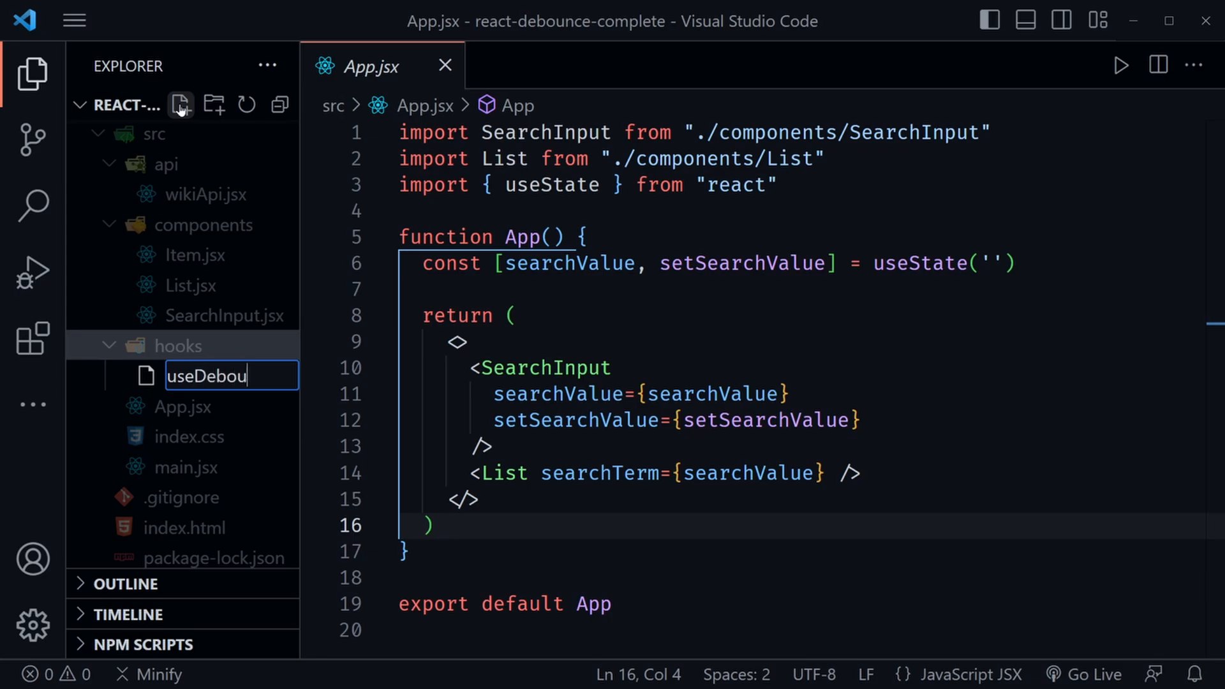
key("Enter")
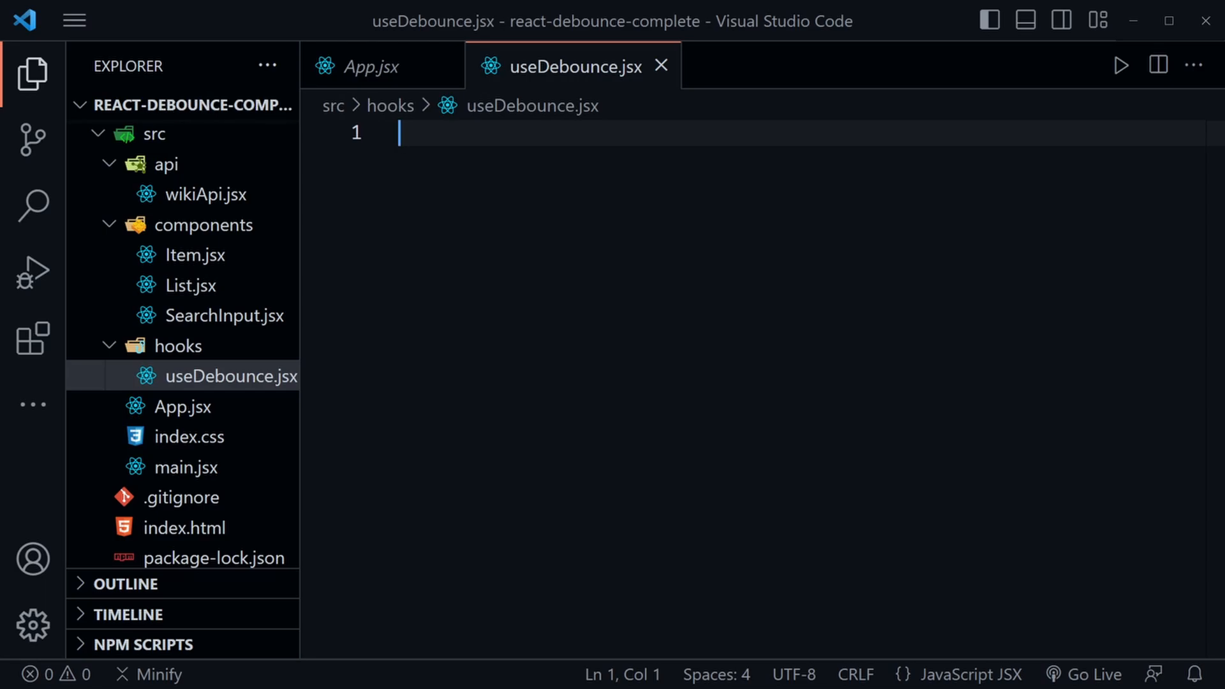
Import useEffect and useState from react and generate a useDebounce skeleton with the rafc snippet
type("import useEffect } from \"react\";")
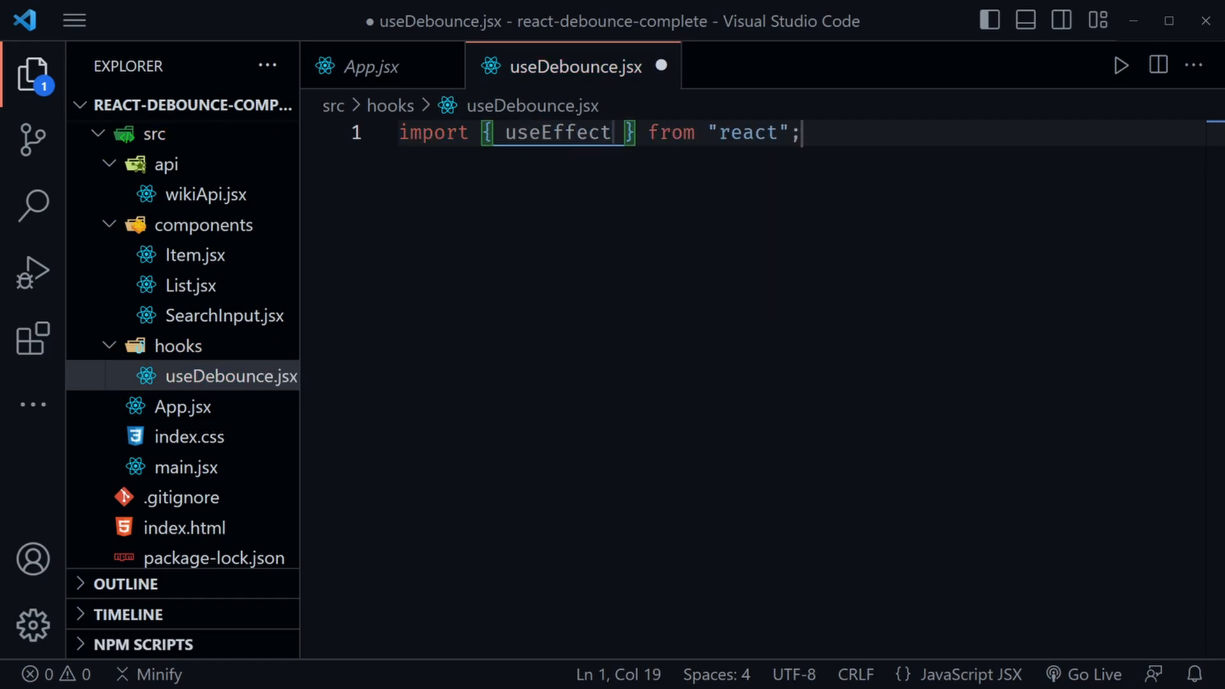
type(", useState")
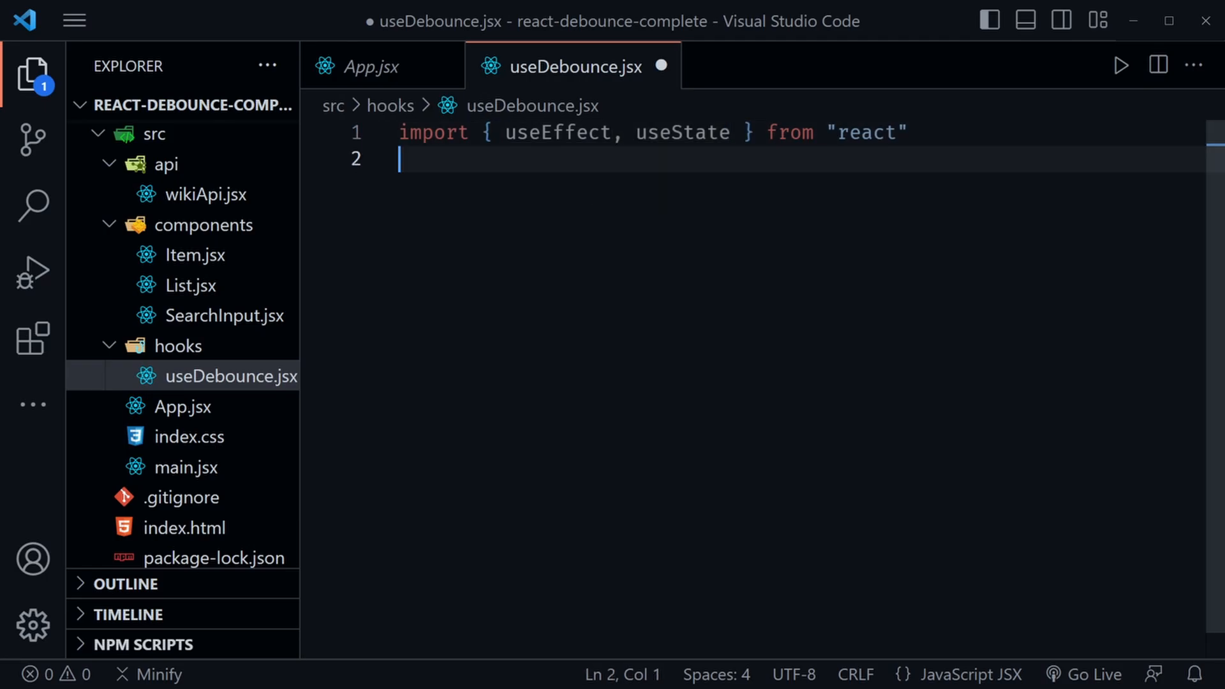
type("rafc")
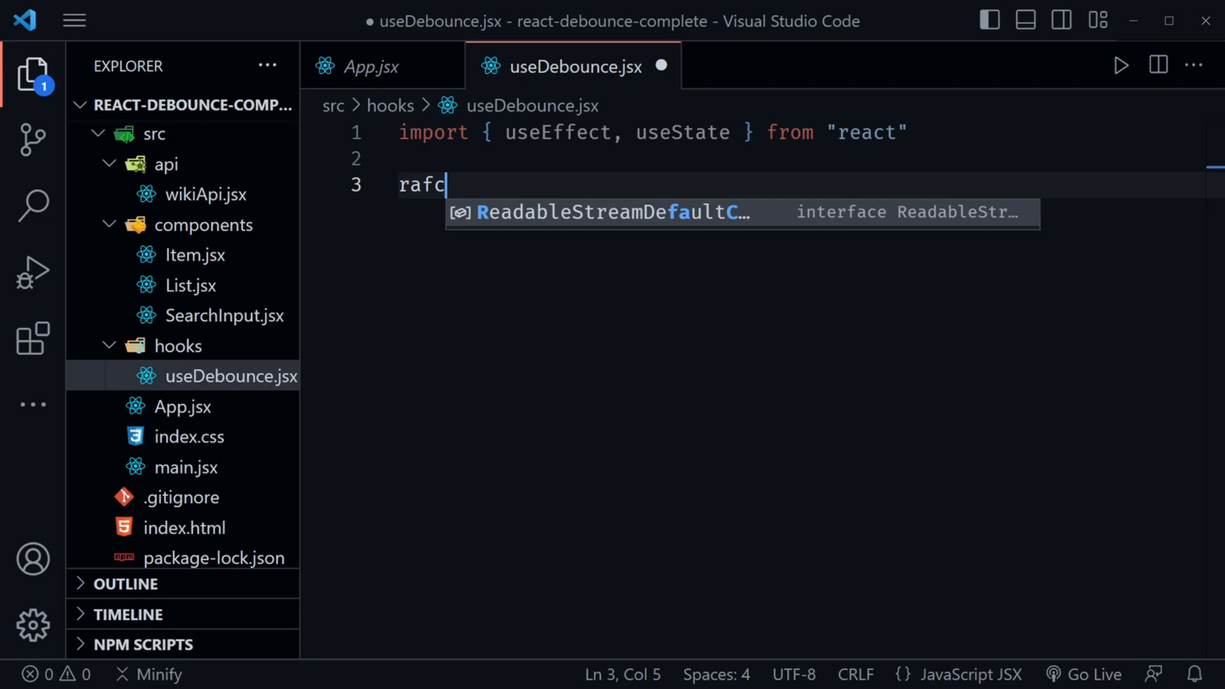
key("Backspace")
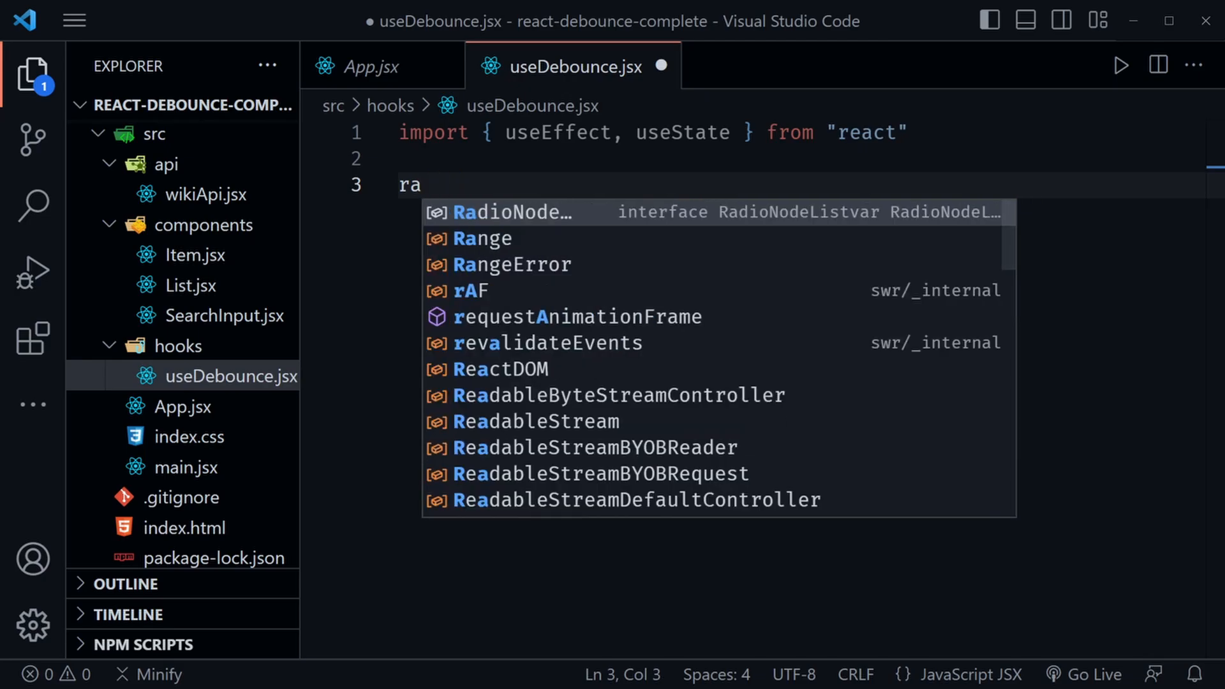
type("fc")
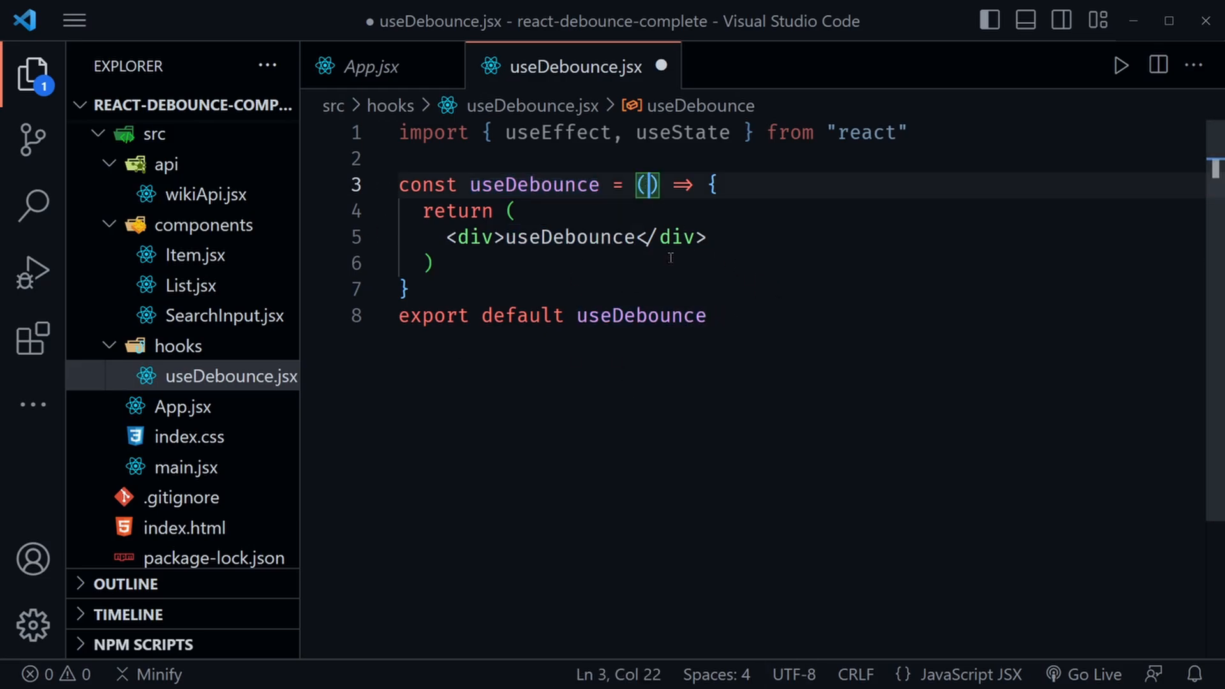
Give useDebounce the parameters value and delay = 500
type("valu")
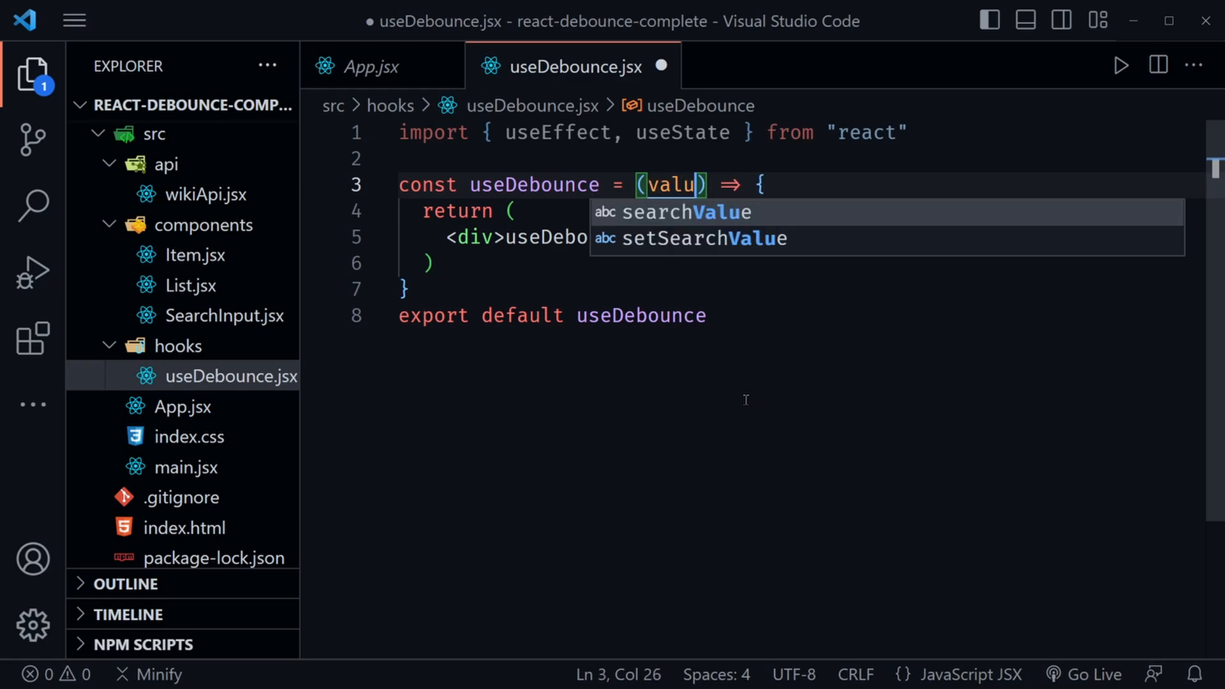
type(", d")
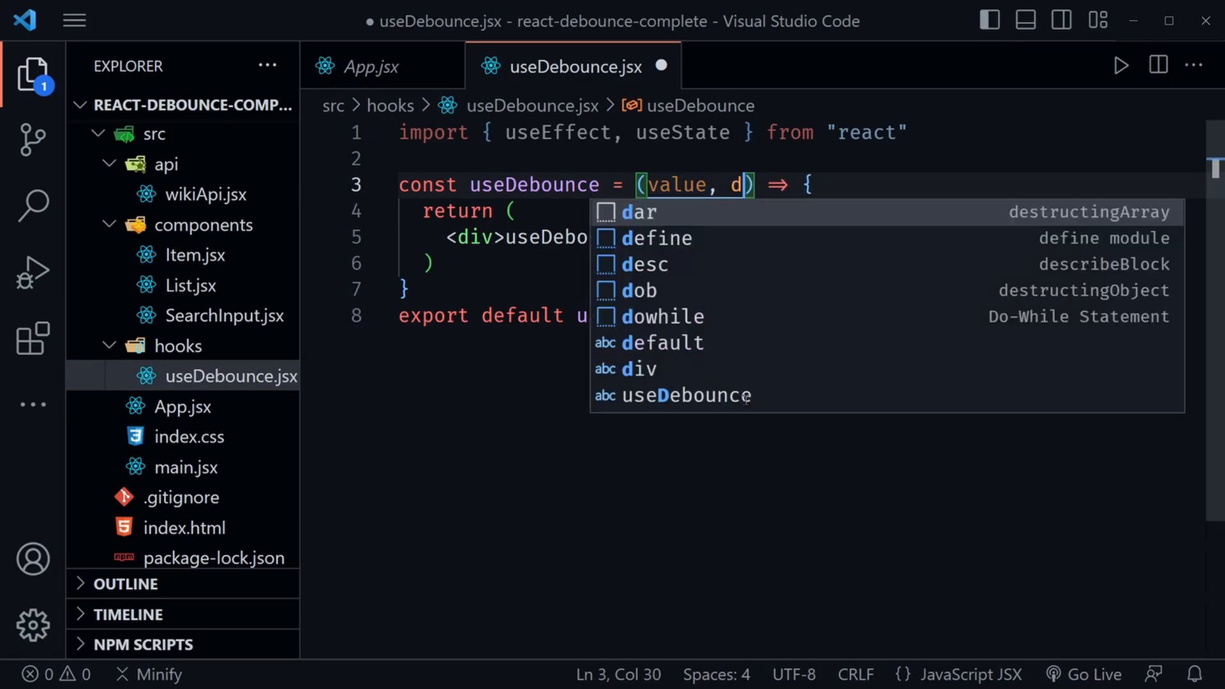
type("elay =")
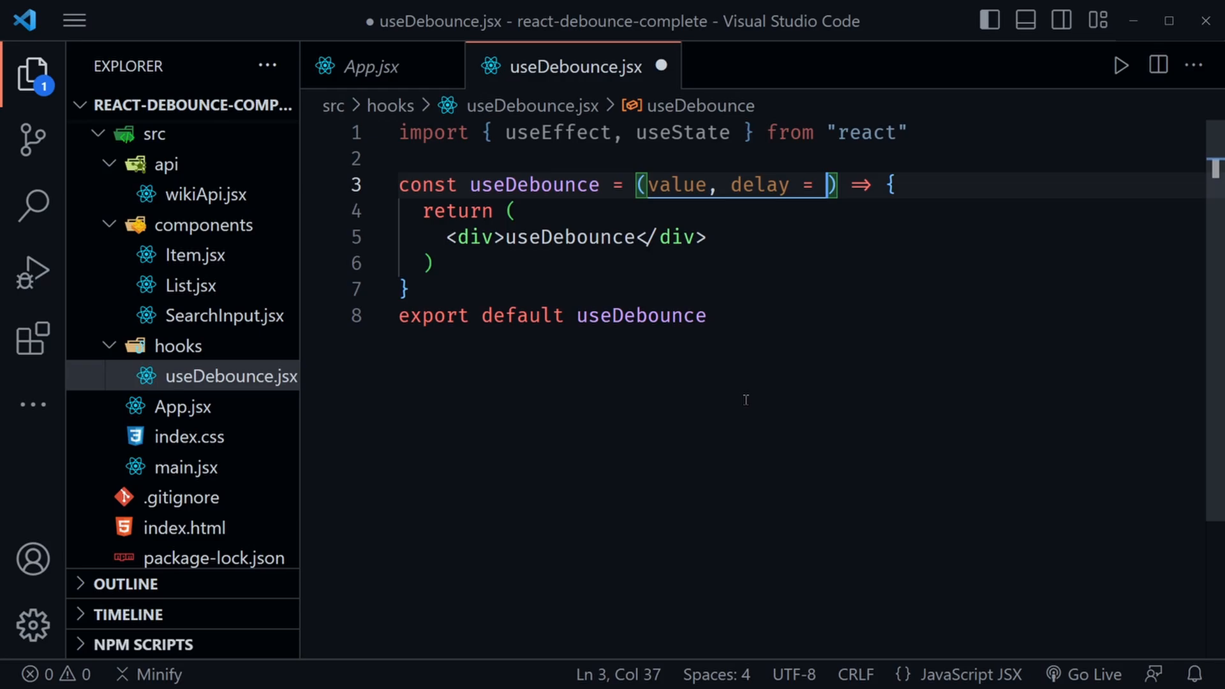
type("500")
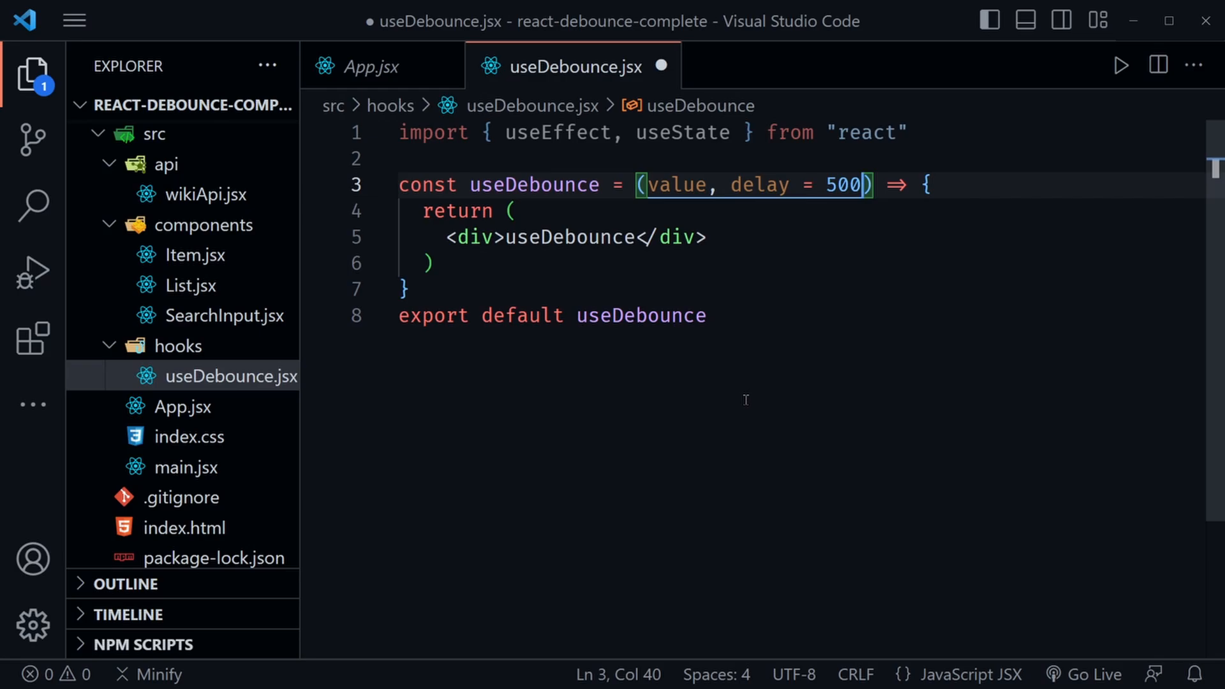
Add const [debouncedValue, setDebouncedValue] = useState(value)
left_click(931, 185)
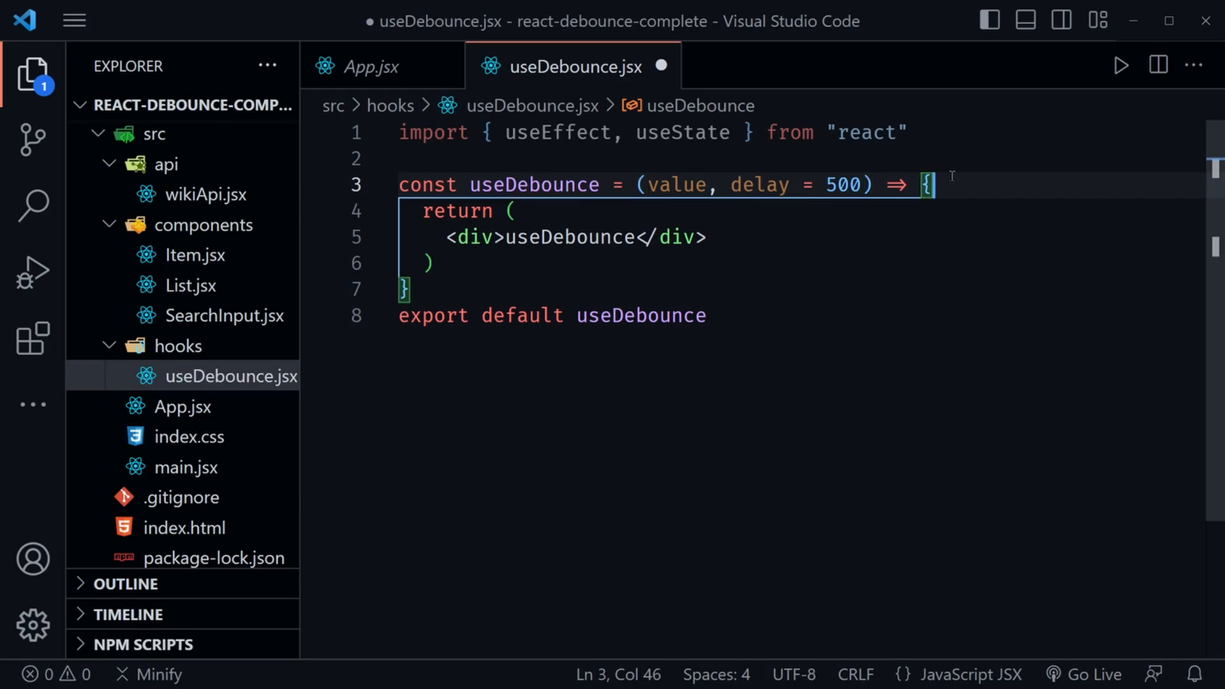
type("const [")
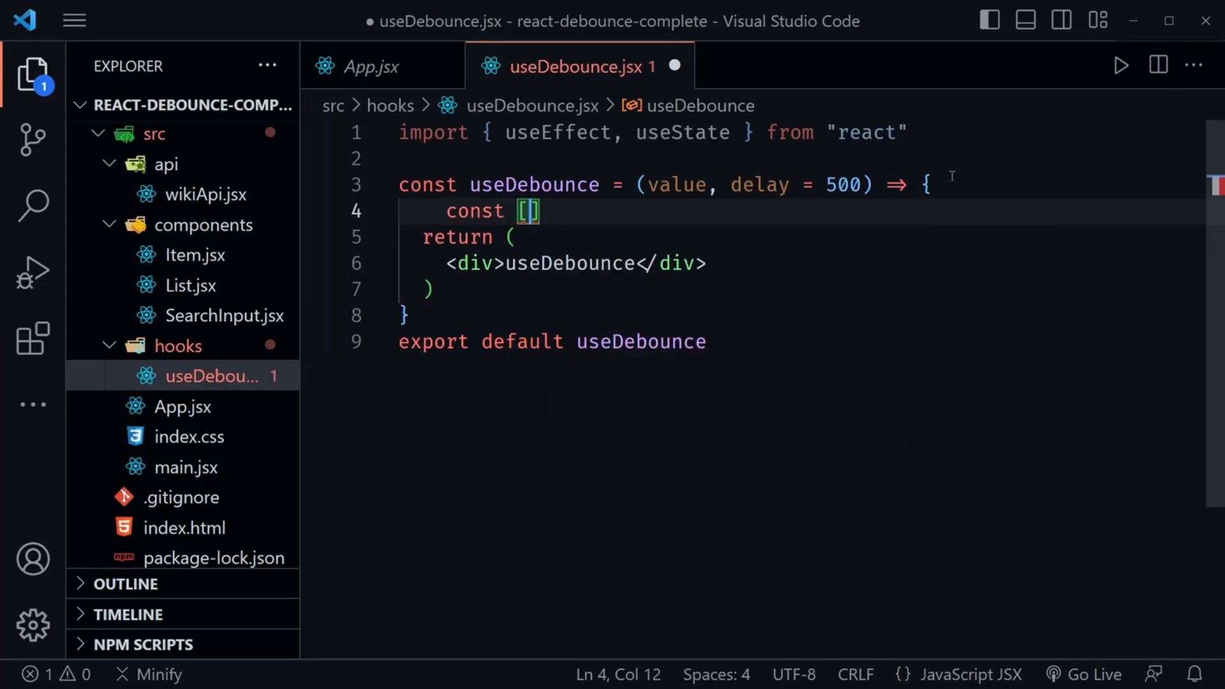
type("debouncedV")
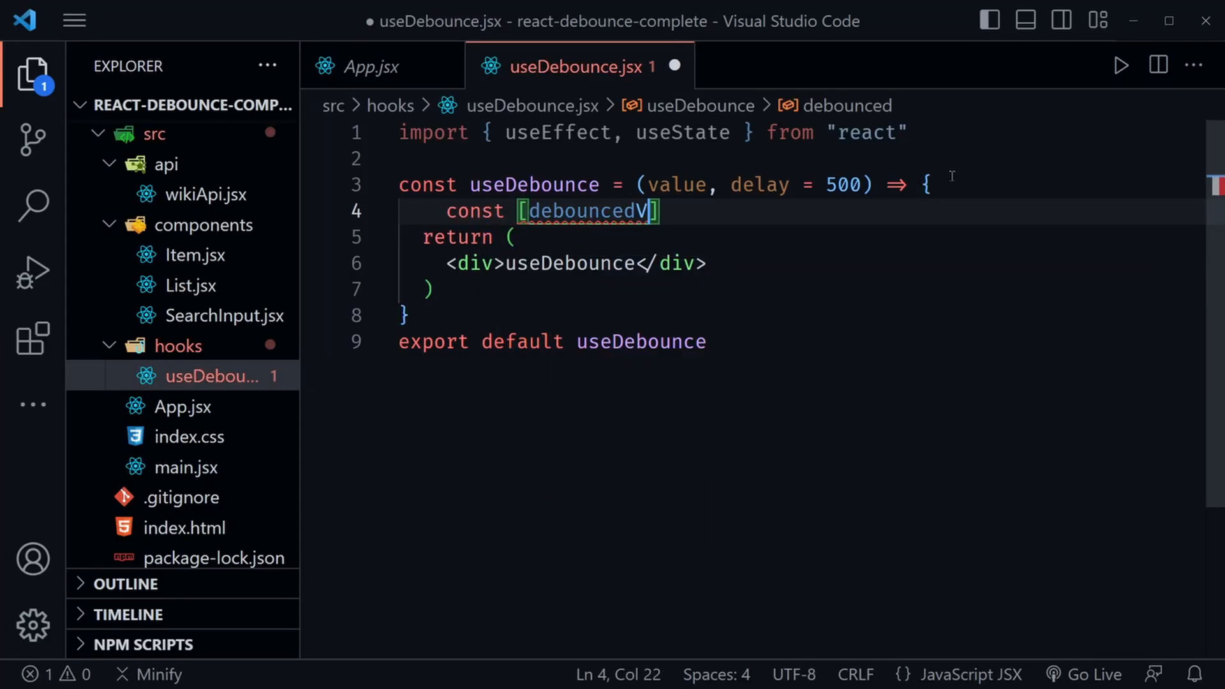
type("alue,")
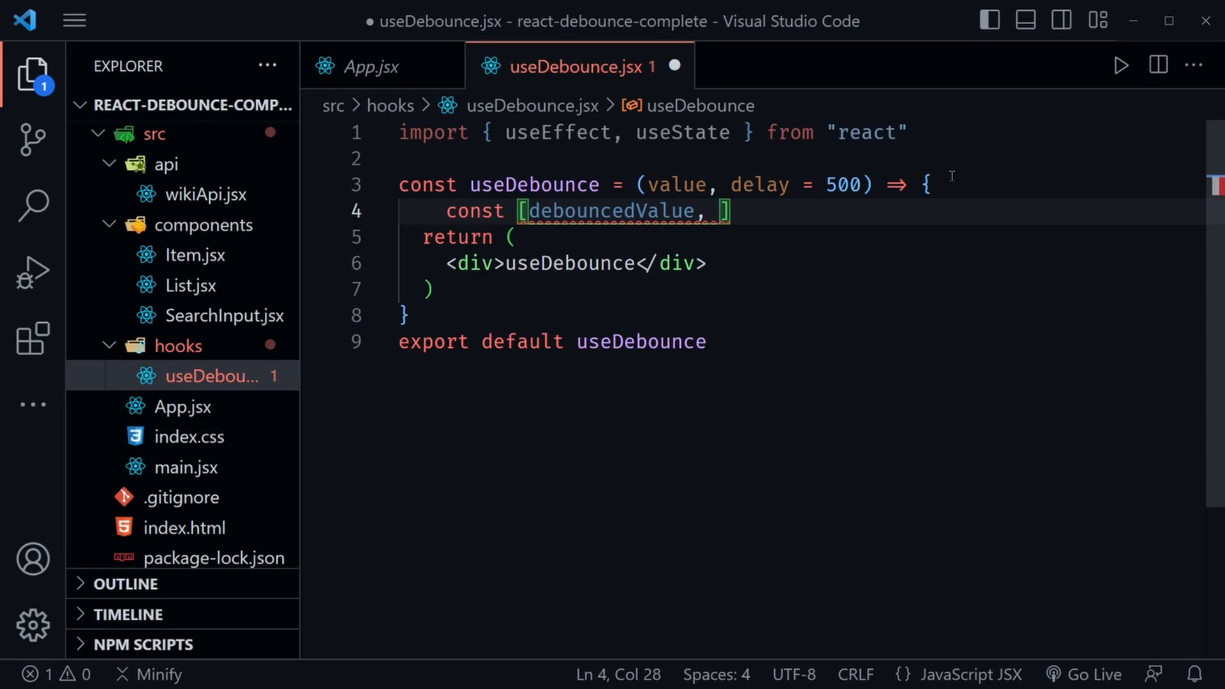
type("setDebounc")
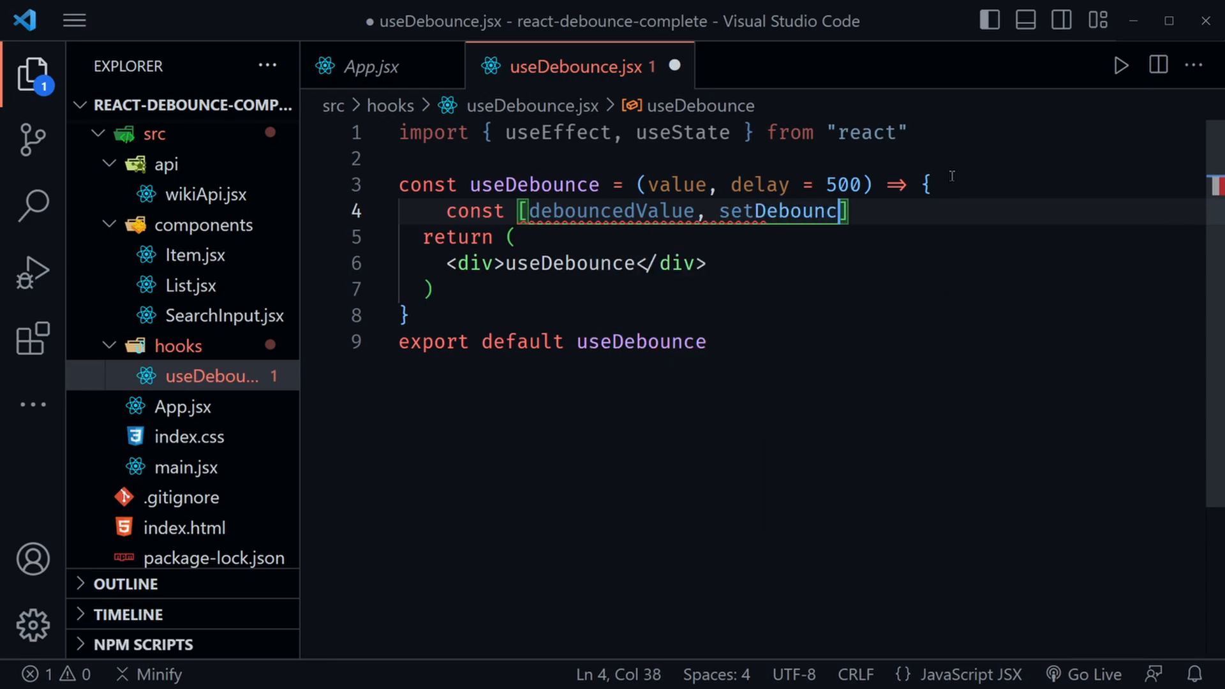
type("Value")
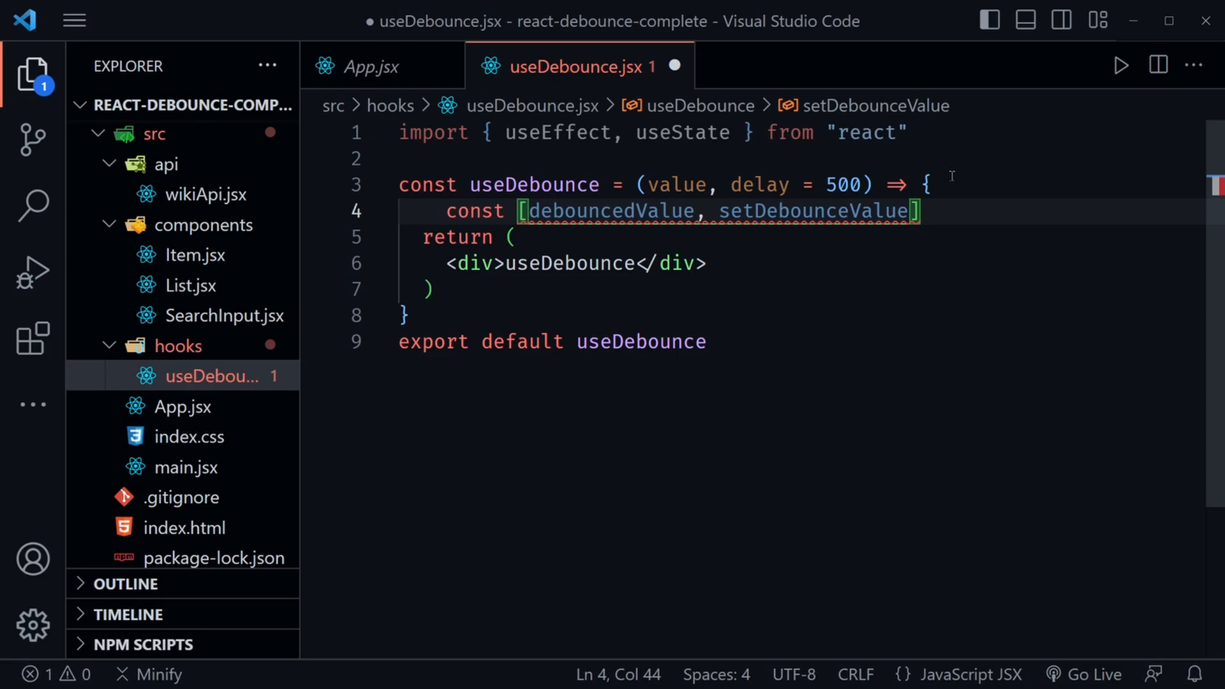
key("Backspace")
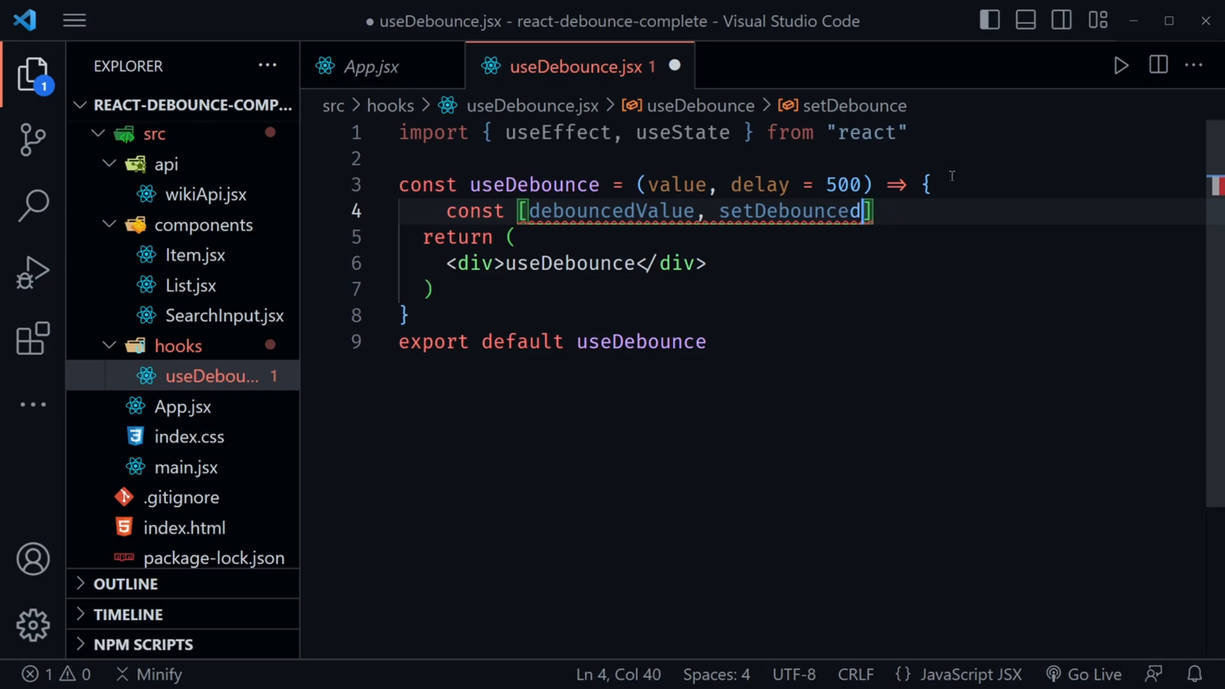
type("Value")
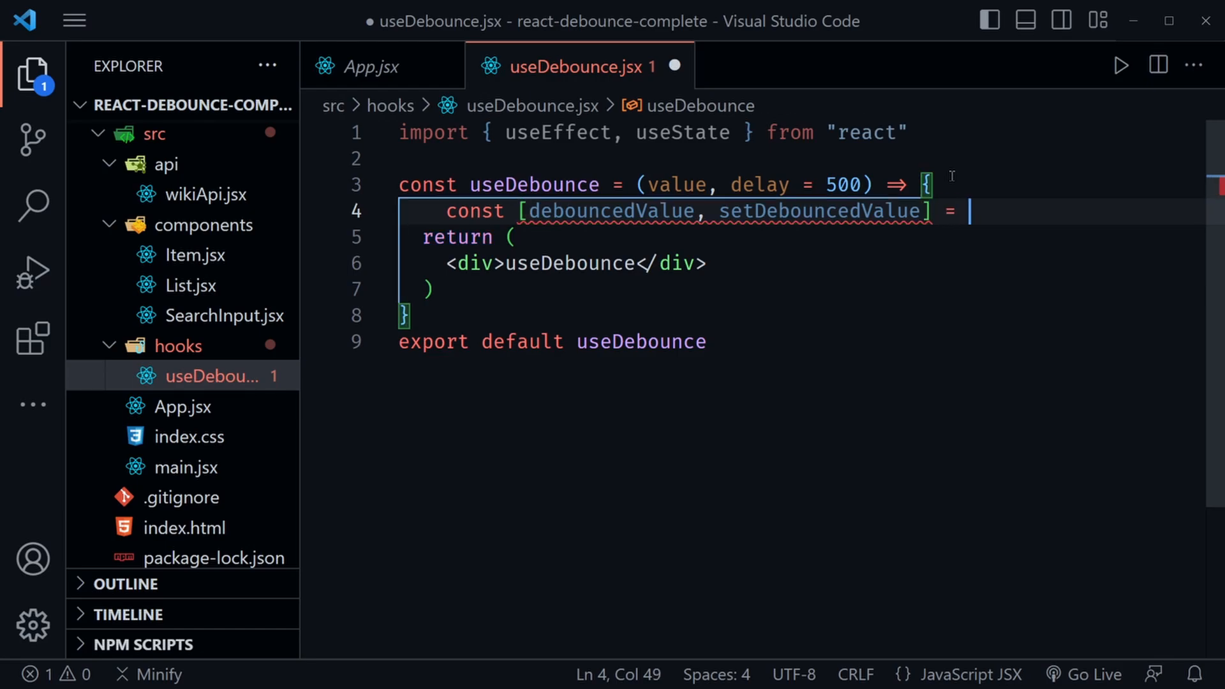
type("useState()")
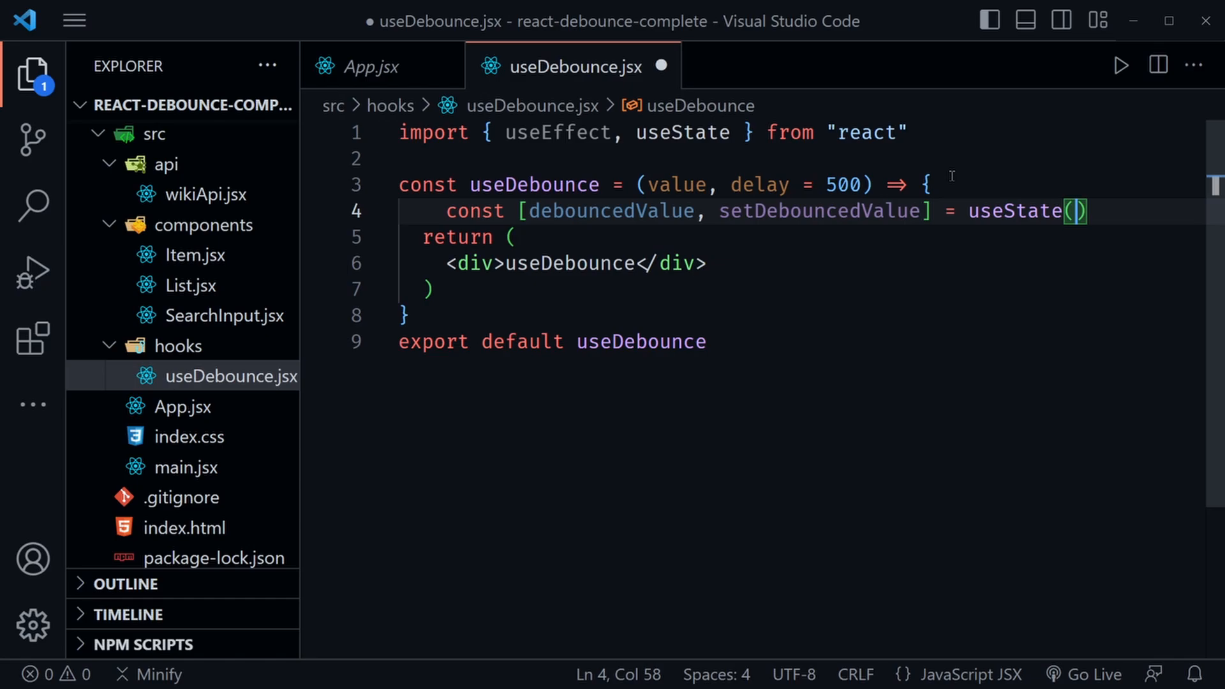
type("value")
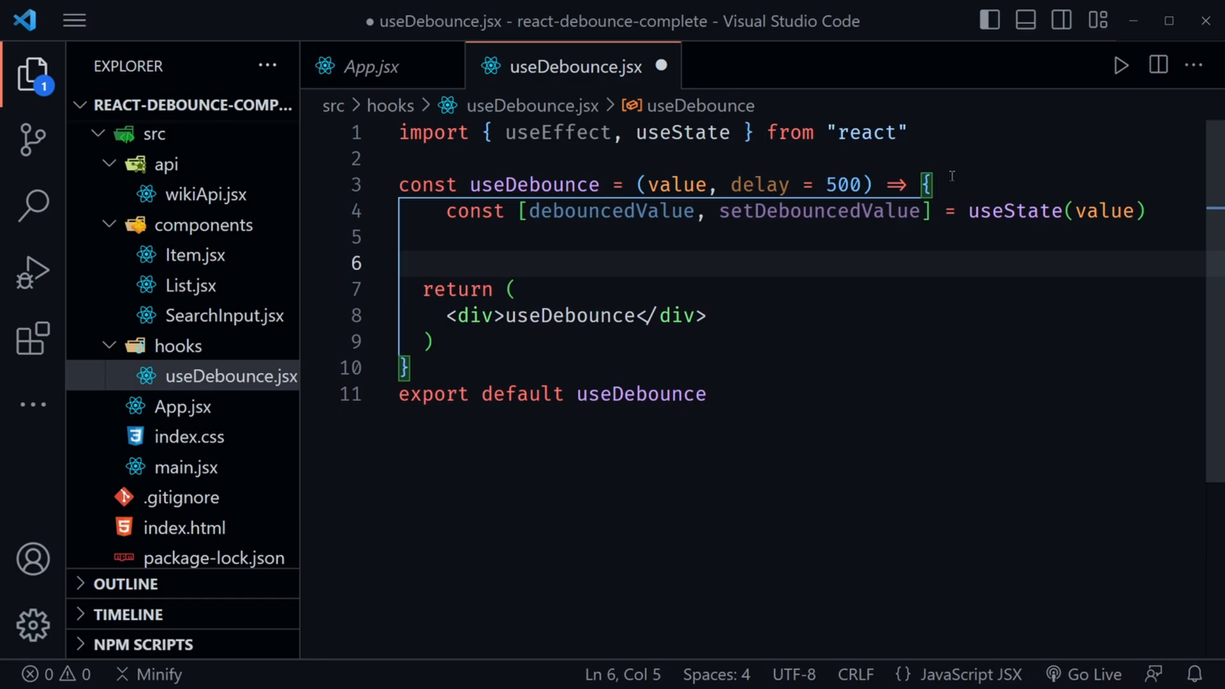
Add an empty useEffect with an empty dependency list
type("useEffect(() => {")
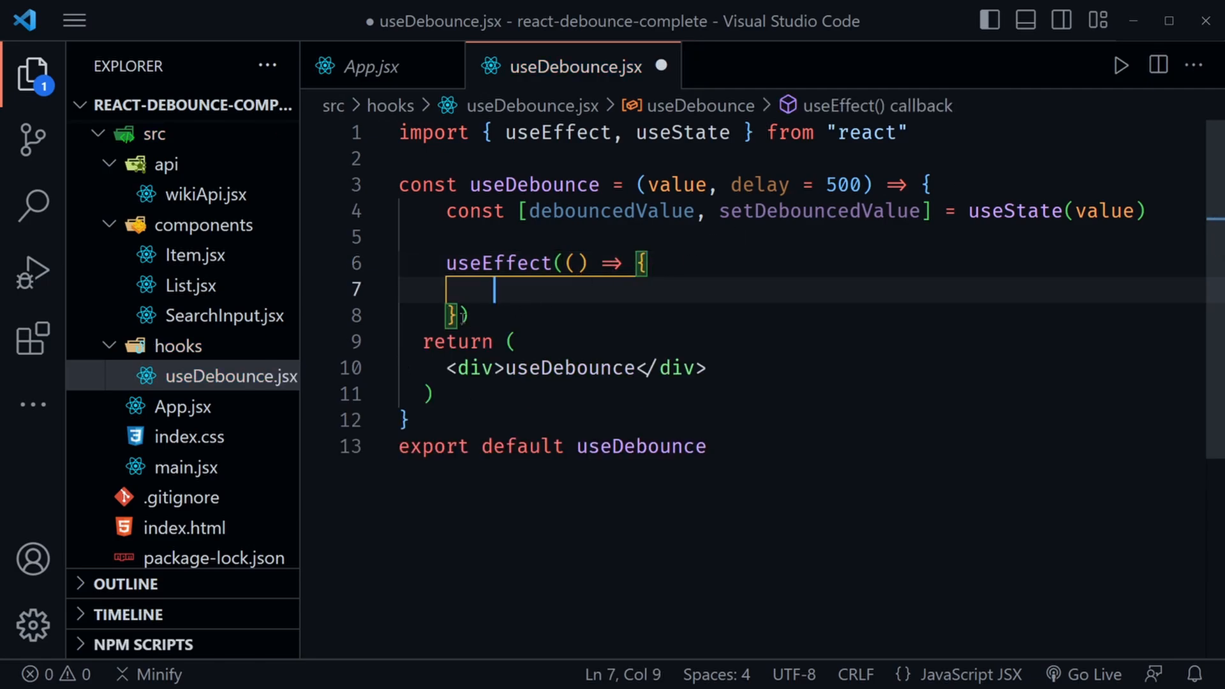
type(", []")
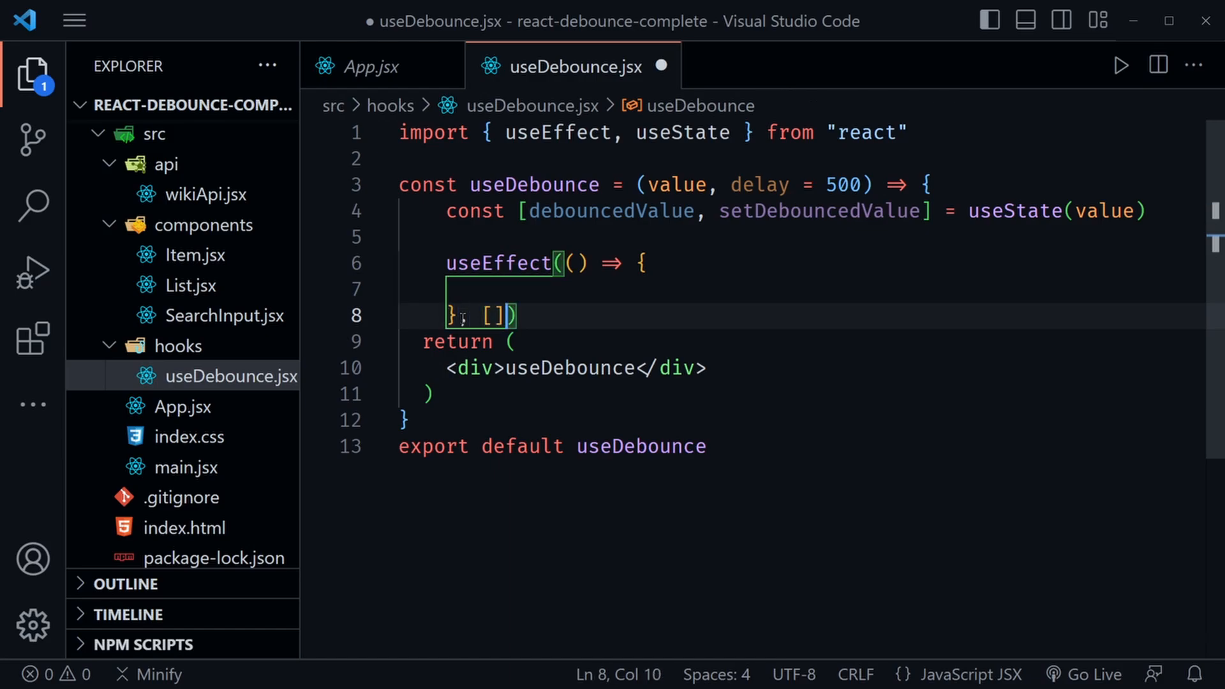
Set the effect dependencies to [value, delay] and declare const id = setTimeout(() => {})
type("value")
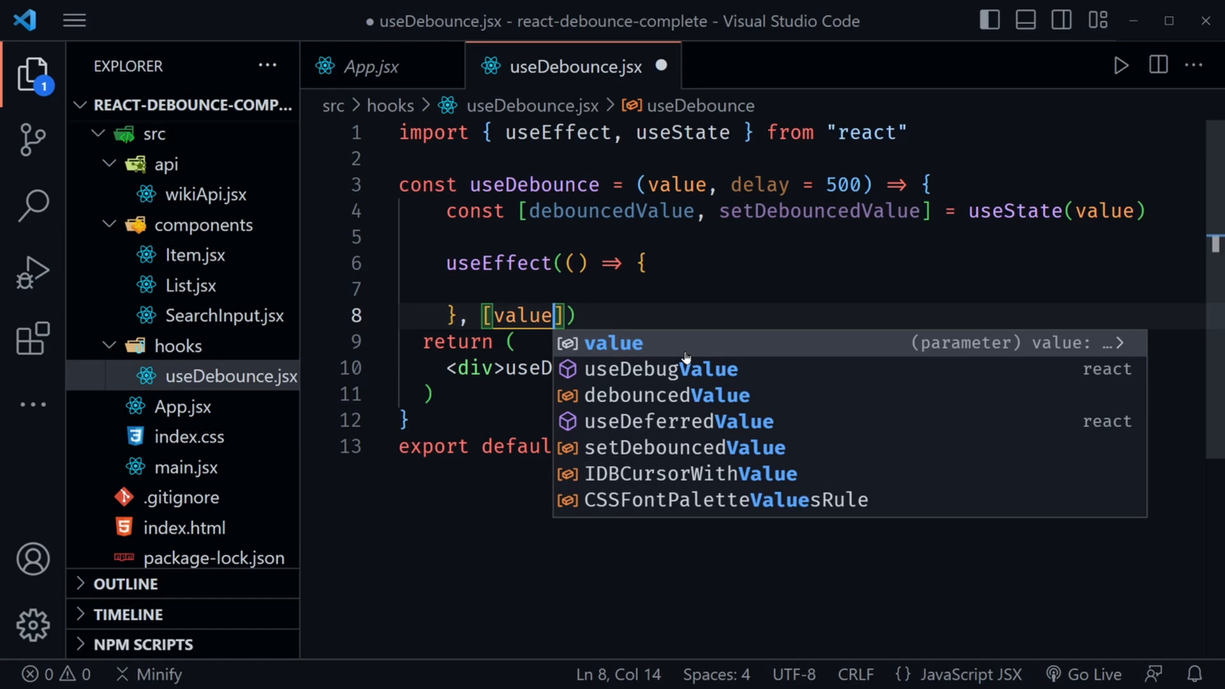
type(", delay")
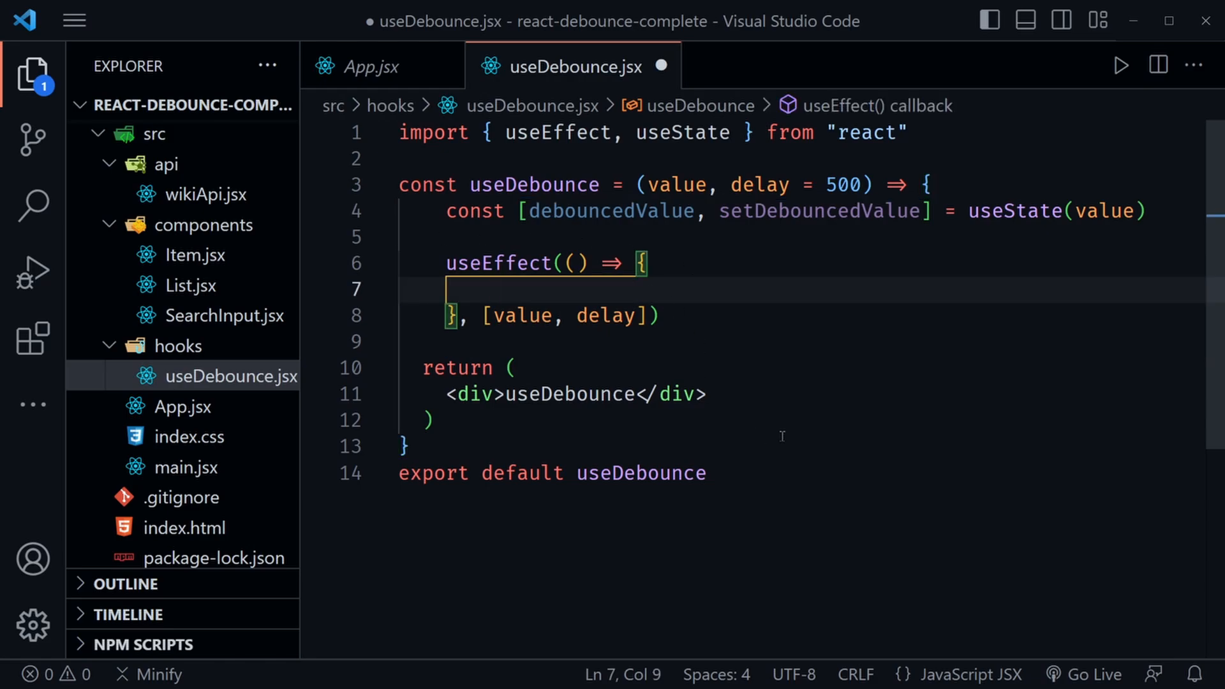
type("const")
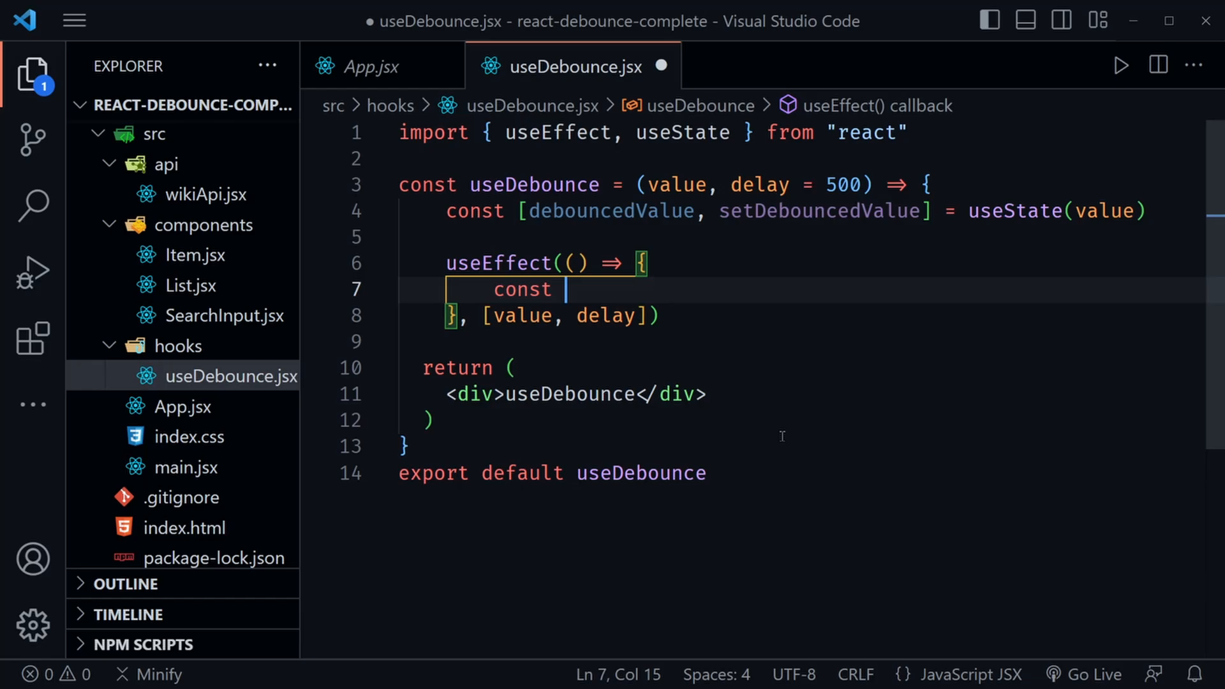
type("id =")
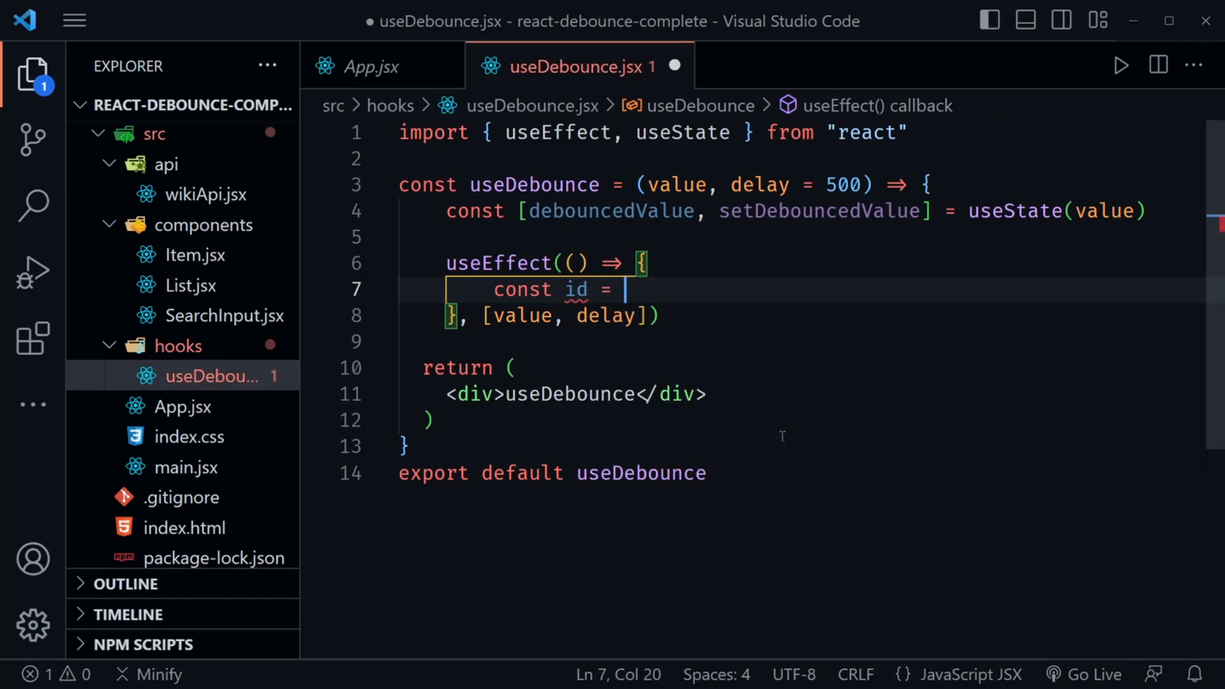
type("setTim")
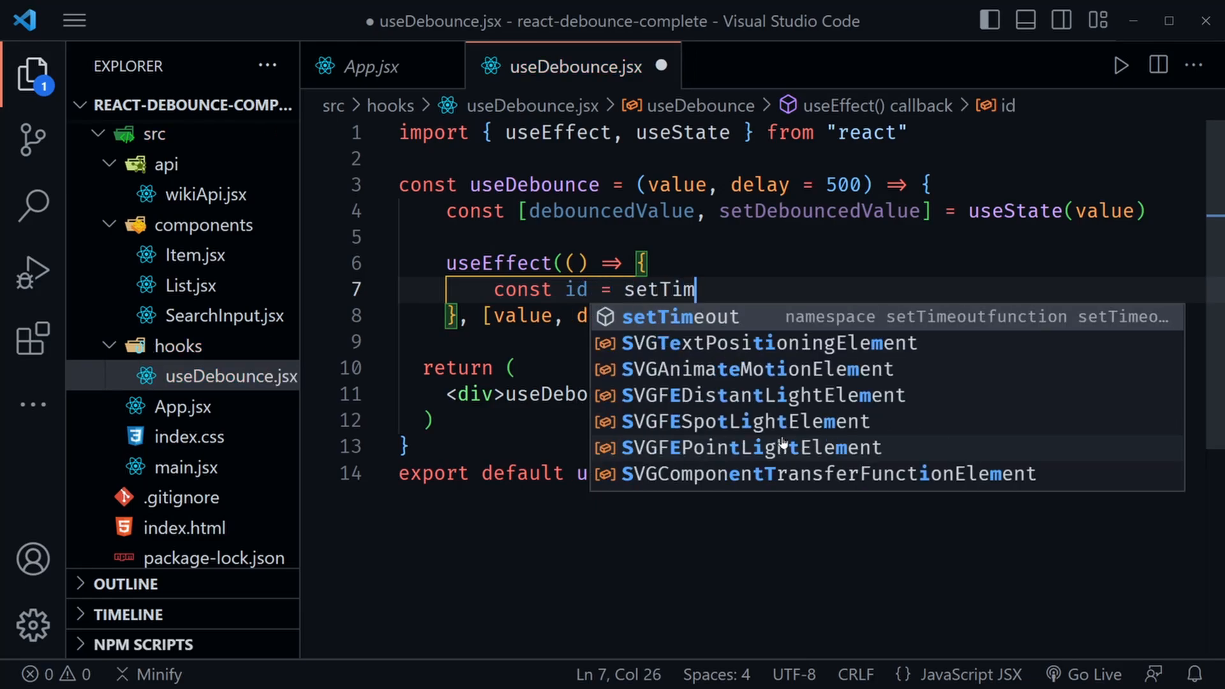
type("eout(()")
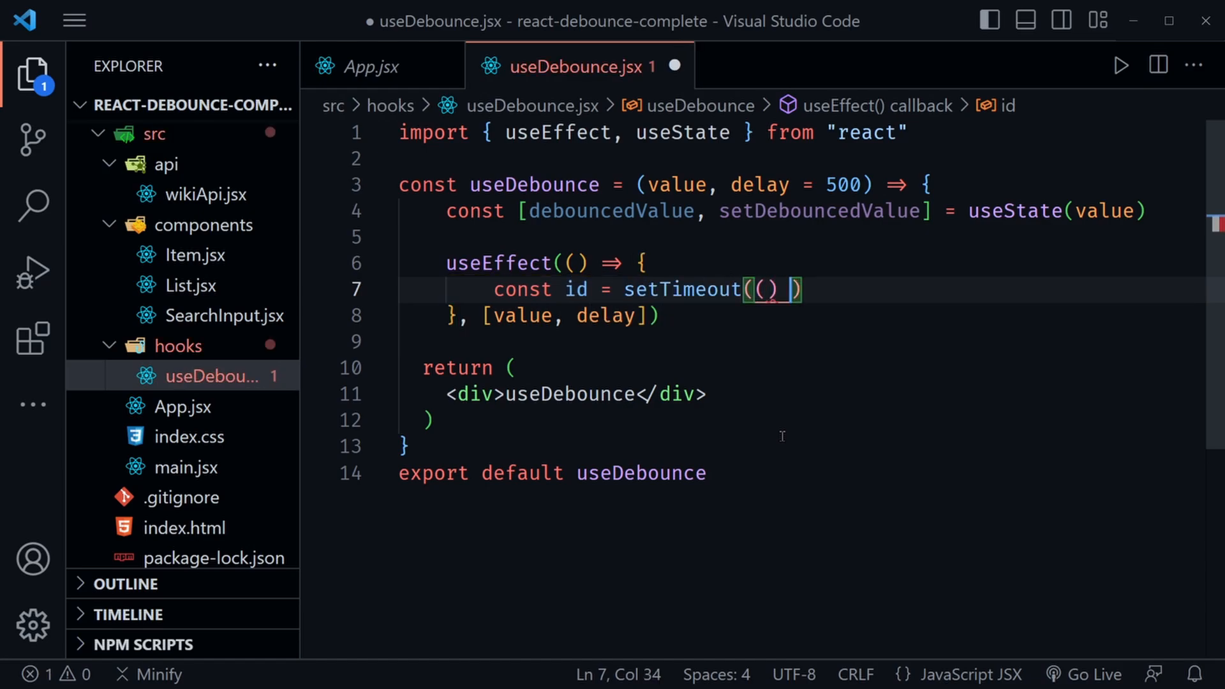
type("=> {}")
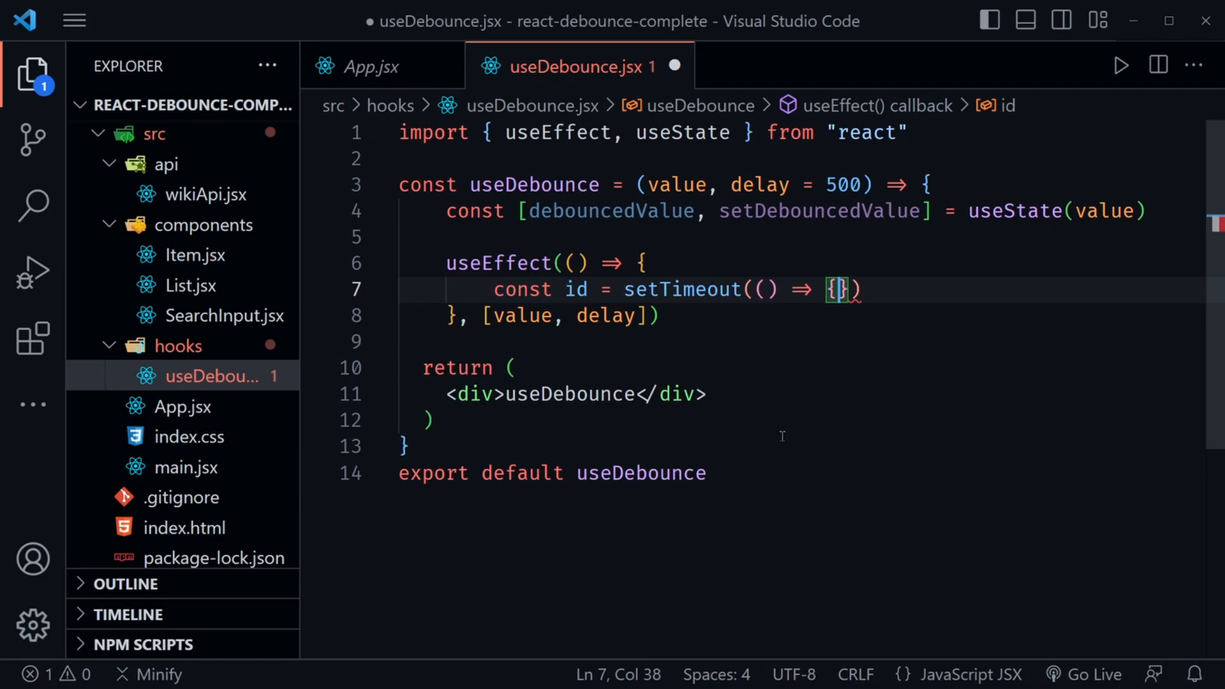
Make the timeout call setDebouncedValue(value) after delay and begin the cleanup return
key("Enter")
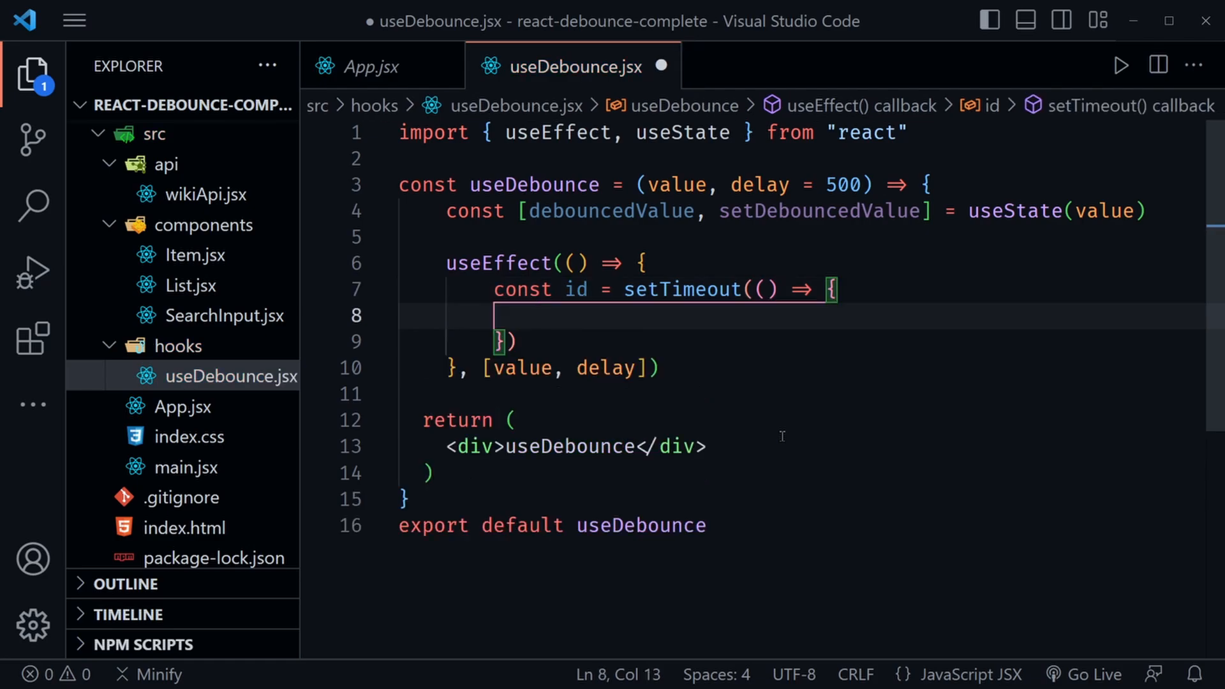
type("setDebouncedValue")
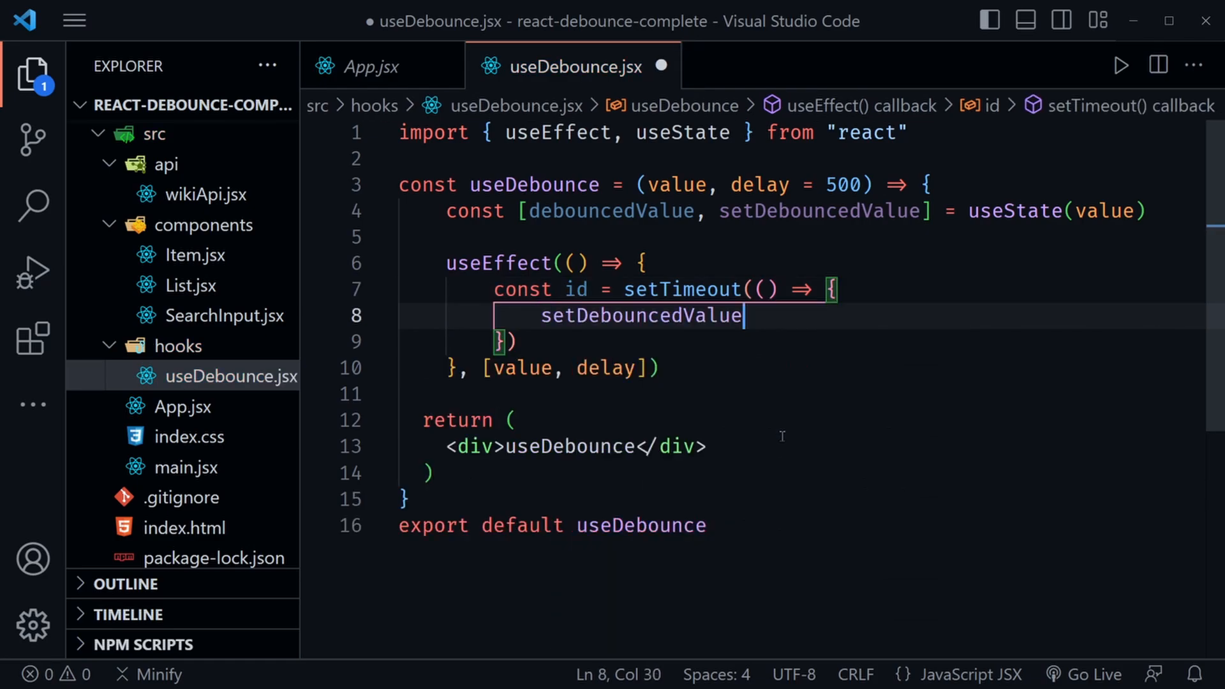
type("(value)")
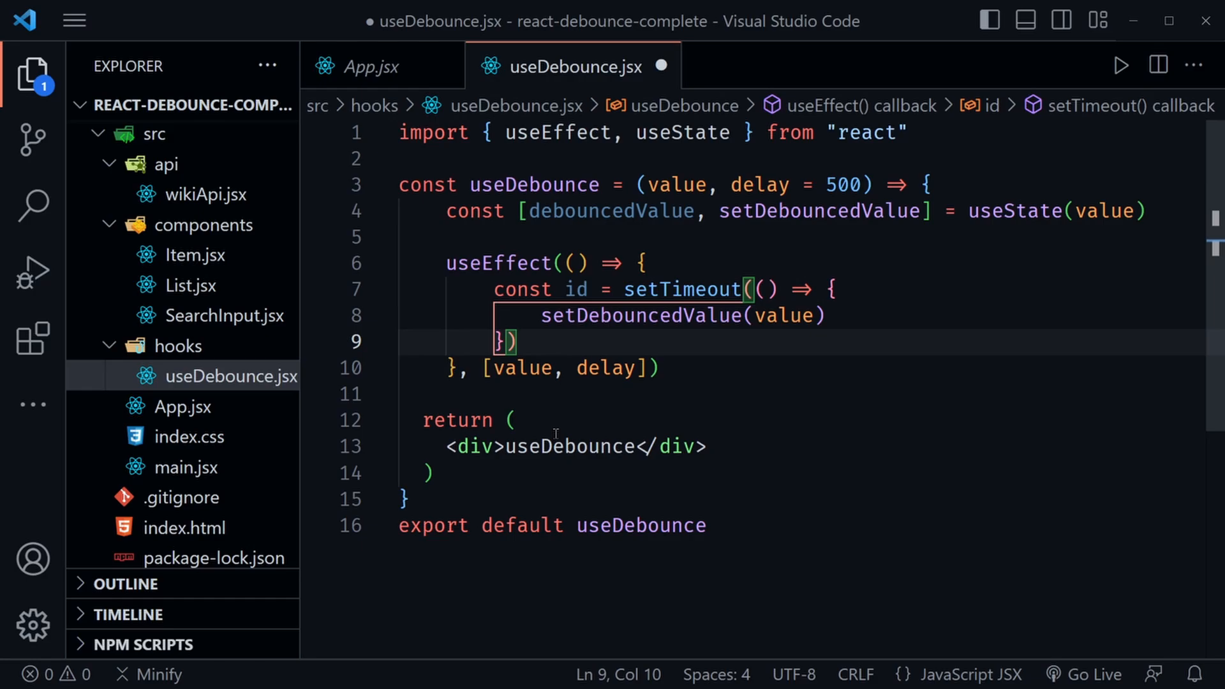
type(", delay")
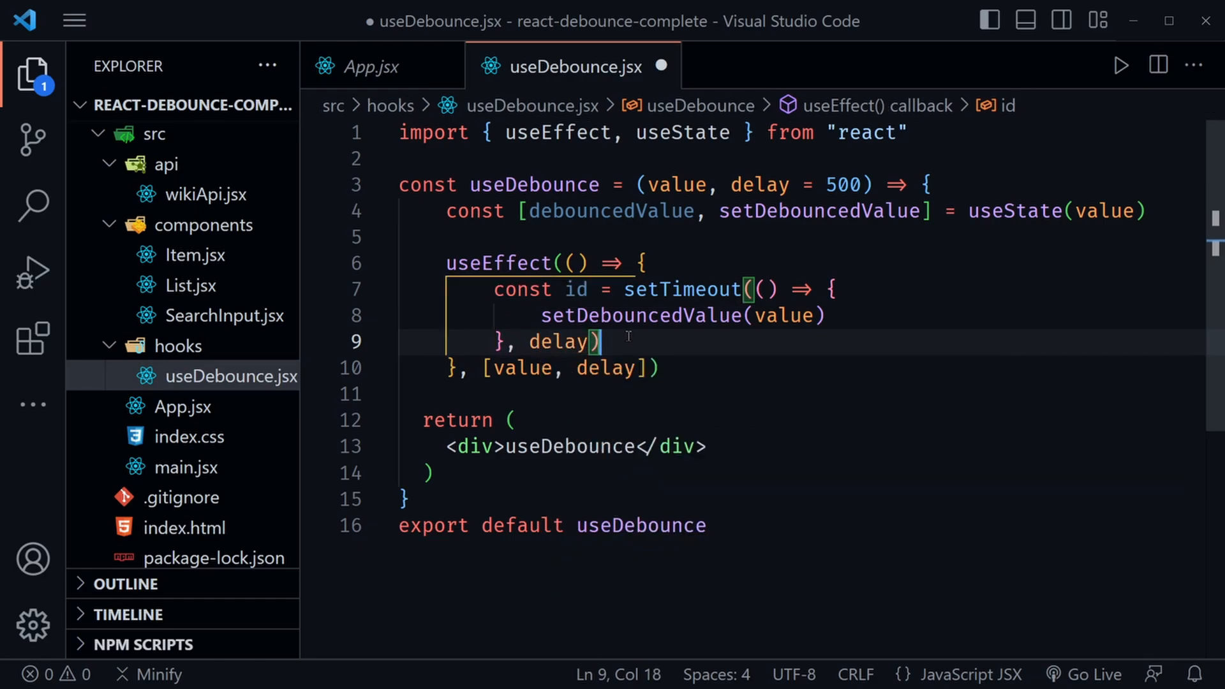
key("enter")
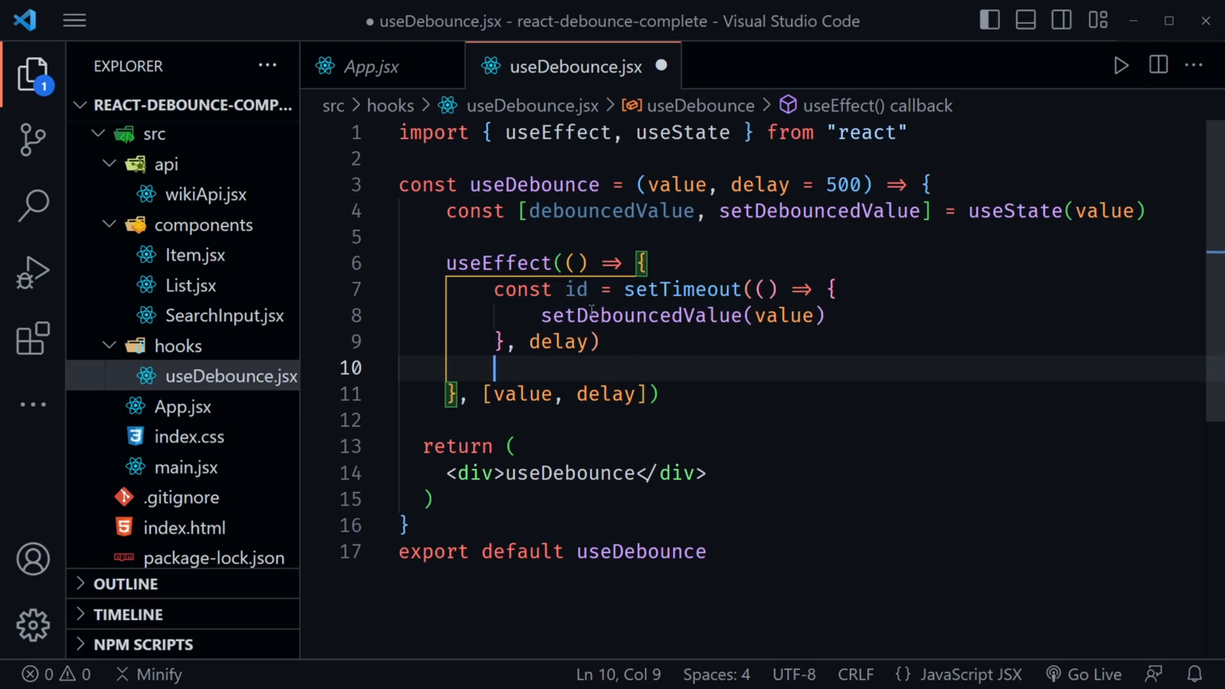
mouse_move(625, 323)
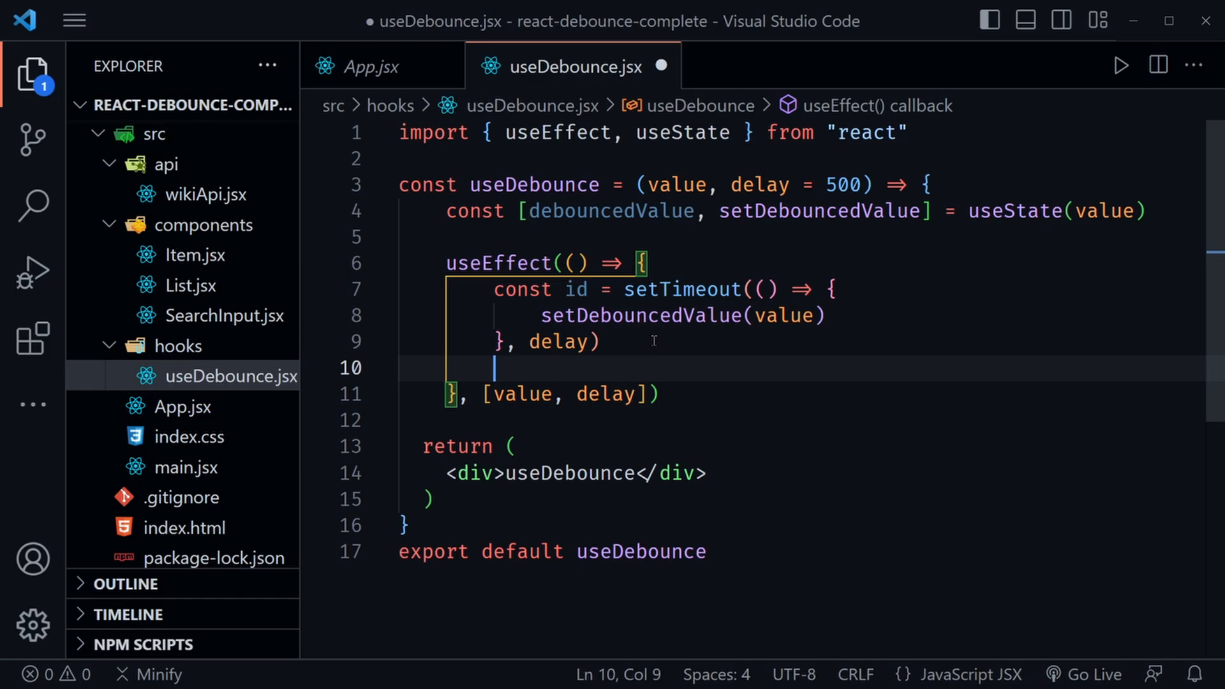
key("Enter")
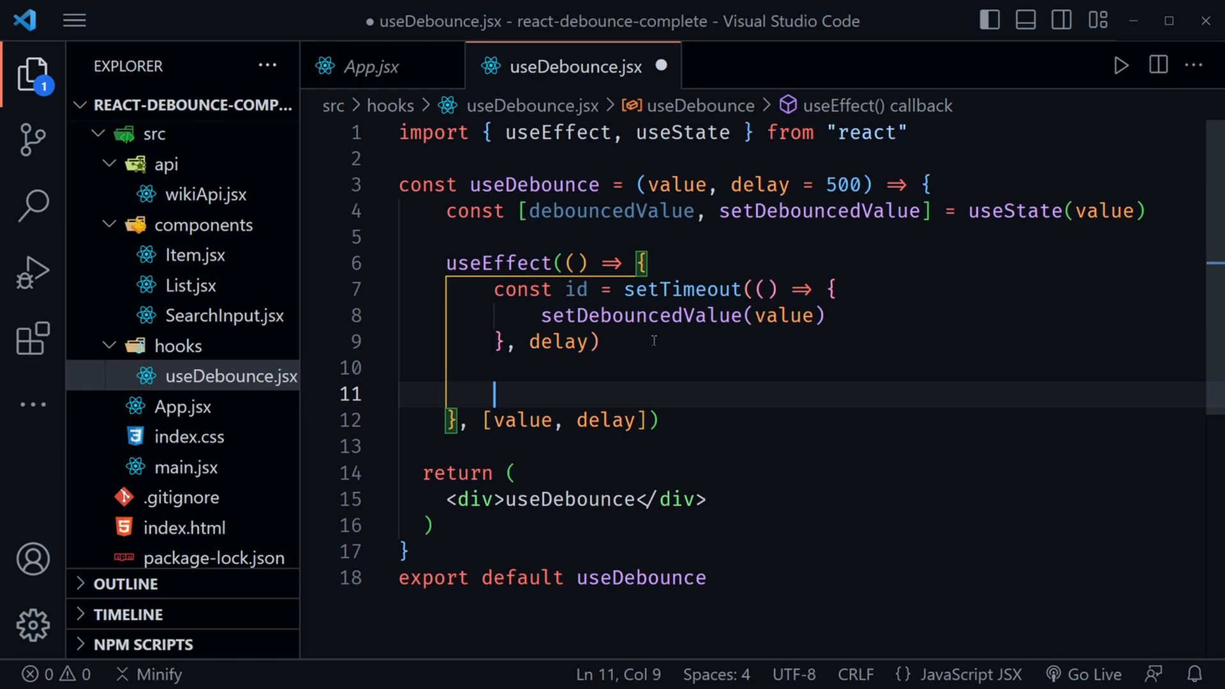
type("return")
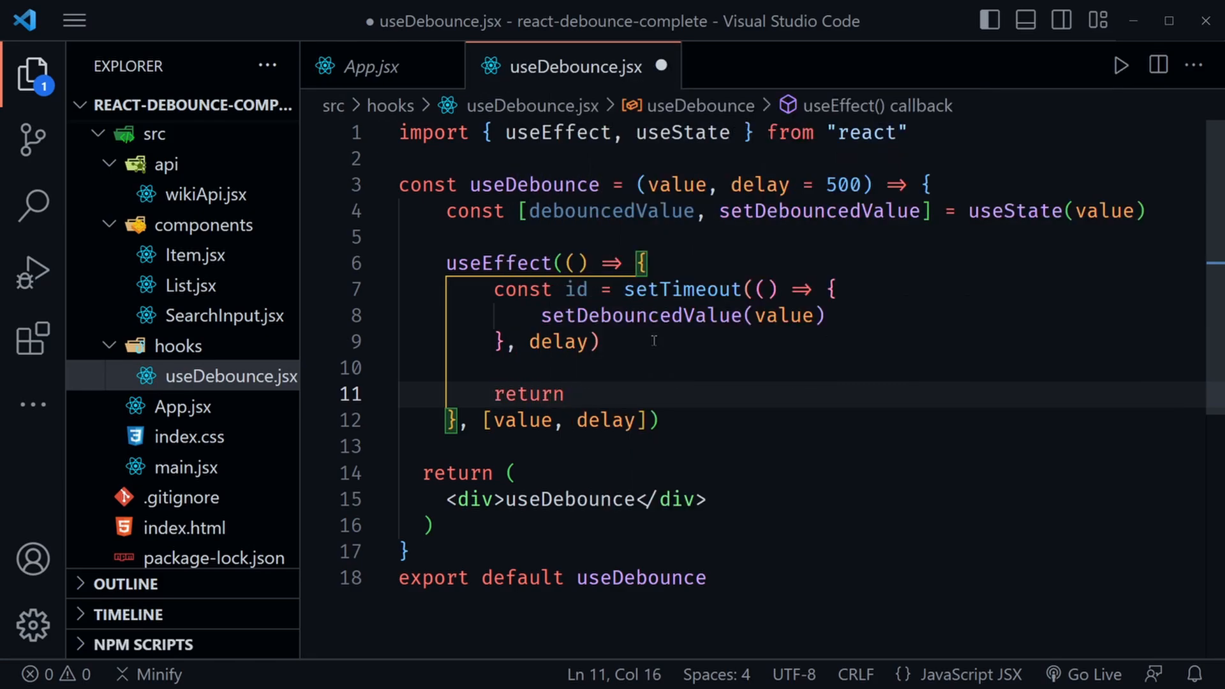
Return a cleanup function () => { clearTimeout(id) } from the useEffect
type("() => {")
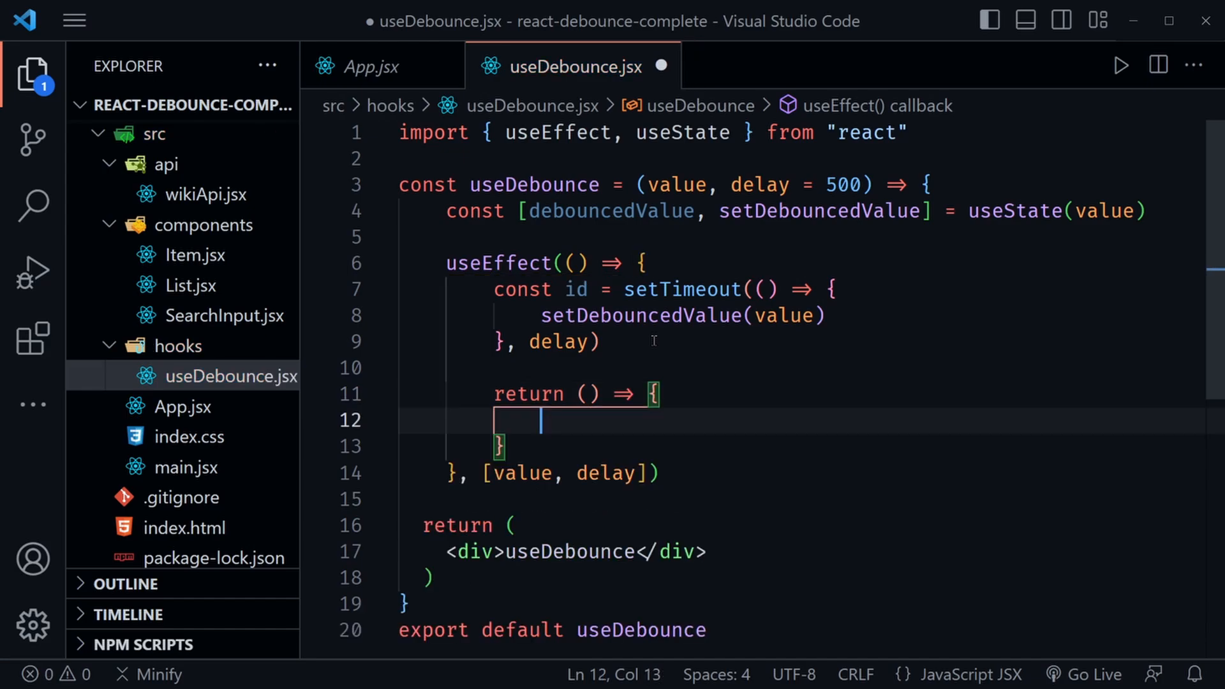
type("clear")
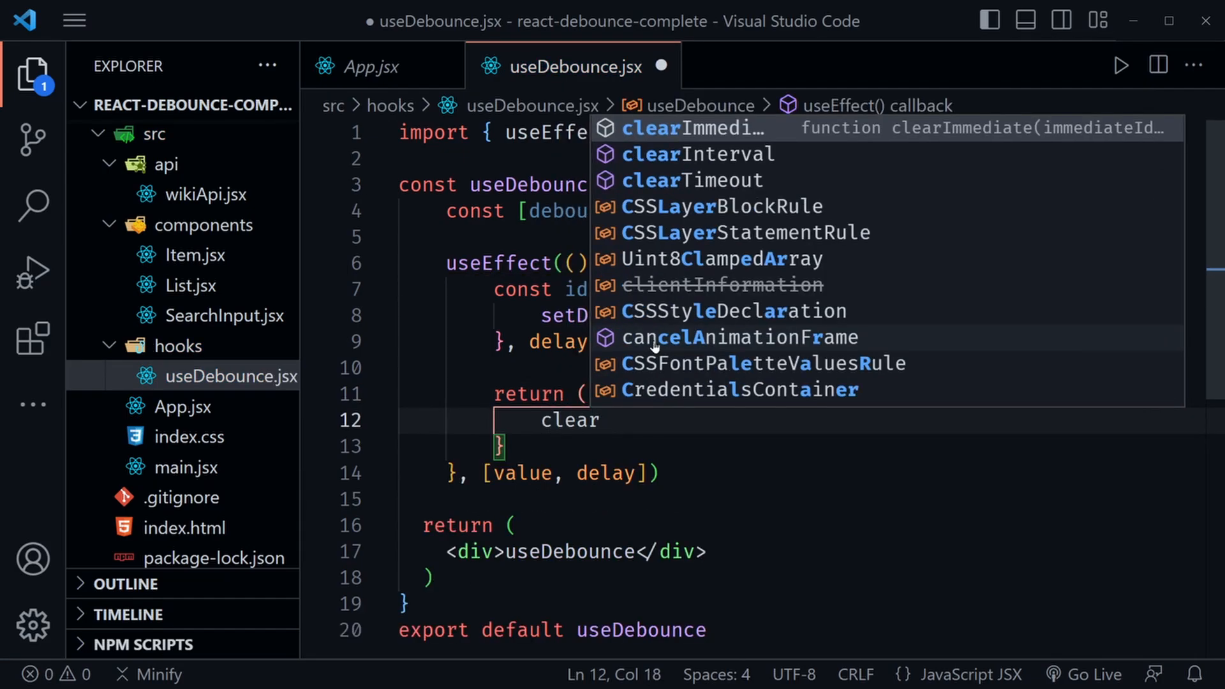
type("Timeo")
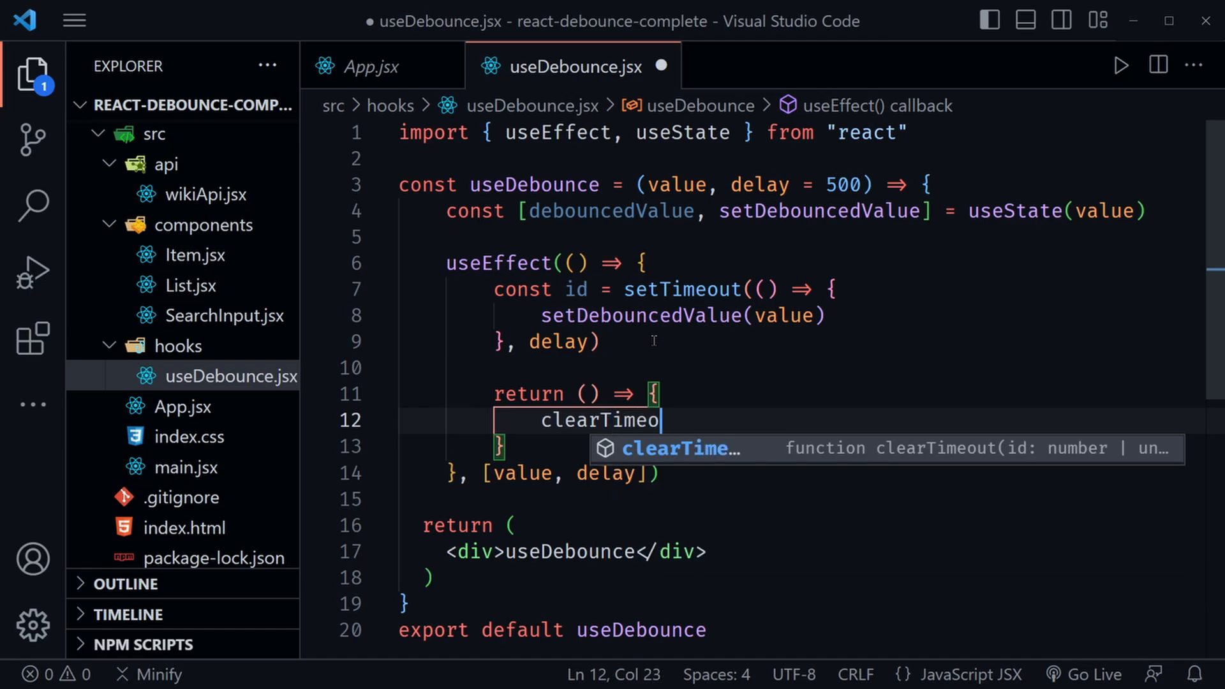
type("ut")
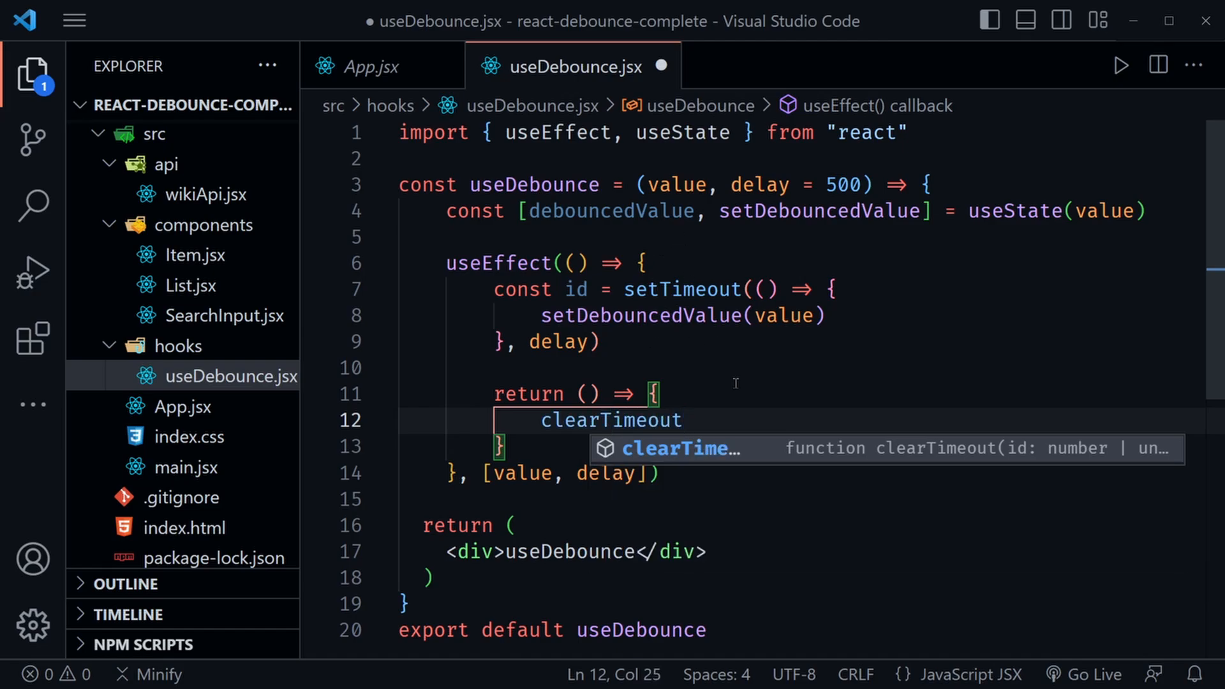
mouse_move(707, 369)
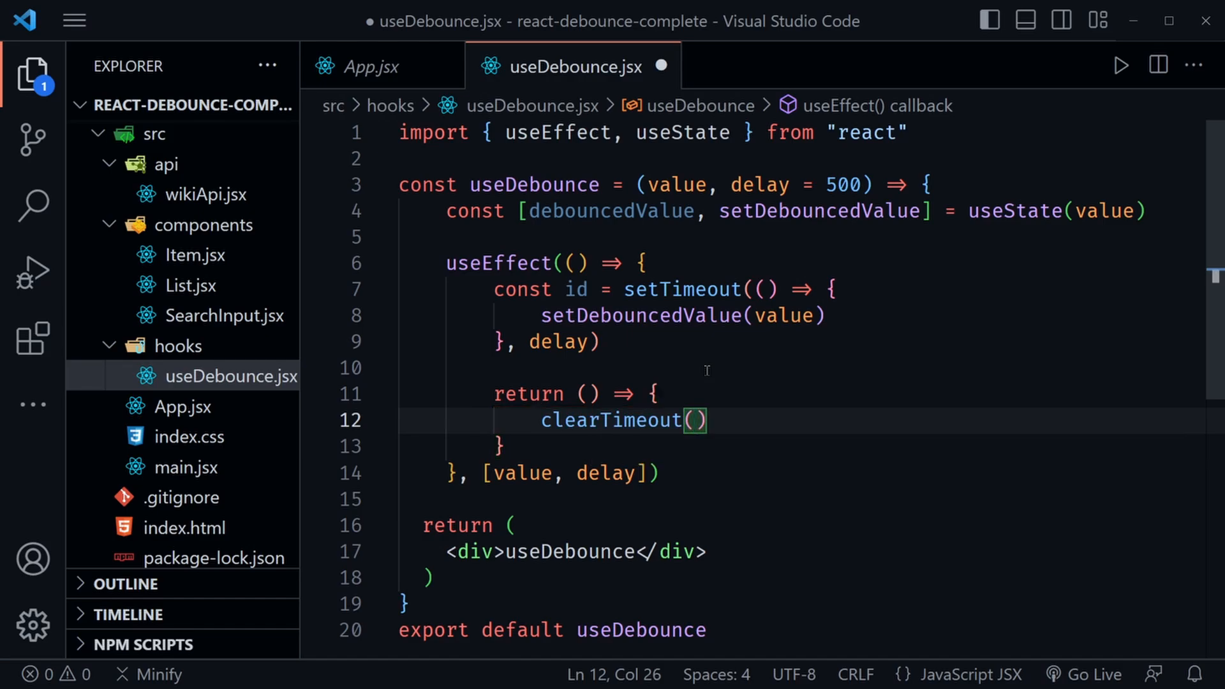
type("id")
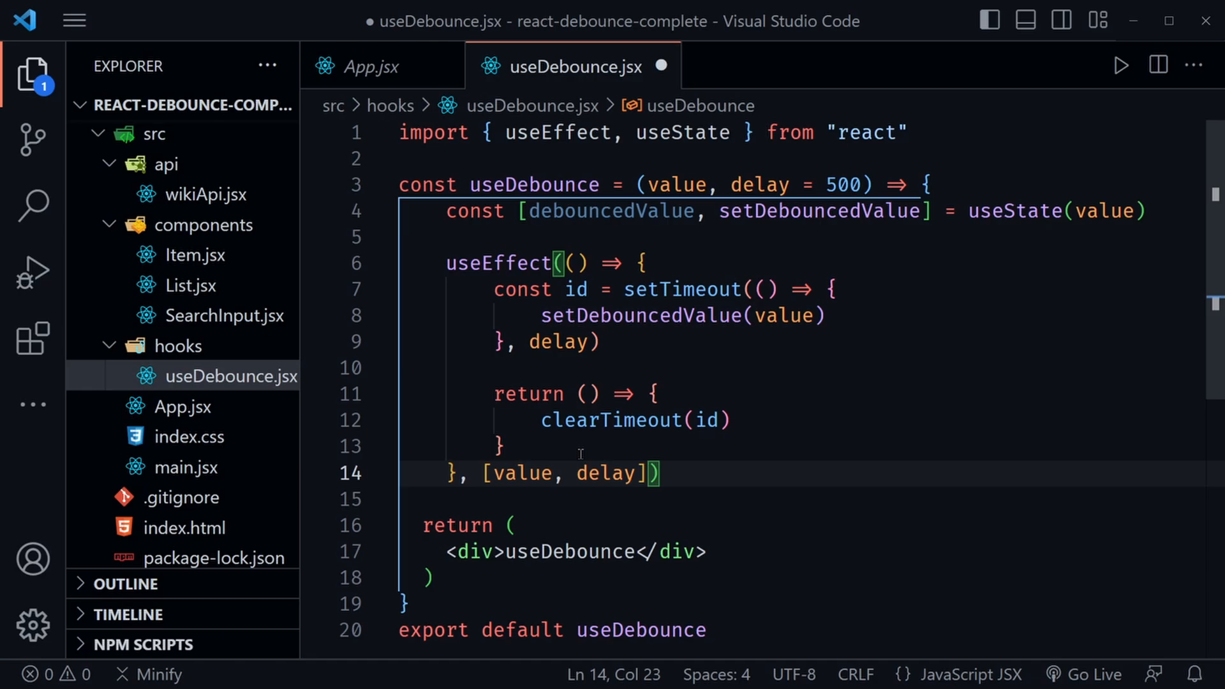
mouse_move(647, 374)
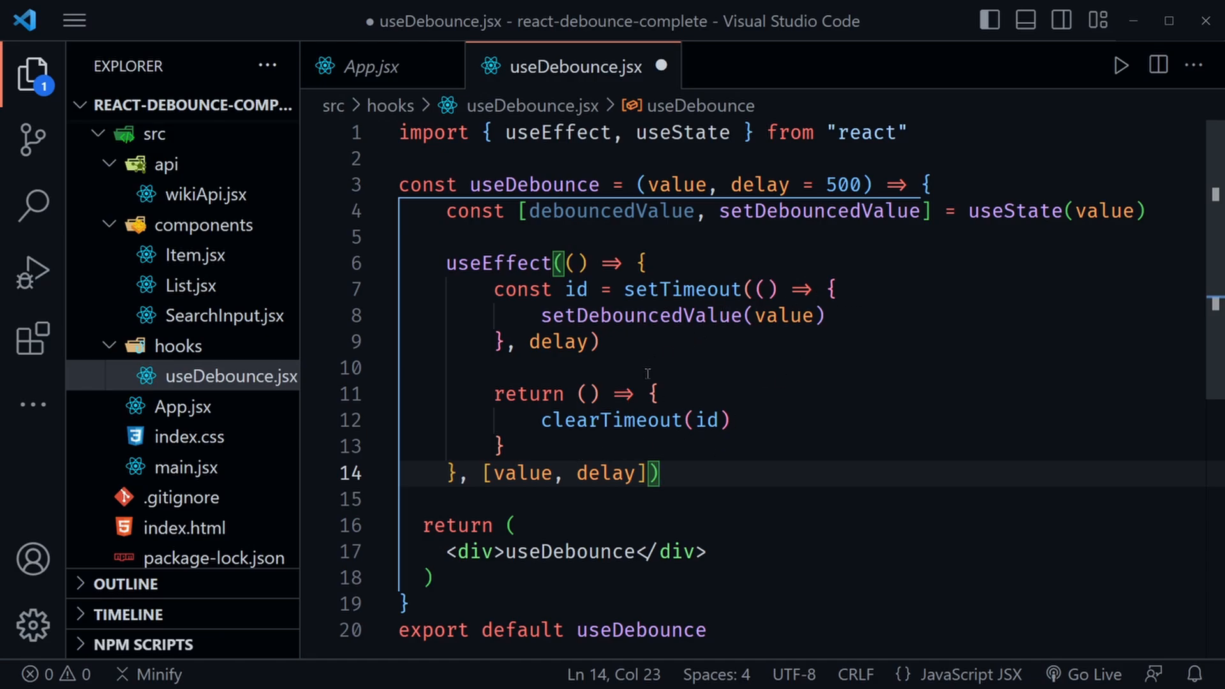
left_click(835, 289)
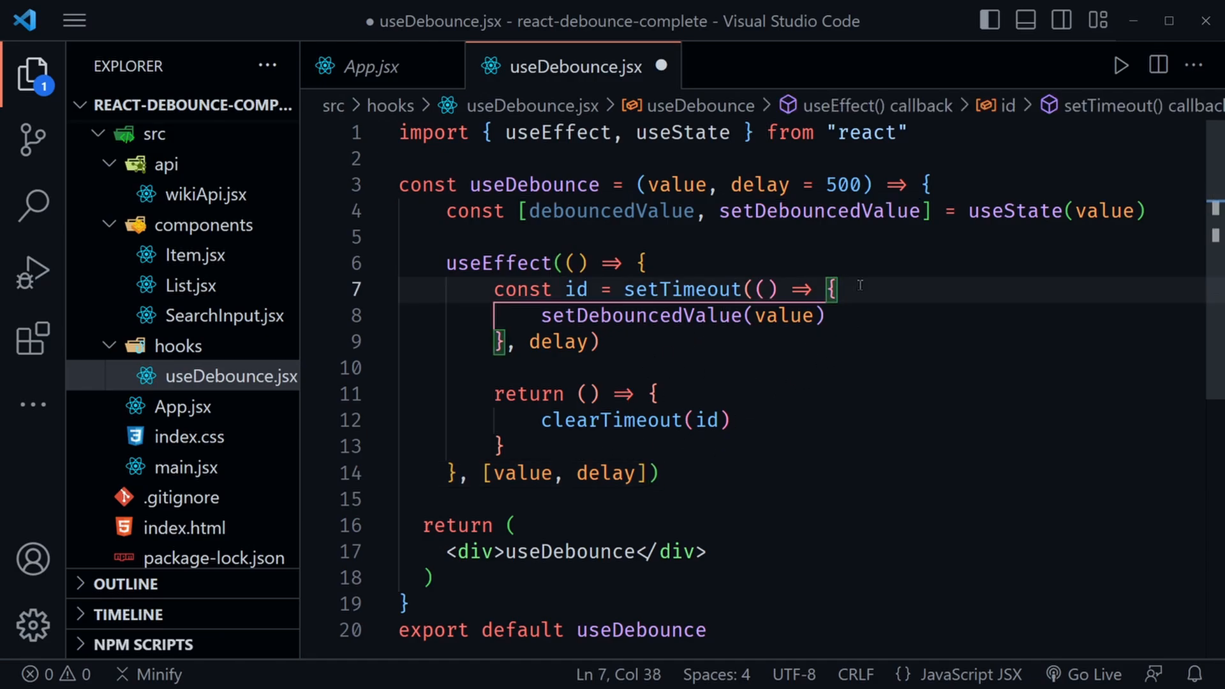
Log 'setting new timeout' in the timeout callback and 'clearing the timeout' in the cleanup
key("Enter")
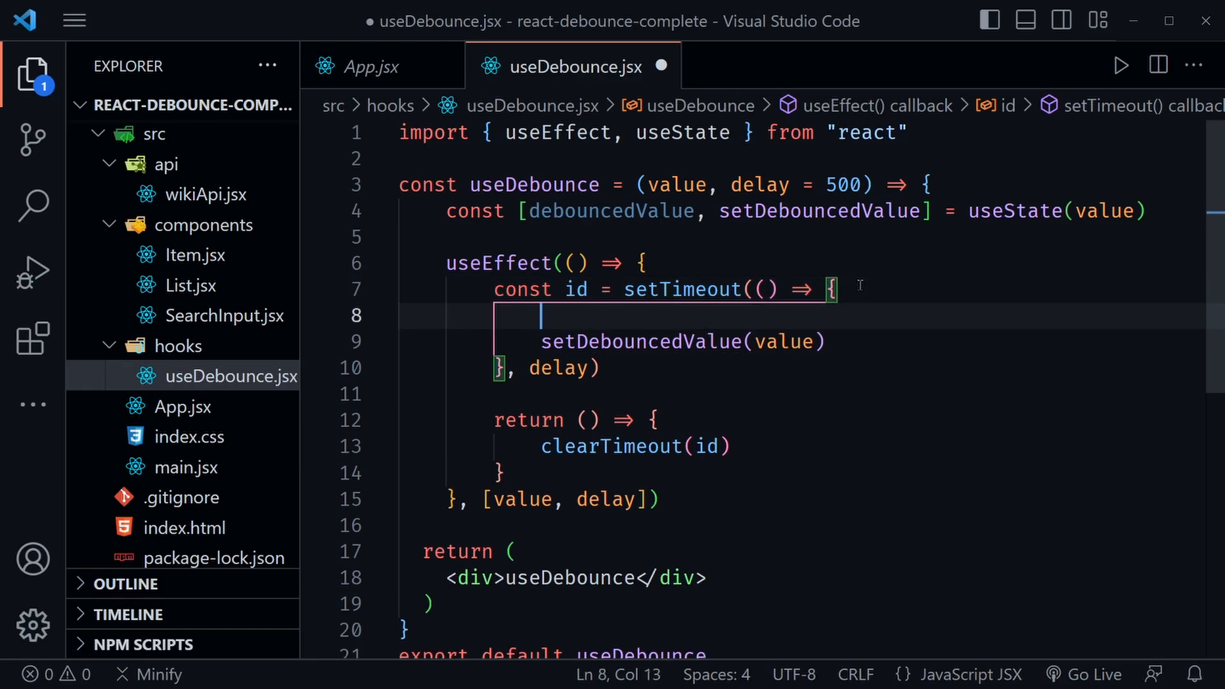
type("console.log")
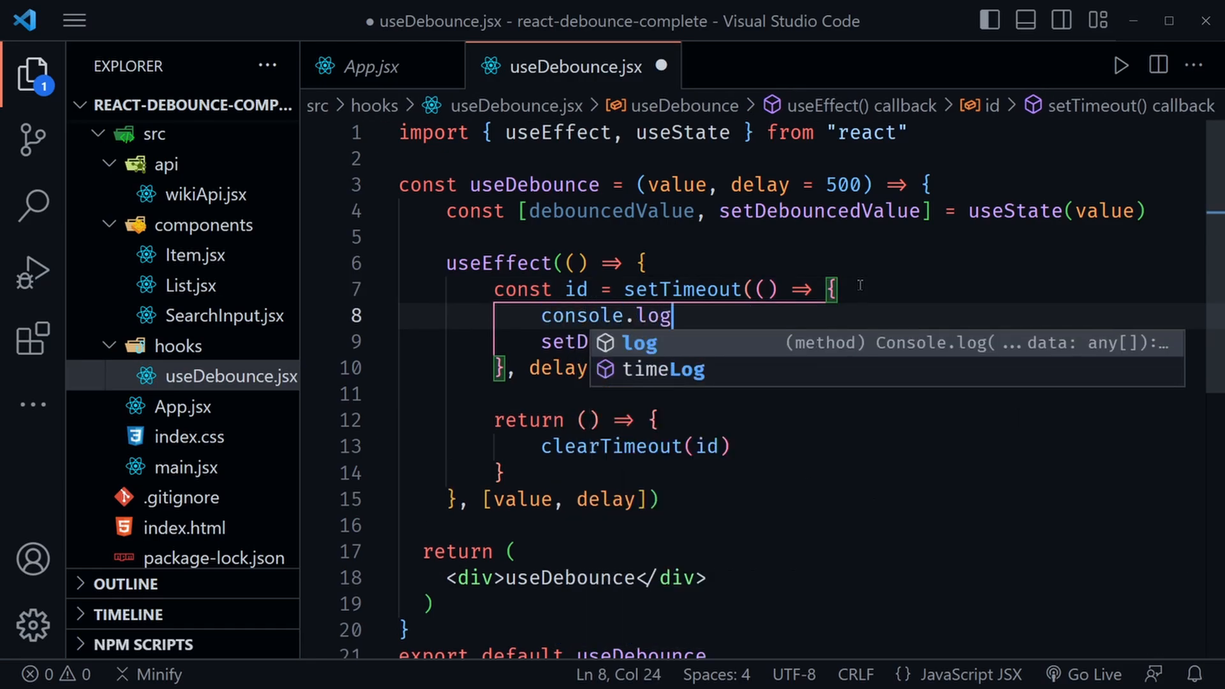
type("('sett')")
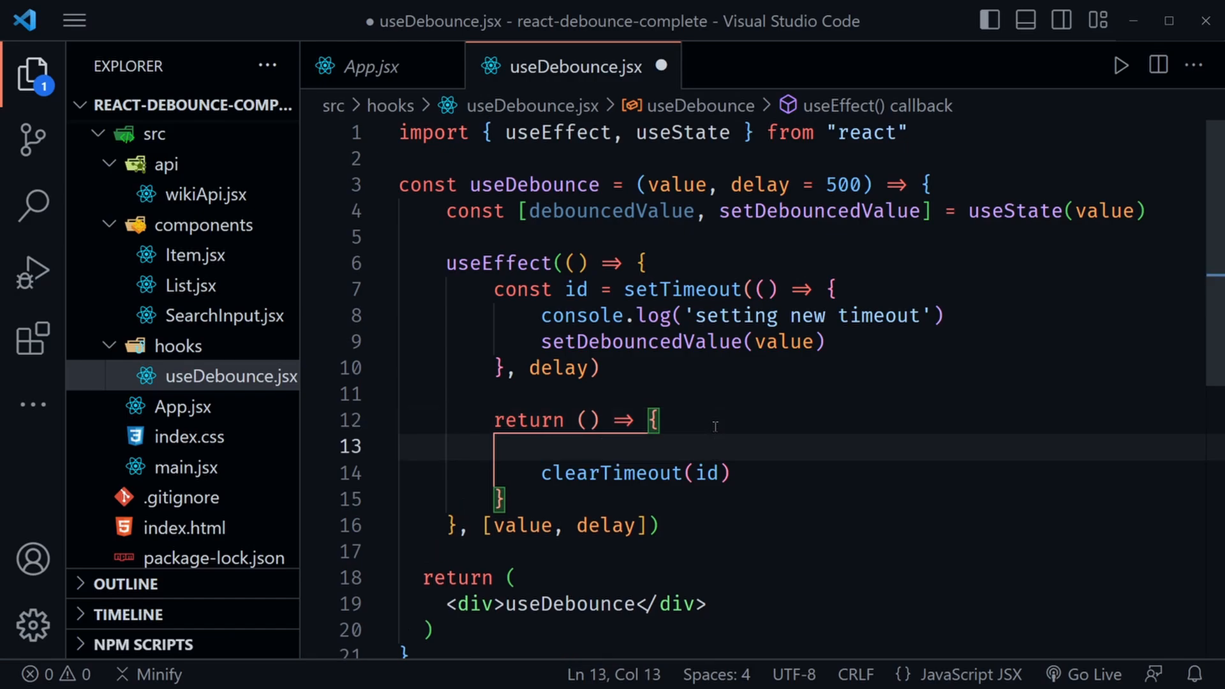
type("console.")
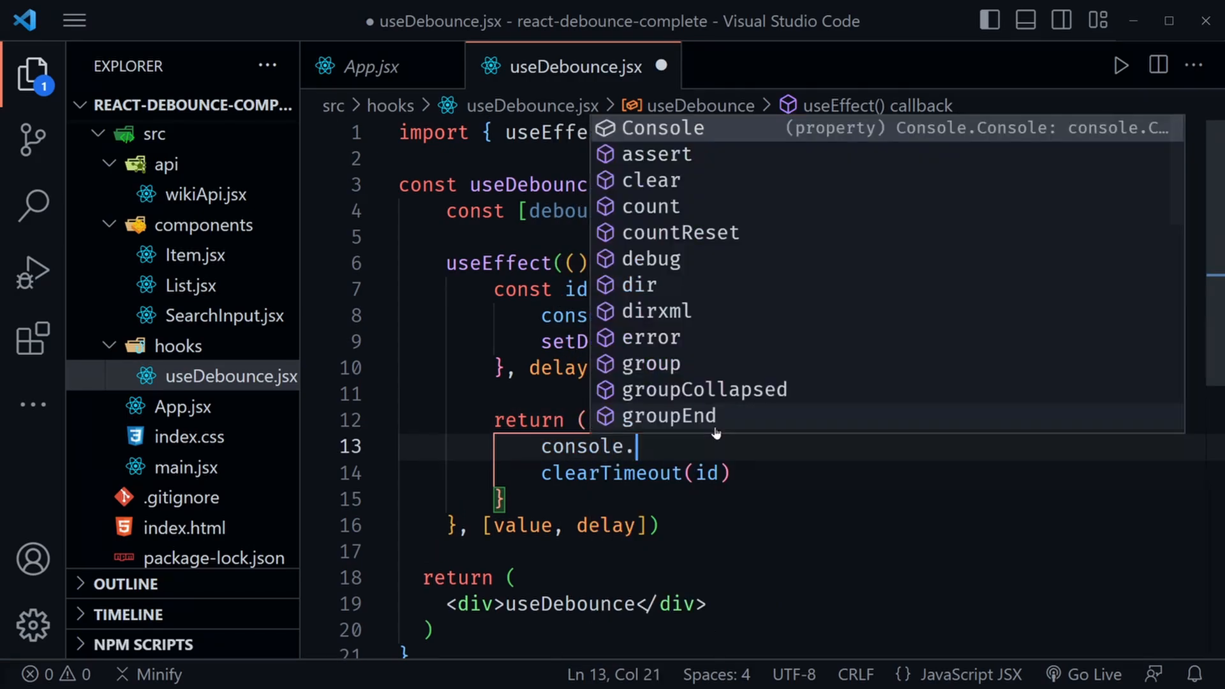
type("log('cle'")
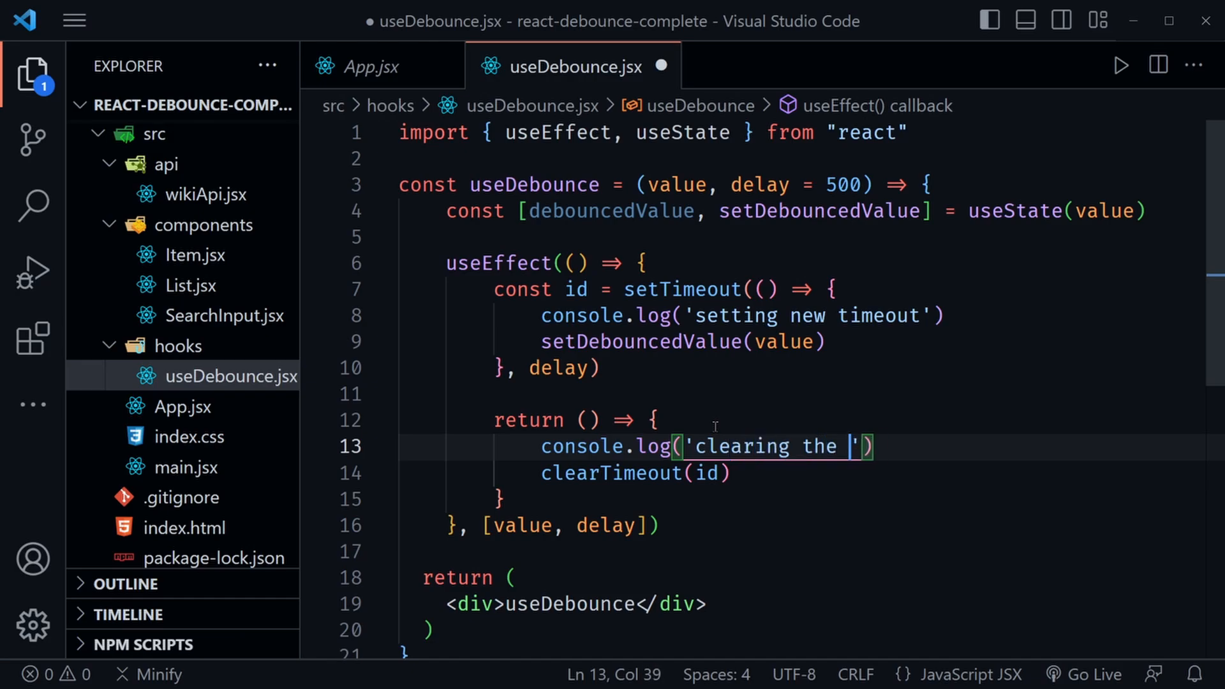
type("timeout")
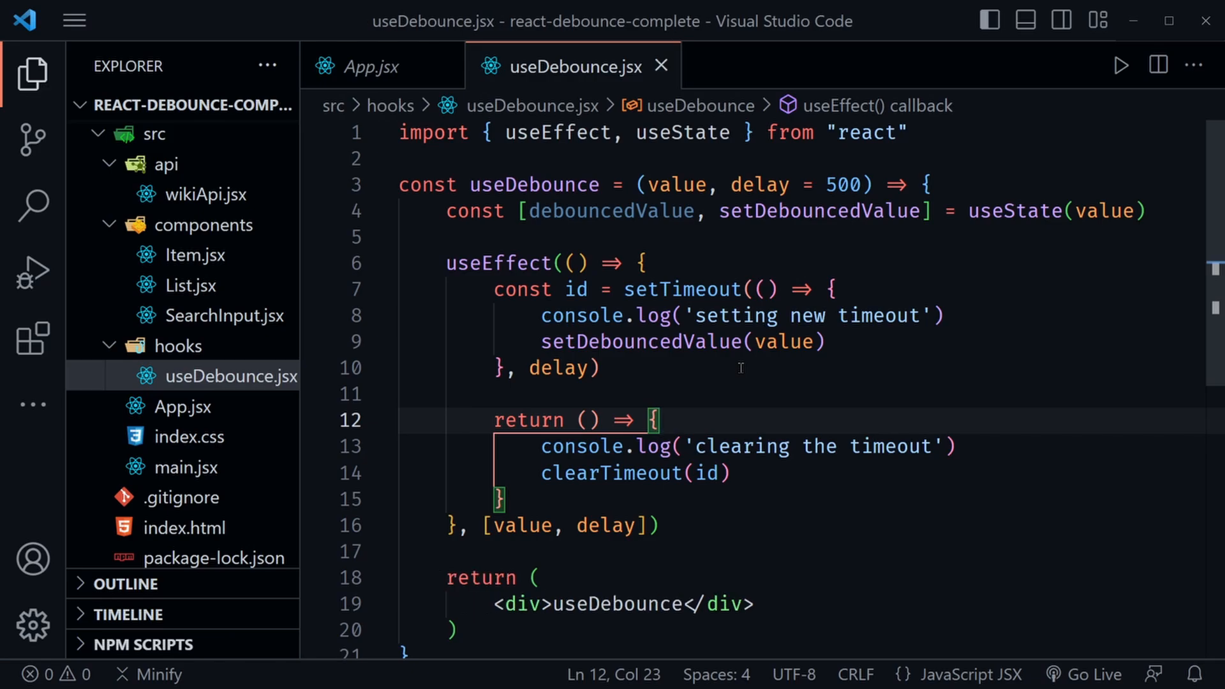
mouse_move(567, 562)
type("debouncedValue")
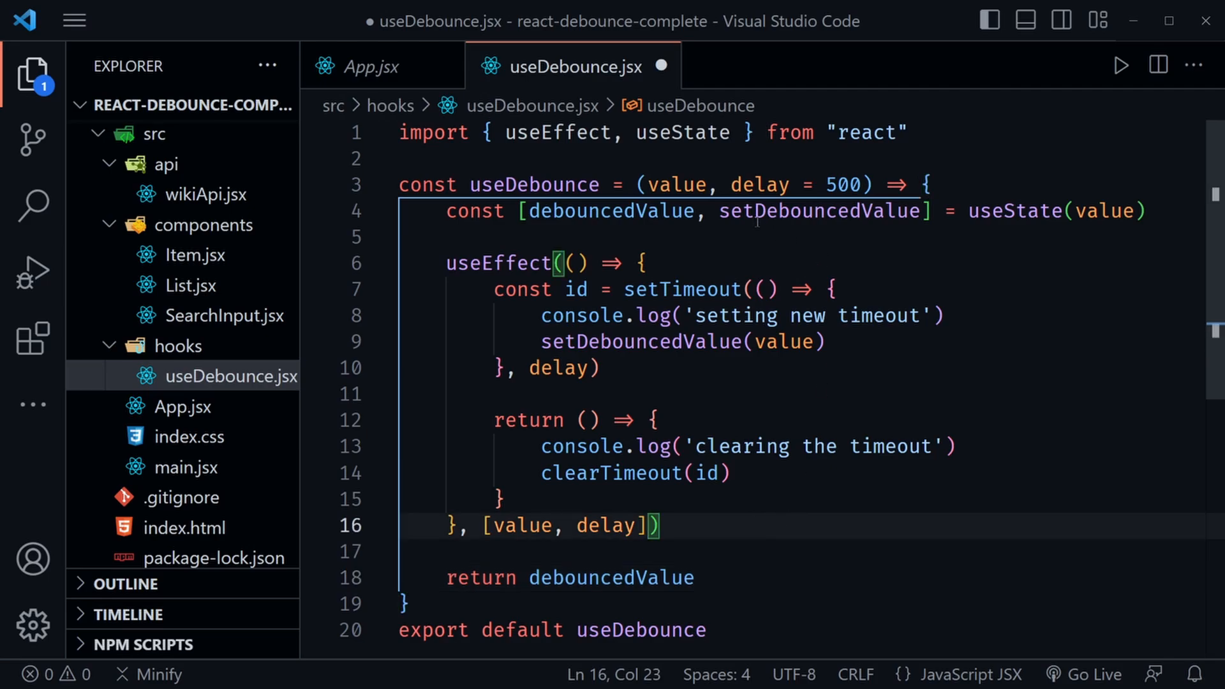
Review the hook's delay default of 500, the setTimeout call and the cleanup function
double_click(676, 183)
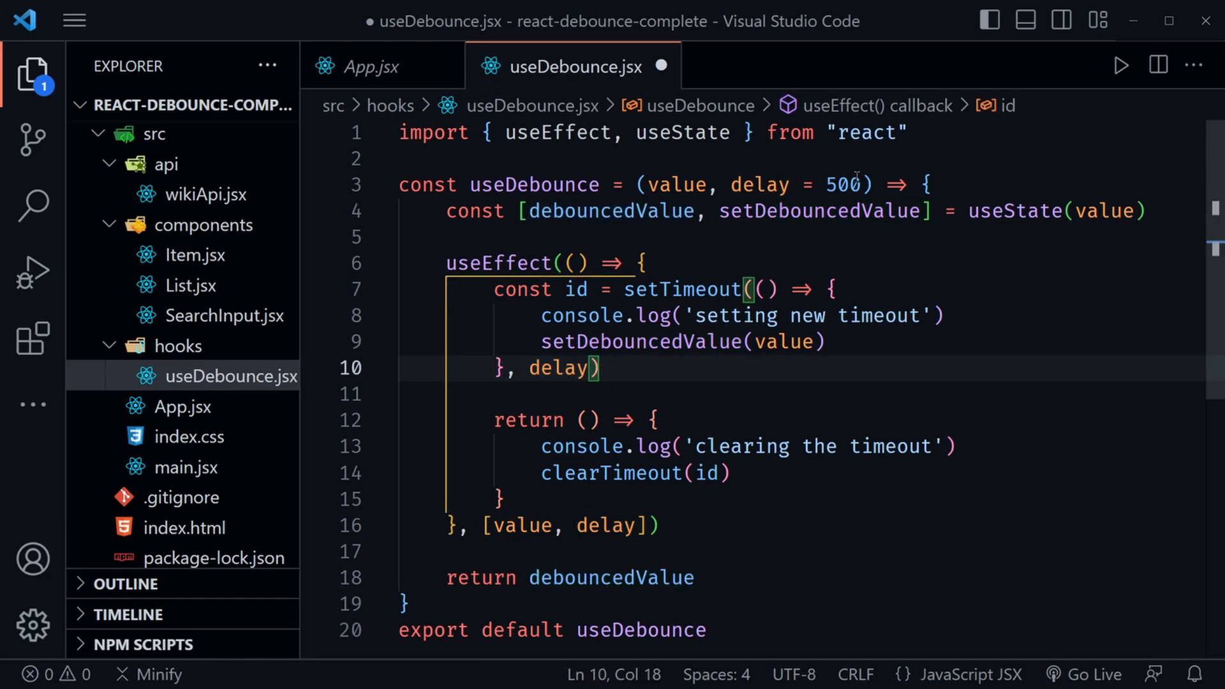
double_click(841, 184)
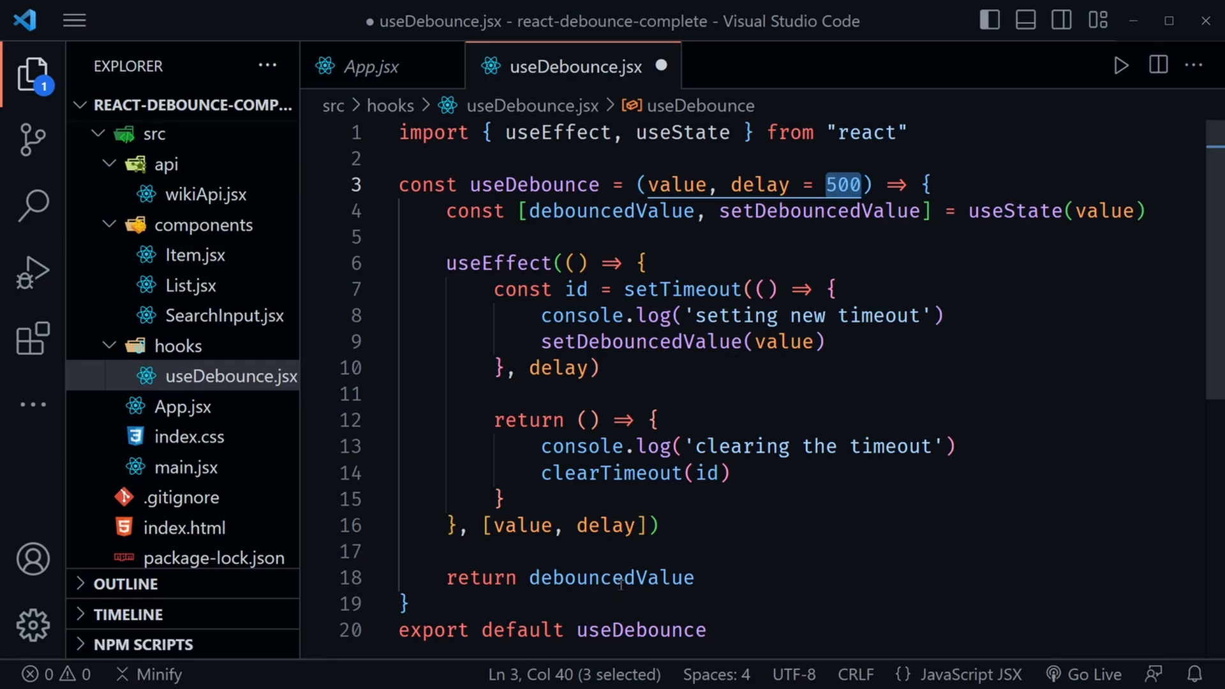
double_click(559, 367)
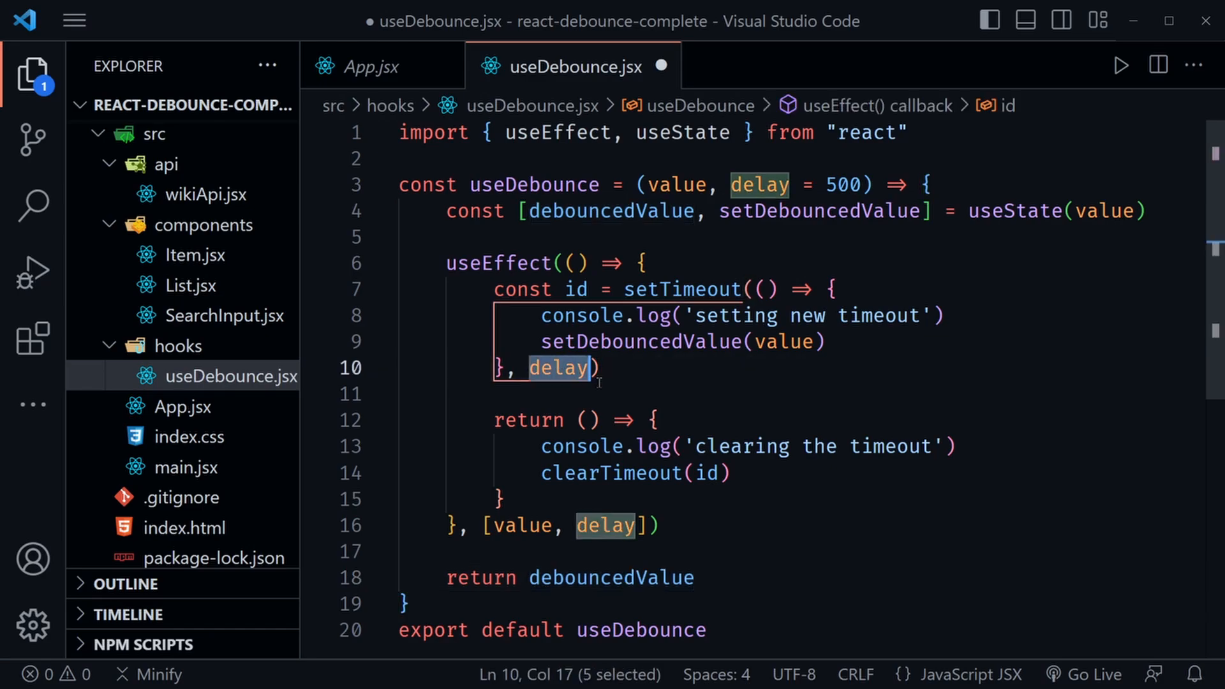
double_click(683, 289)
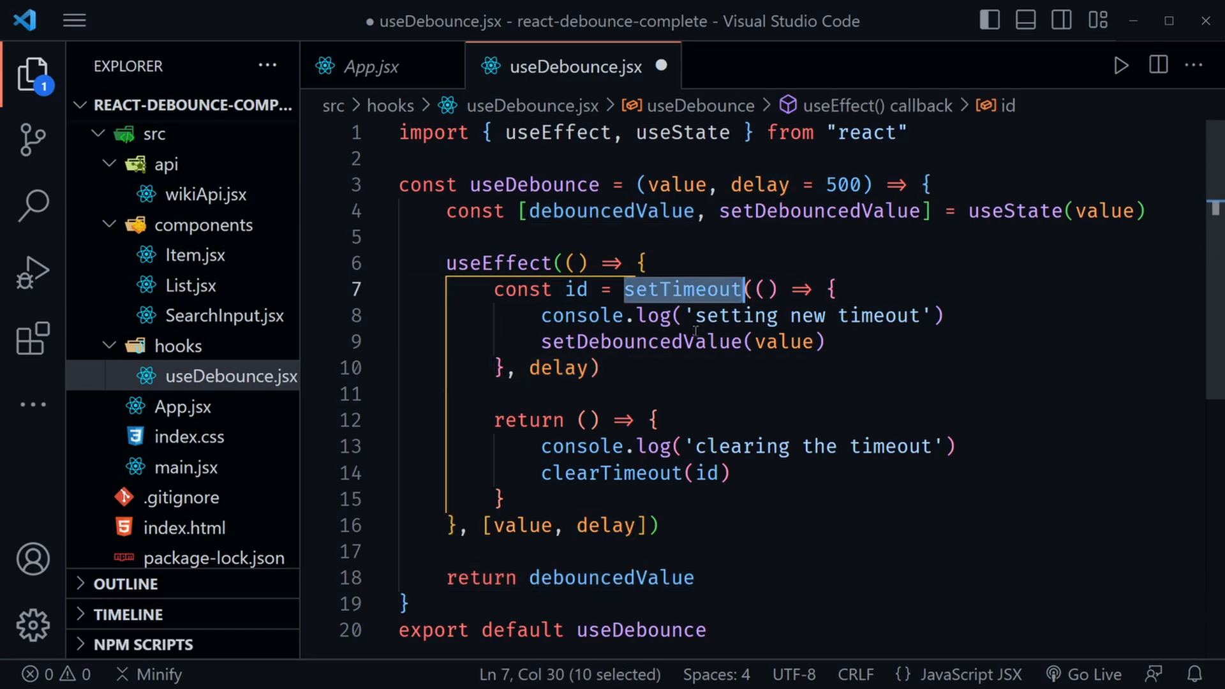
double_click(611, 472)
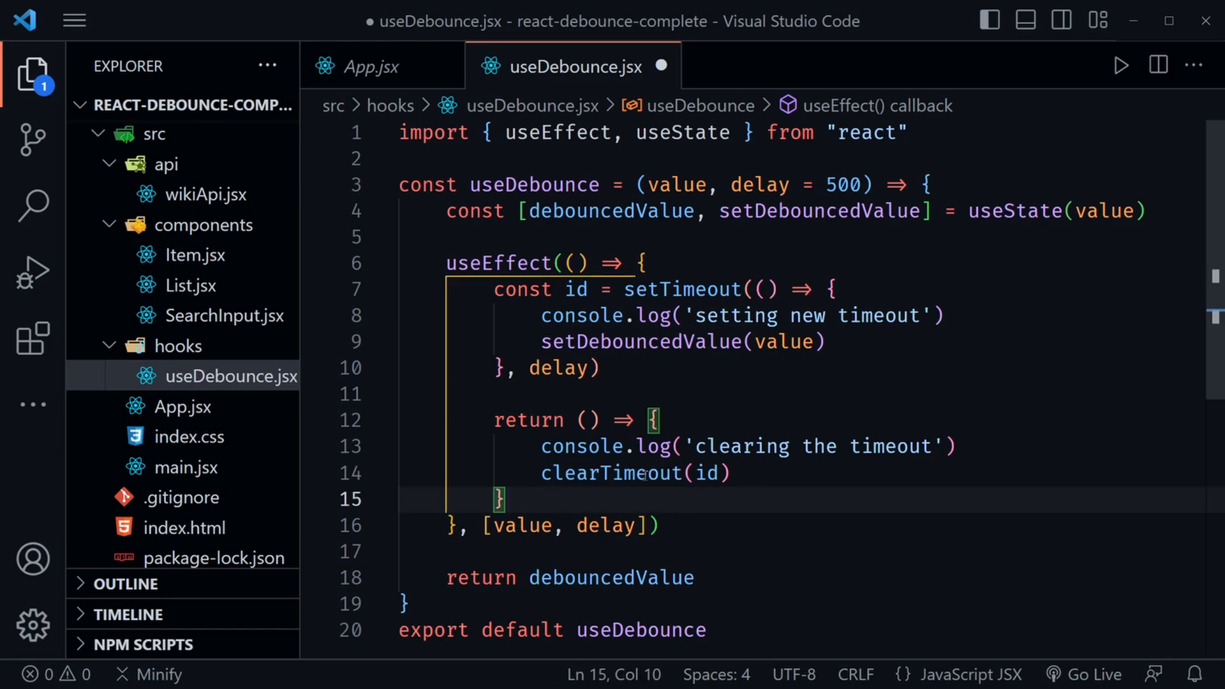
double_click(611, 577)
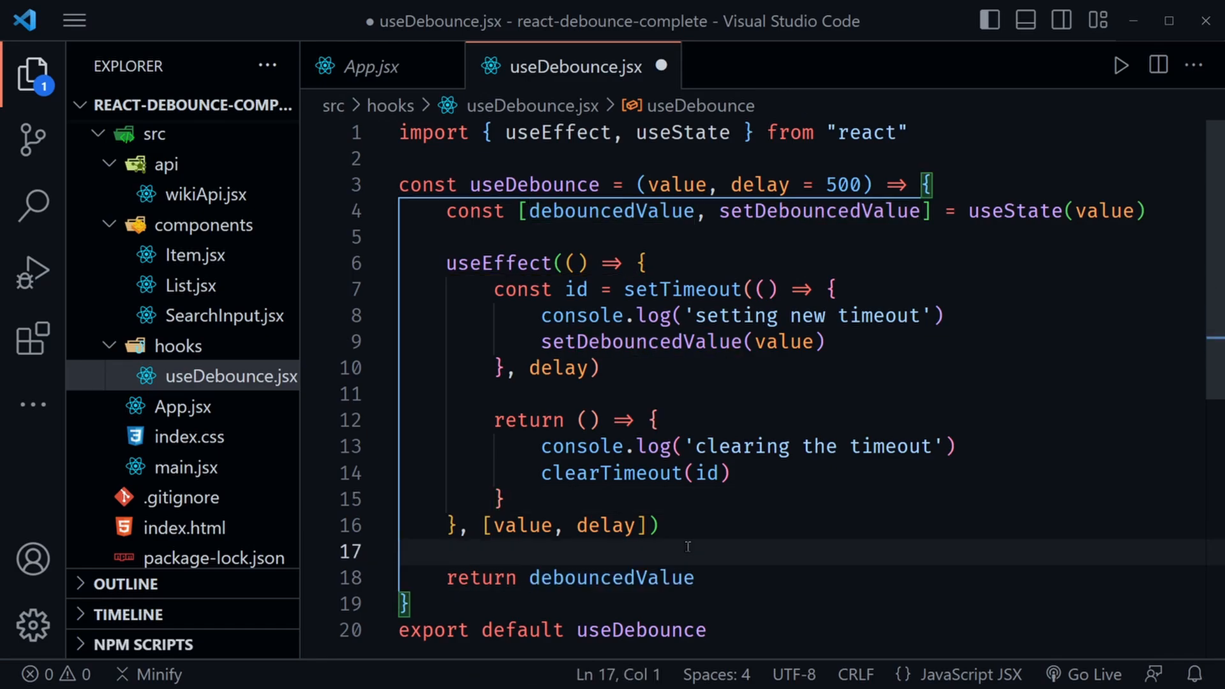
Save useDebounce.jsx and switch back to App.jsx
key("ctrl+s")
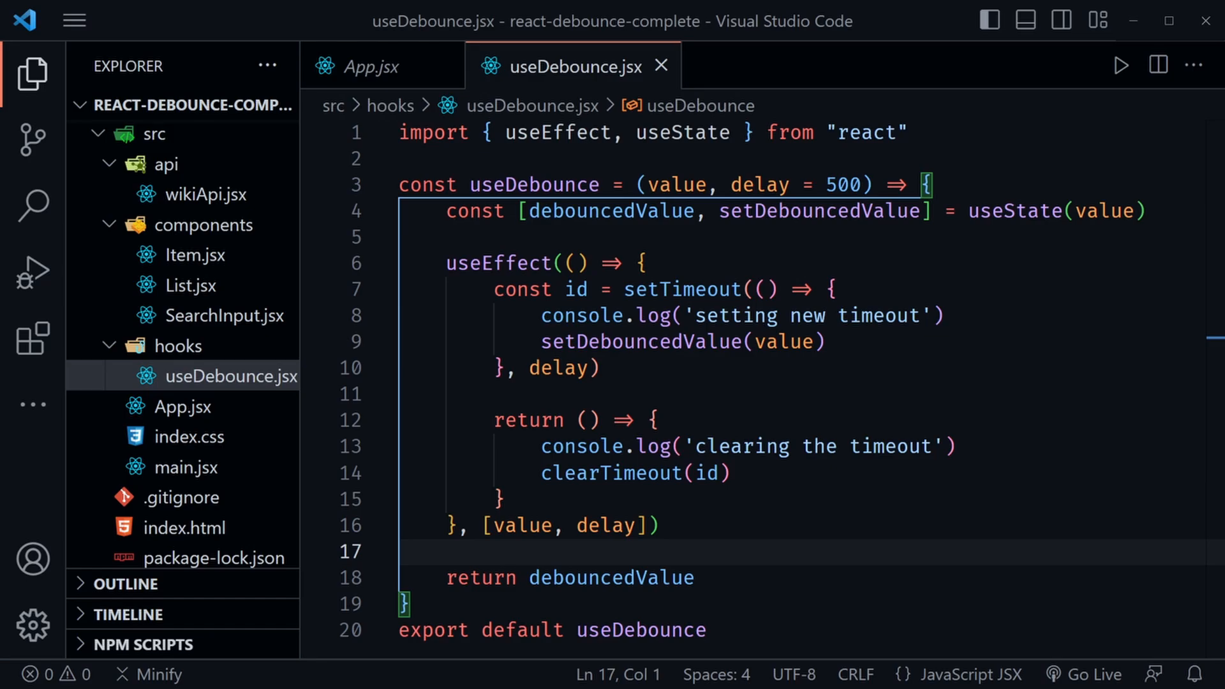
left_click(381, 66)
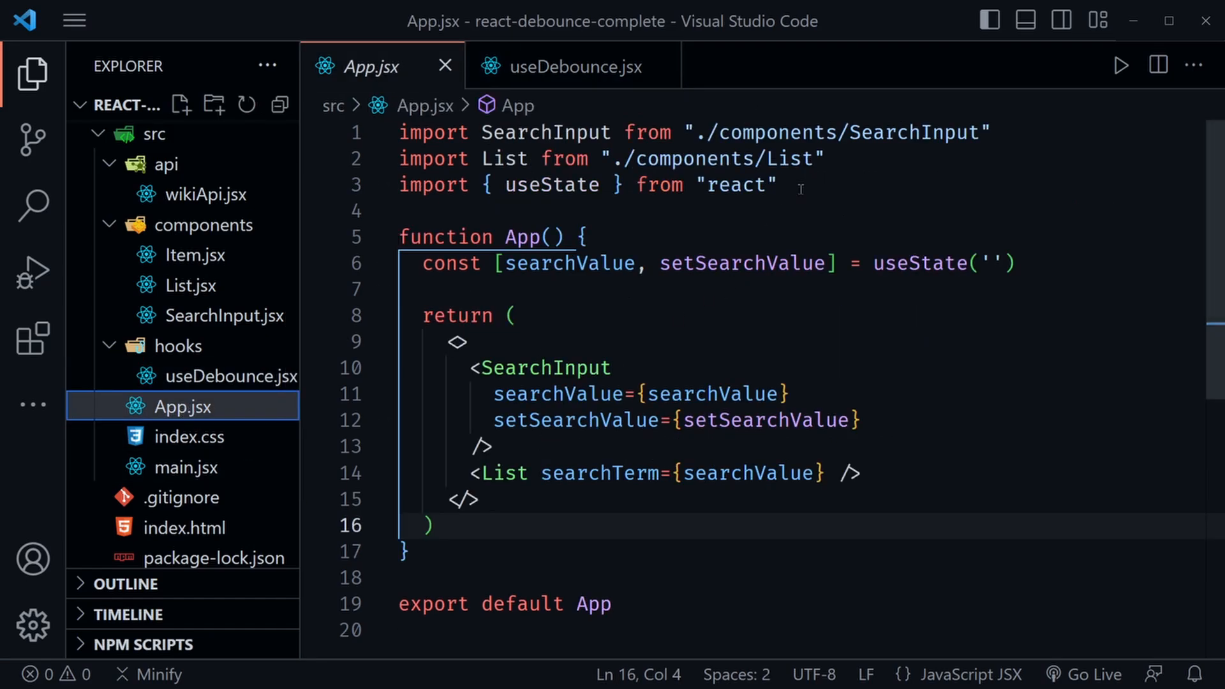
Import useDebounce and add const debouncedSearchValue = useDebounce(searchValue, 1000) in App.jsx
type("import use")
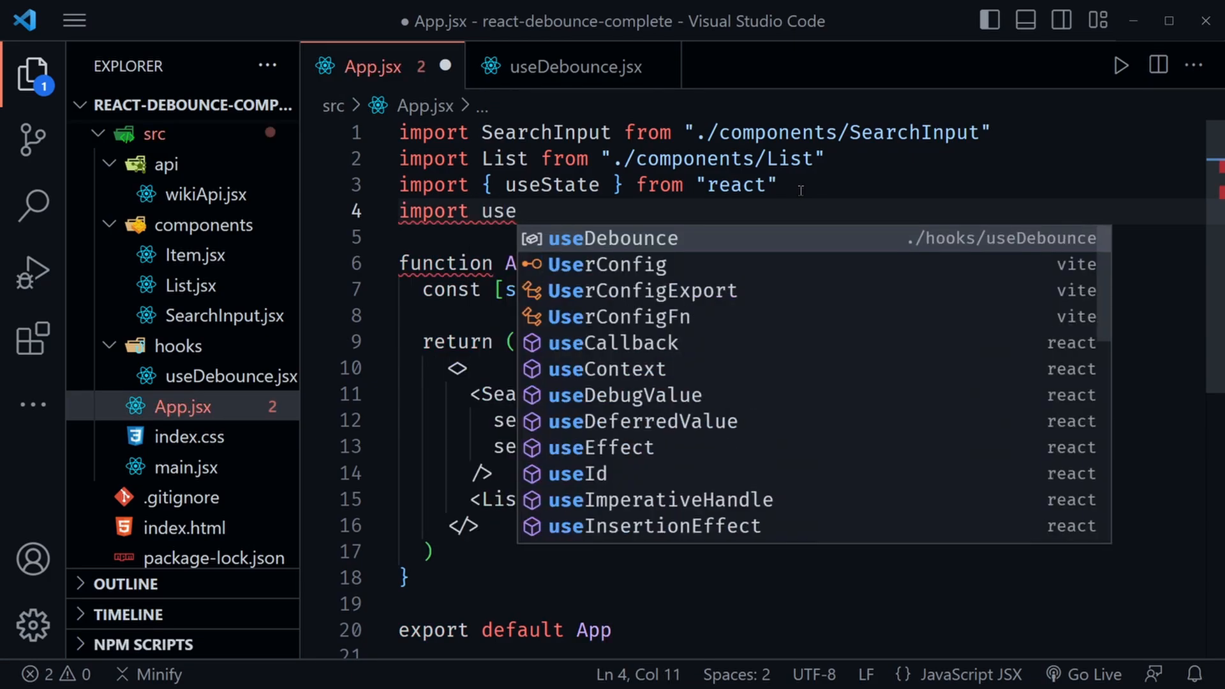
left_click(614, 239)
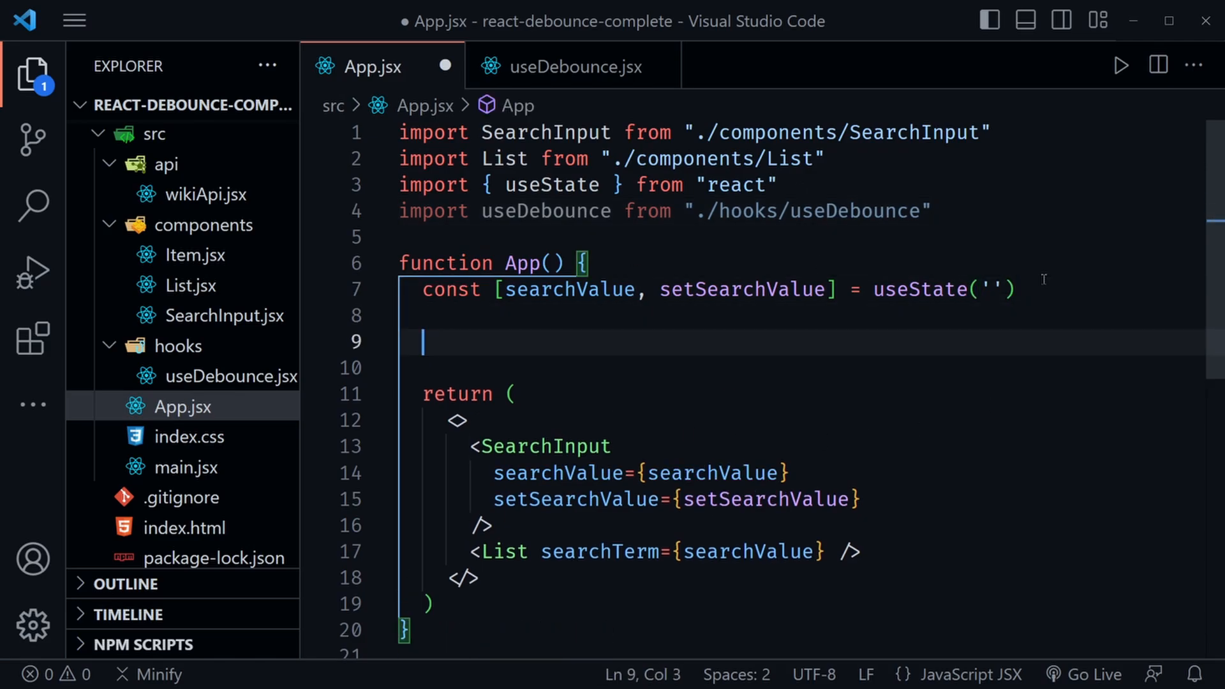
type("const deb")
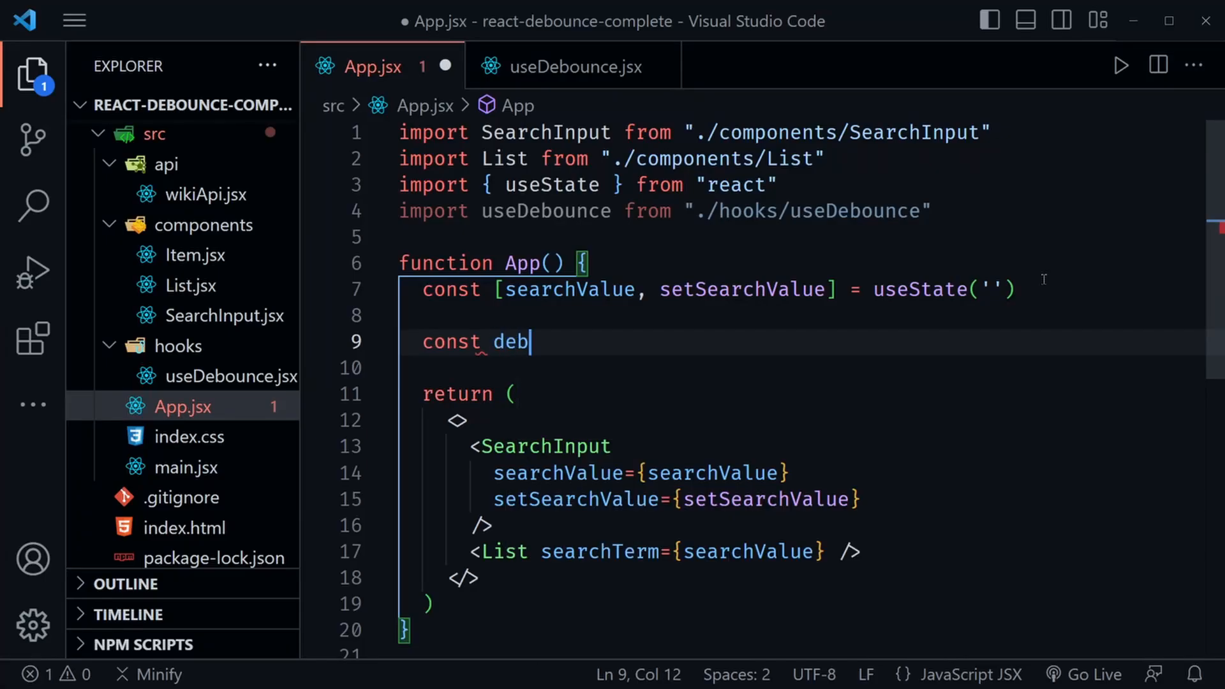
type("ouncedSe")
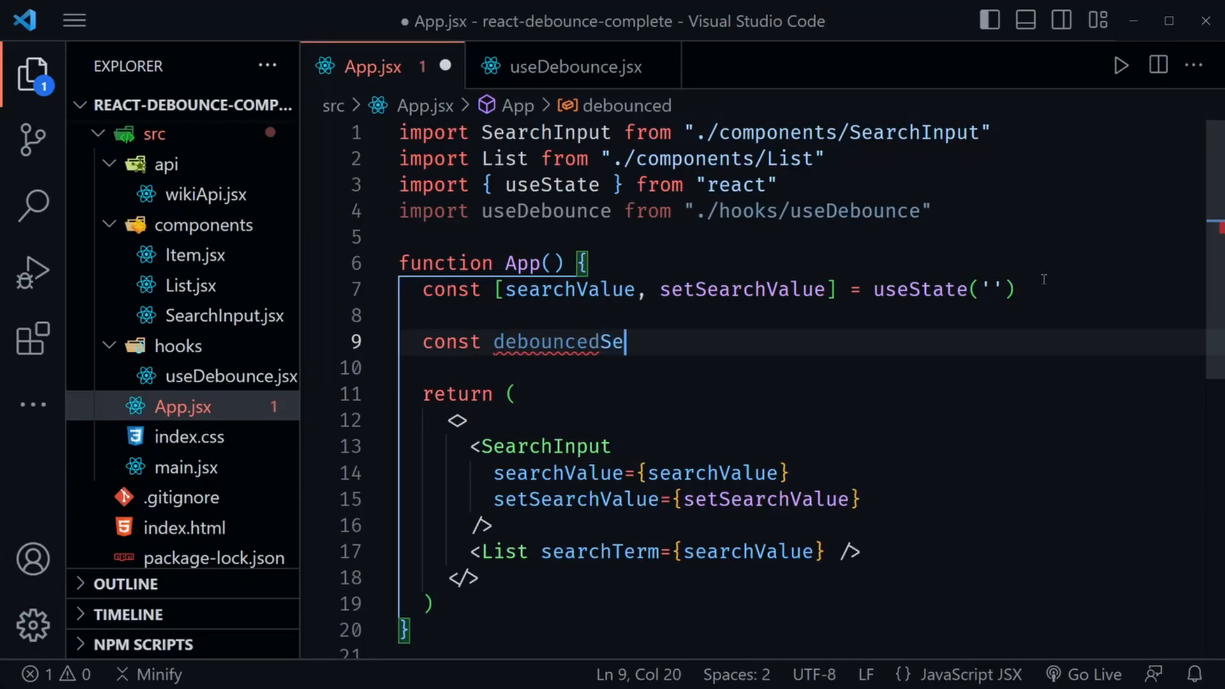
type("archValue")
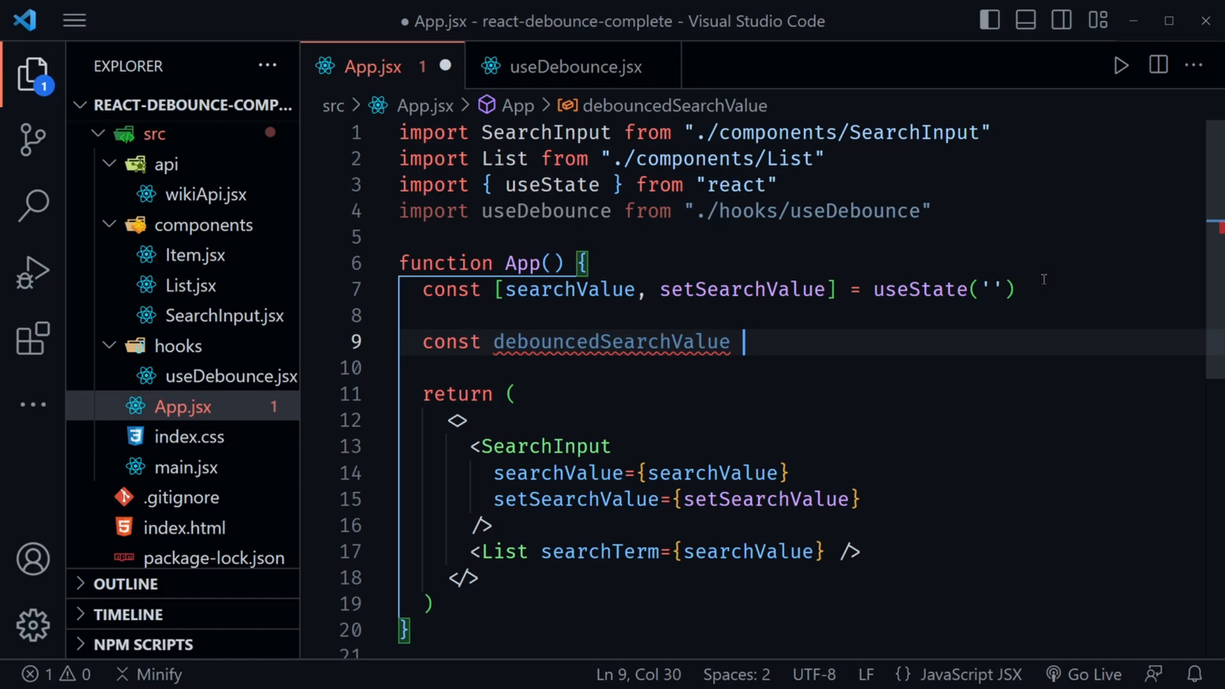
type("= useDebounce(")
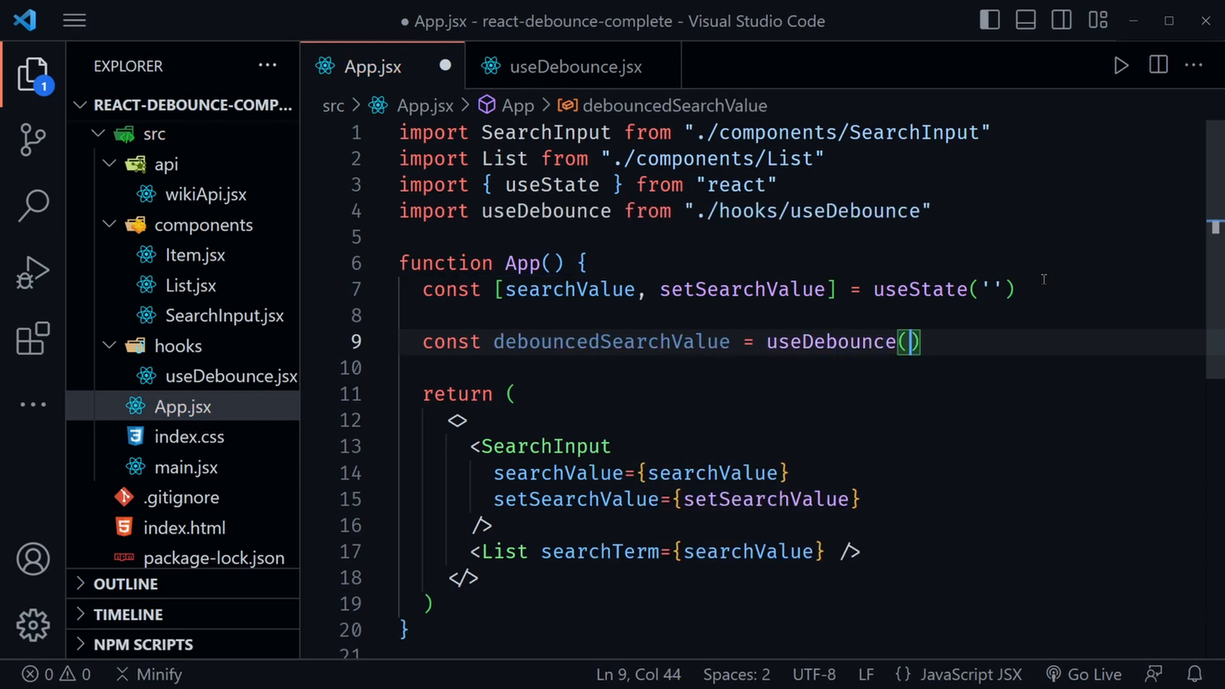
type("searchValue, 1000")
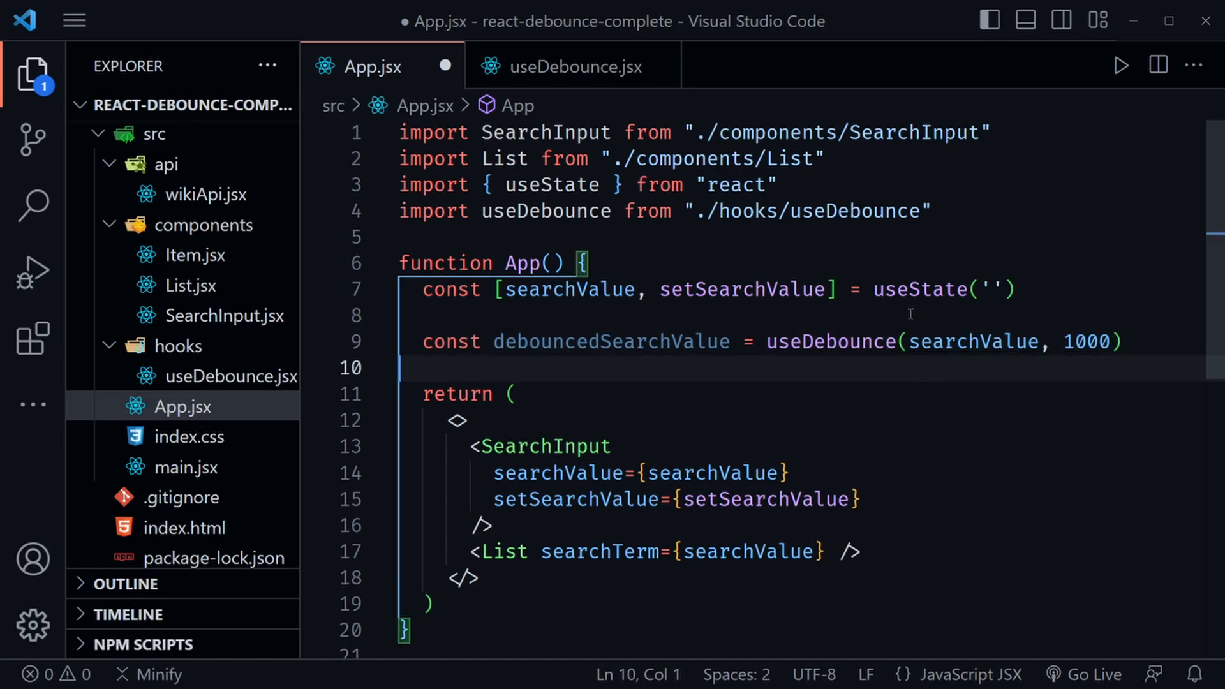
mouse_move(781, 385)
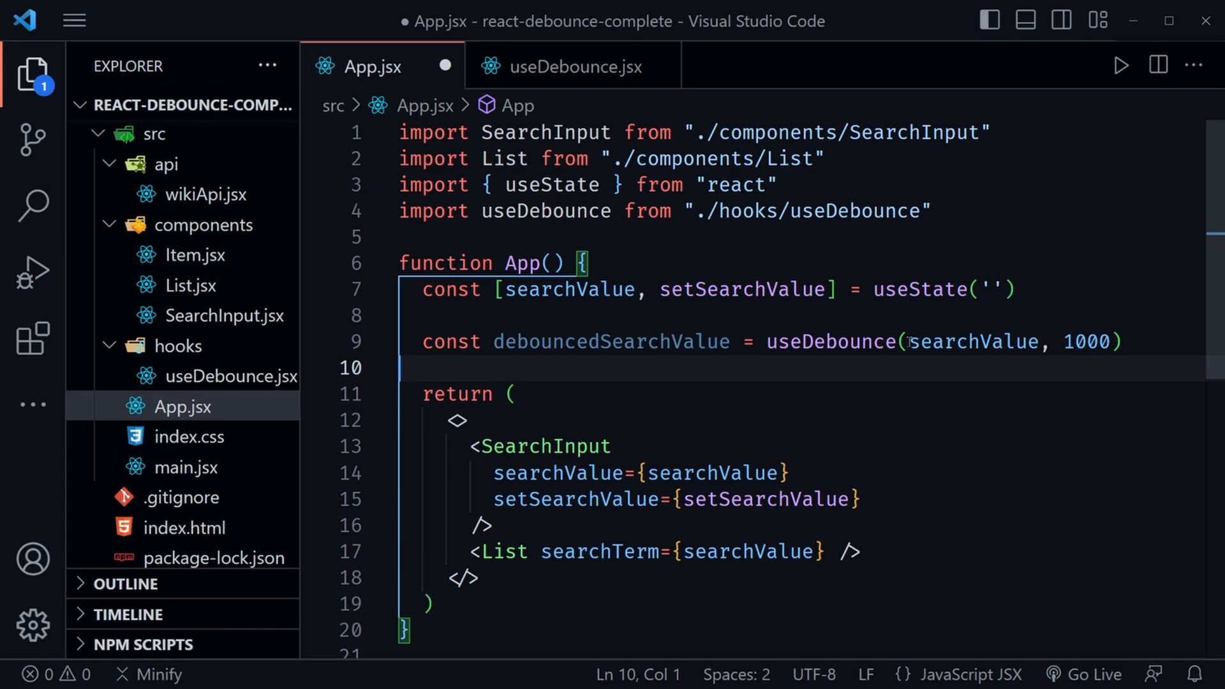
Pass debouncedSearchValue to List instead of searchValue, then move on to List.jsx
double_click(612, 342)
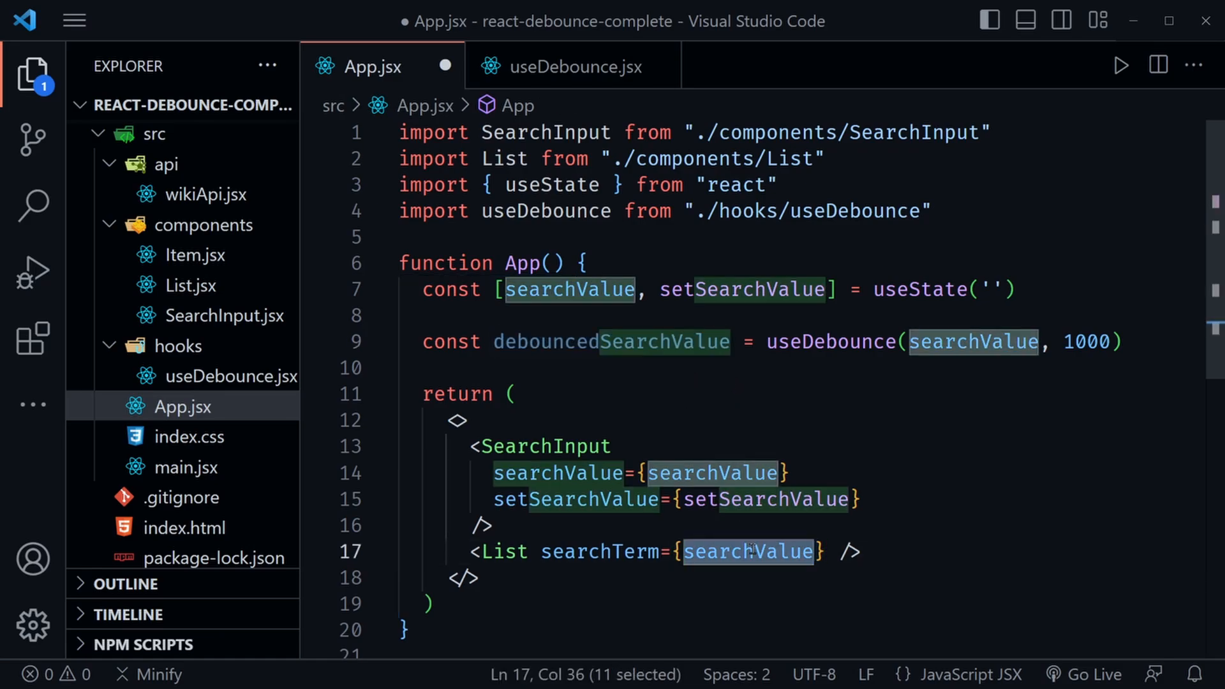
type("debouncedSearchValue")
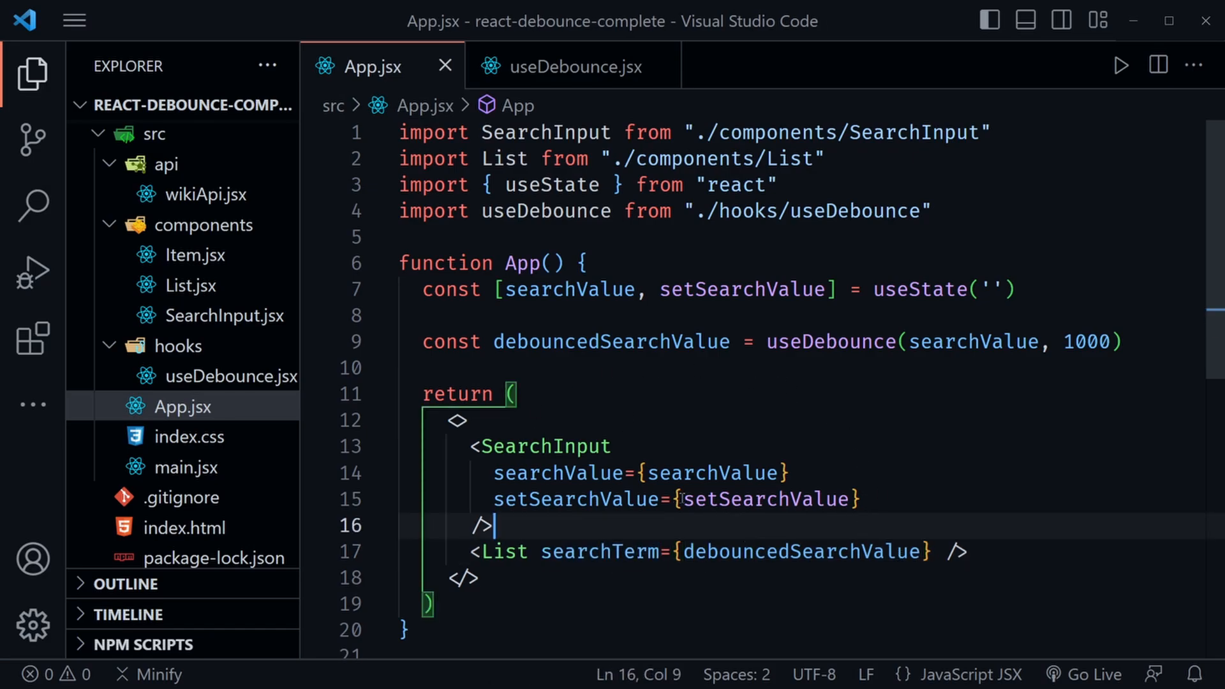
mouse_move(566, 409)
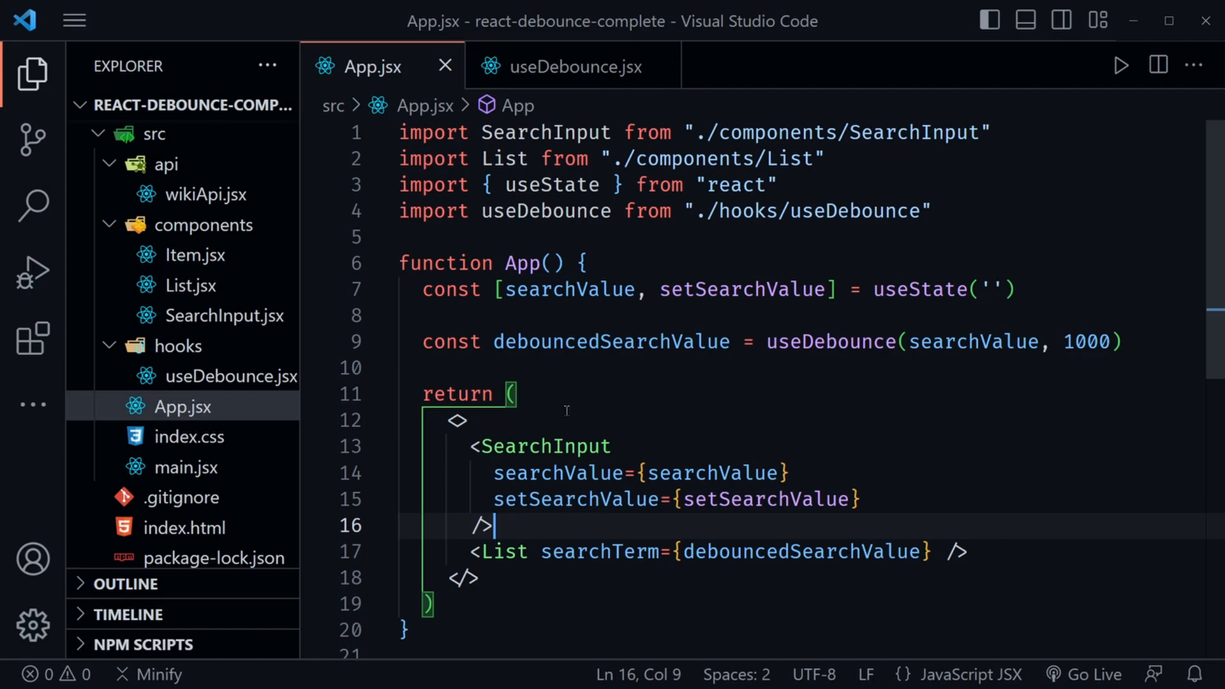
mouse_move(577, 479)
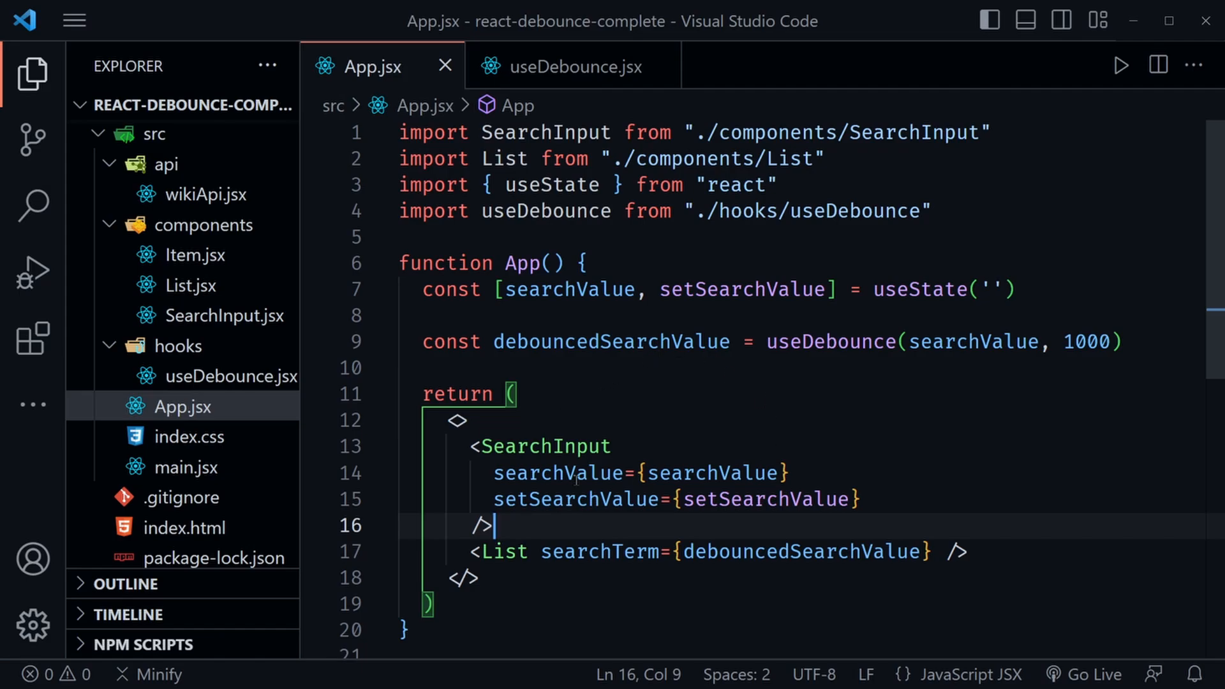
left_click(189, 284)
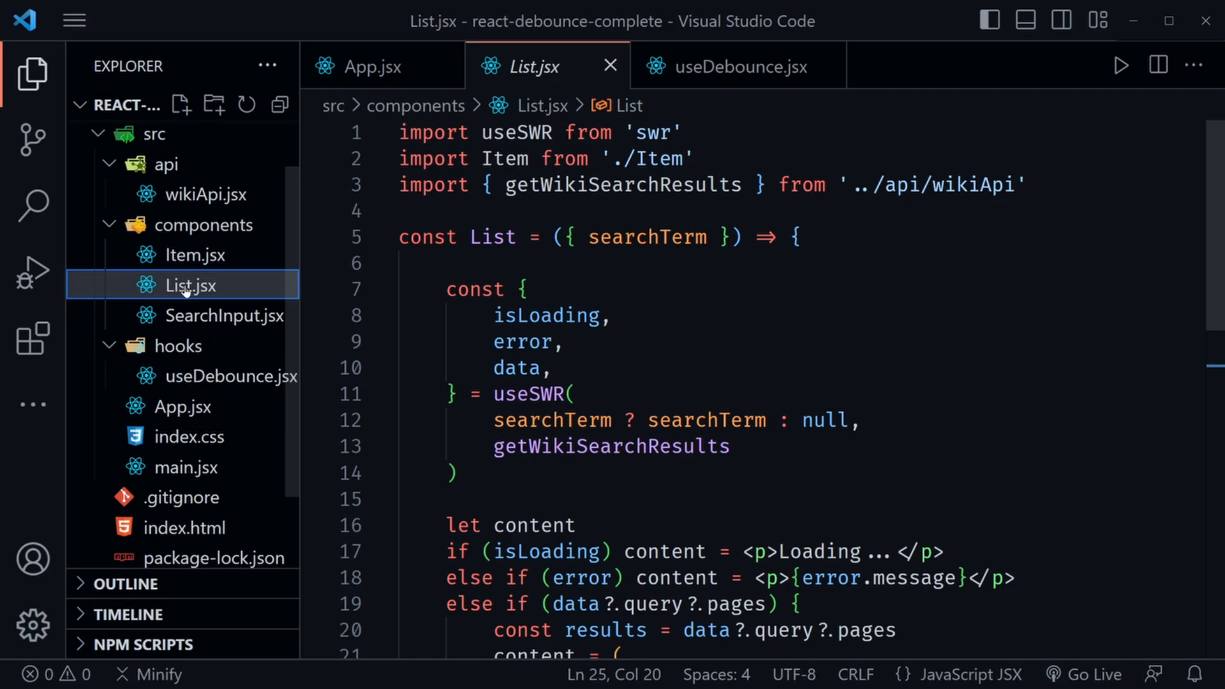
double_click(646, 237)
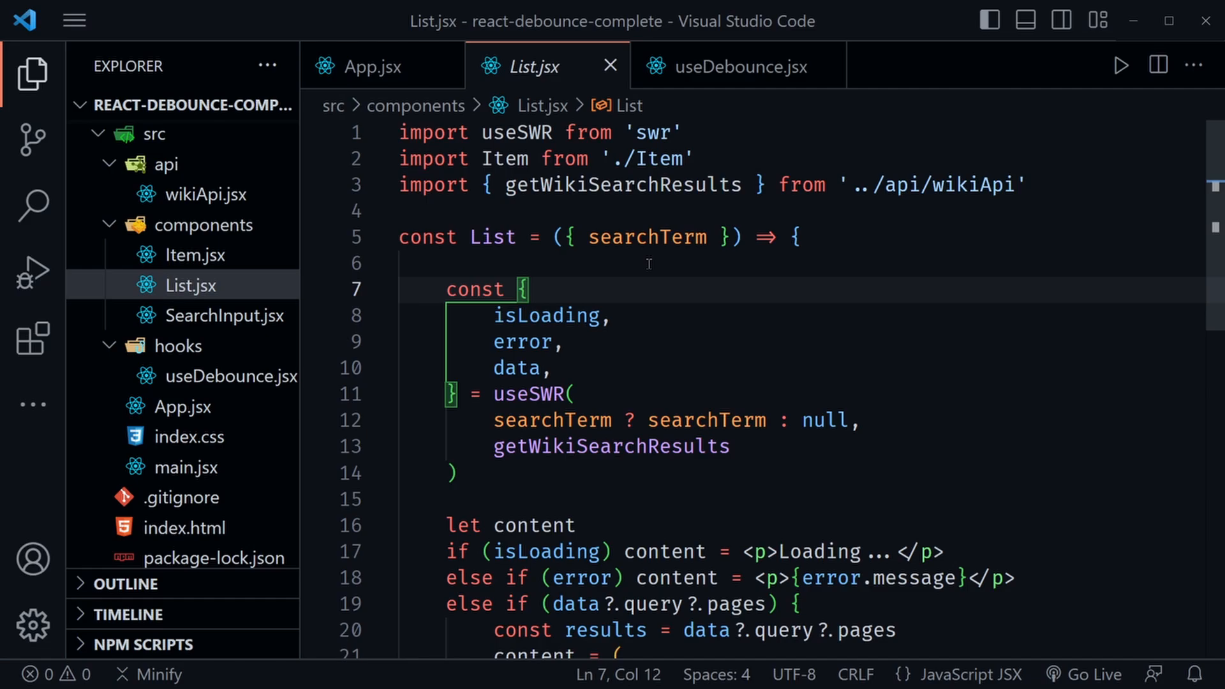
mouse_move(577, 268)
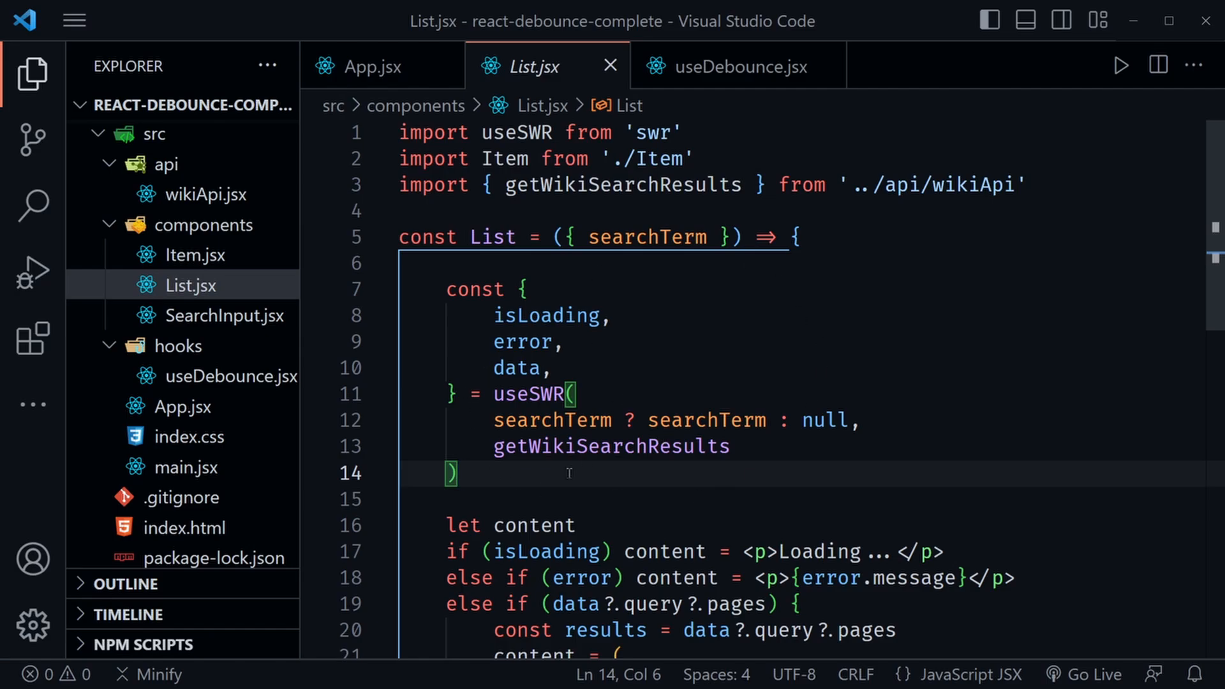
mouse_move(623, 353)
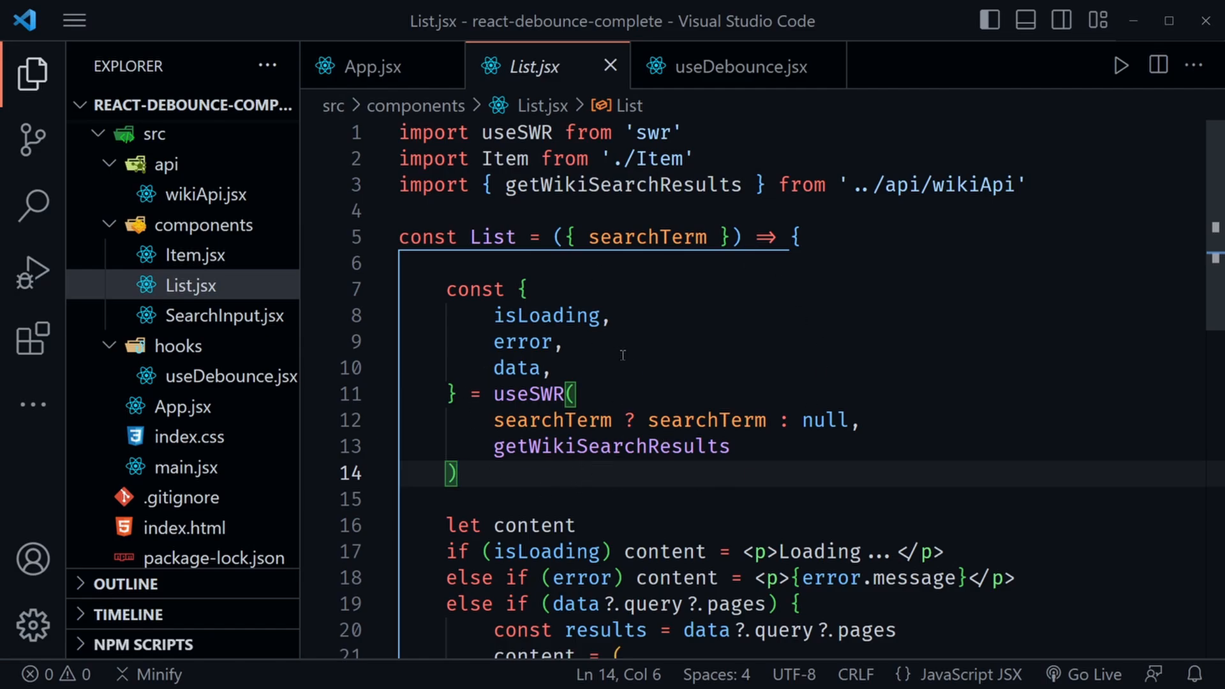
mouse_move(850, 314)
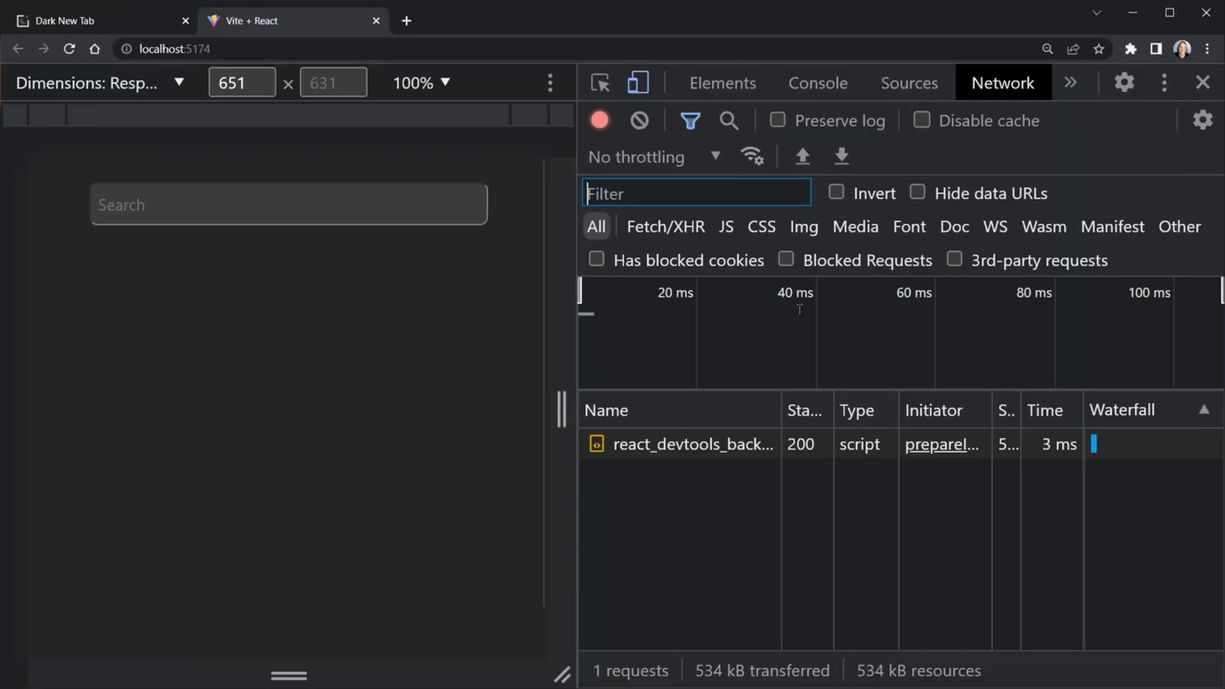
mouse_move(906, 405)
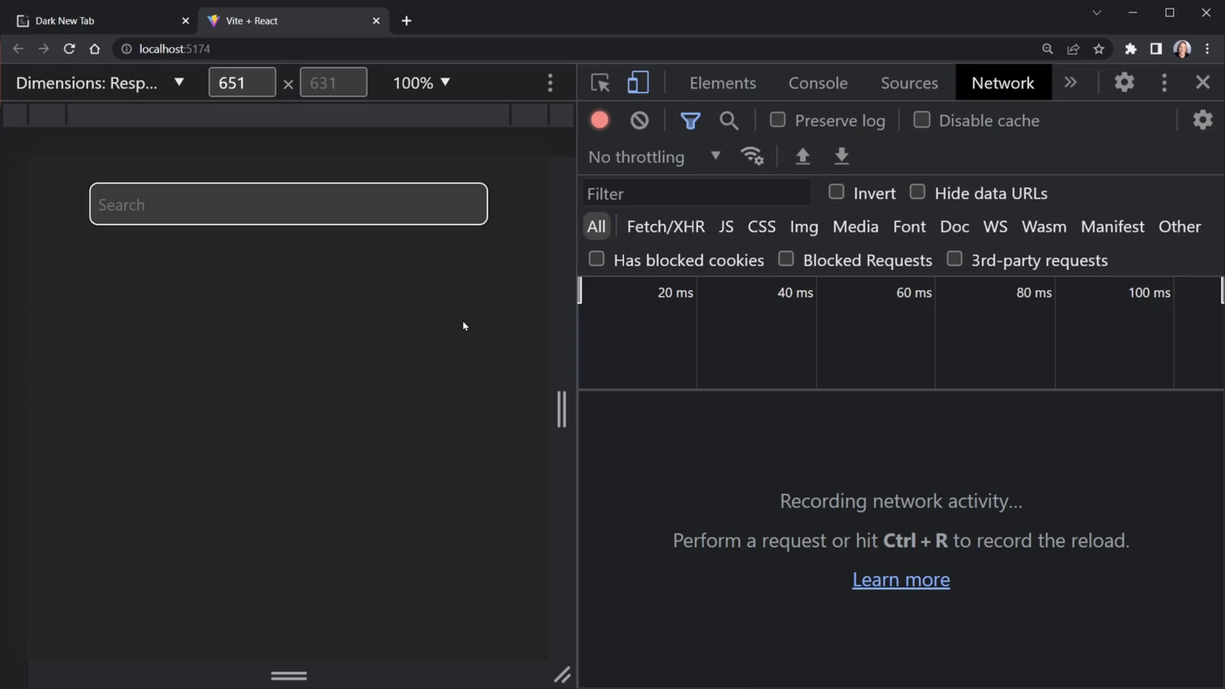
Search Dave, Hey, Jim and Muppets, confirming one api.php request per term in the Network tab
type("Dave")
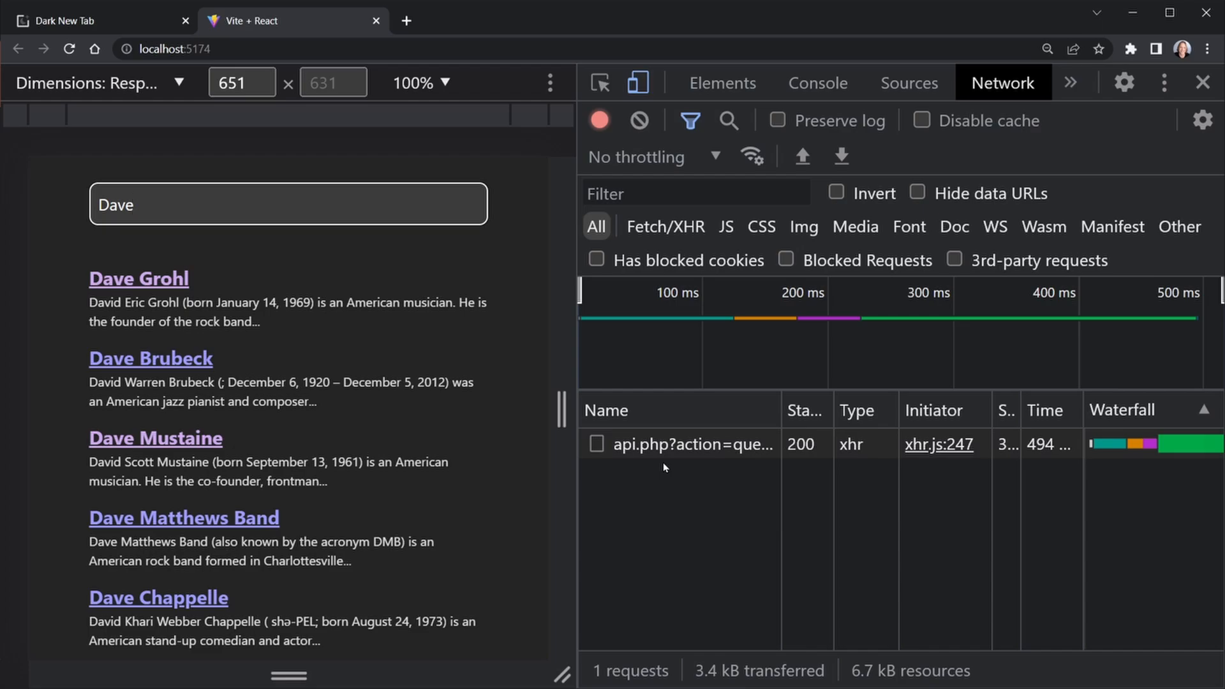
mouse_move(670, 507)
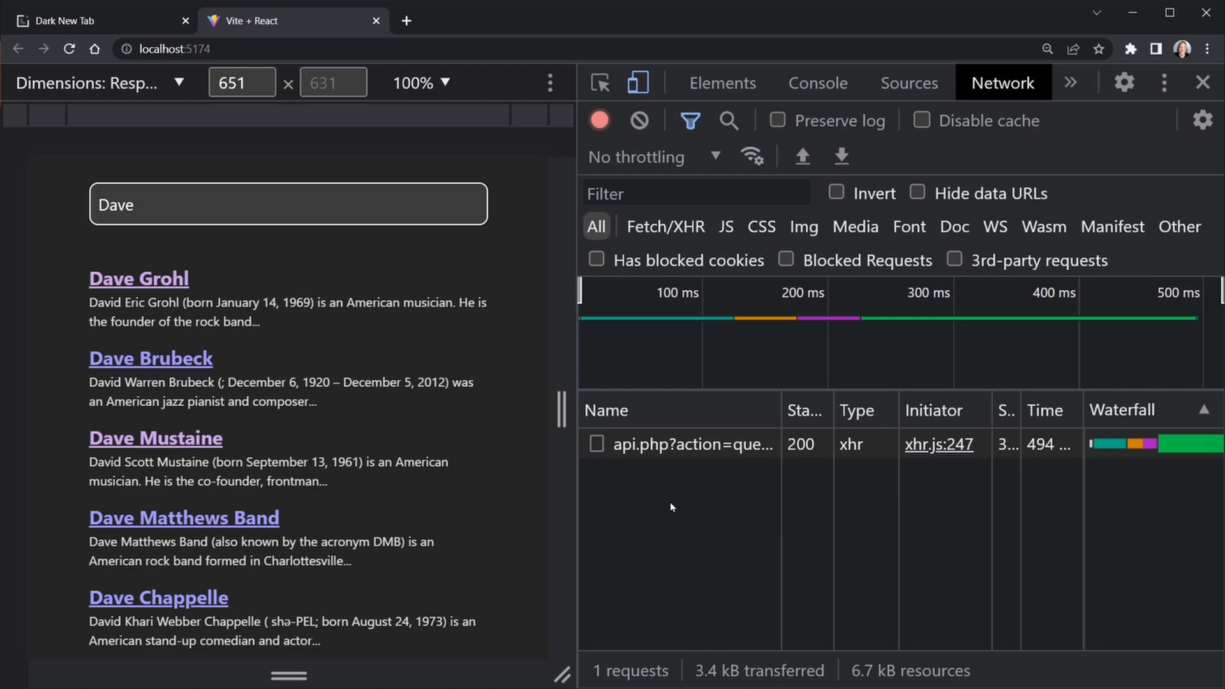
left_click(288, 204)
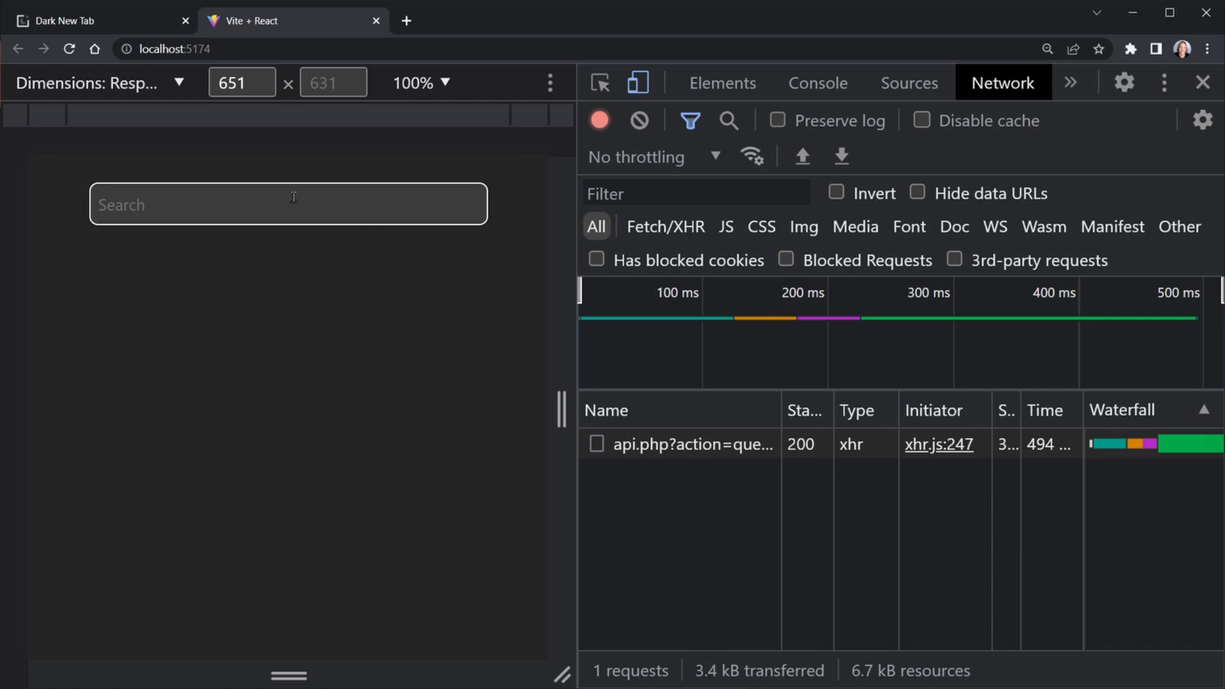
mouse_move(464, 267)
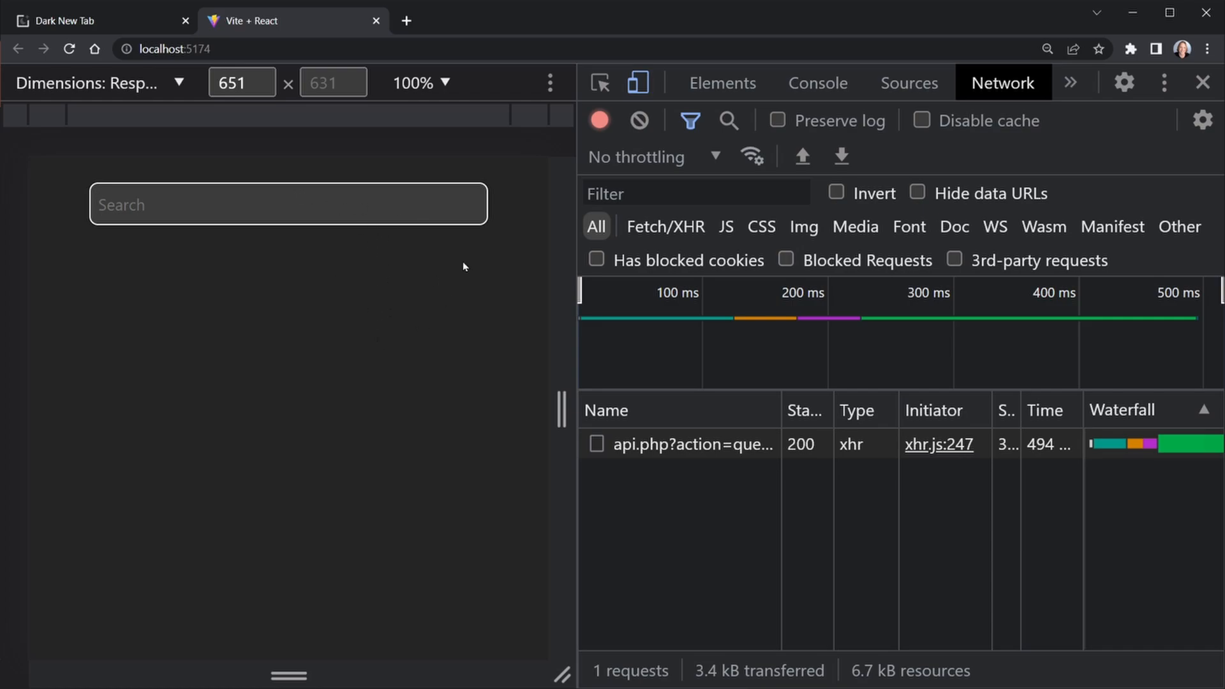
mouse_move(471, 321)
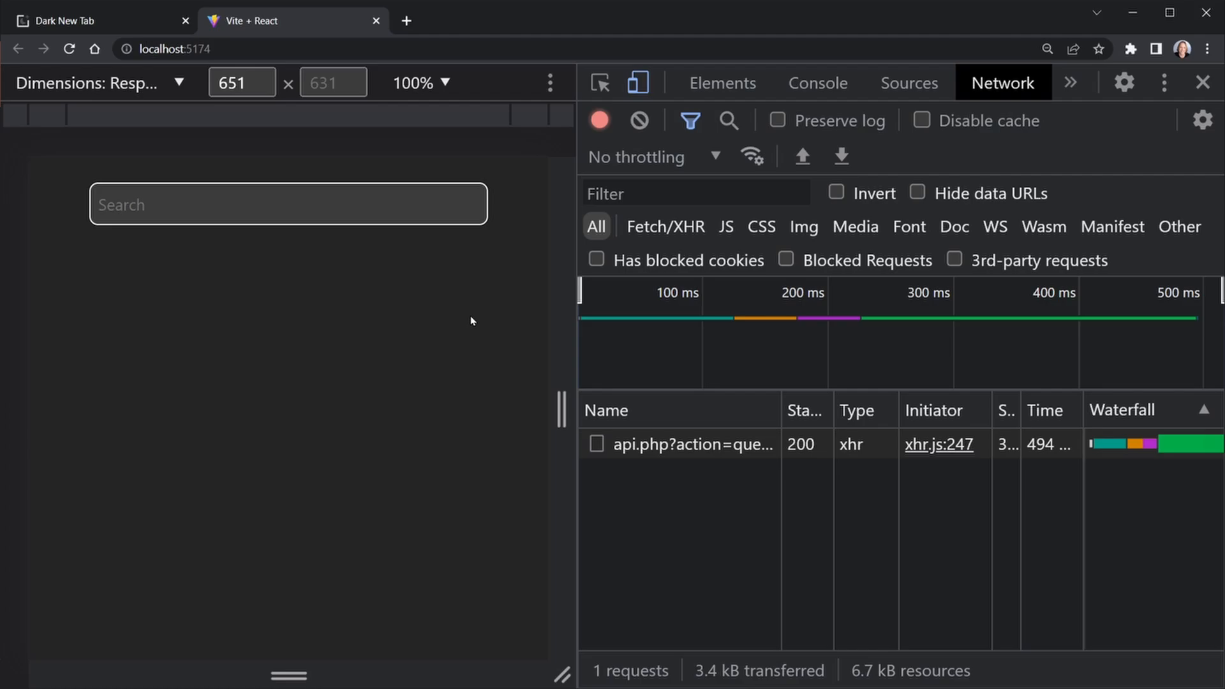
type("Hey")
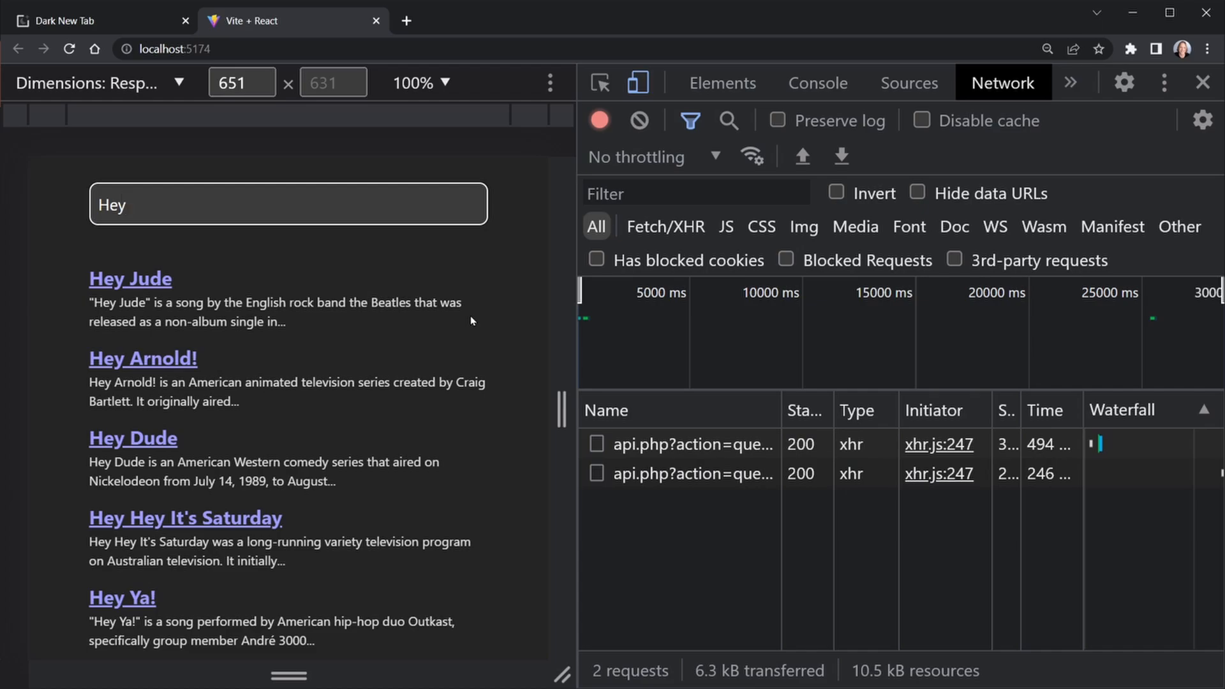
key("Backspace")
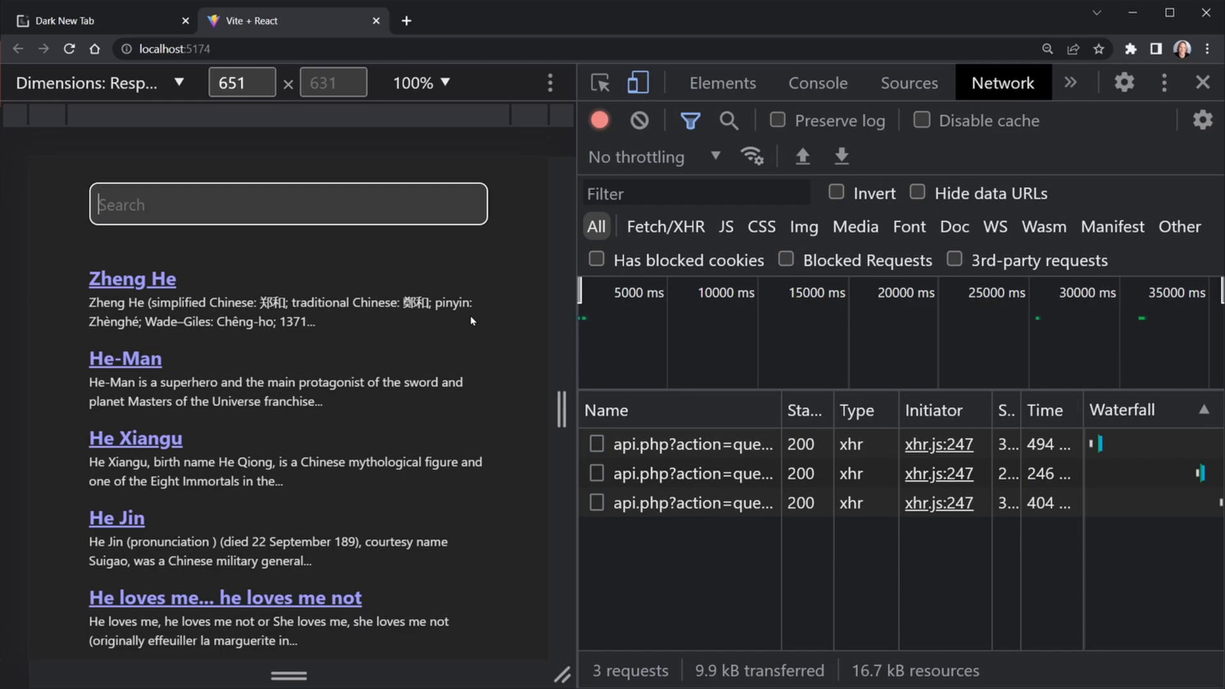
type("Jim")
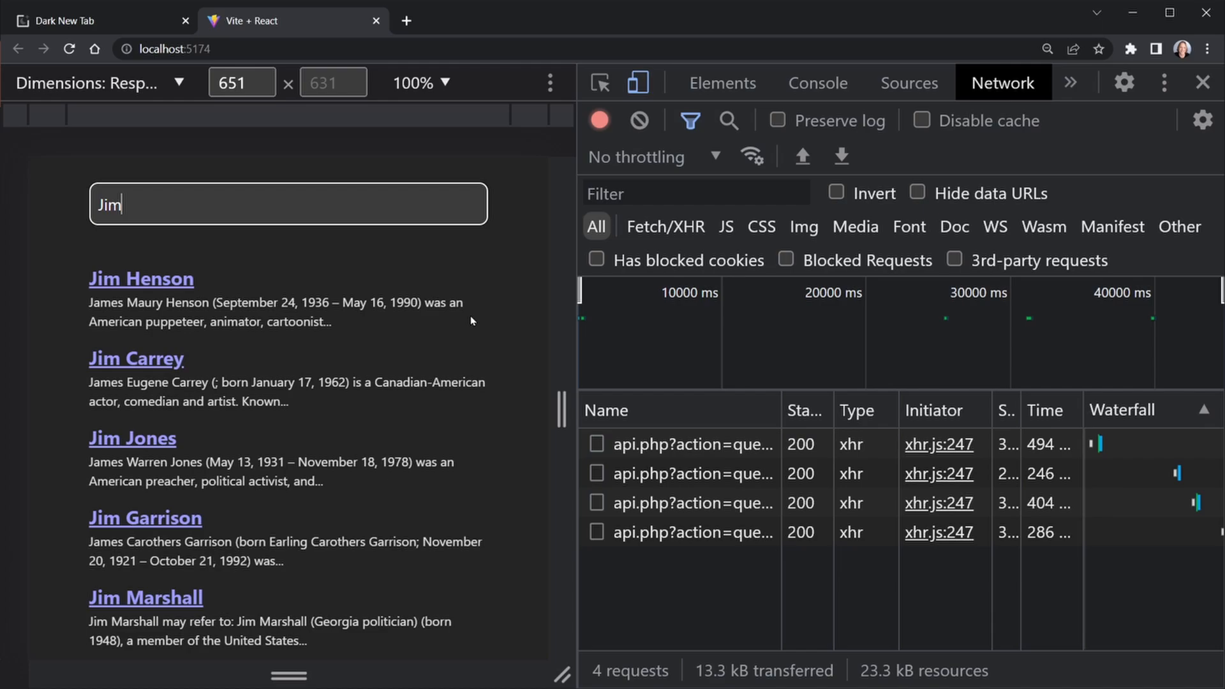
type("Muppets")
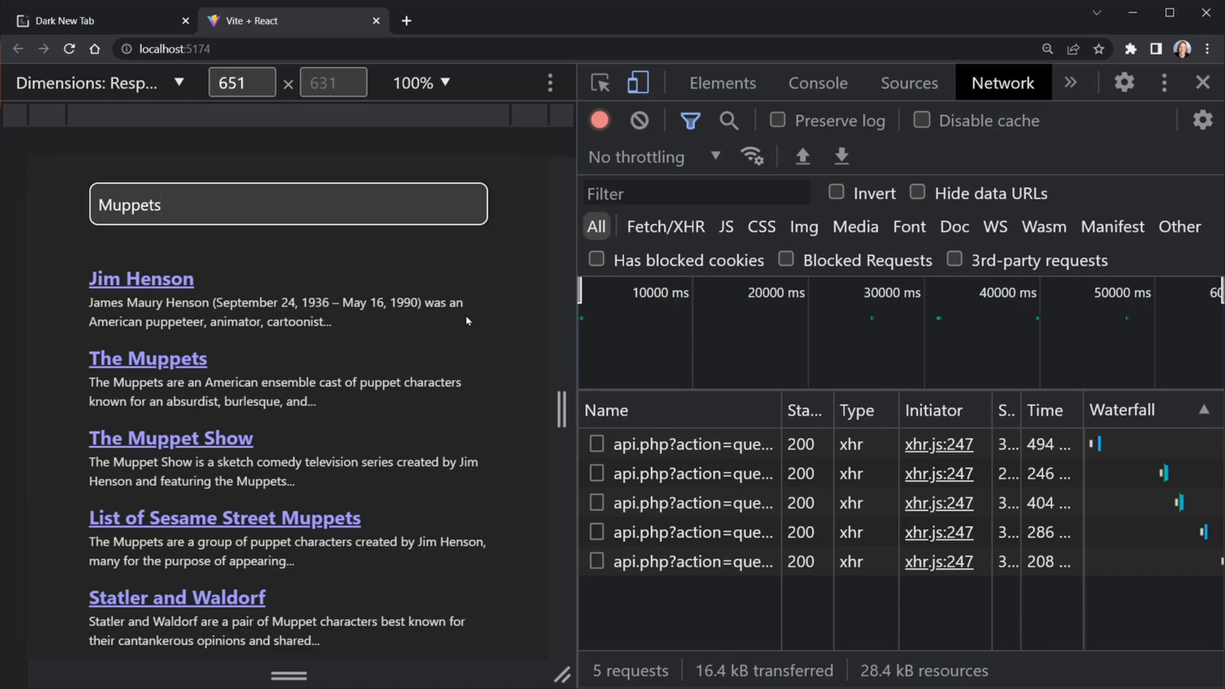
mouse_move(664, 606)
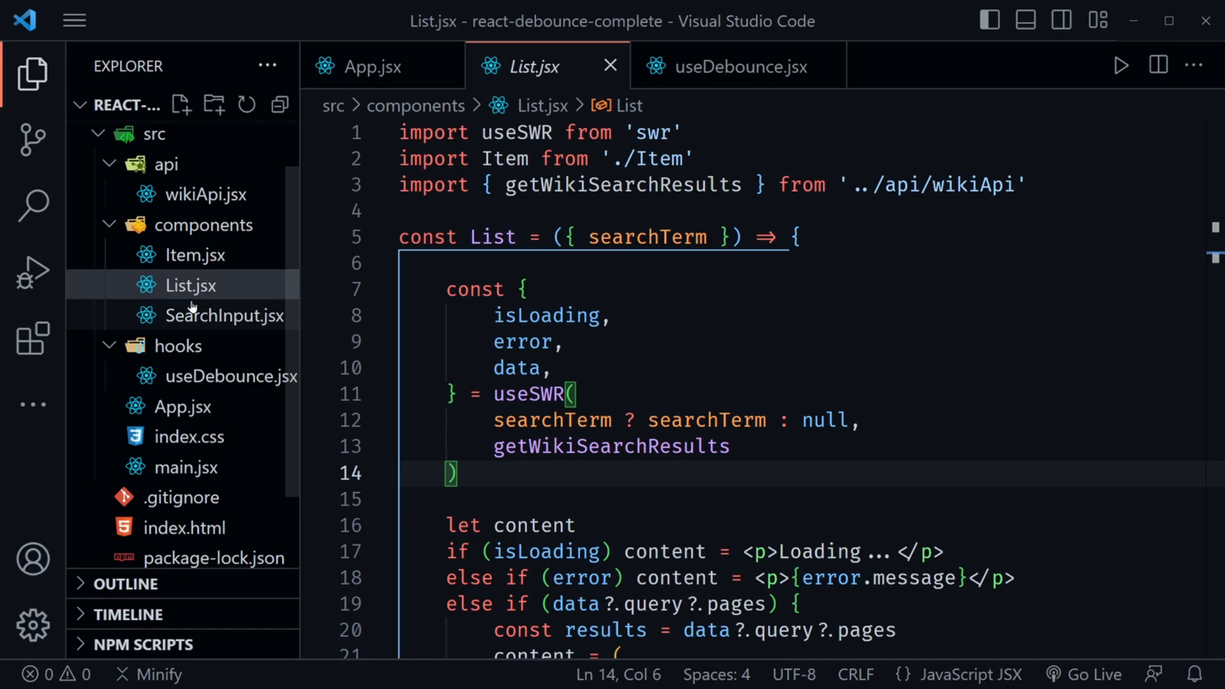
In Item.jsx, remove the text-only content block
left_click(192, 256)
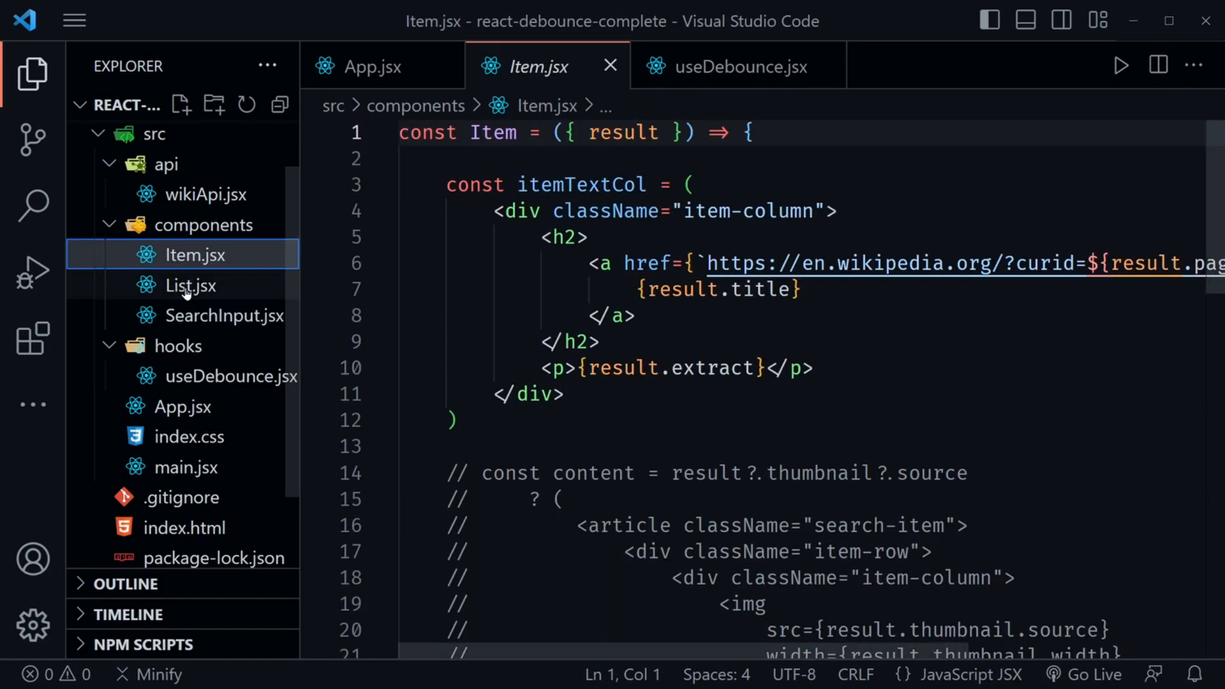
scroll("down", 3)
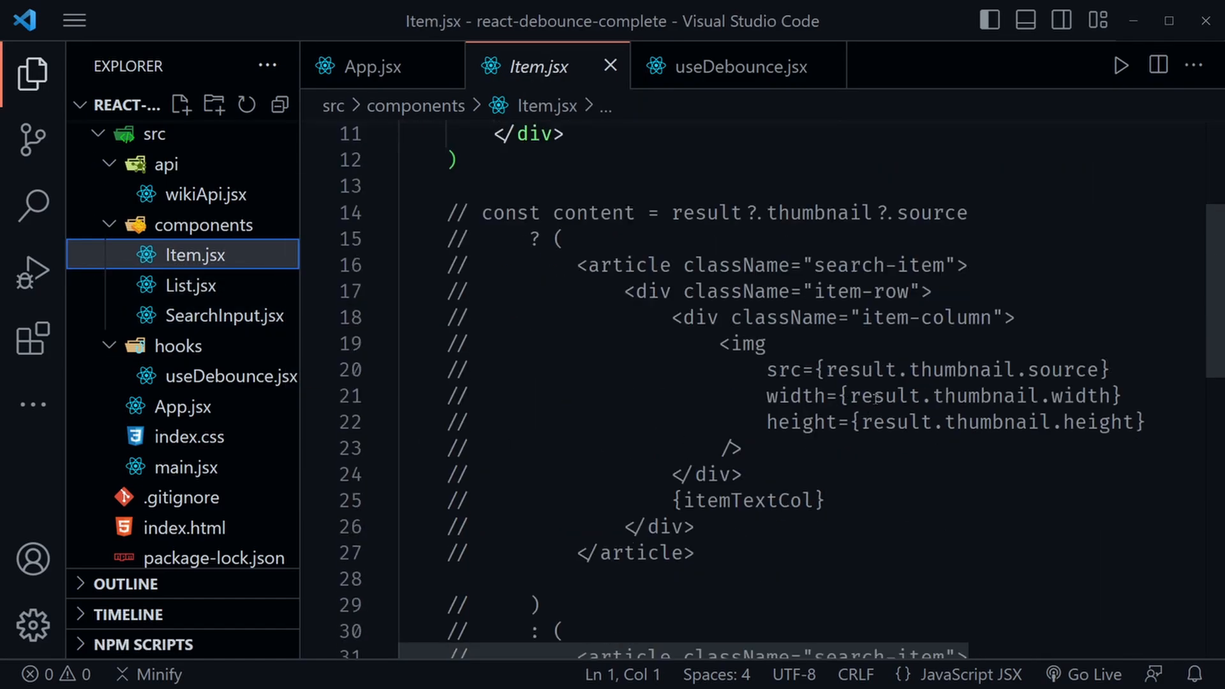
scroll("down", 3)
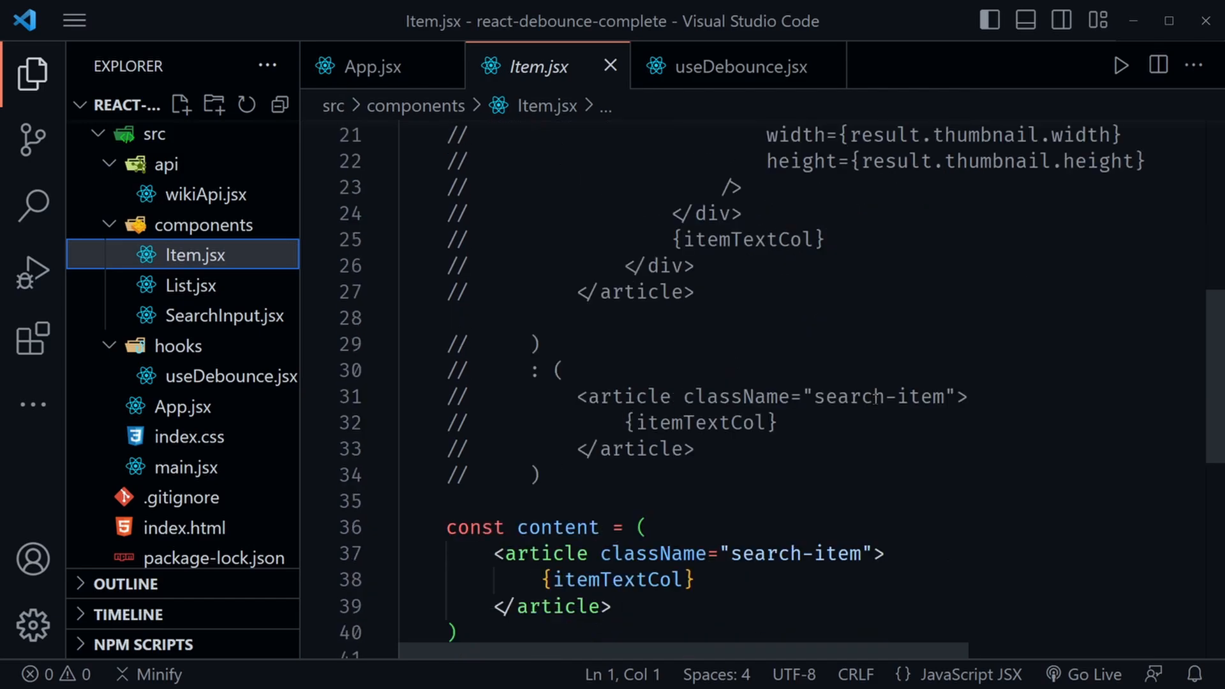
scroll("down", 3)
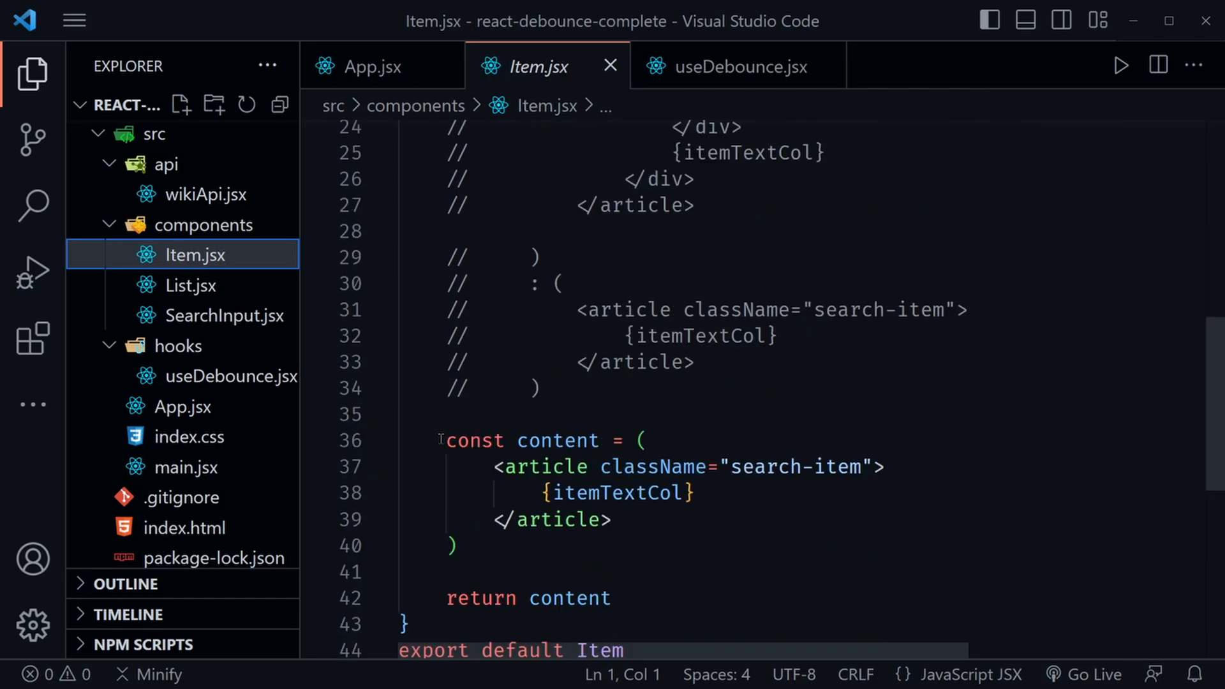
left_click_drag(445, 440, 457, 545)
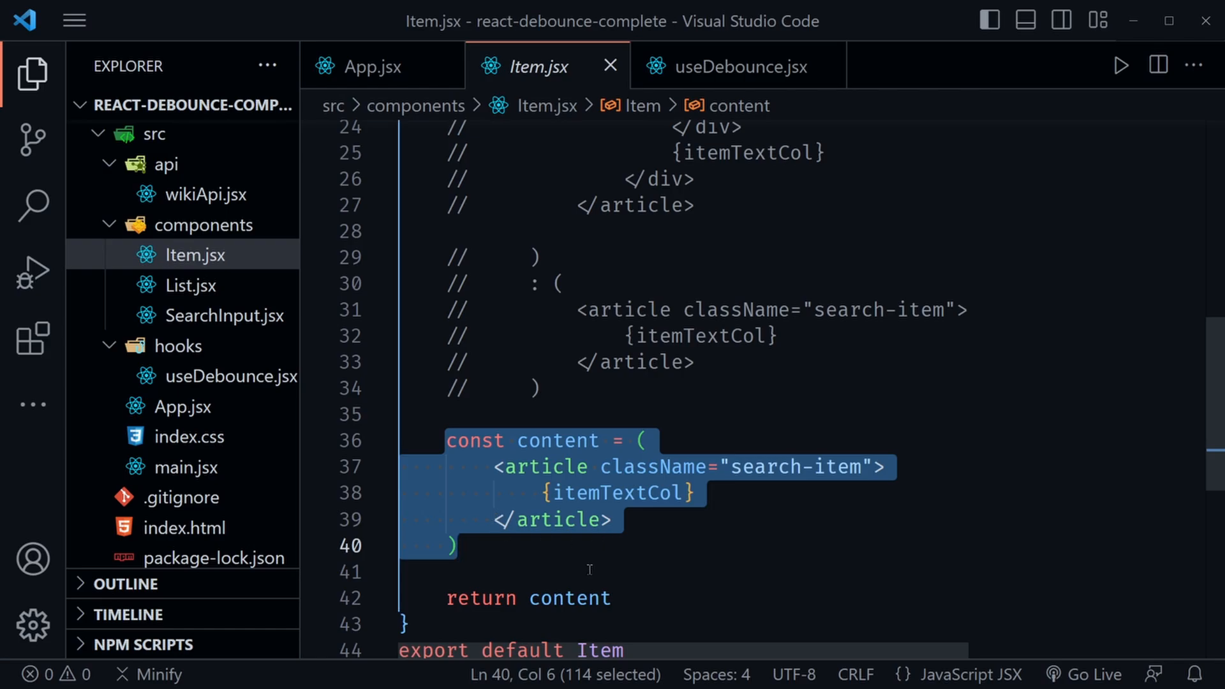
key("Delete")
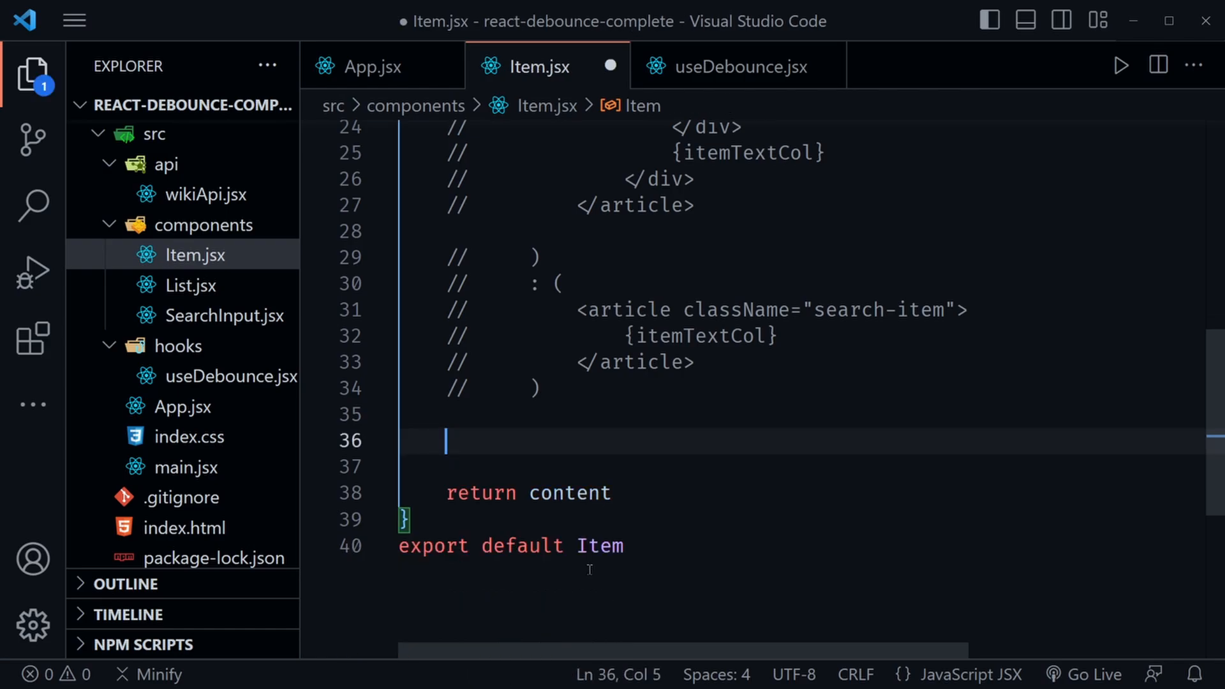
Uncomment the thumbnail-rendering content code and save Item.jsx
key("Backspace")
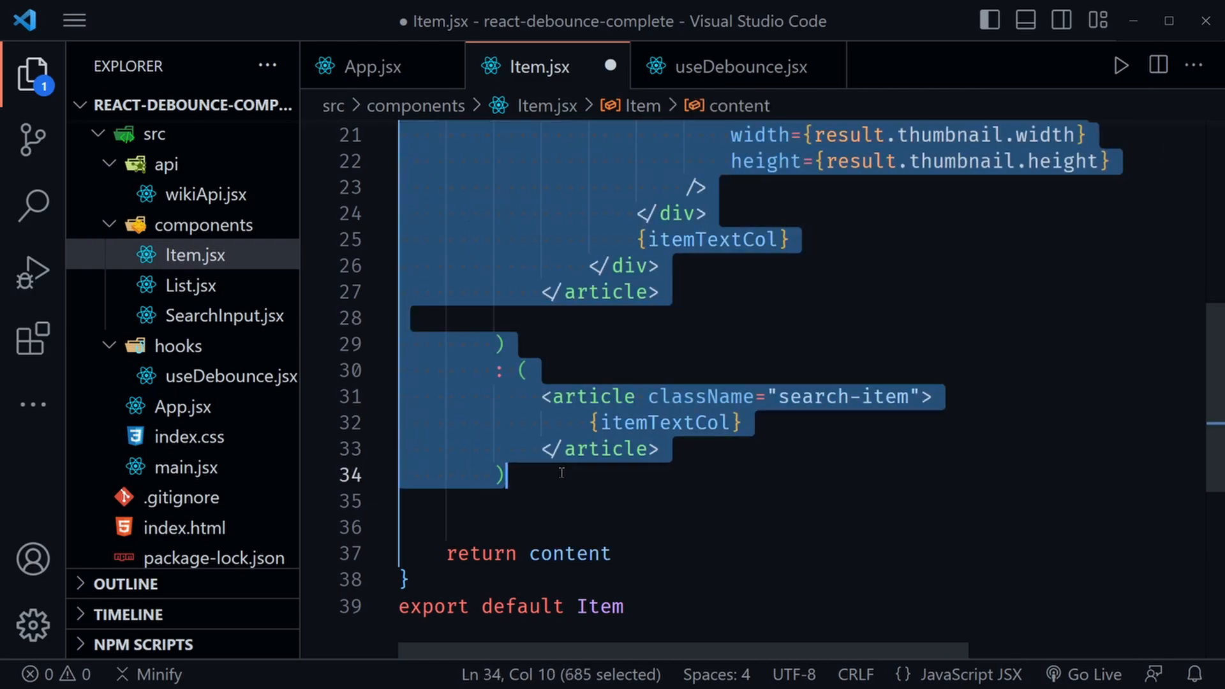
key("ctrl+s")
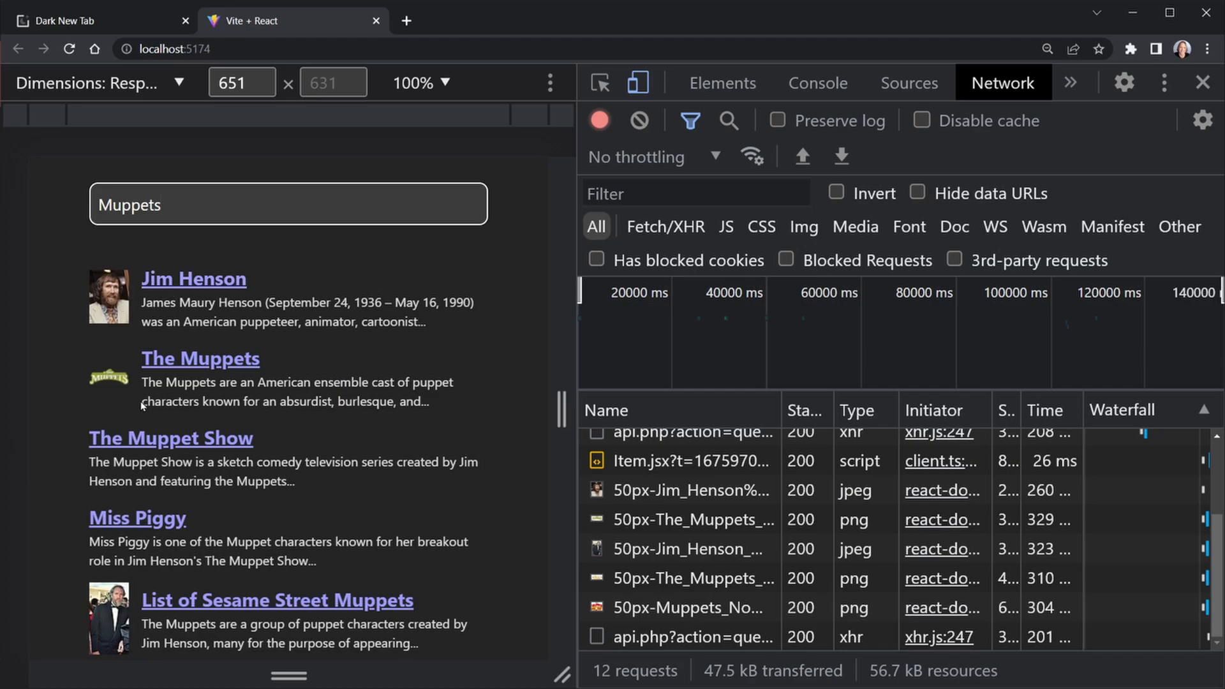
Scroll the Muppets results to check thumbnails, then replace the search term with Dave
scroll("down", 3)
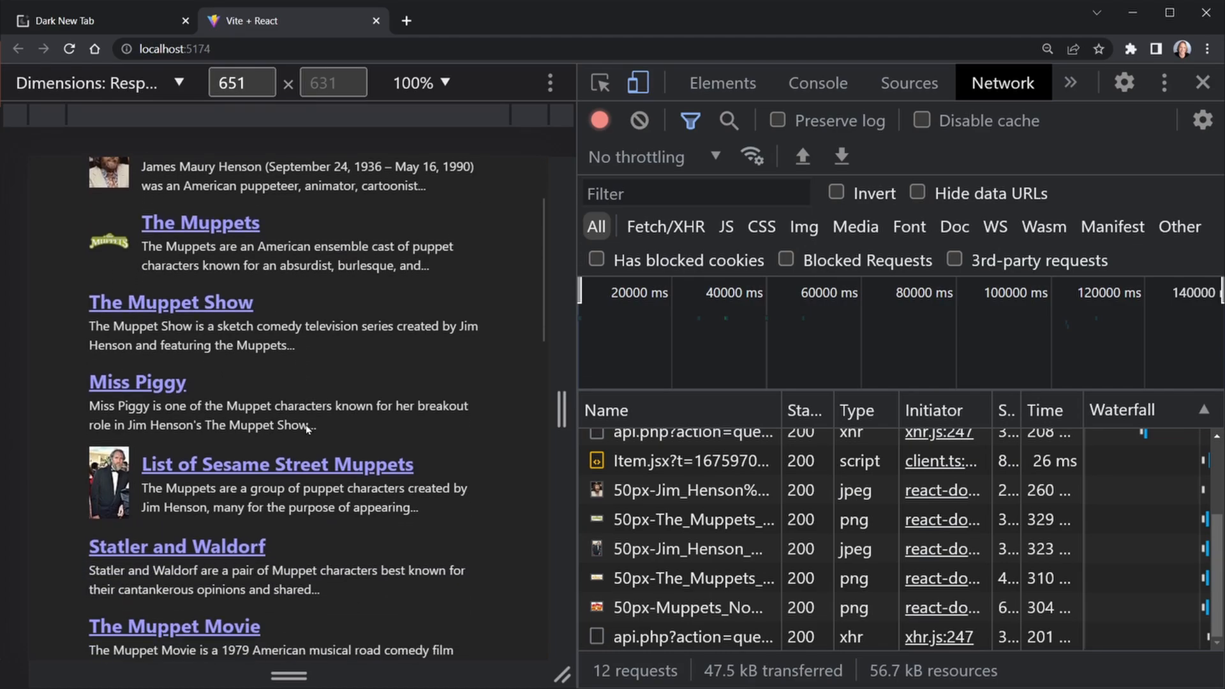
scroll("down", 3)
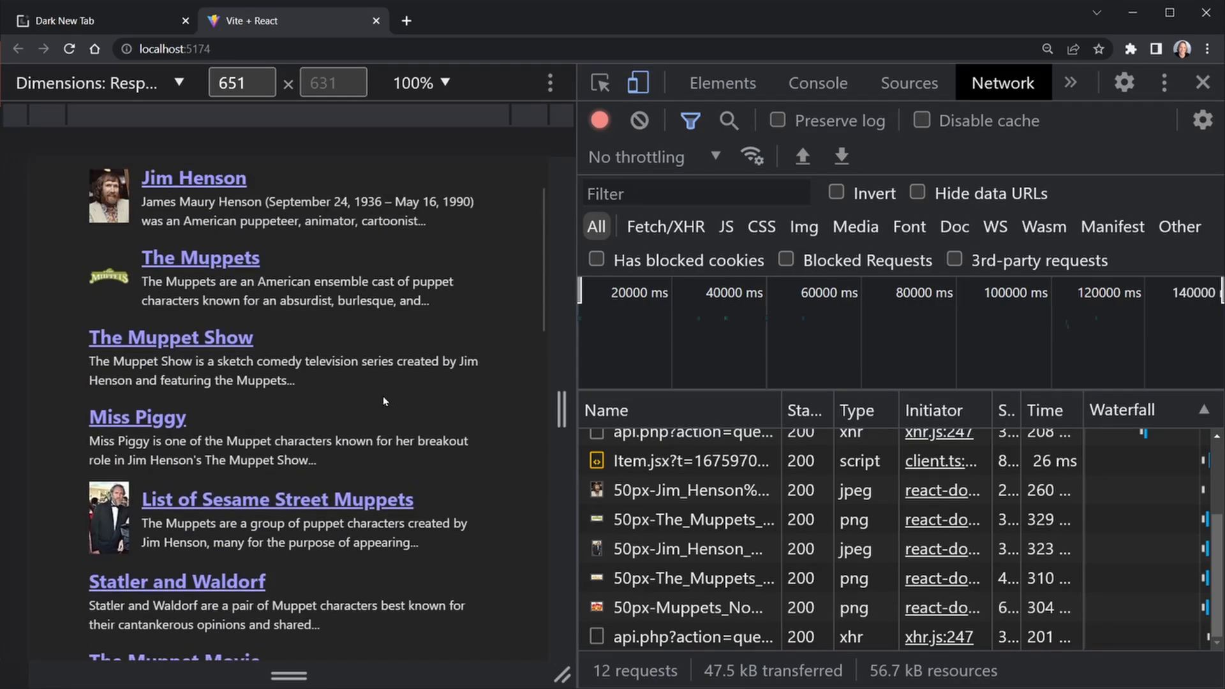
type("Muppet")
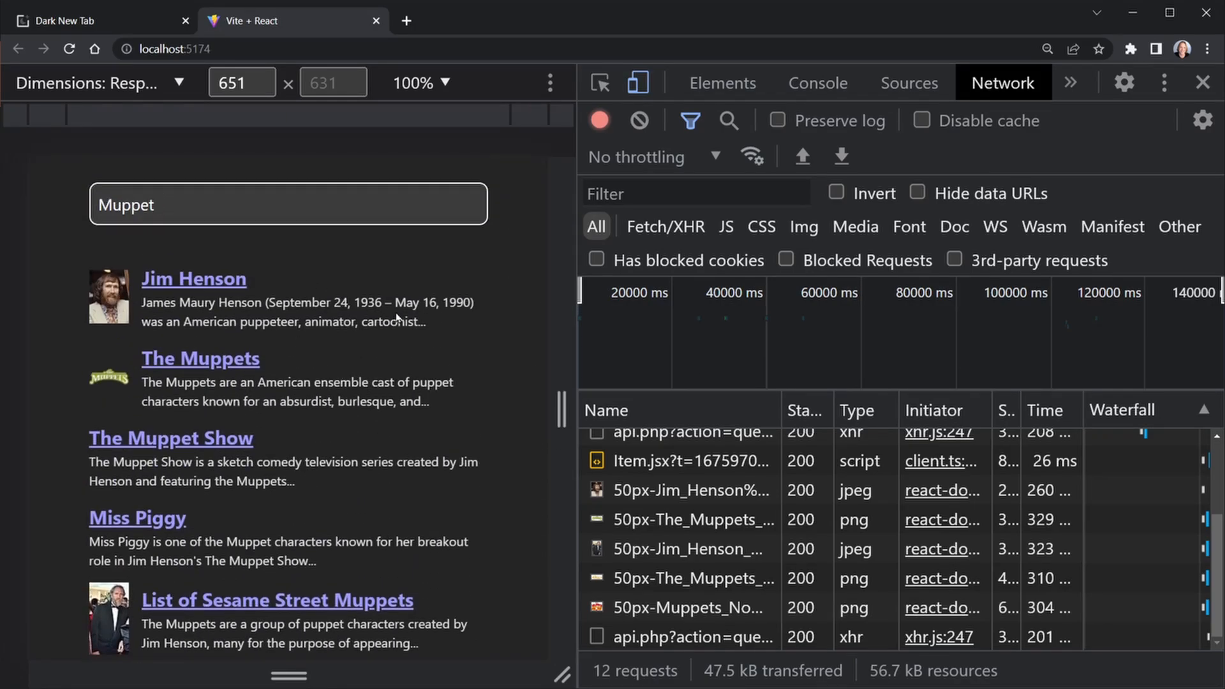
left_click(287, 204)
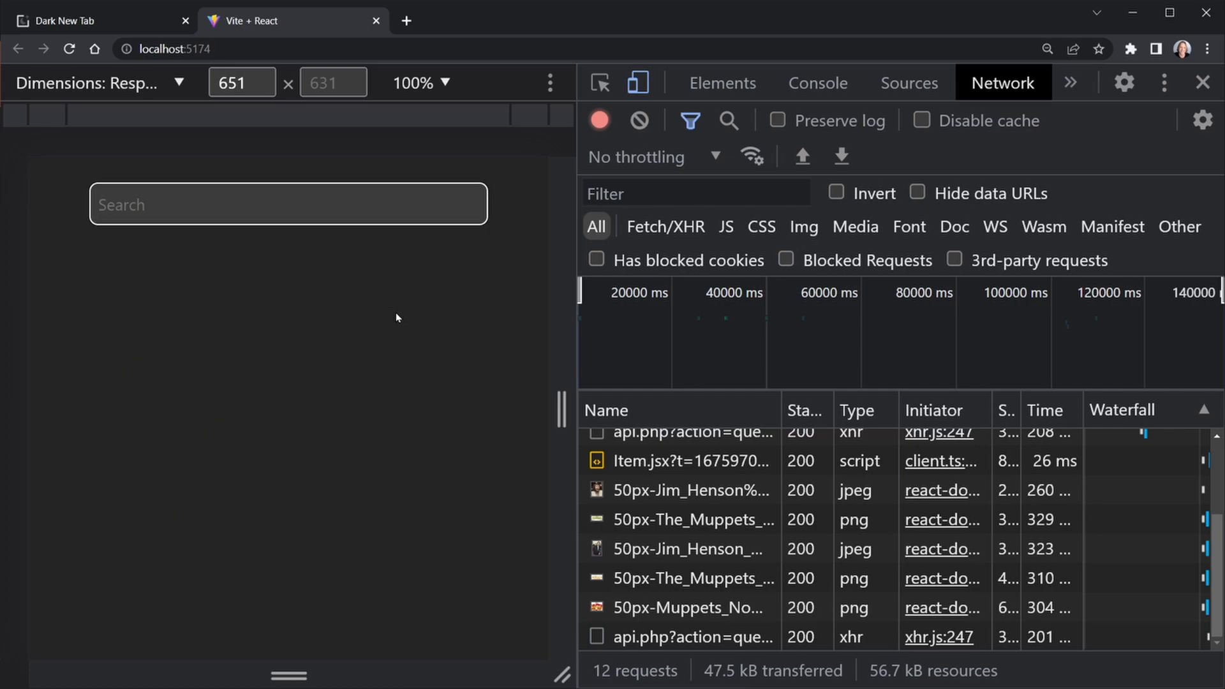
type("Dave")
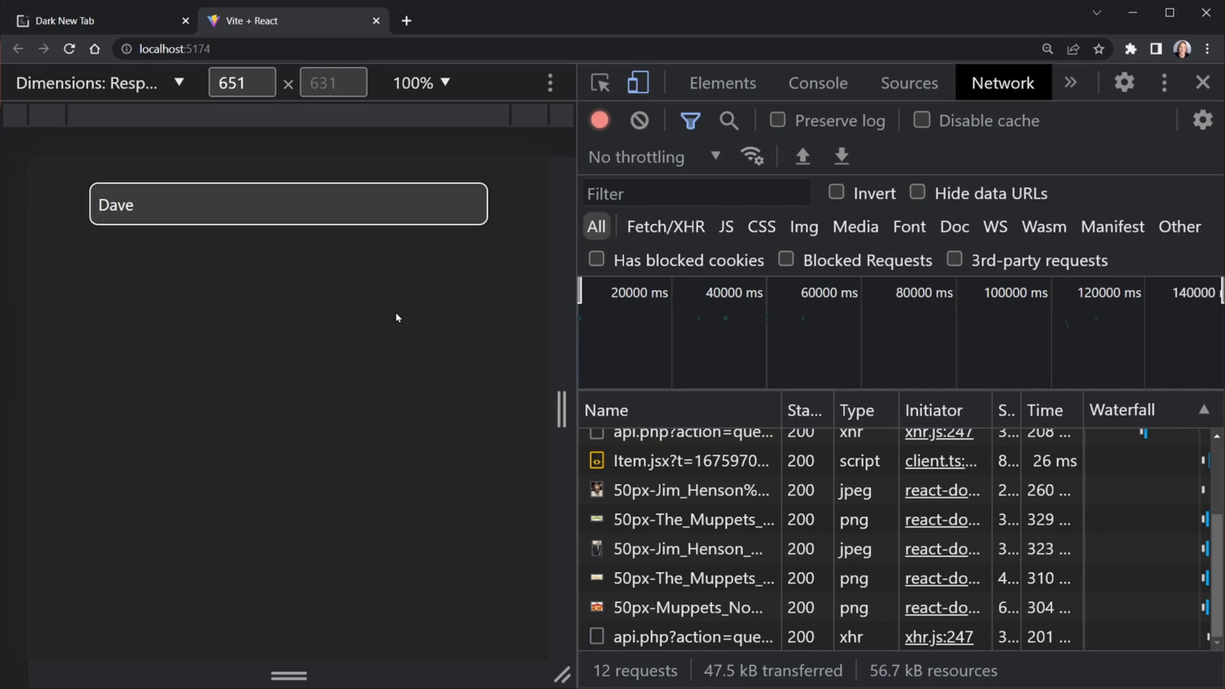